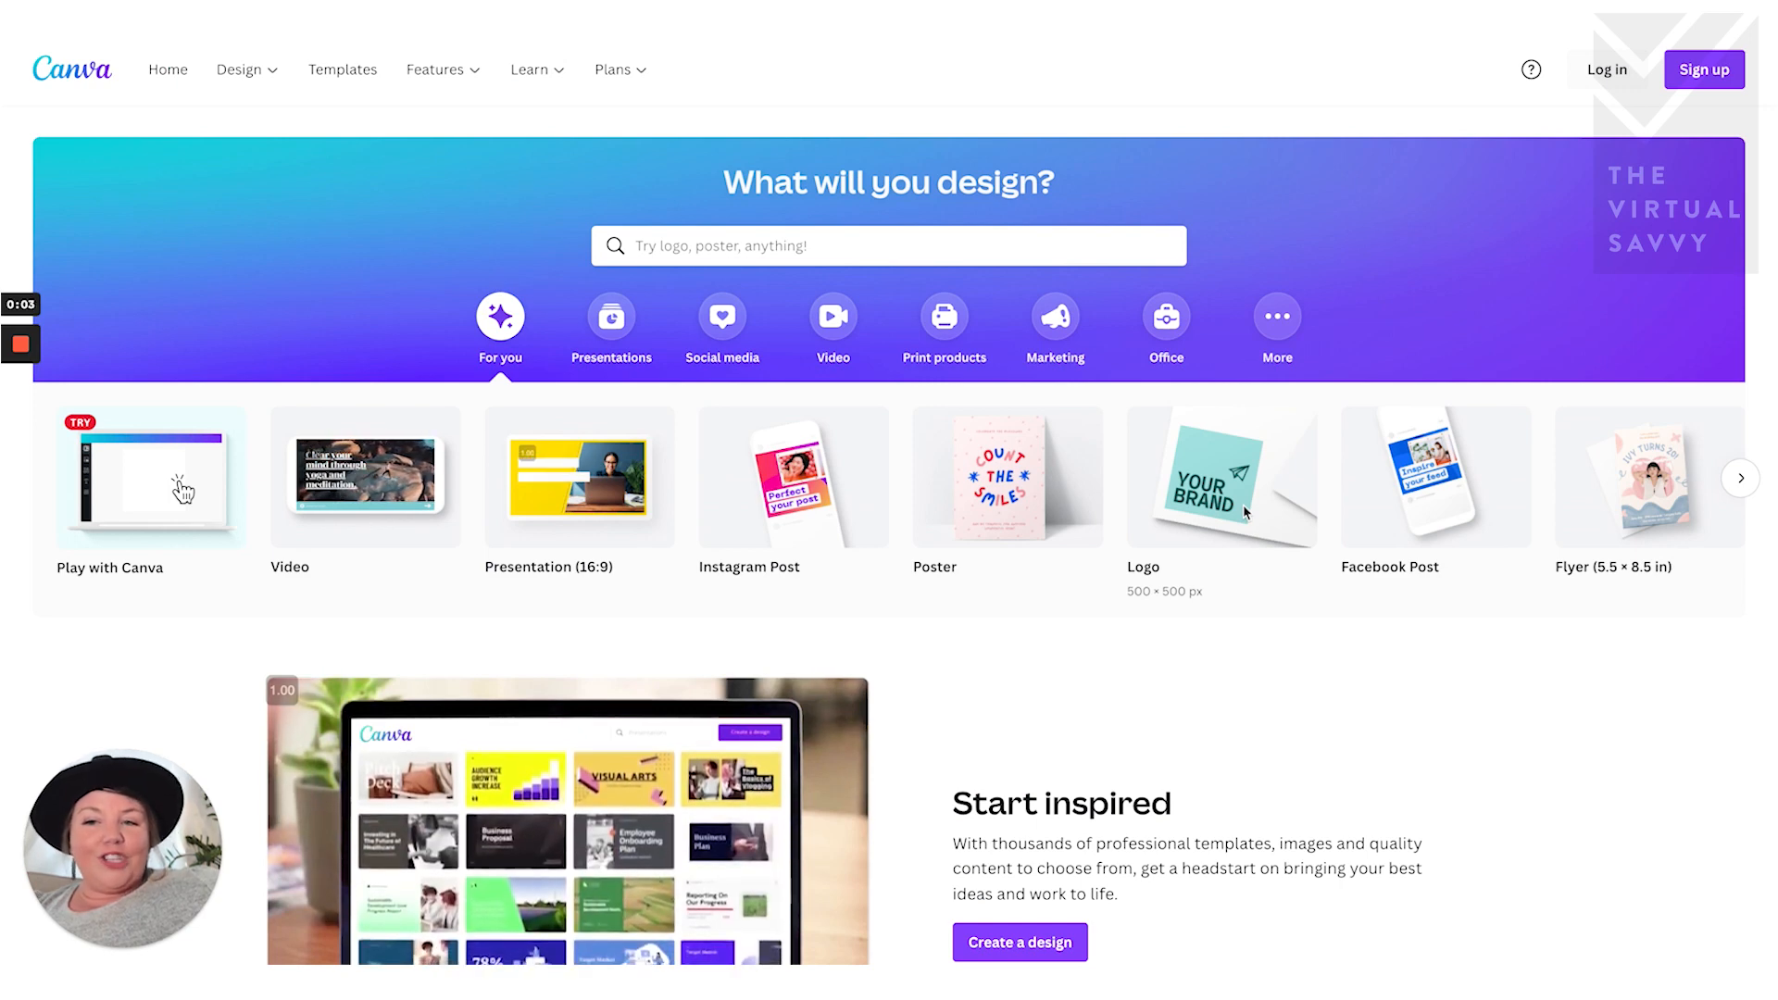
- Search Canva home for 'business card' and open the Black White Simple Business Card template
scroll(down, 3)
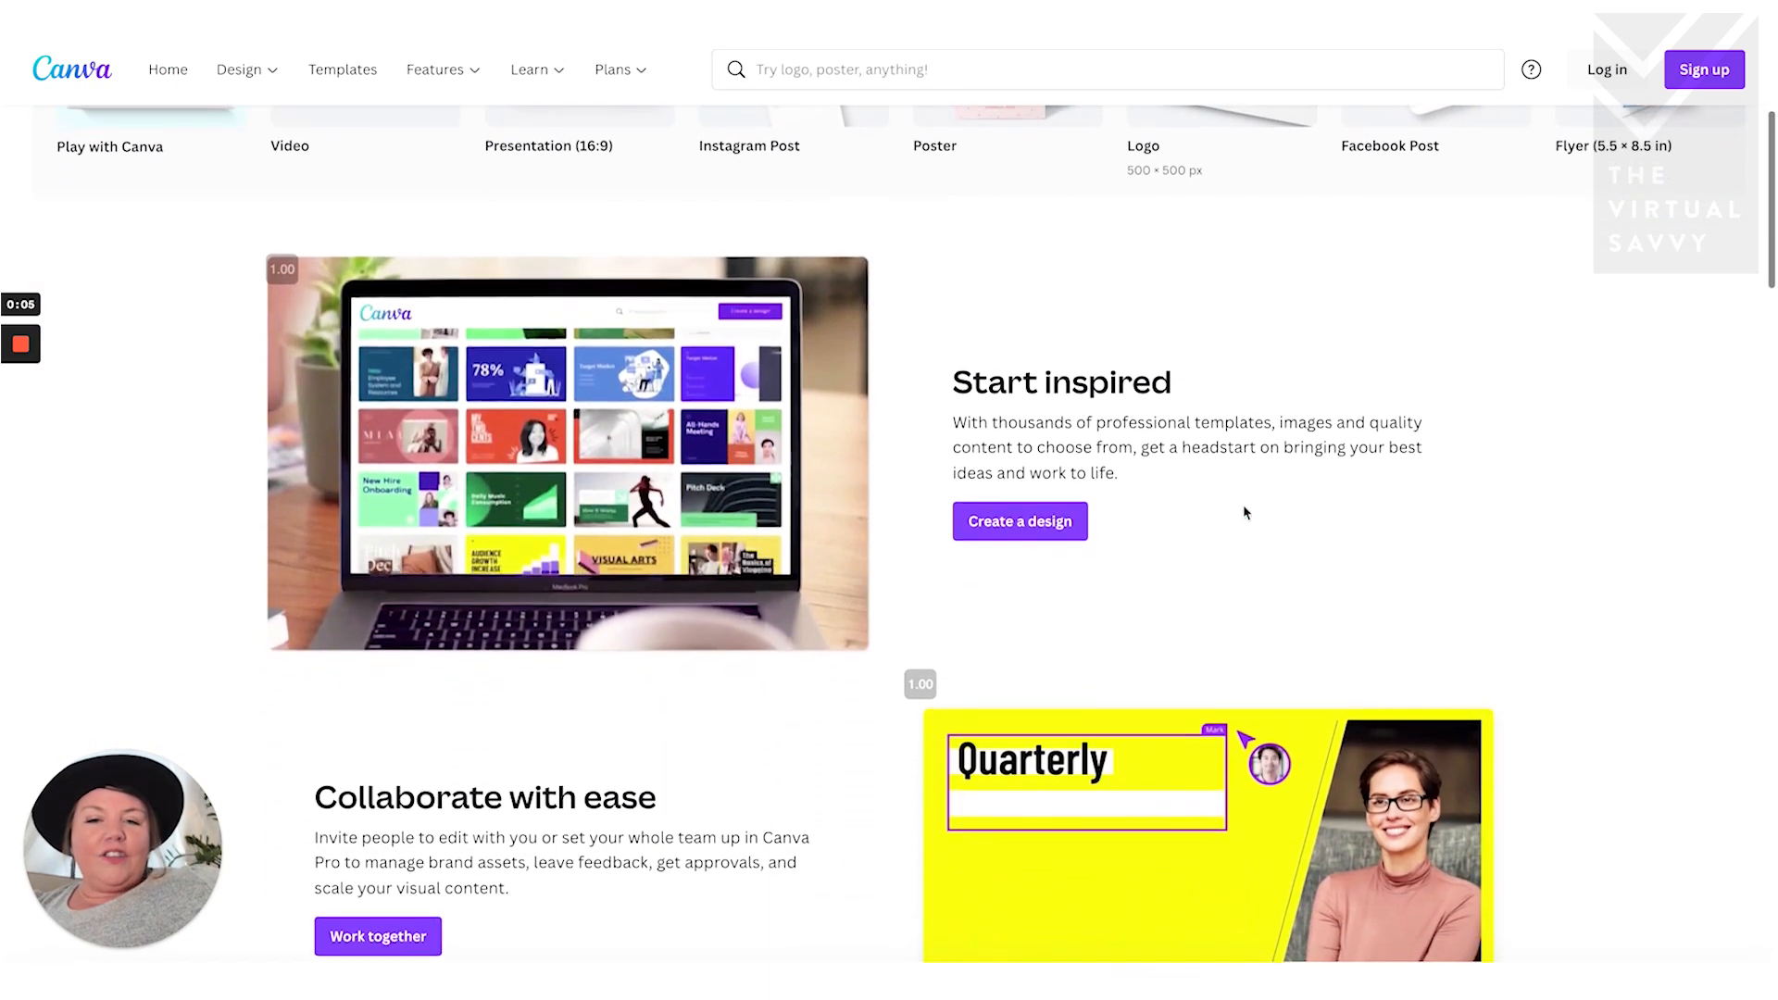
scroll(down, 3)
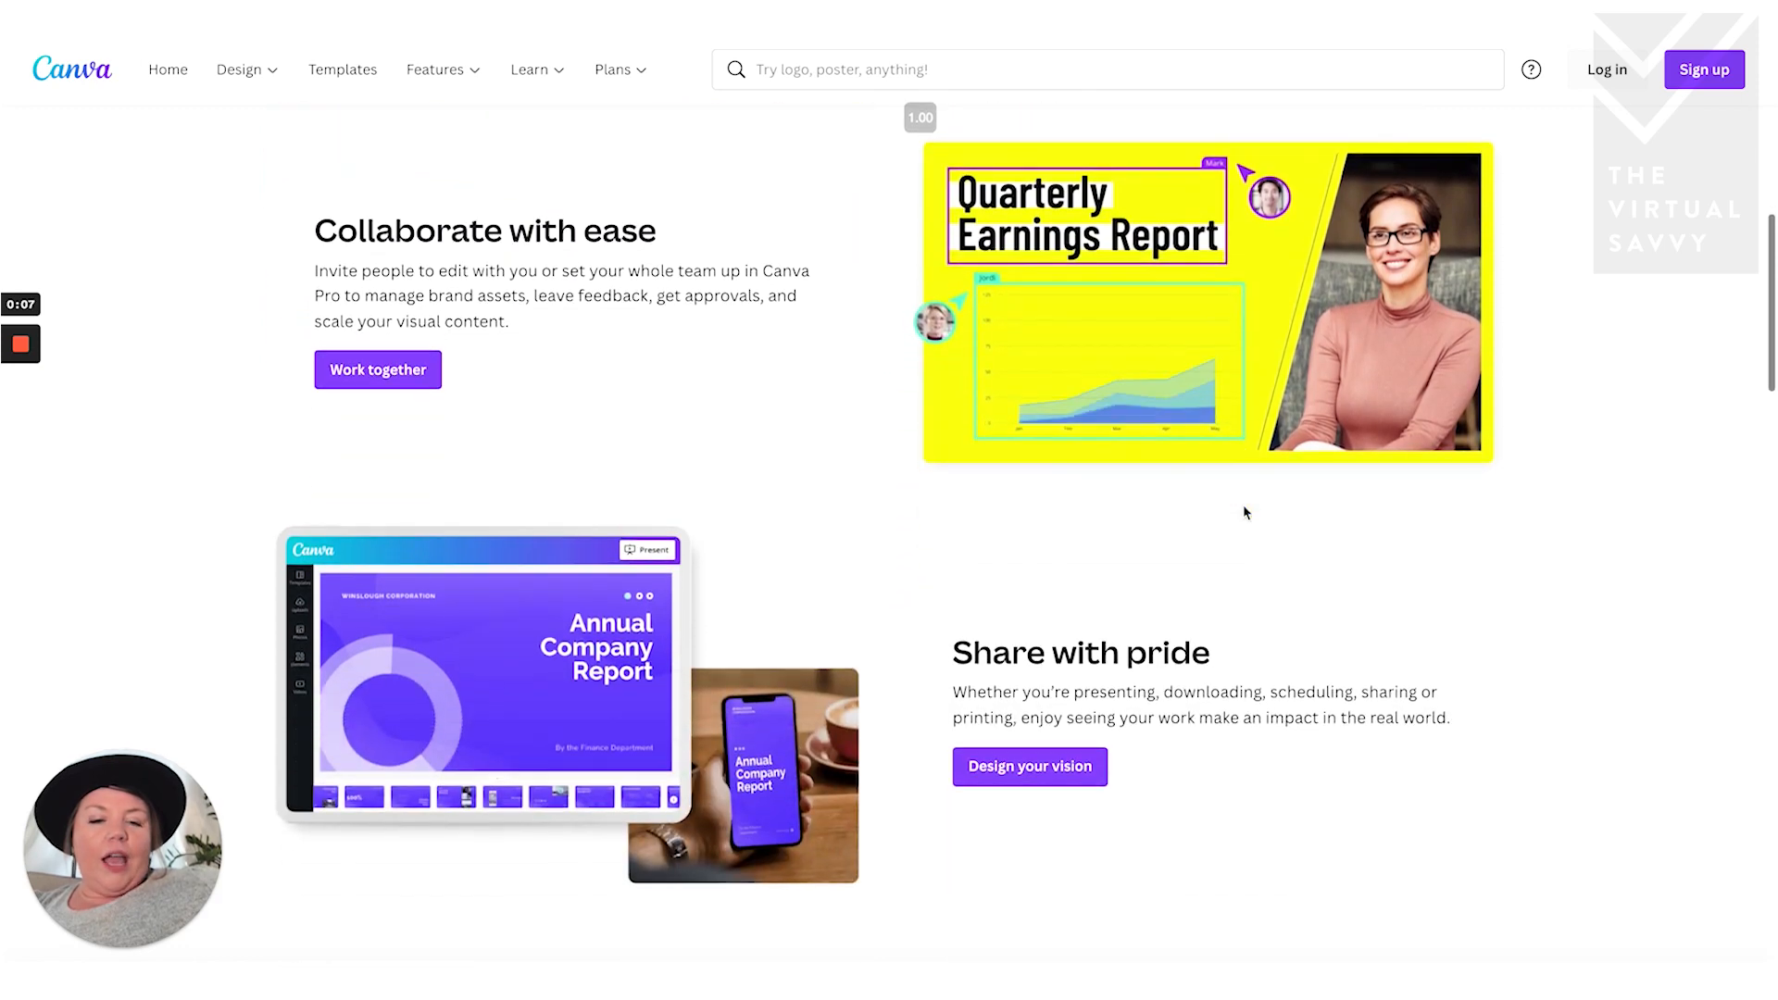
scroll(down, 3)
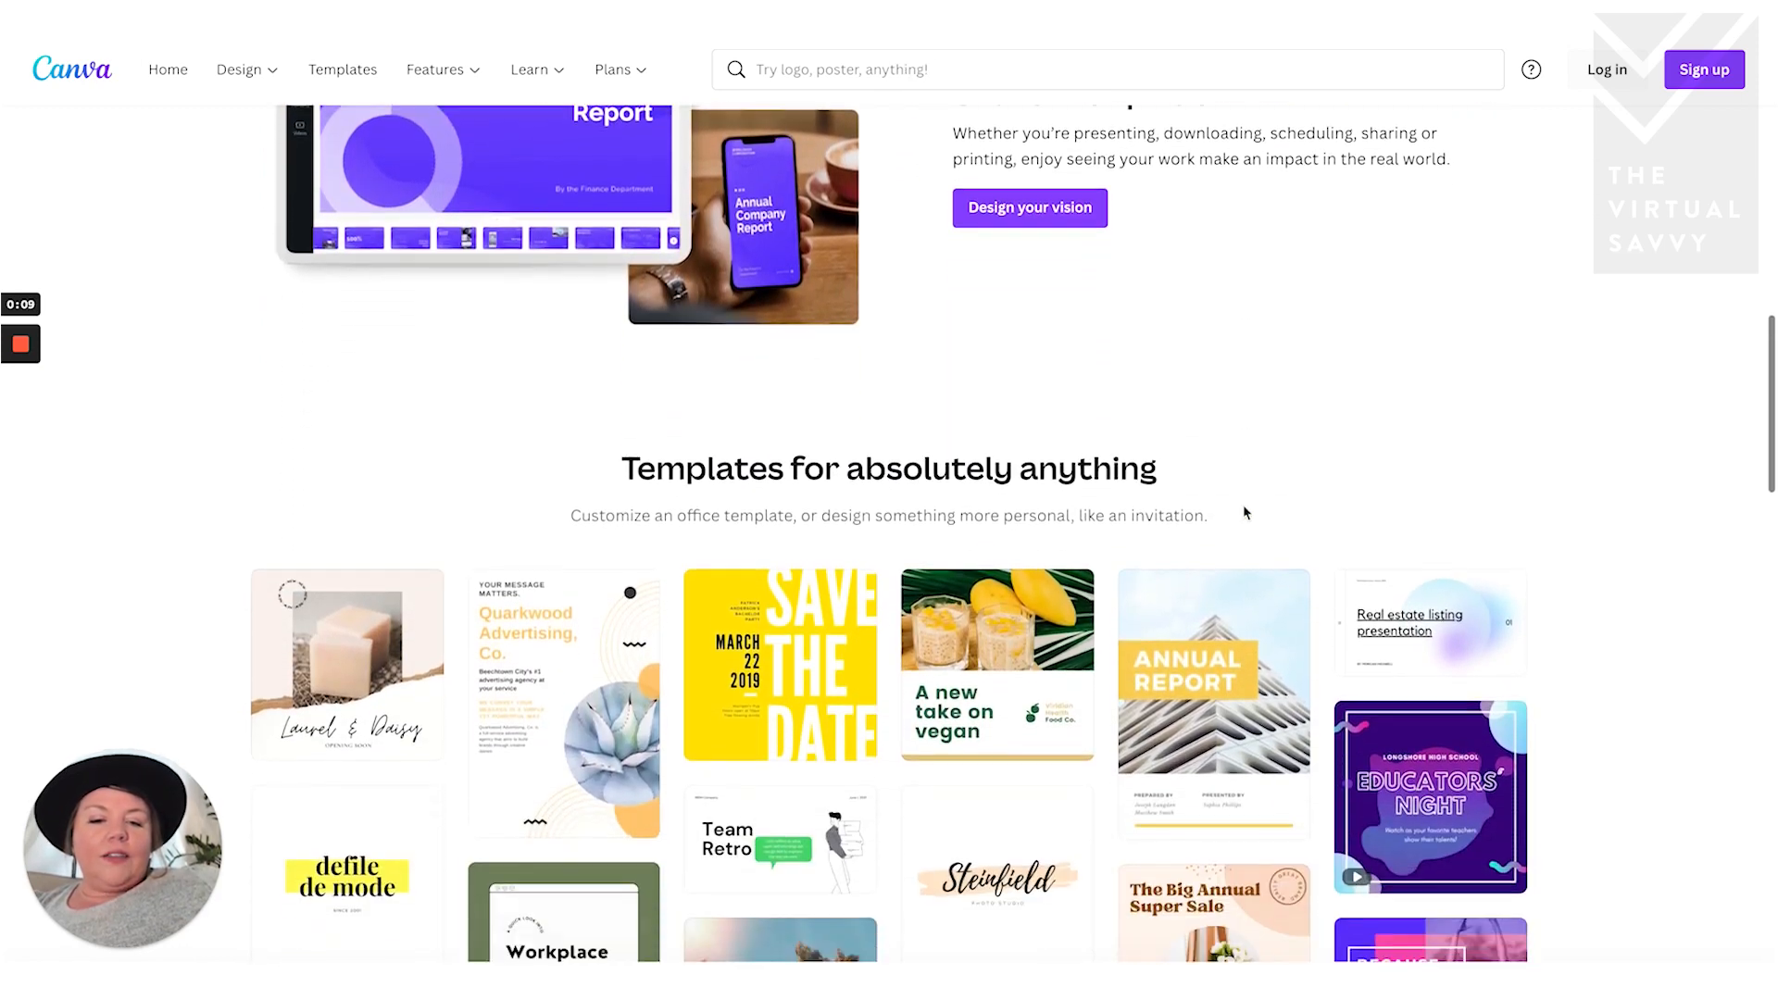
scroll(down, 3)
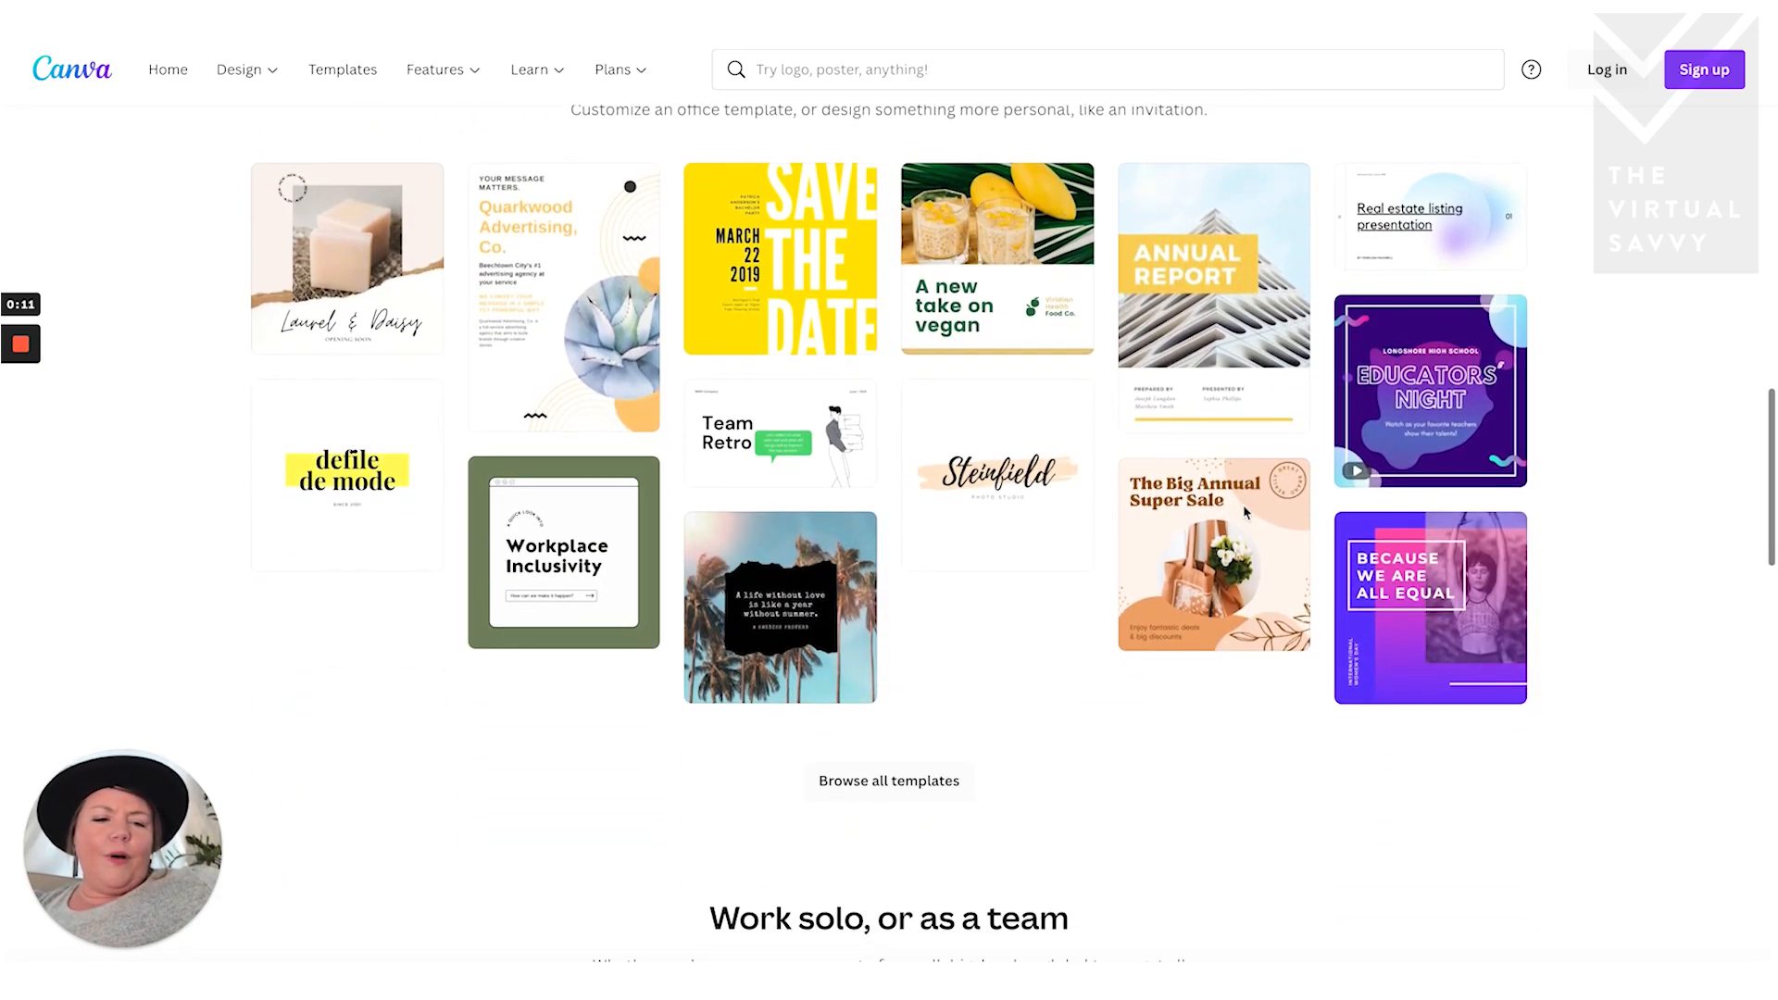
scroll(down, 3)
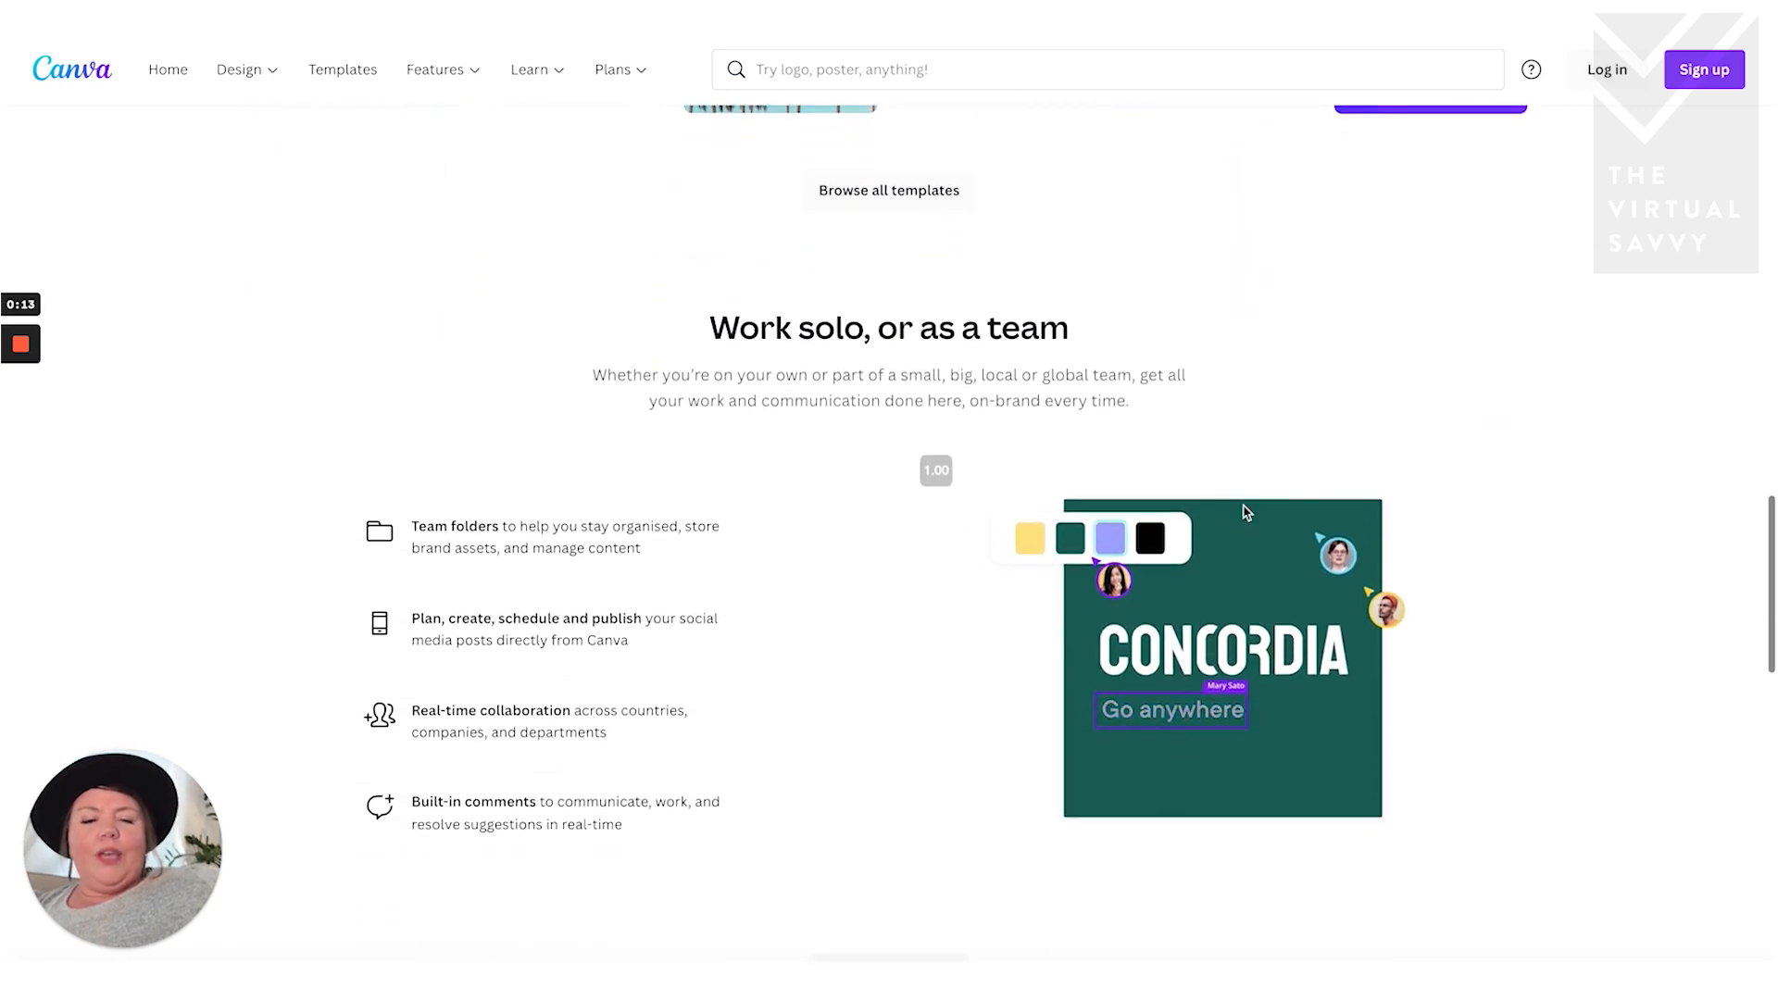
scroll(down, 3)
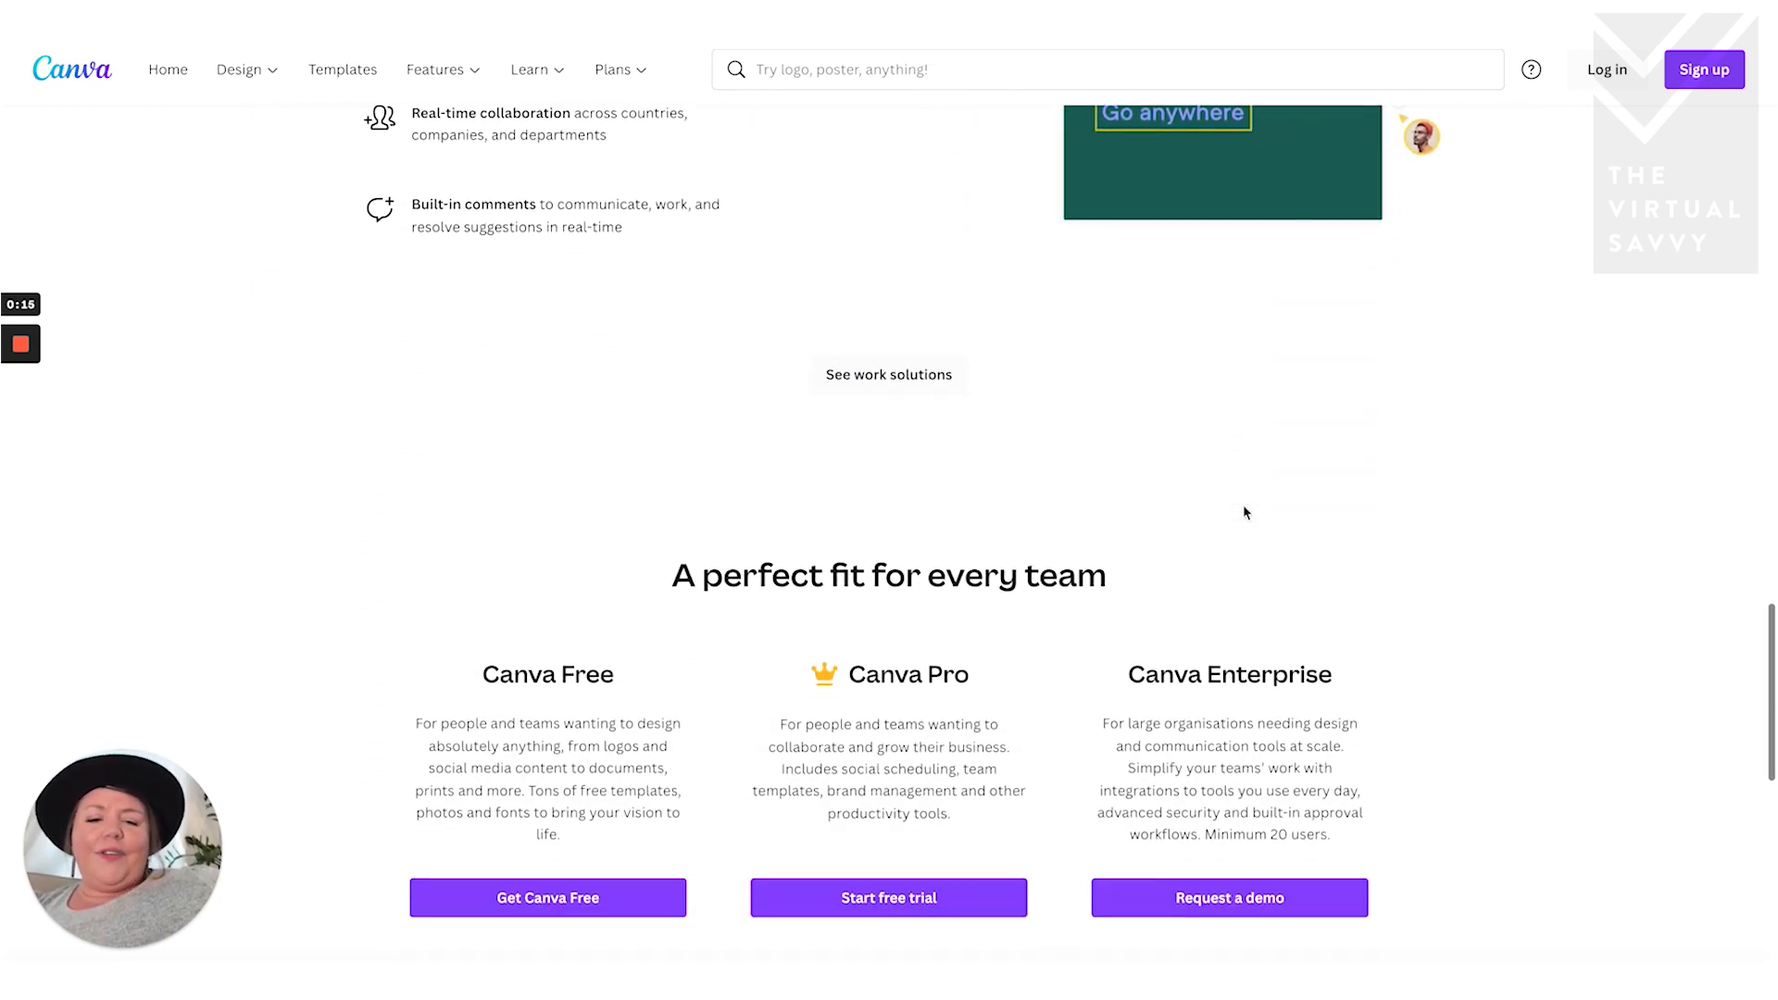
scroll(down, 3)
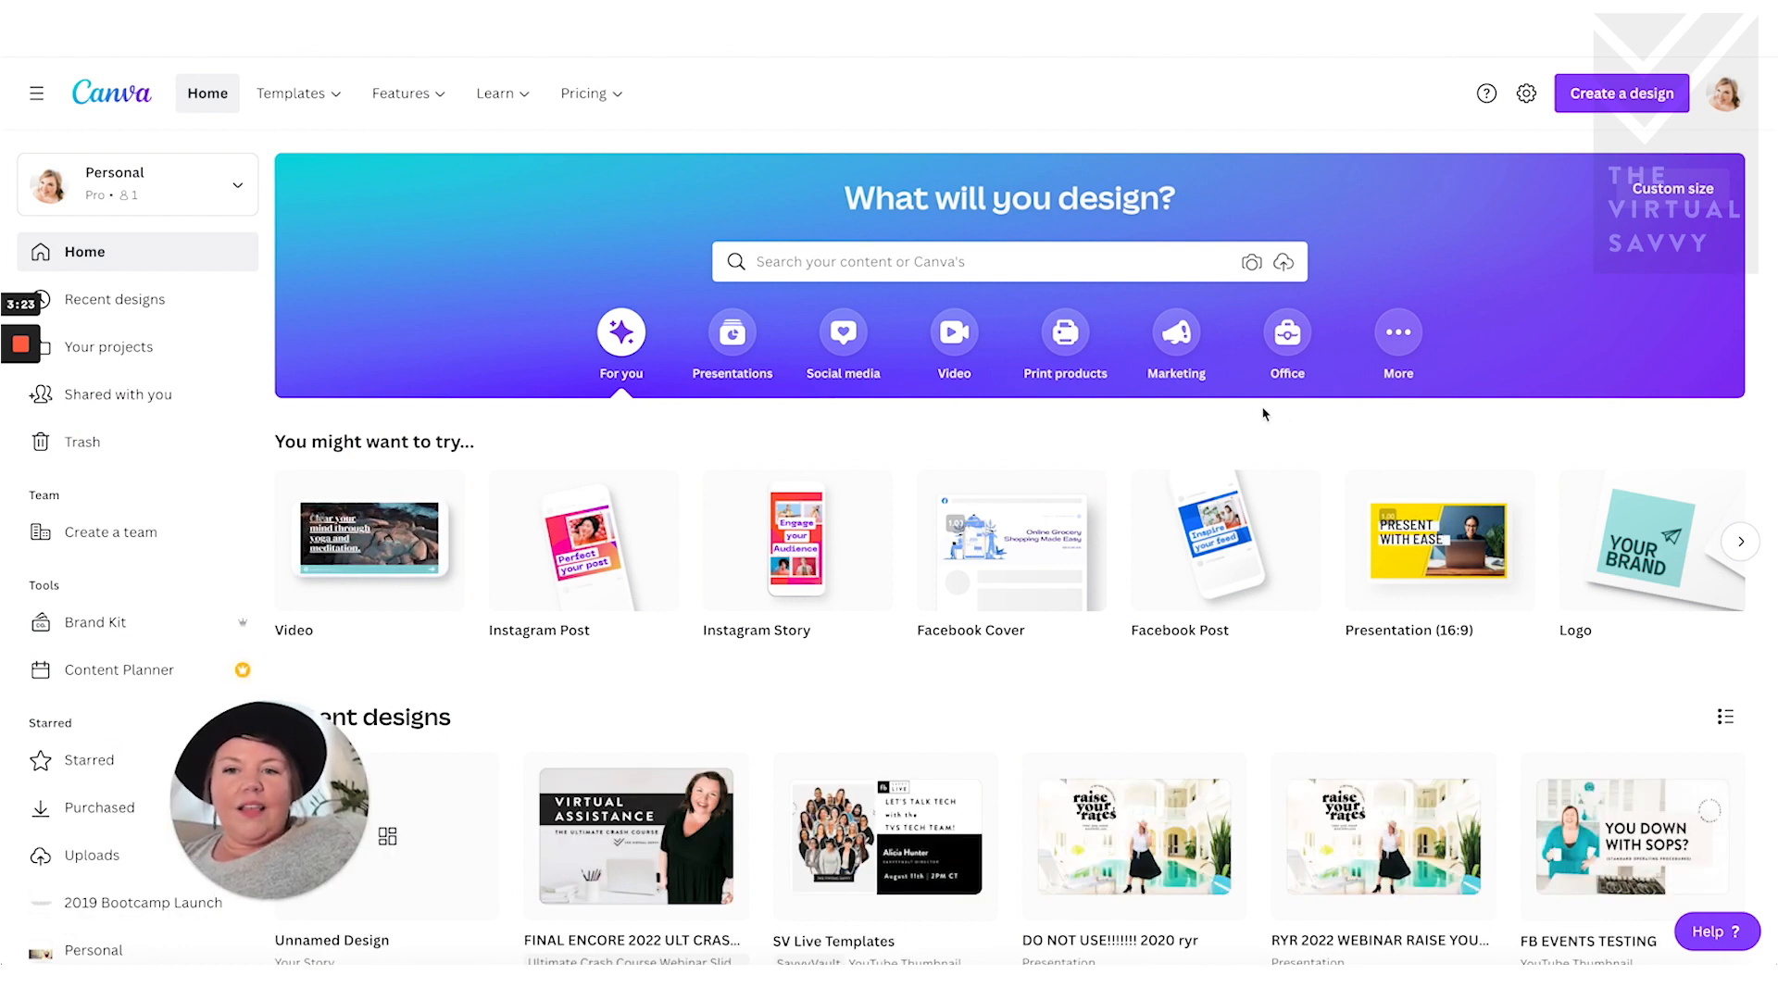
text(b)
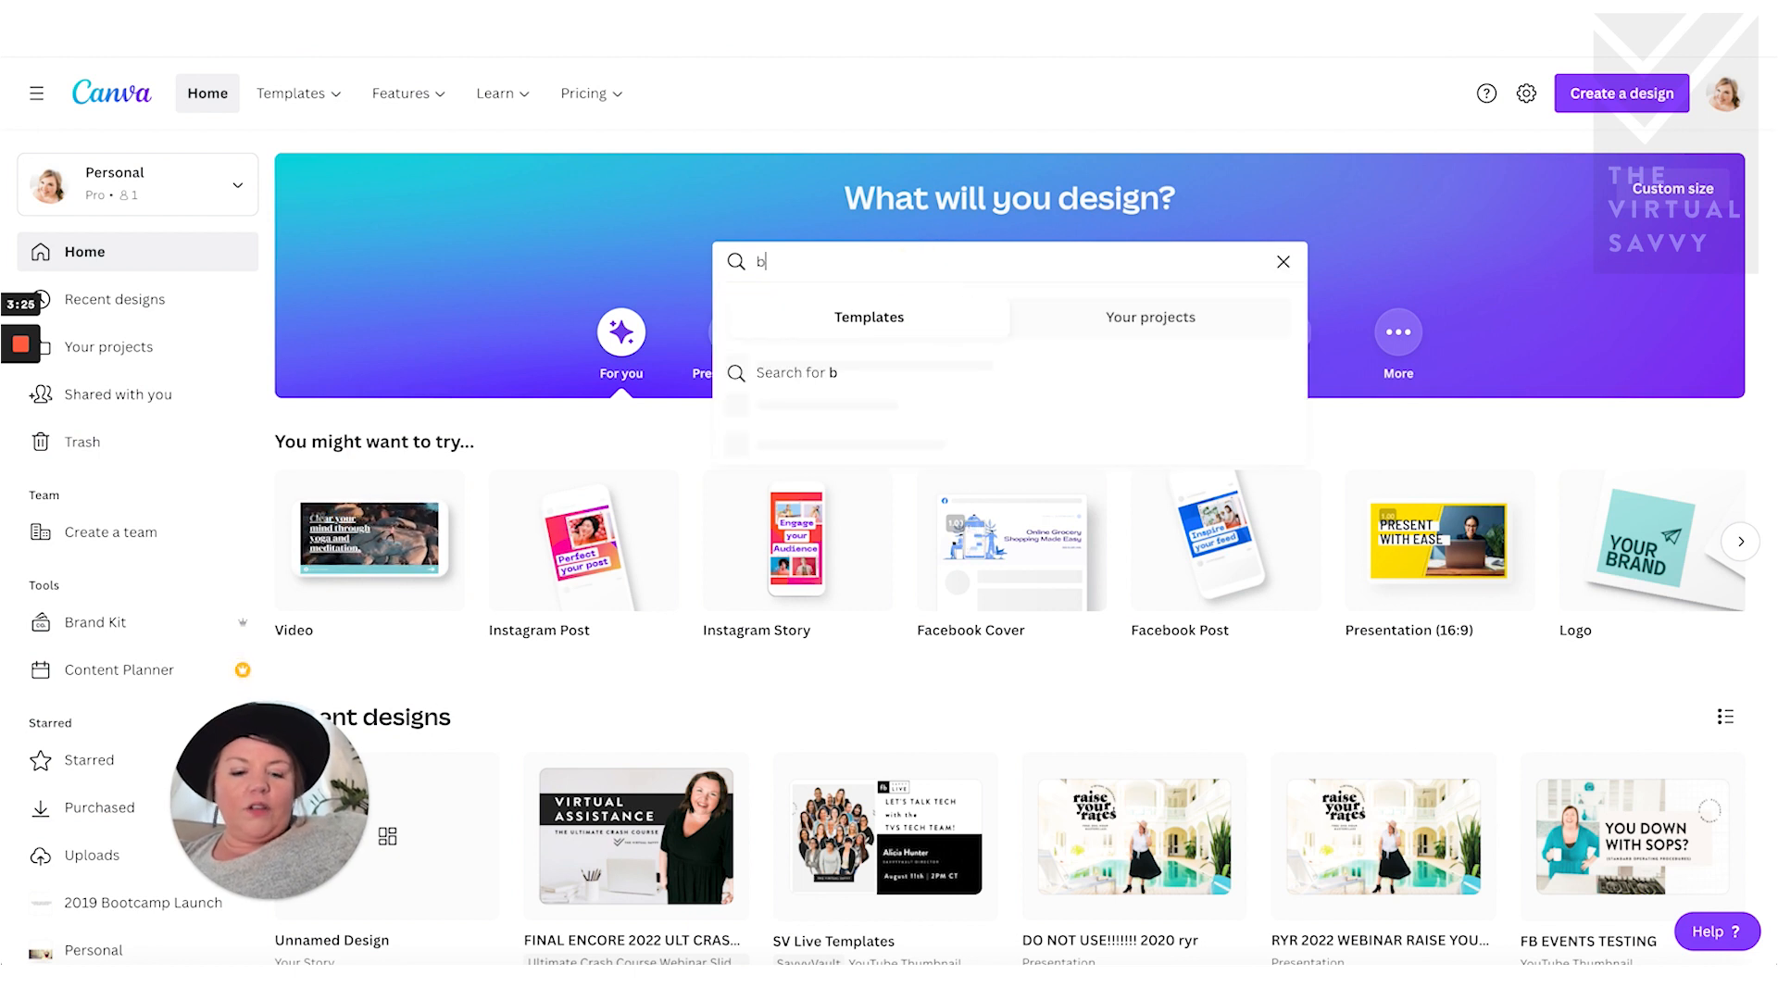
text(usiness card)
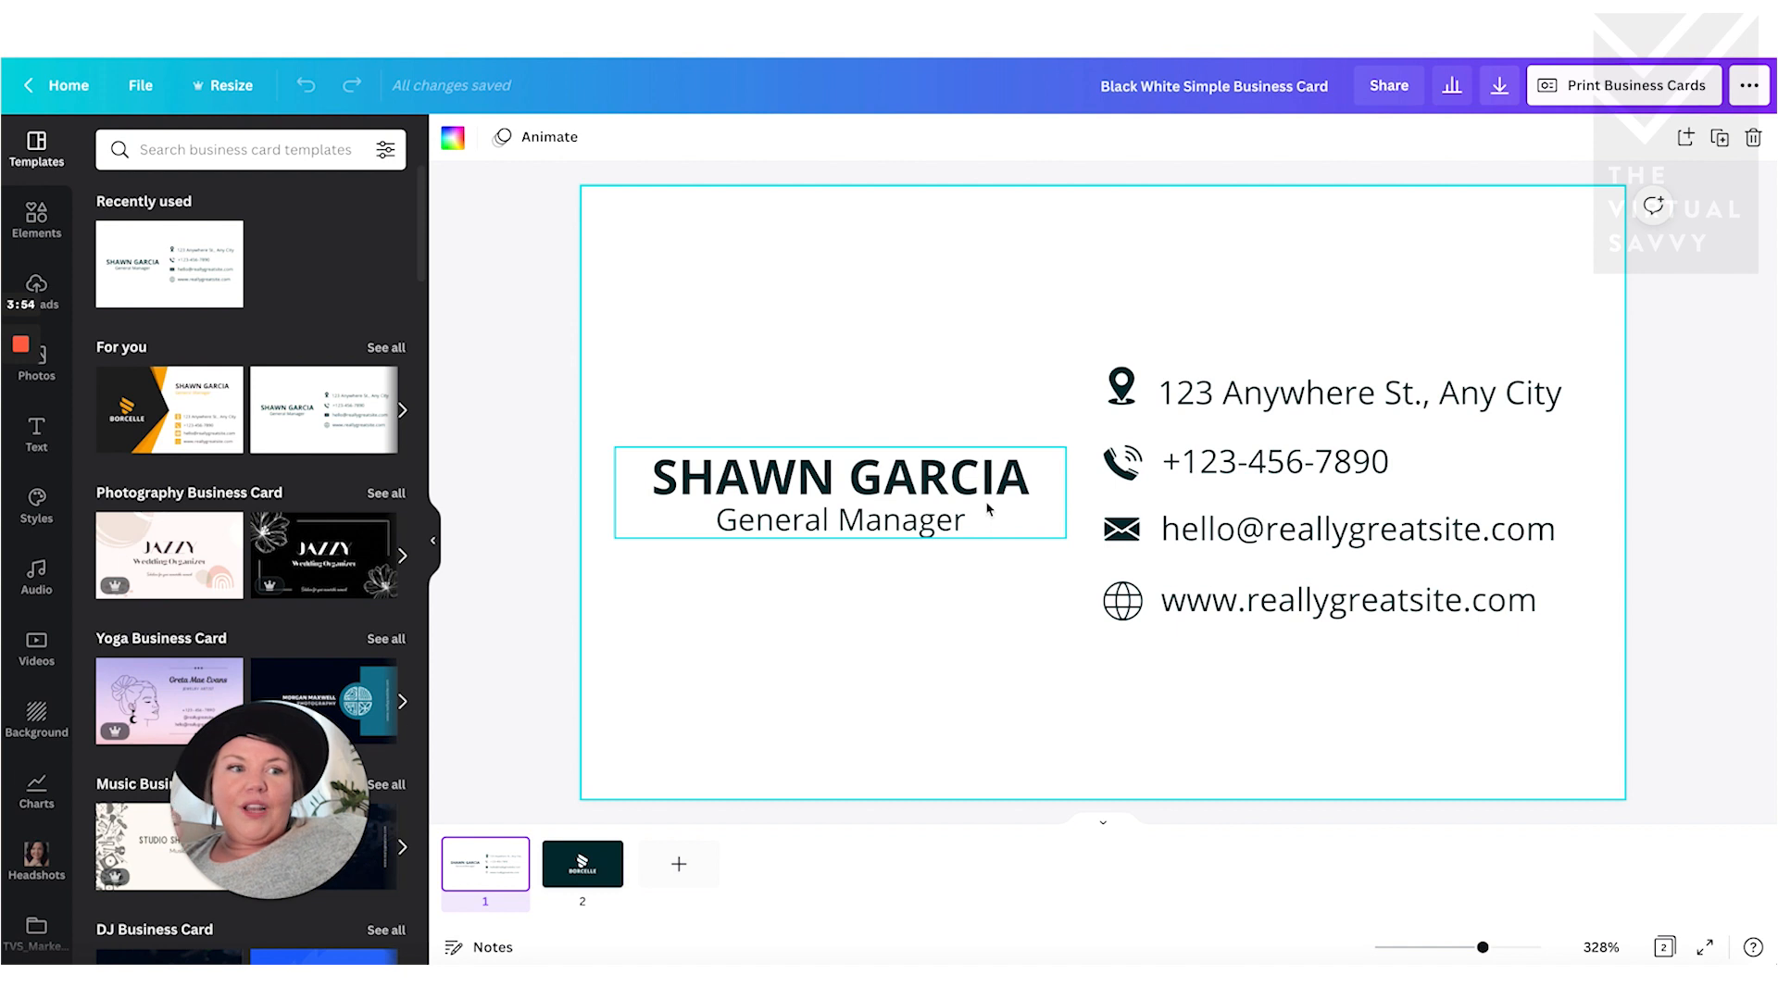
- Find the QR Code app in More > Apps by searching 'qr'
click(37, 160)
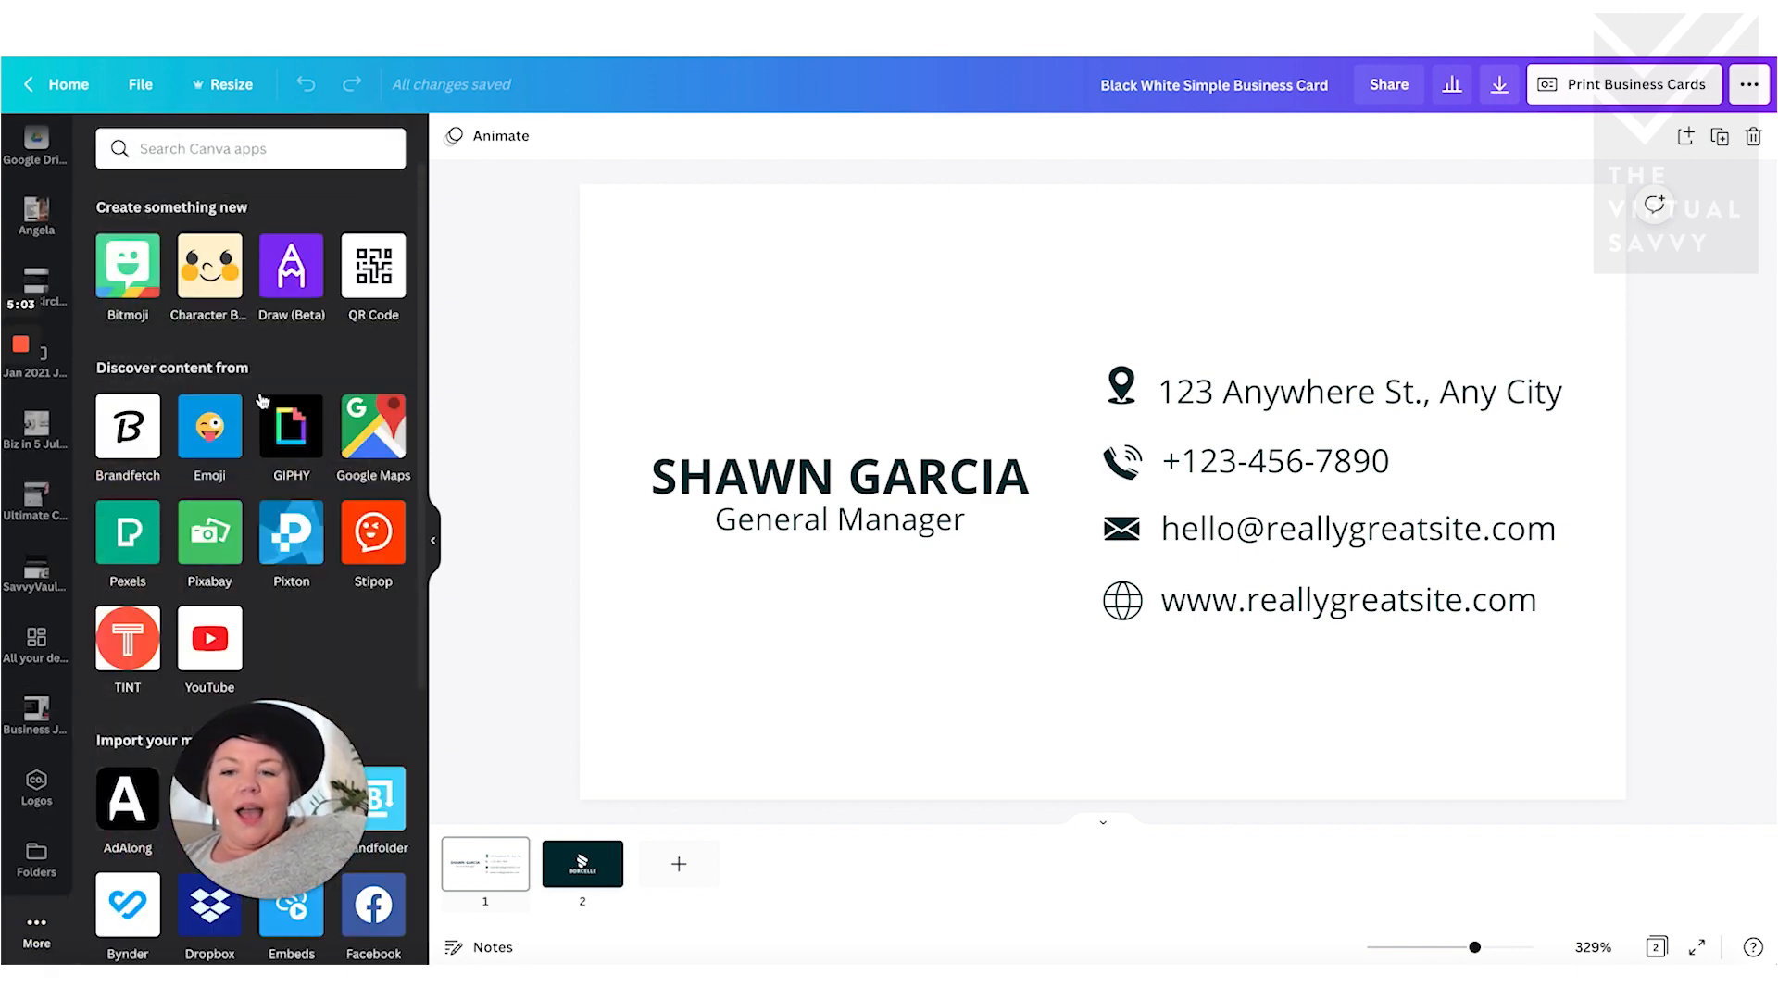
click(250, 148)
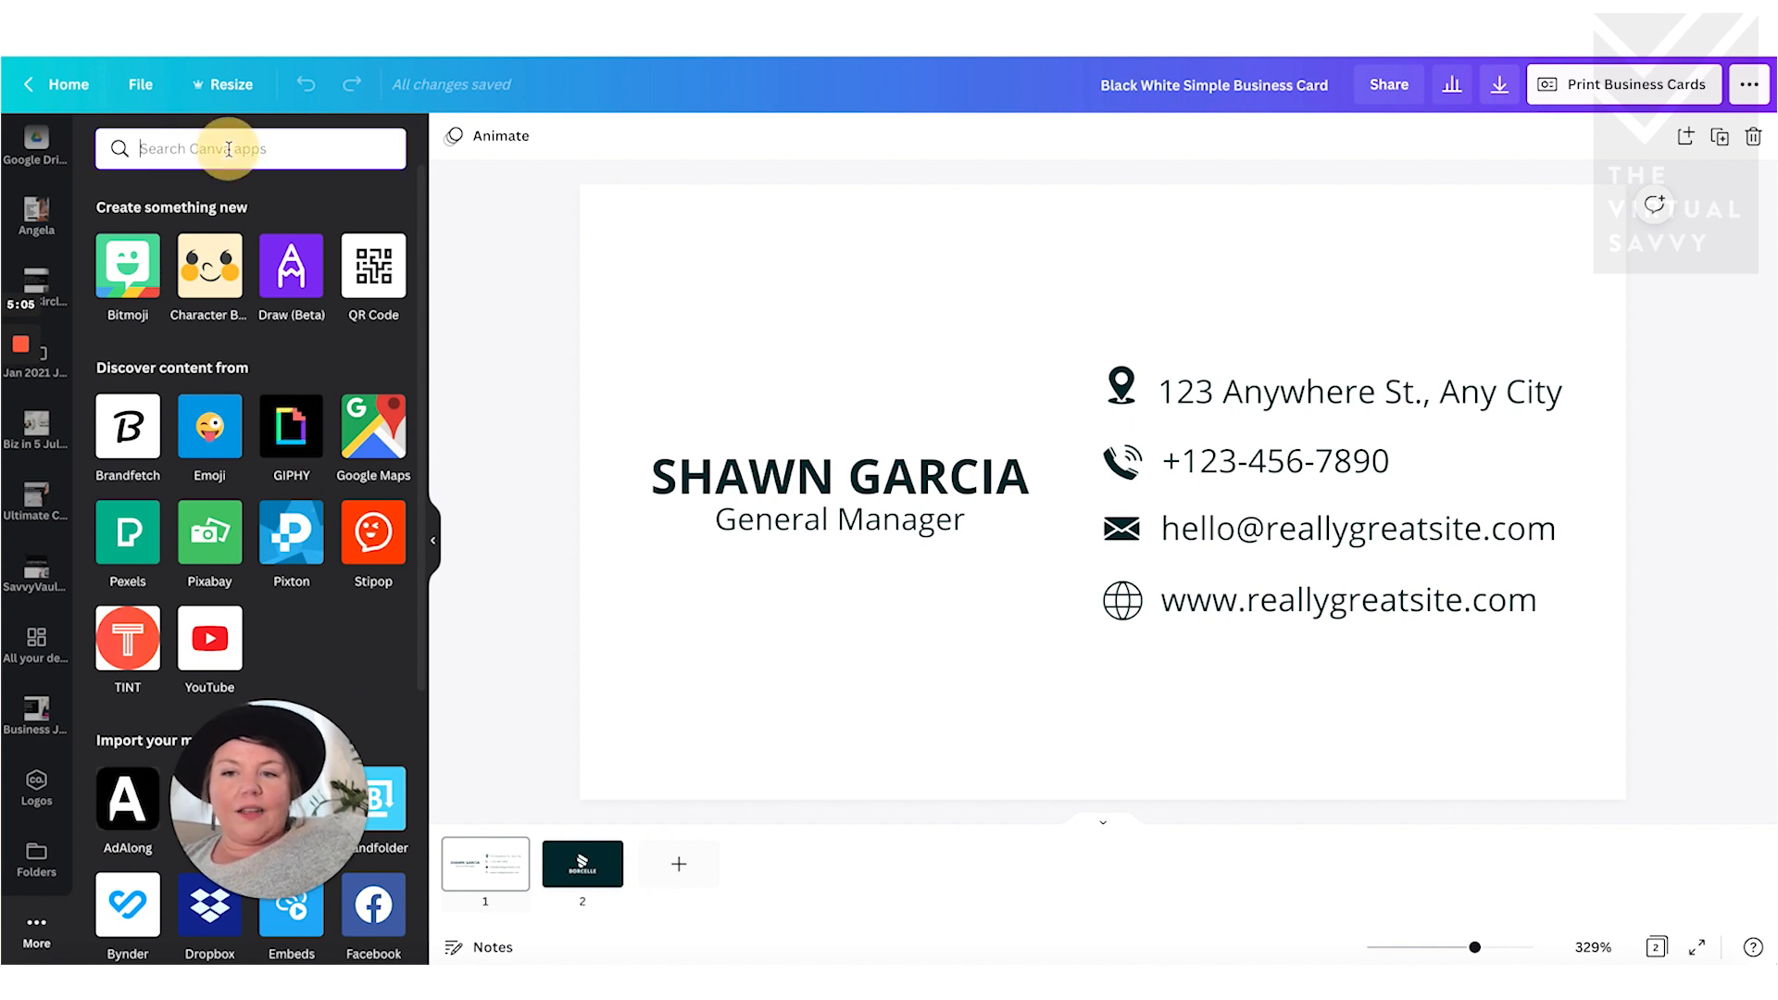
text(qr)
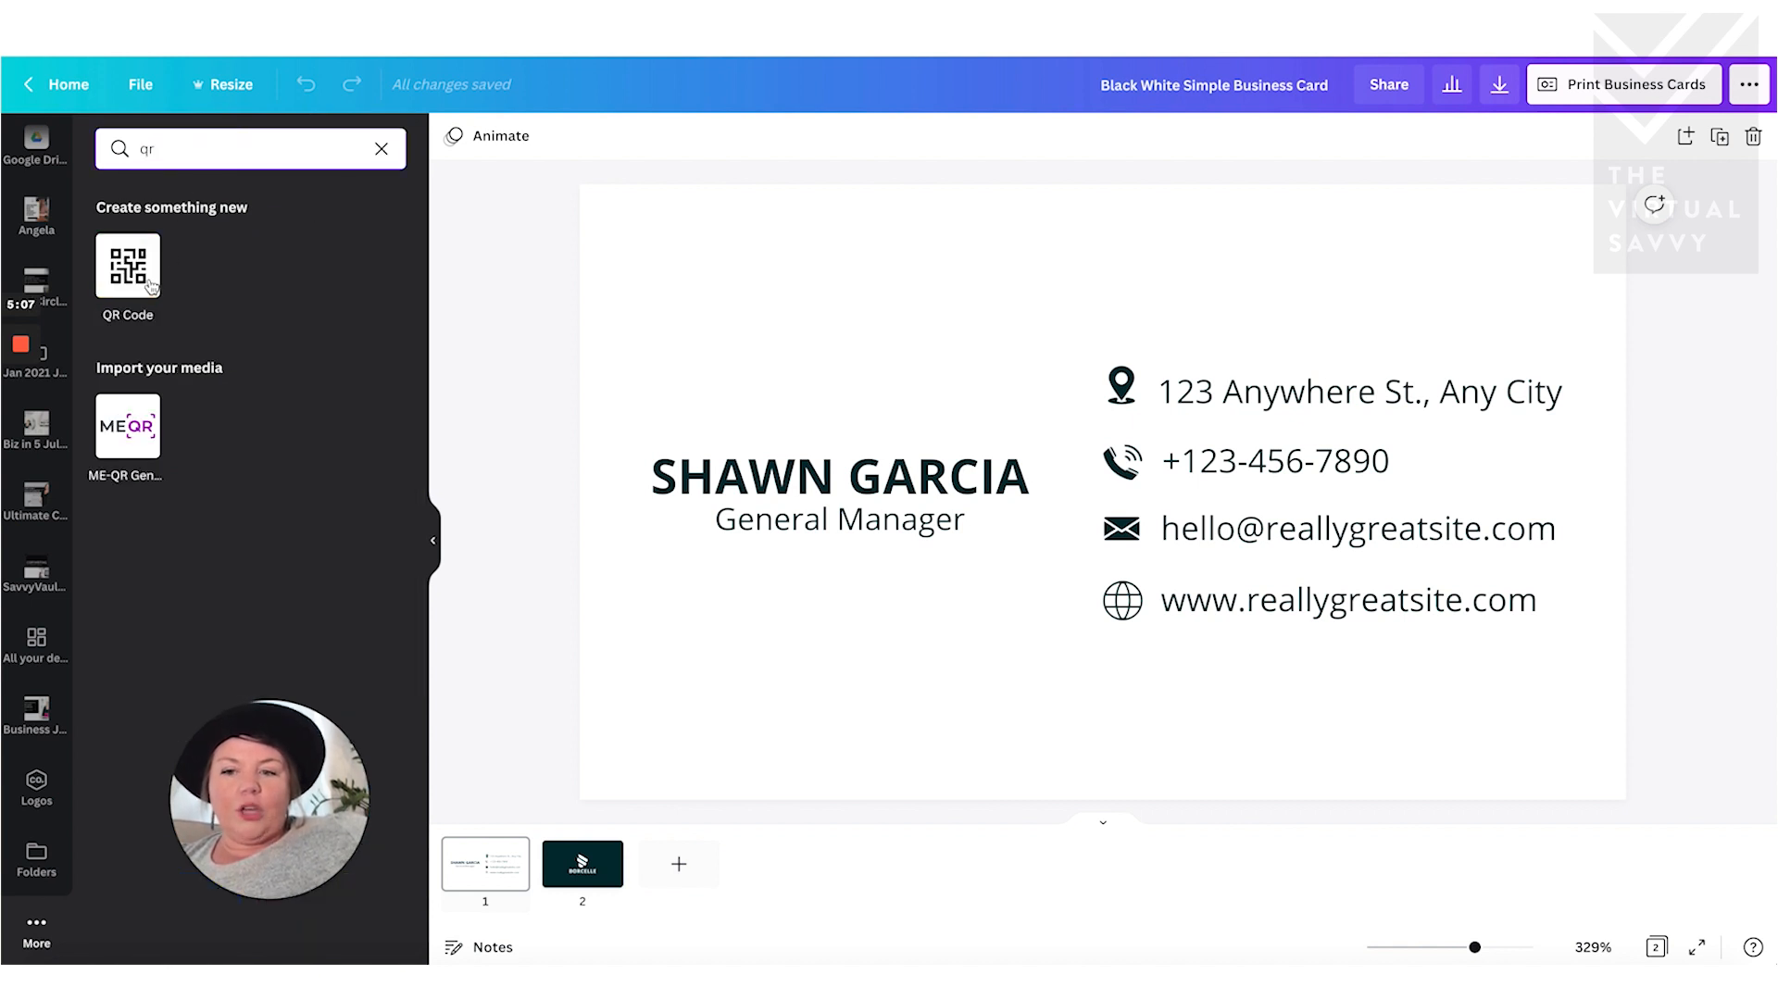
click(128, 261)
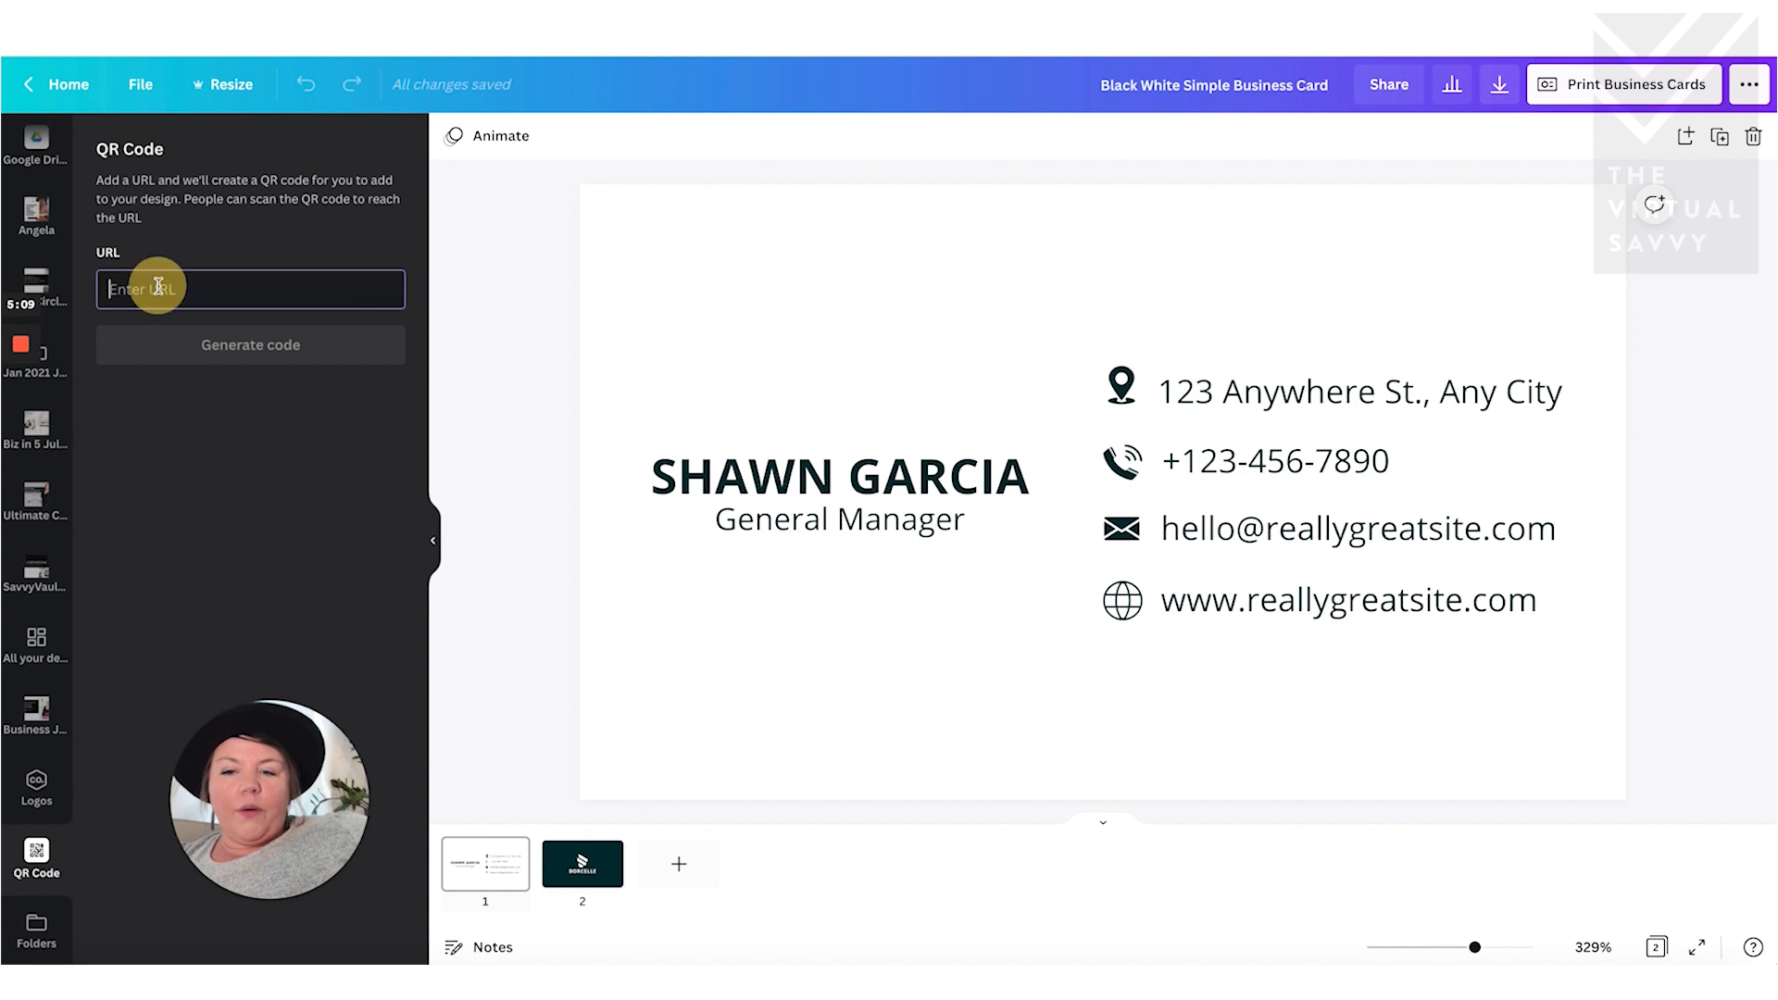
text(www.the)
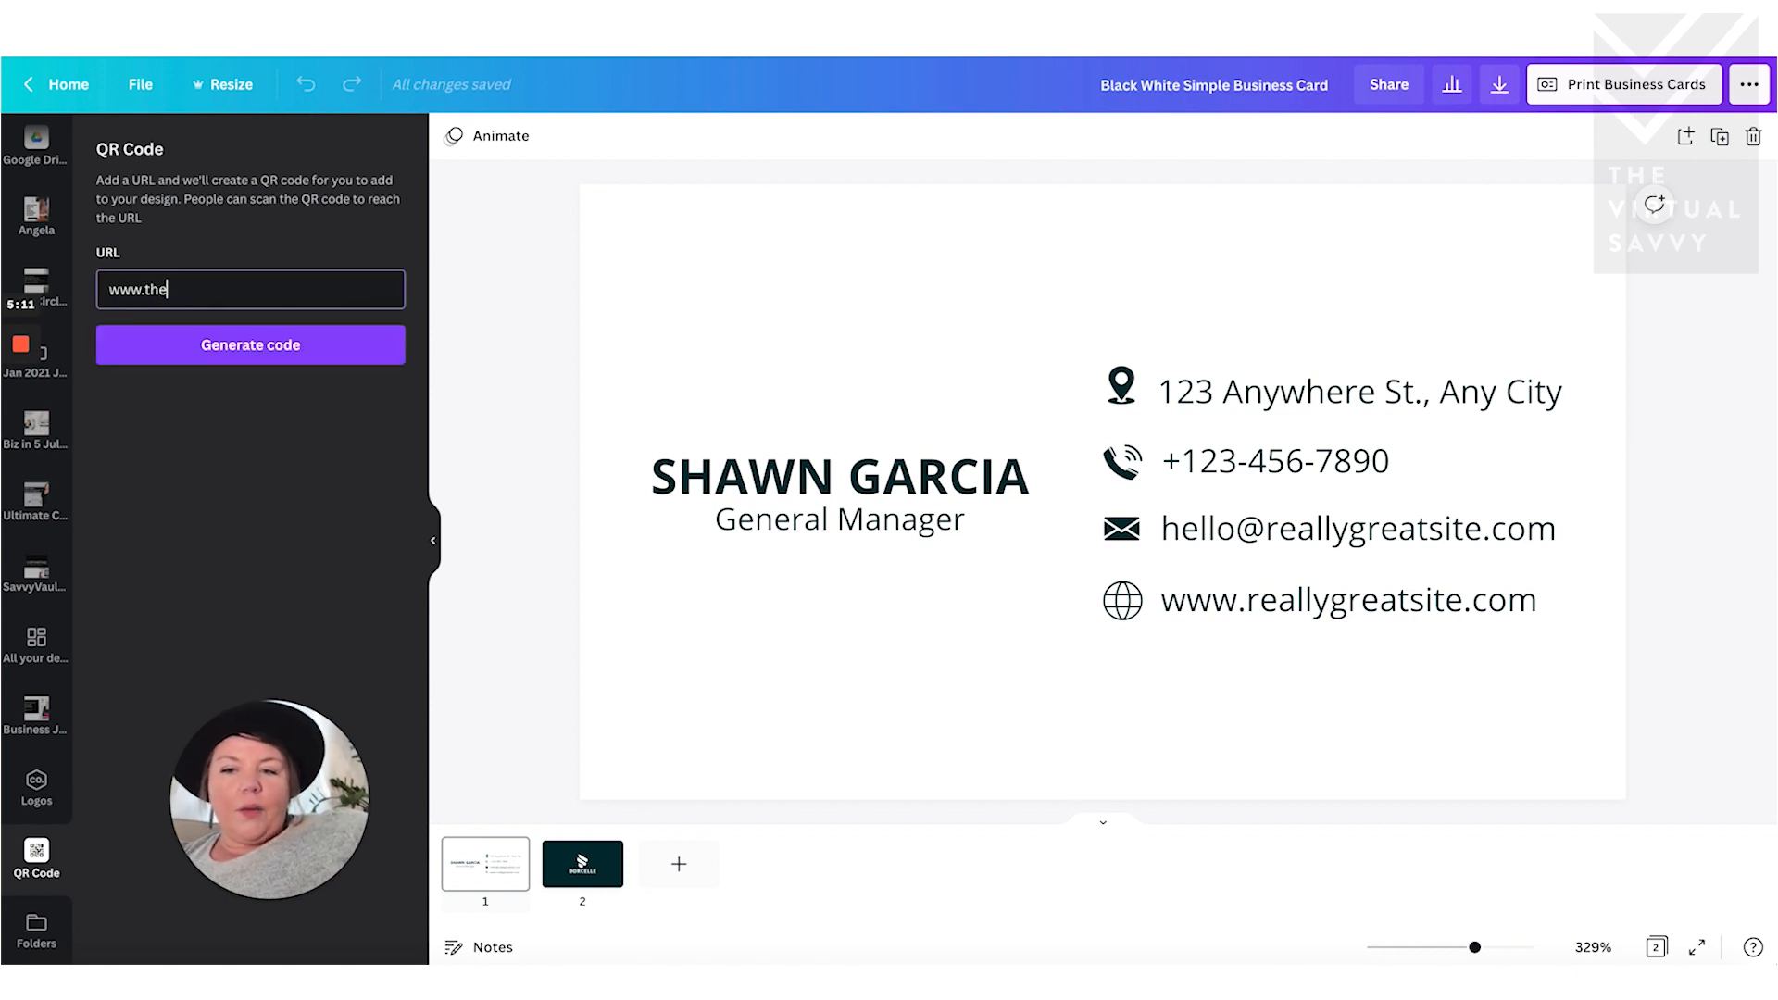
text(virtualsavvy.com)
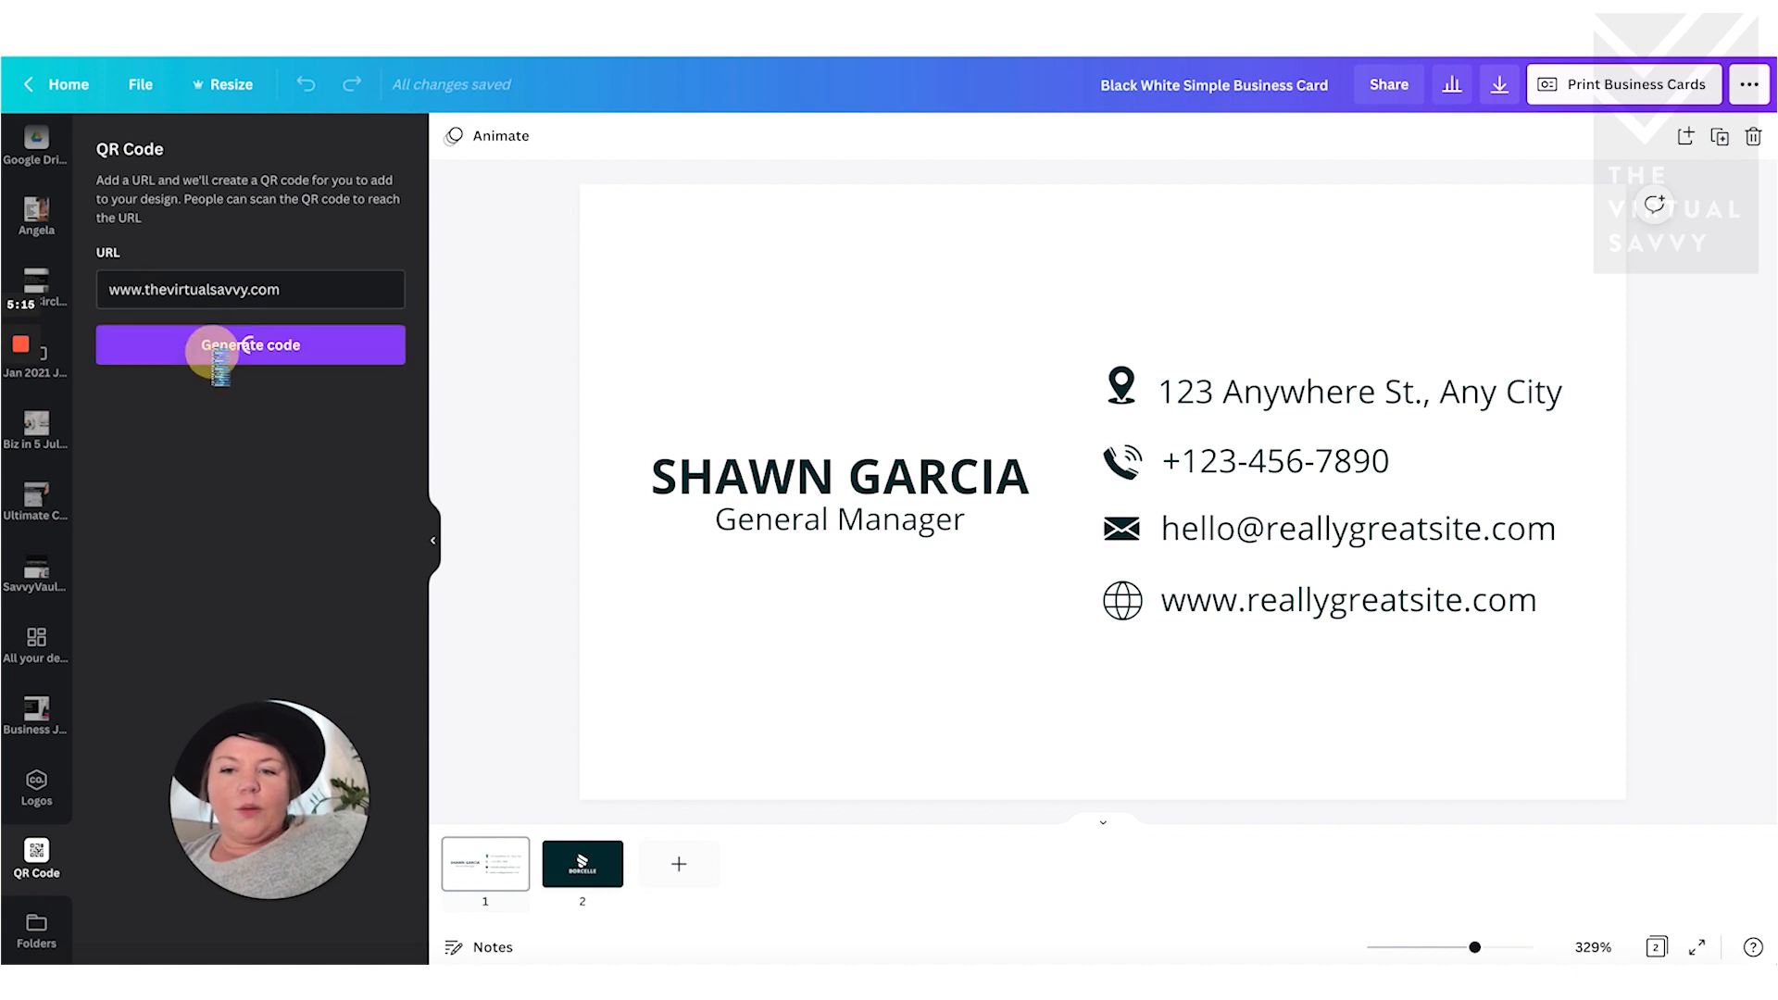
click(250, 345)
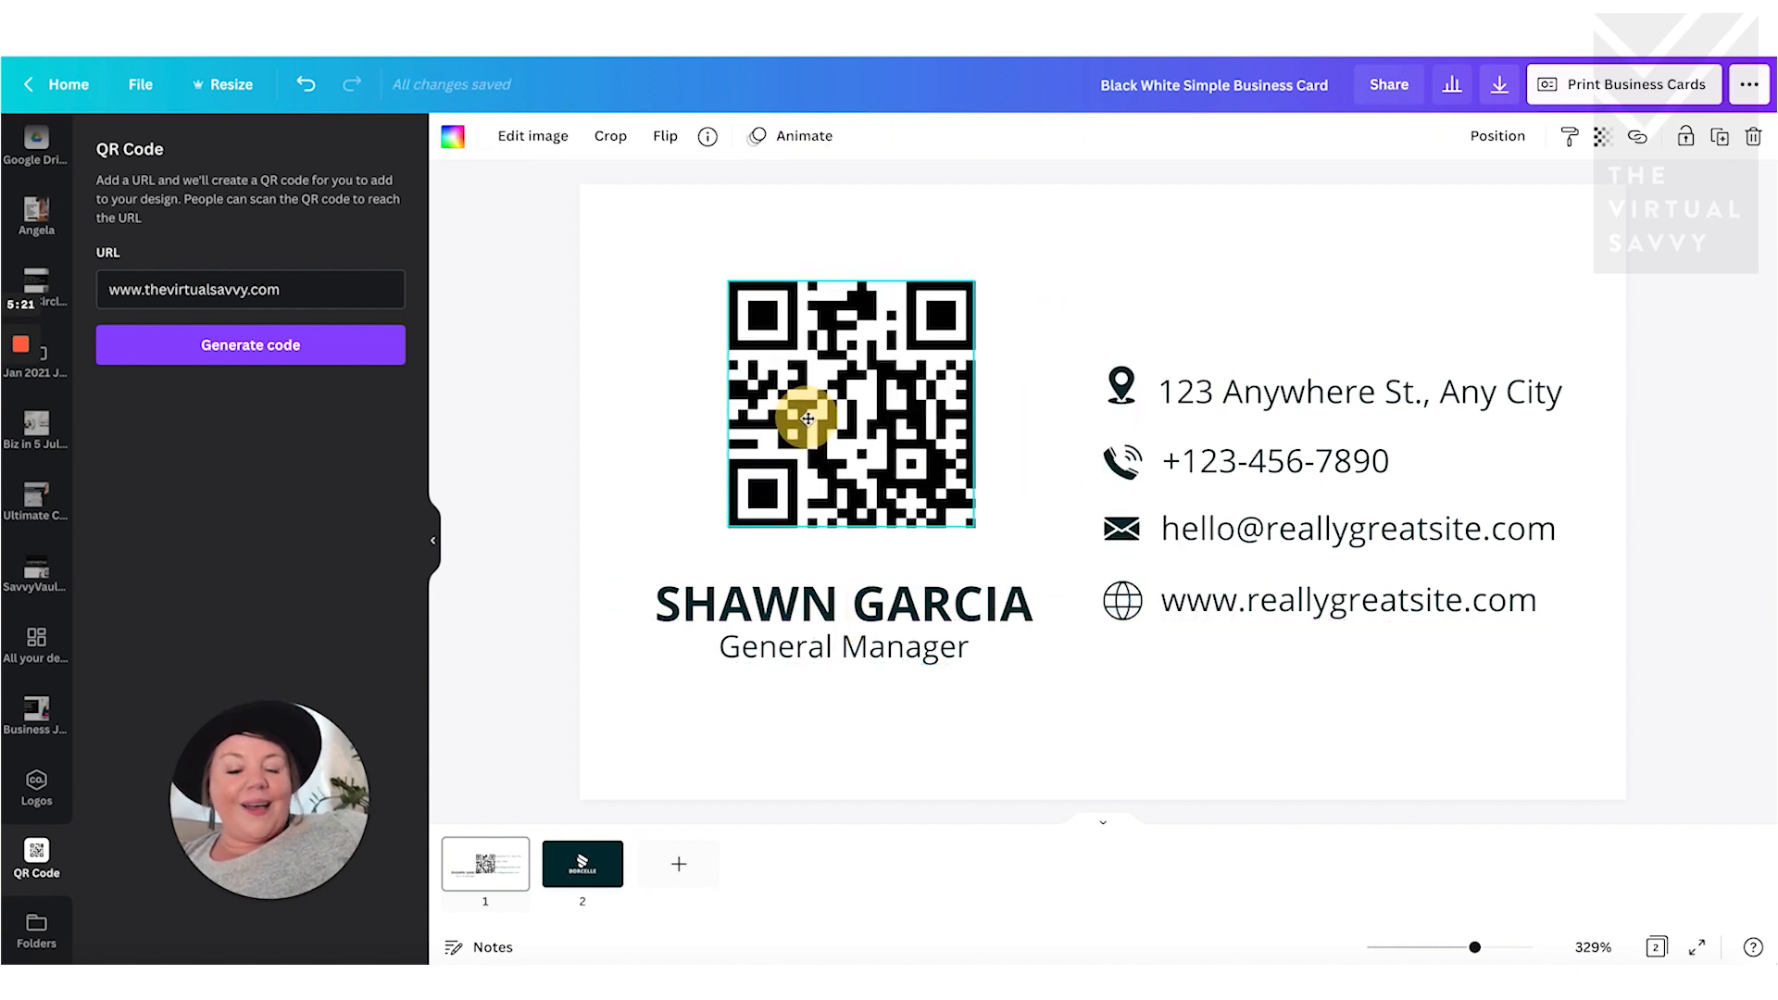
click(67, 83)
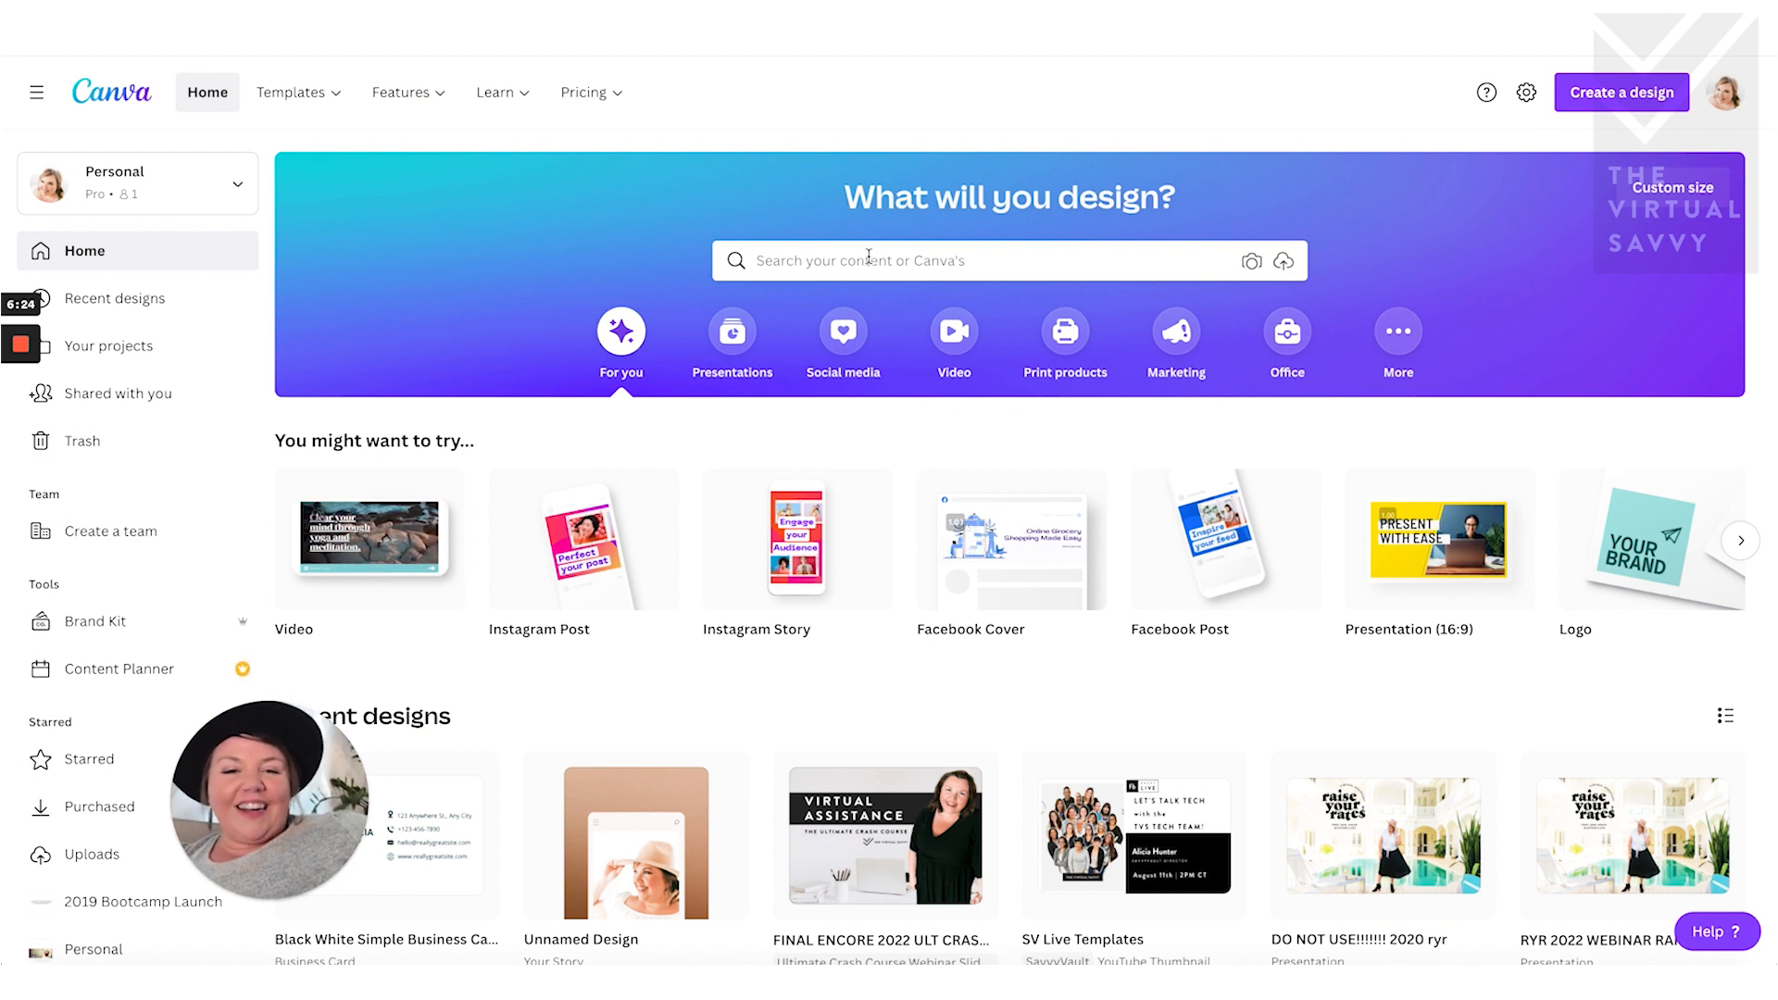
- Search 'website' templates and open the furniture interior-design website template
text(website)
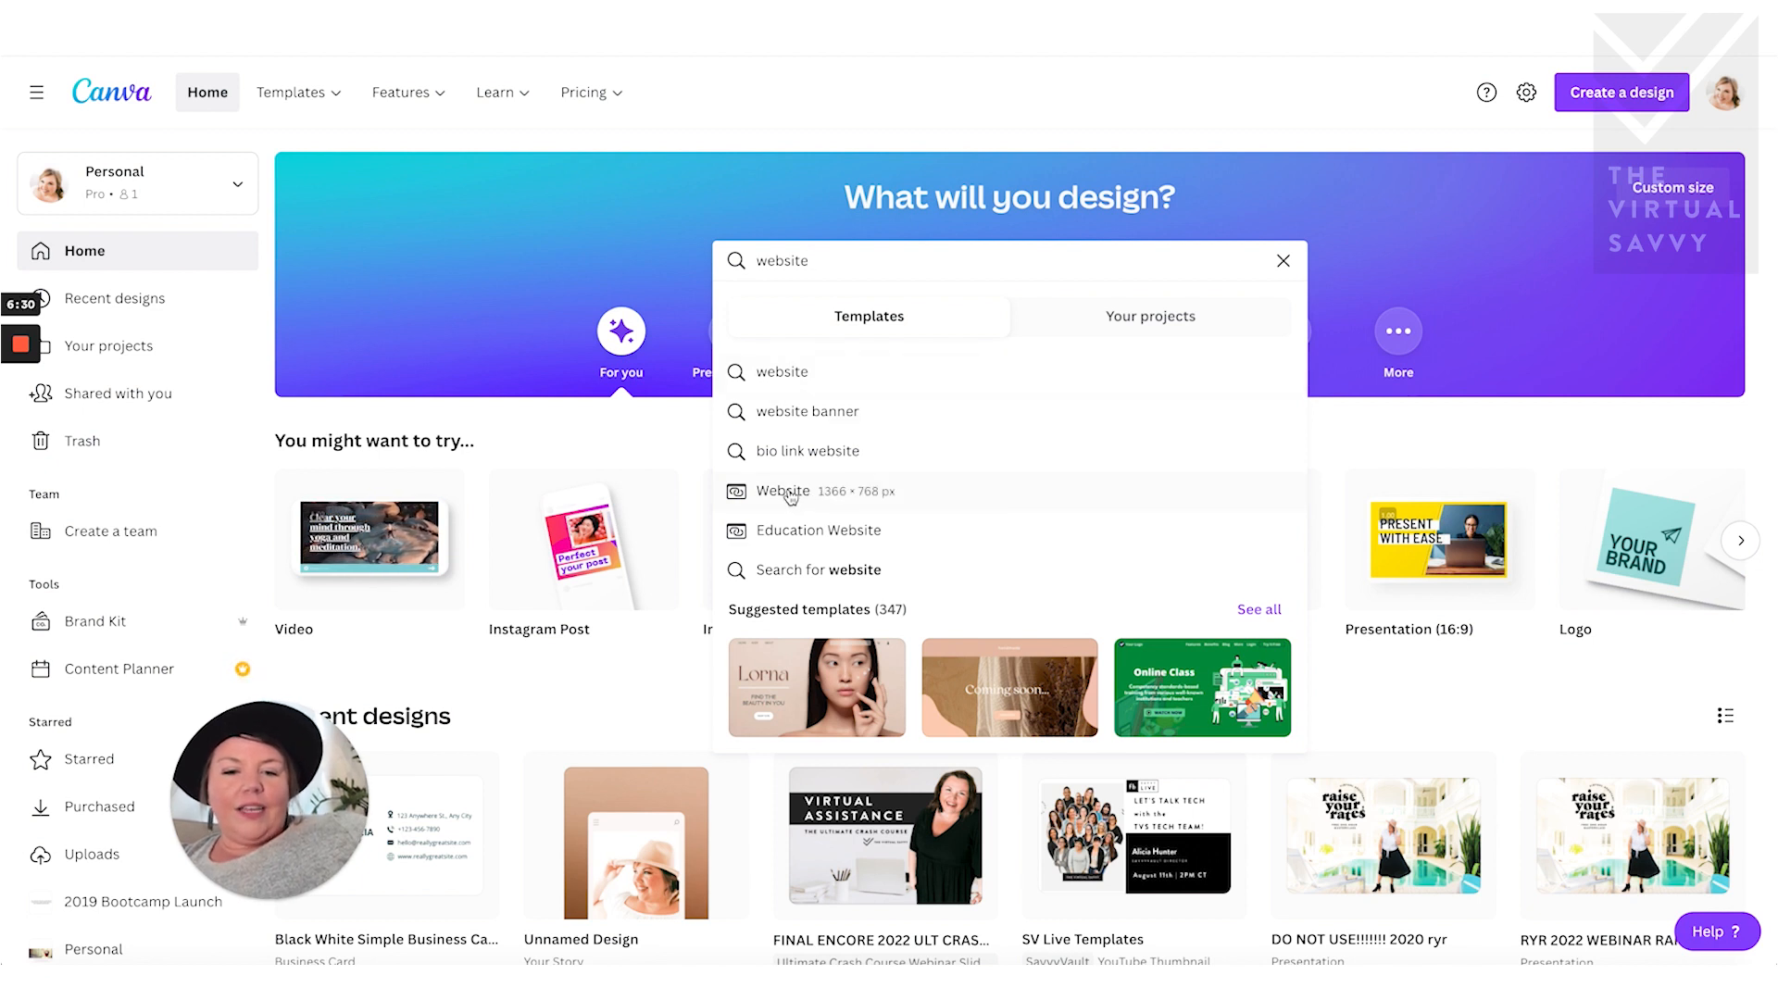
click(784, 491)
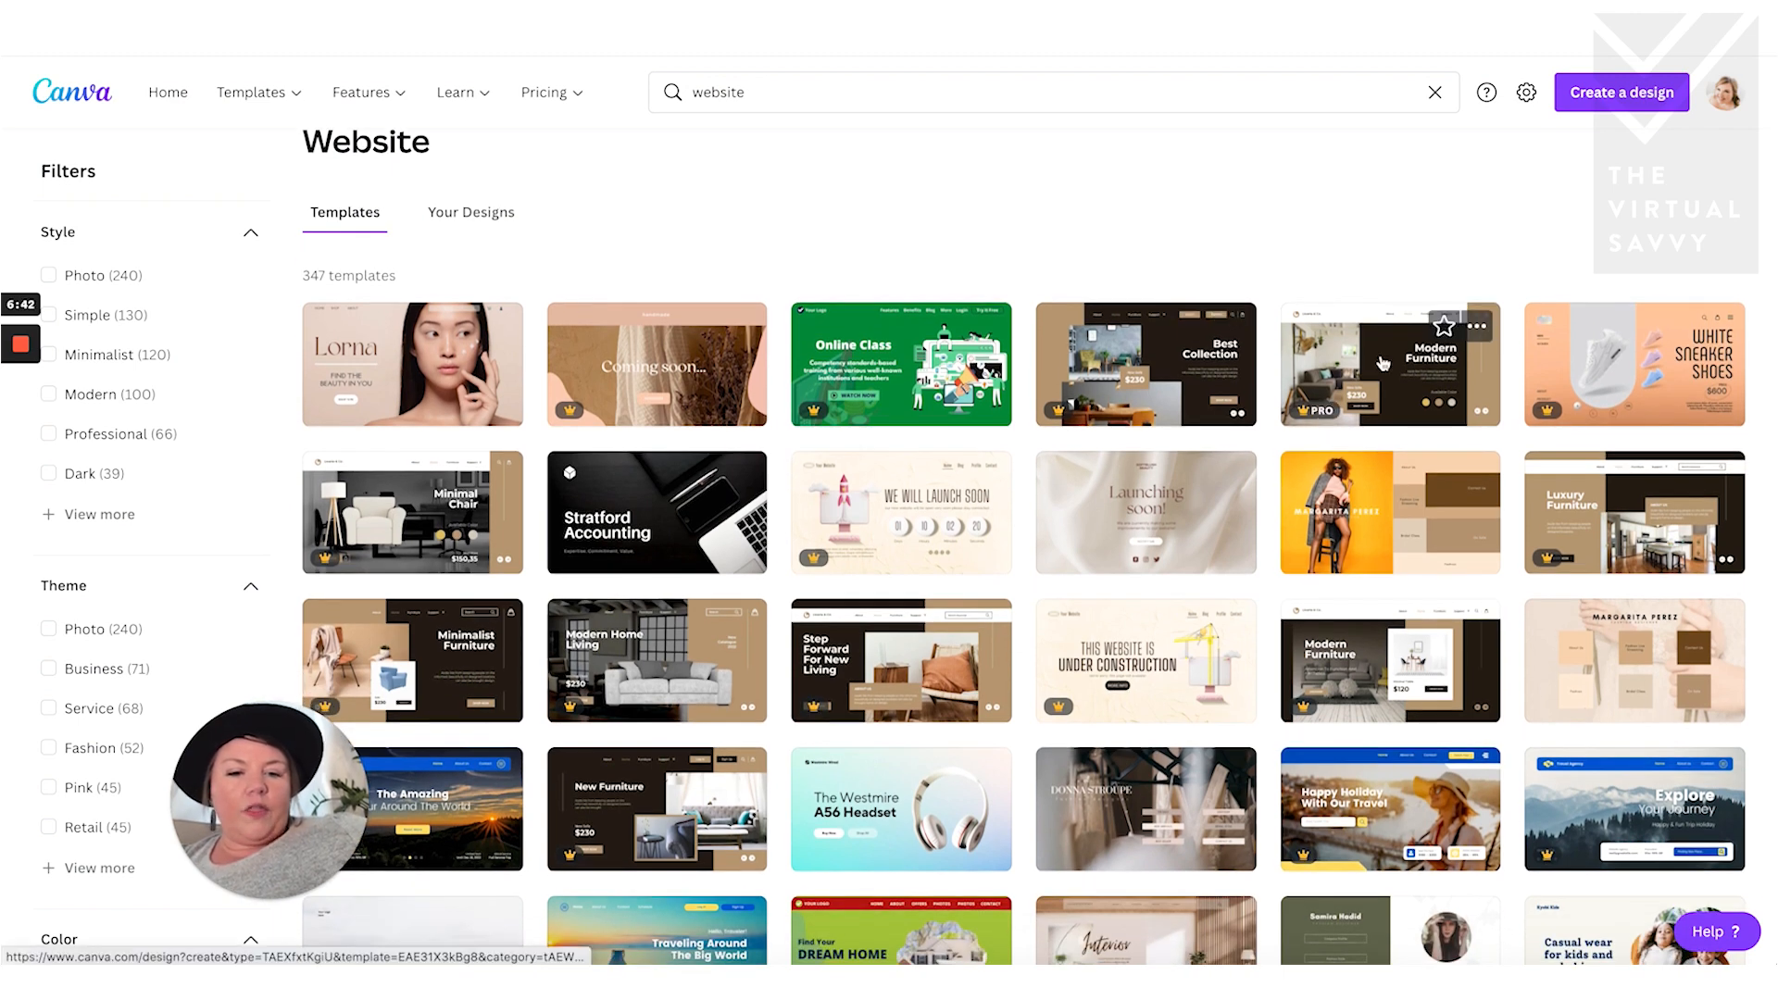
click(1382, 363)
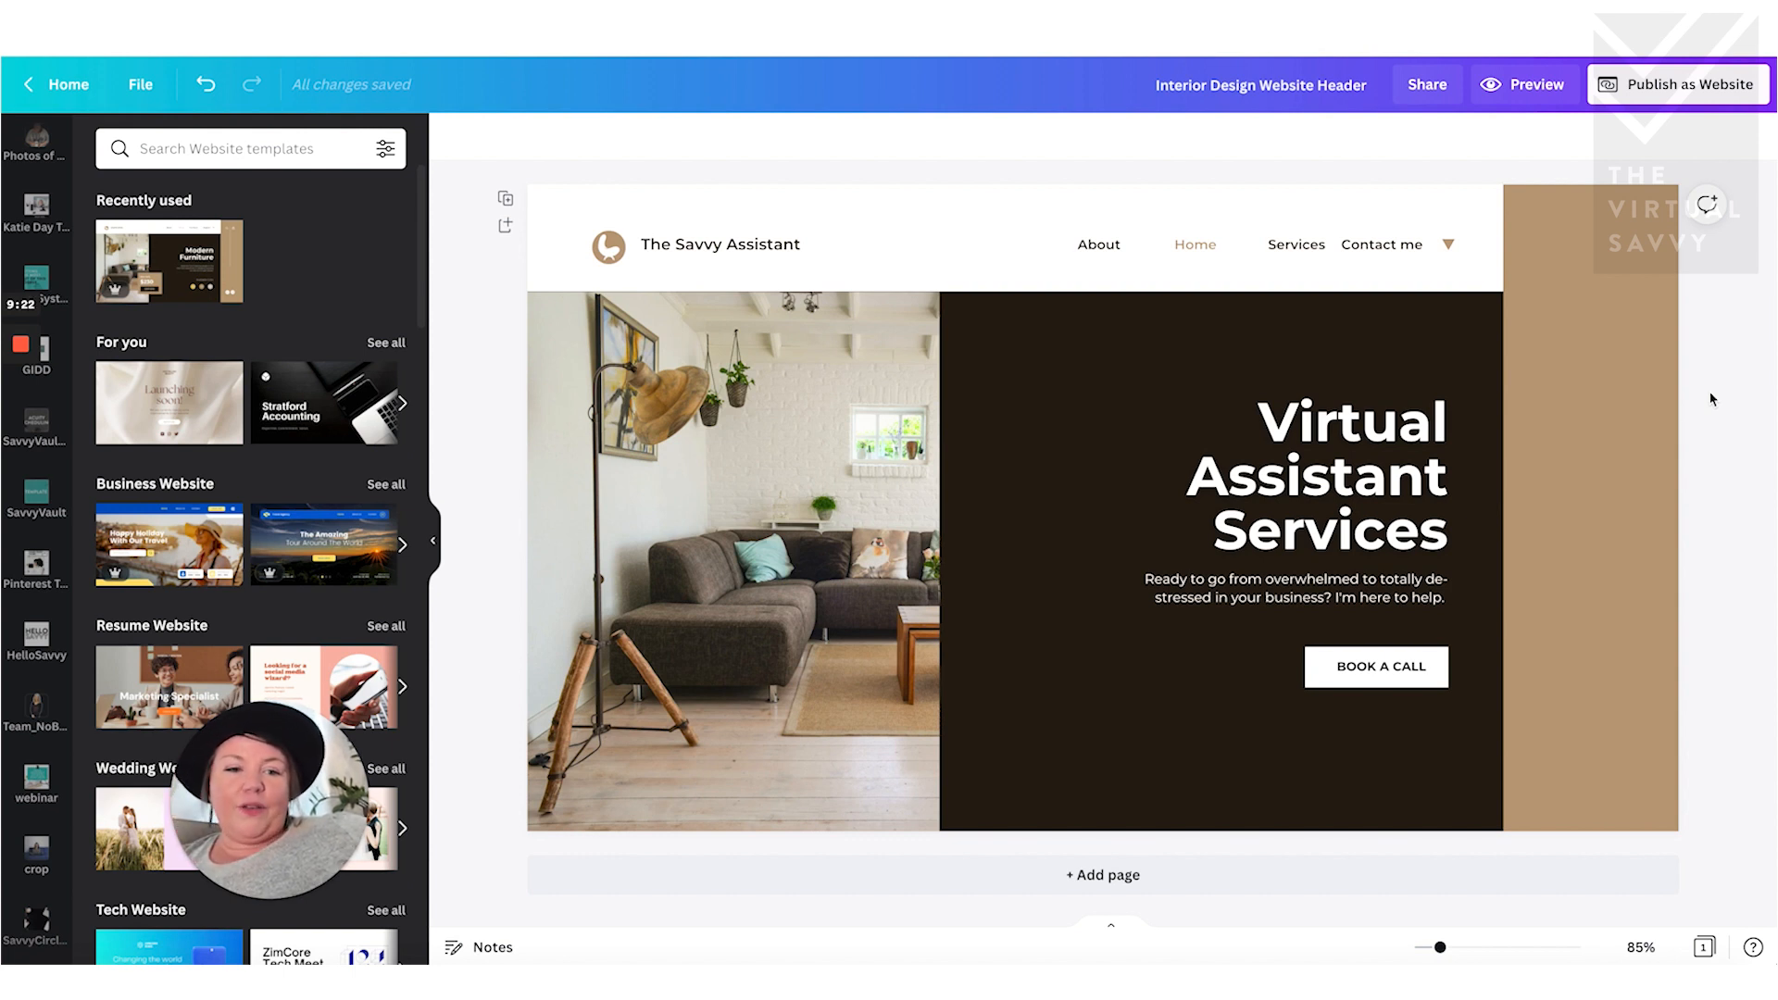
- Select the navigation bar and Virtual Assistant Services headline, then collapse the Templates panel
click(1587, 511)
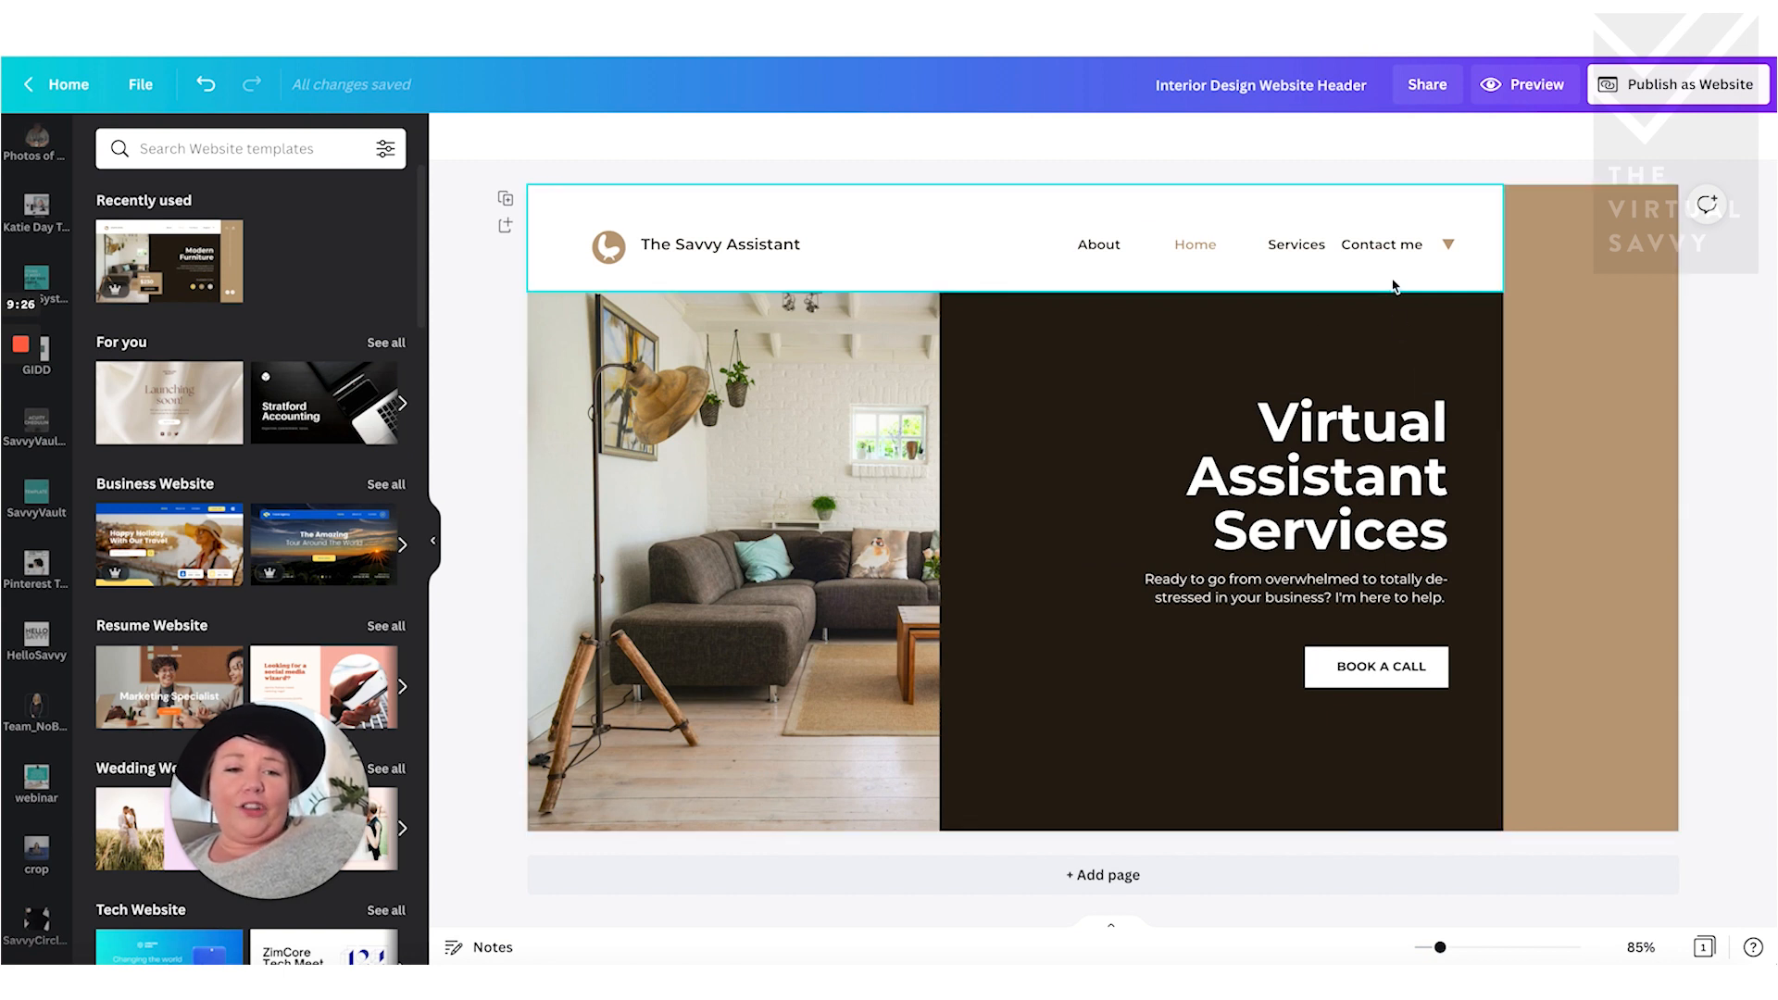
click(1315, 474)
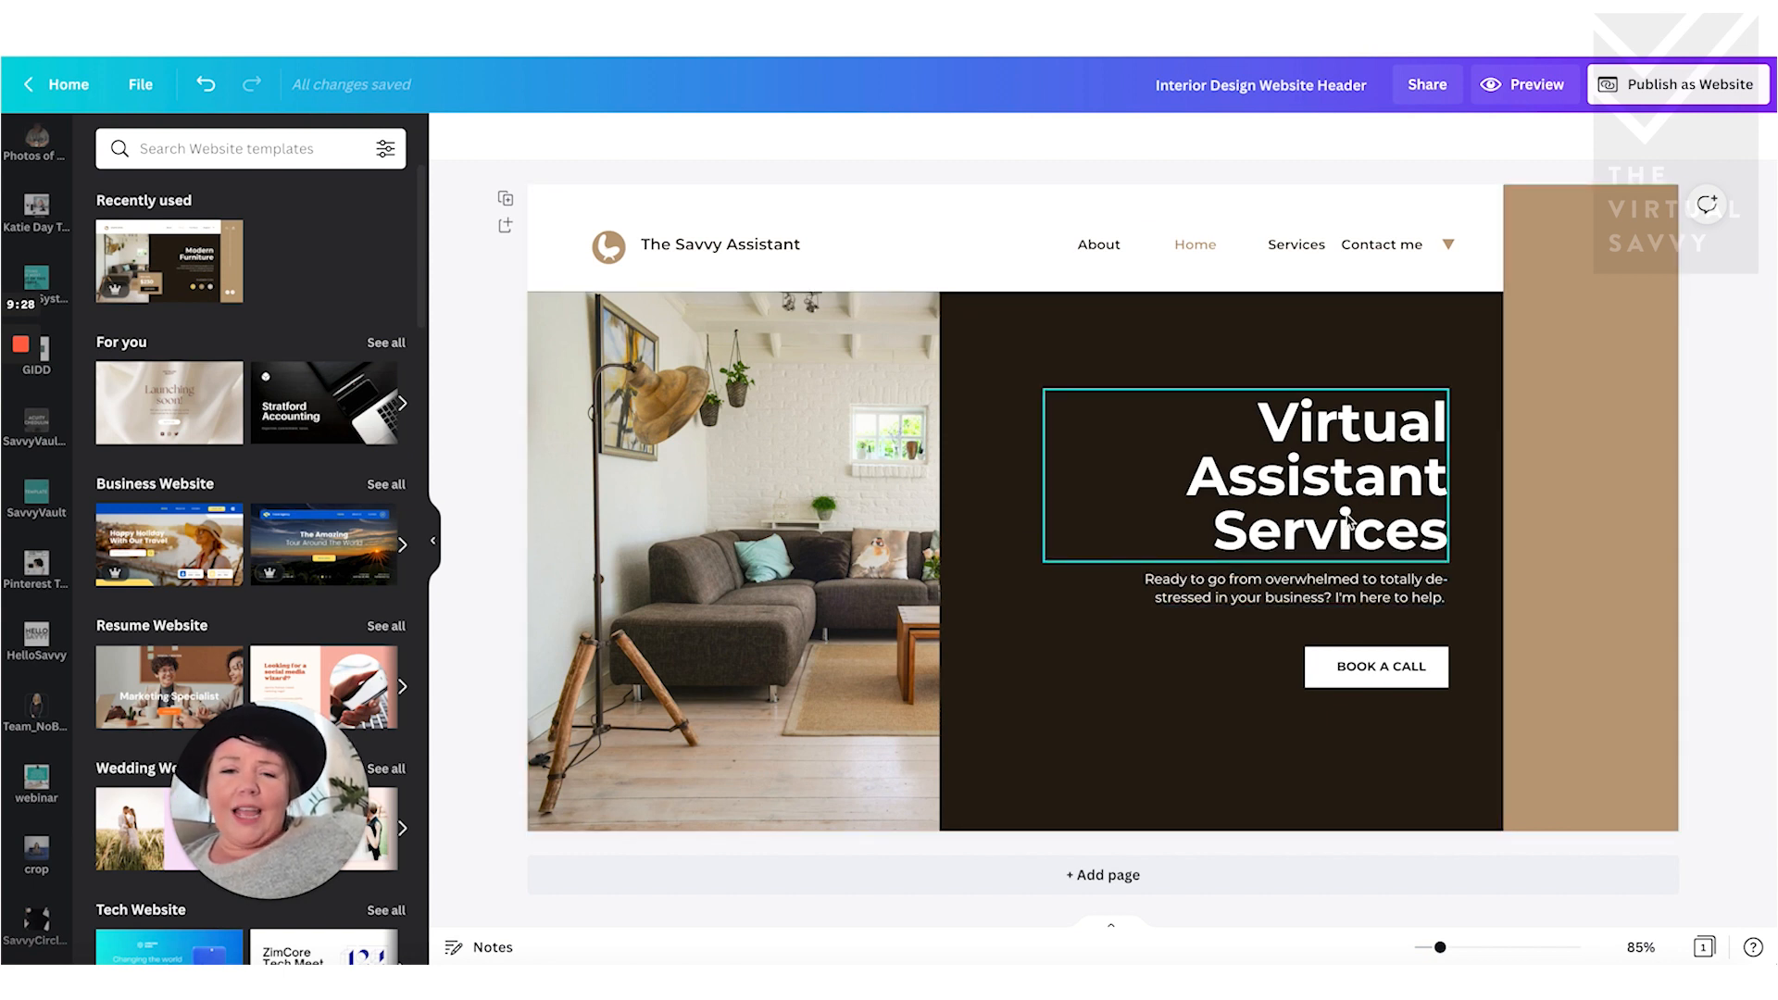
click(1377, 667)
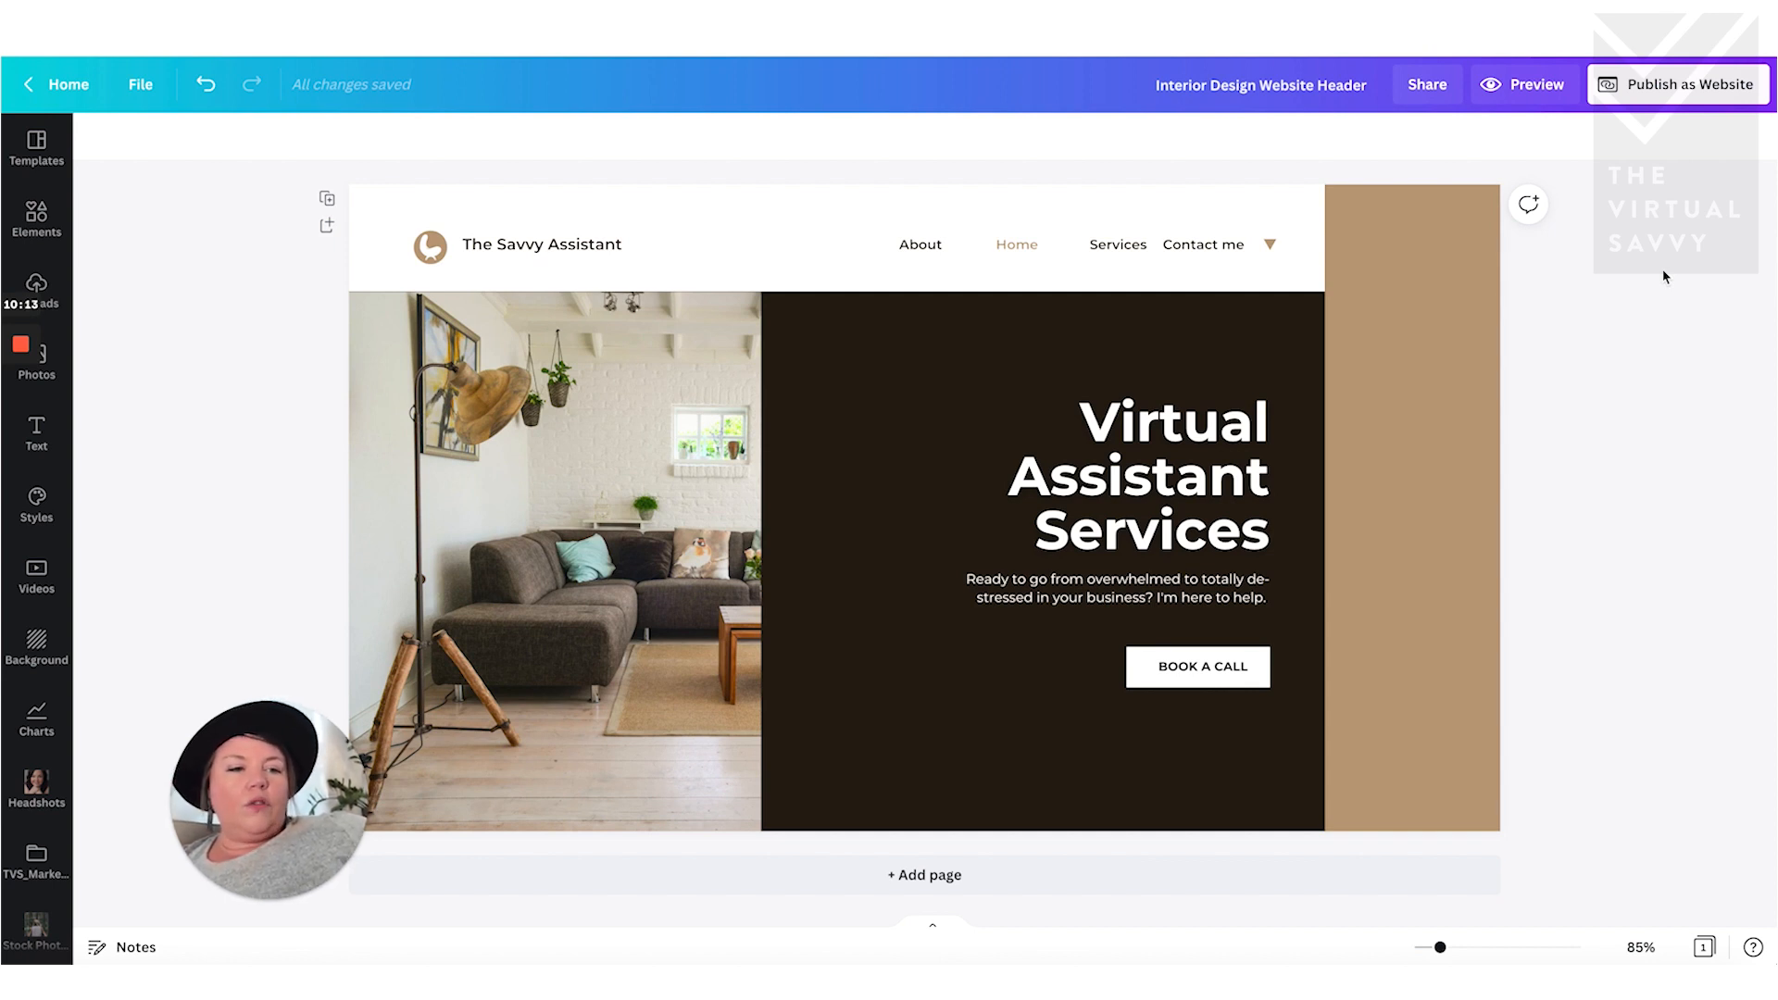
- Start Publish as Website with the Free domain option left selected
click(1689, 83)
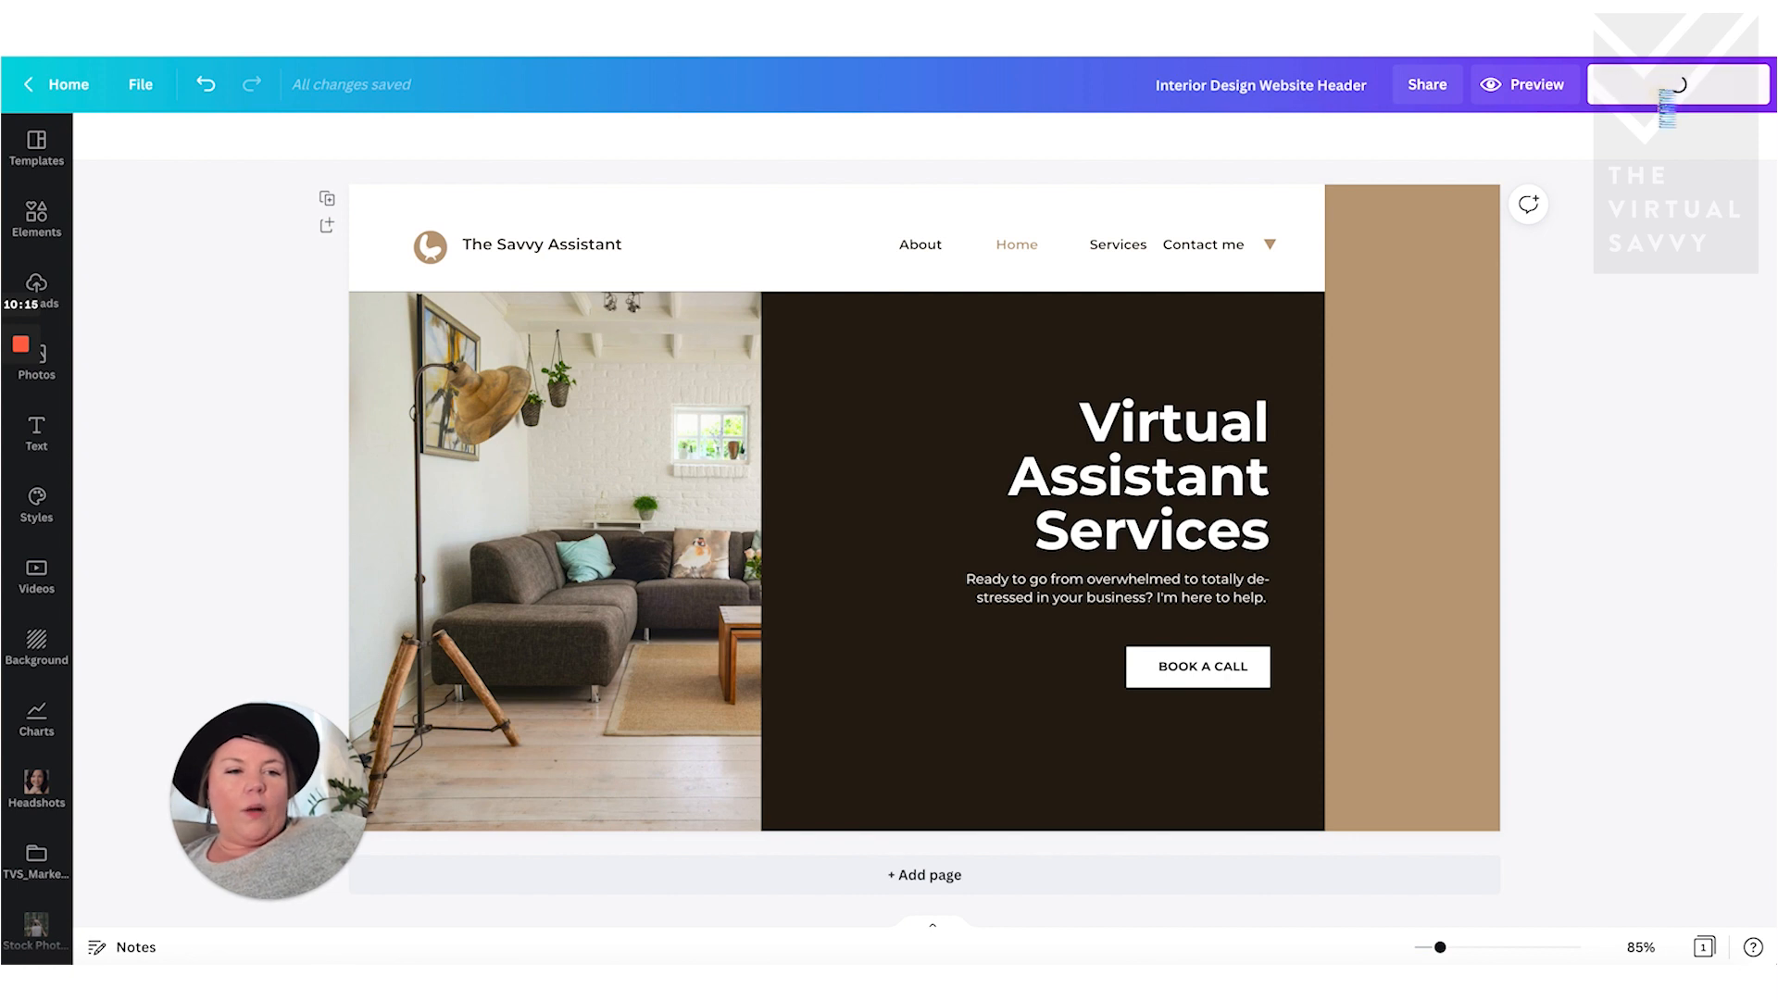
click(1679, 83)
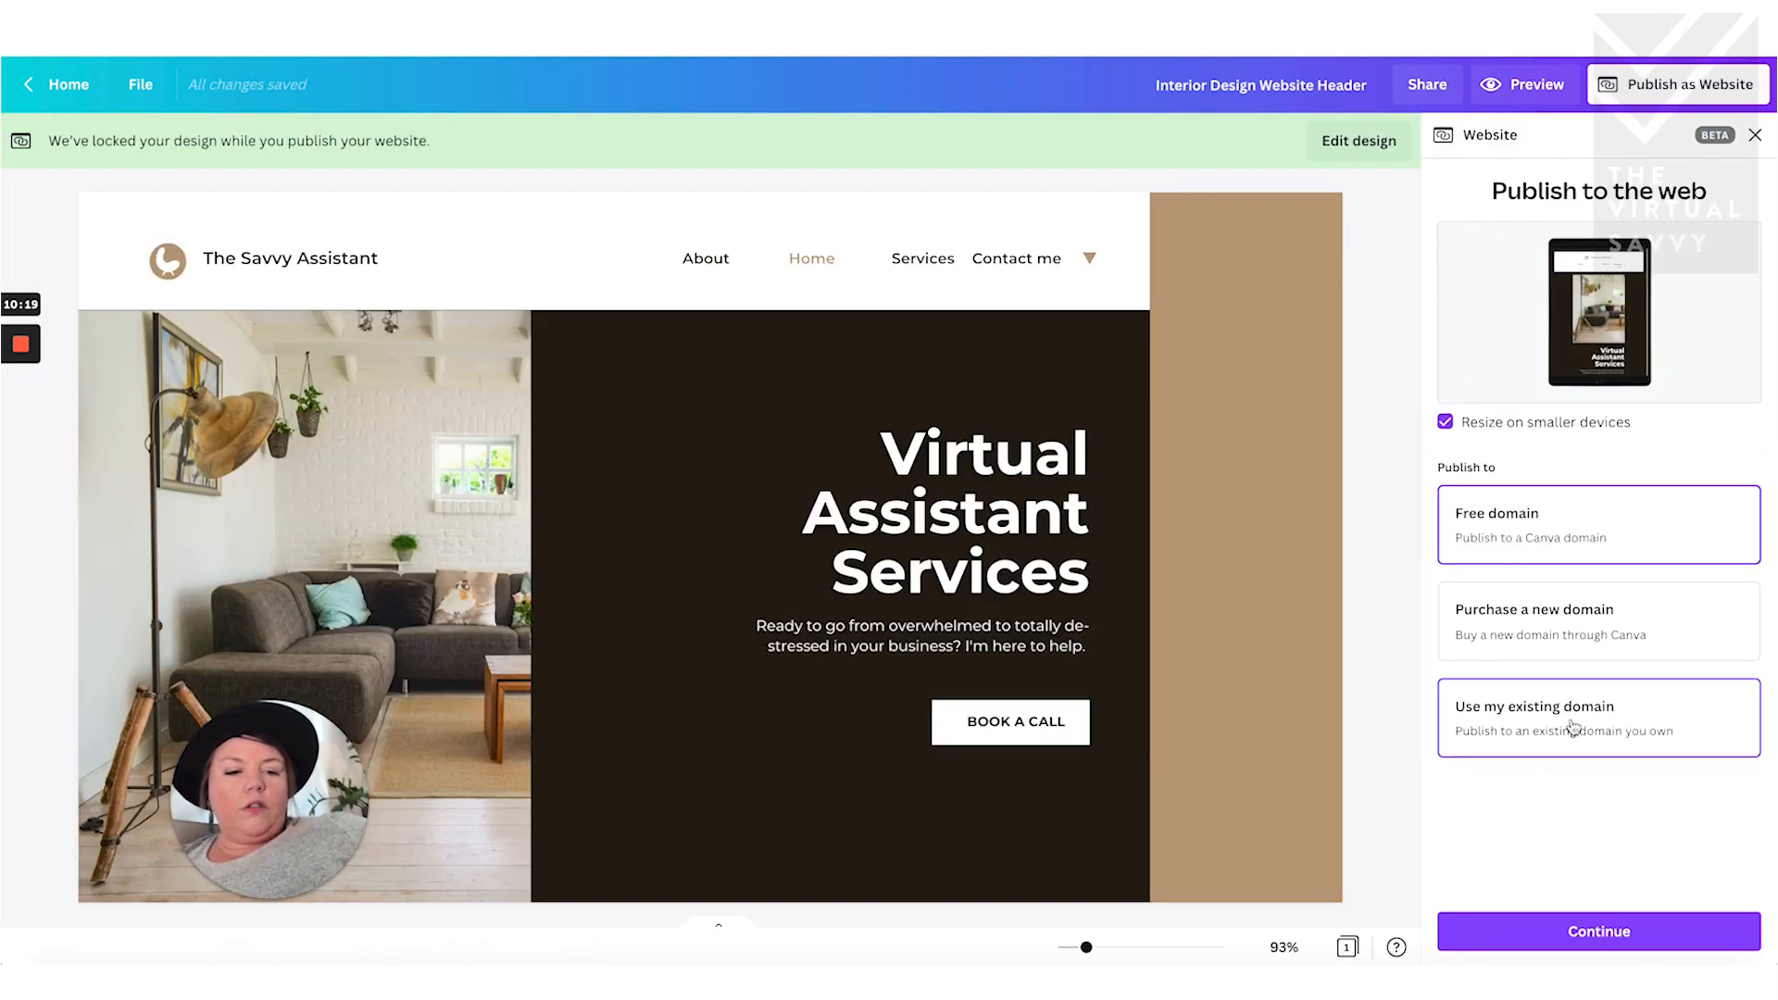
mouse_move(1571, 728)
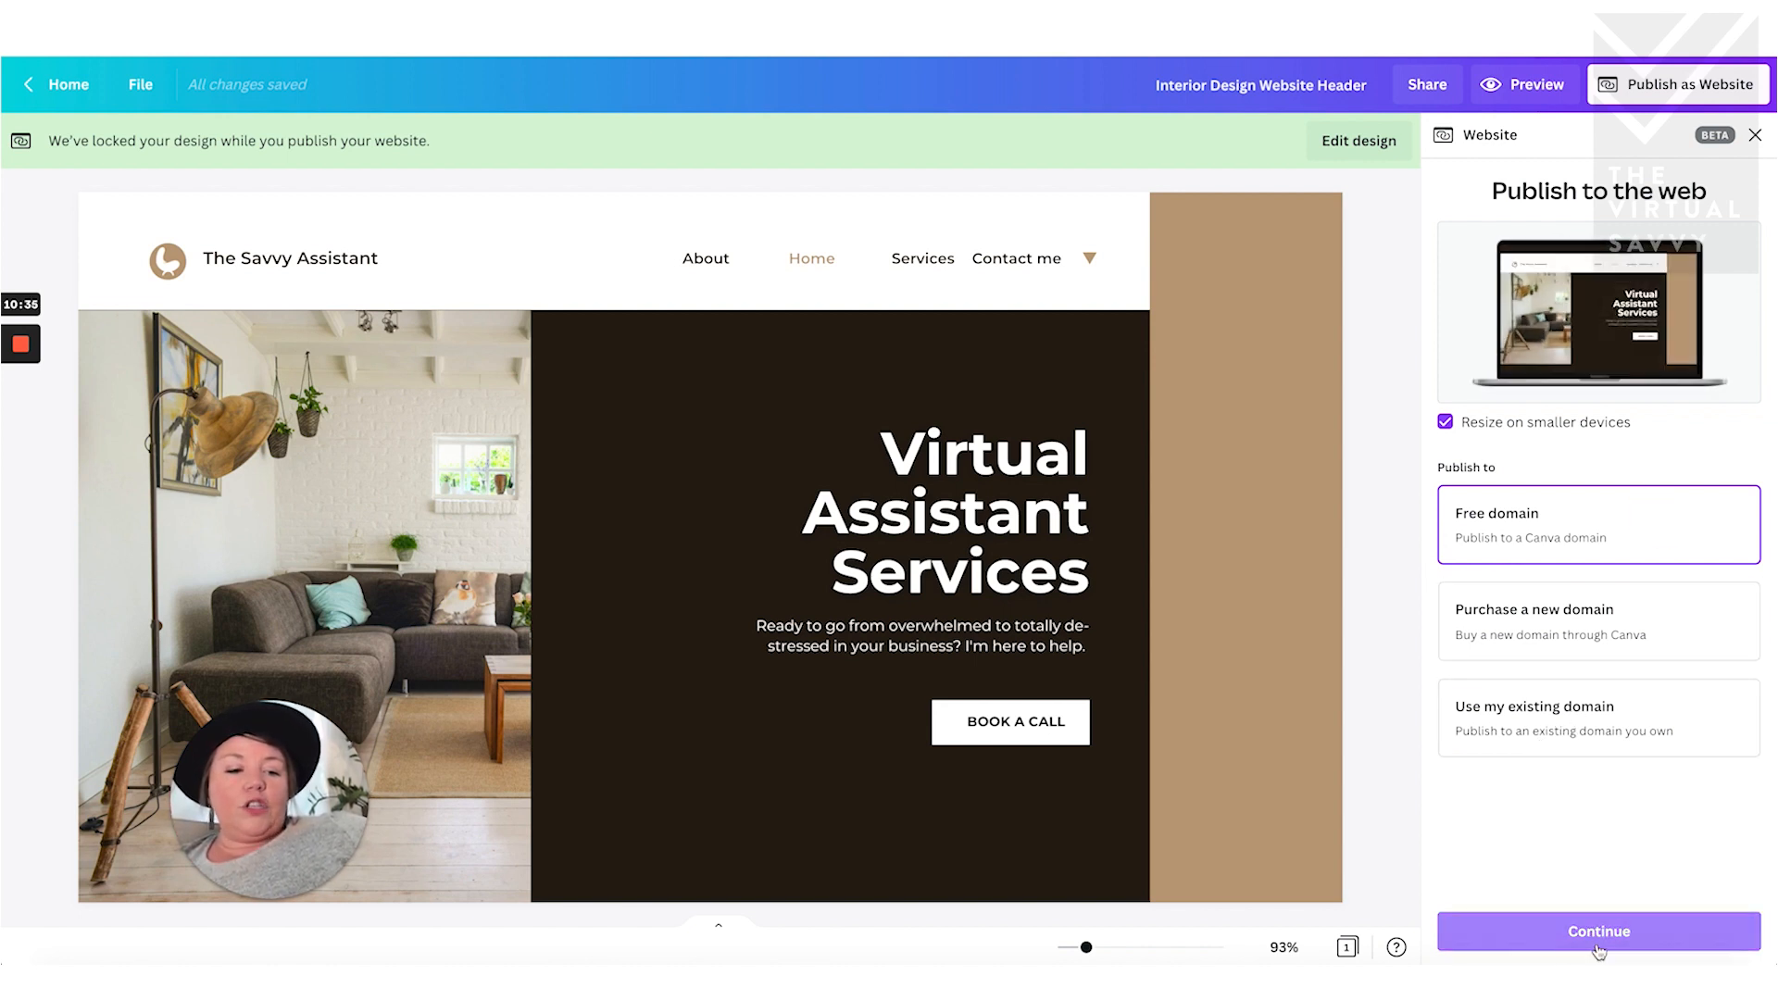
- Claim the subdomain 'thesavvyassistant', review settings and publish the website
click(1597, 932)
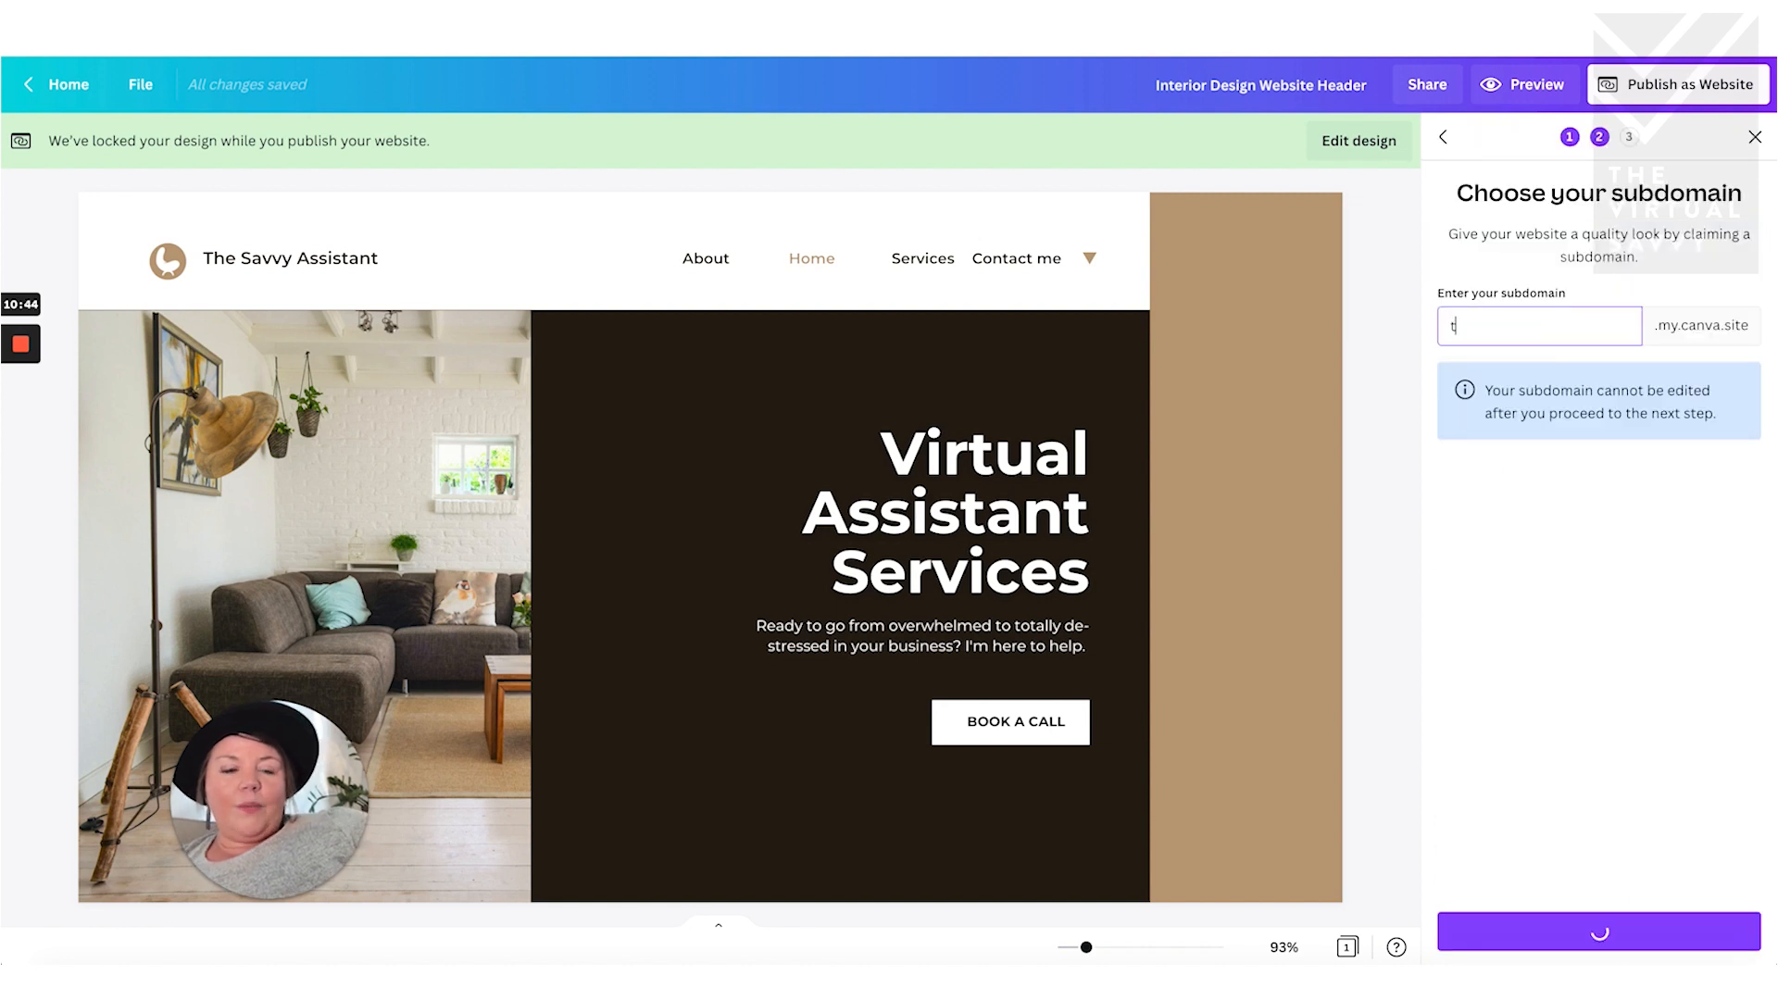
text(thesavvyassistant)
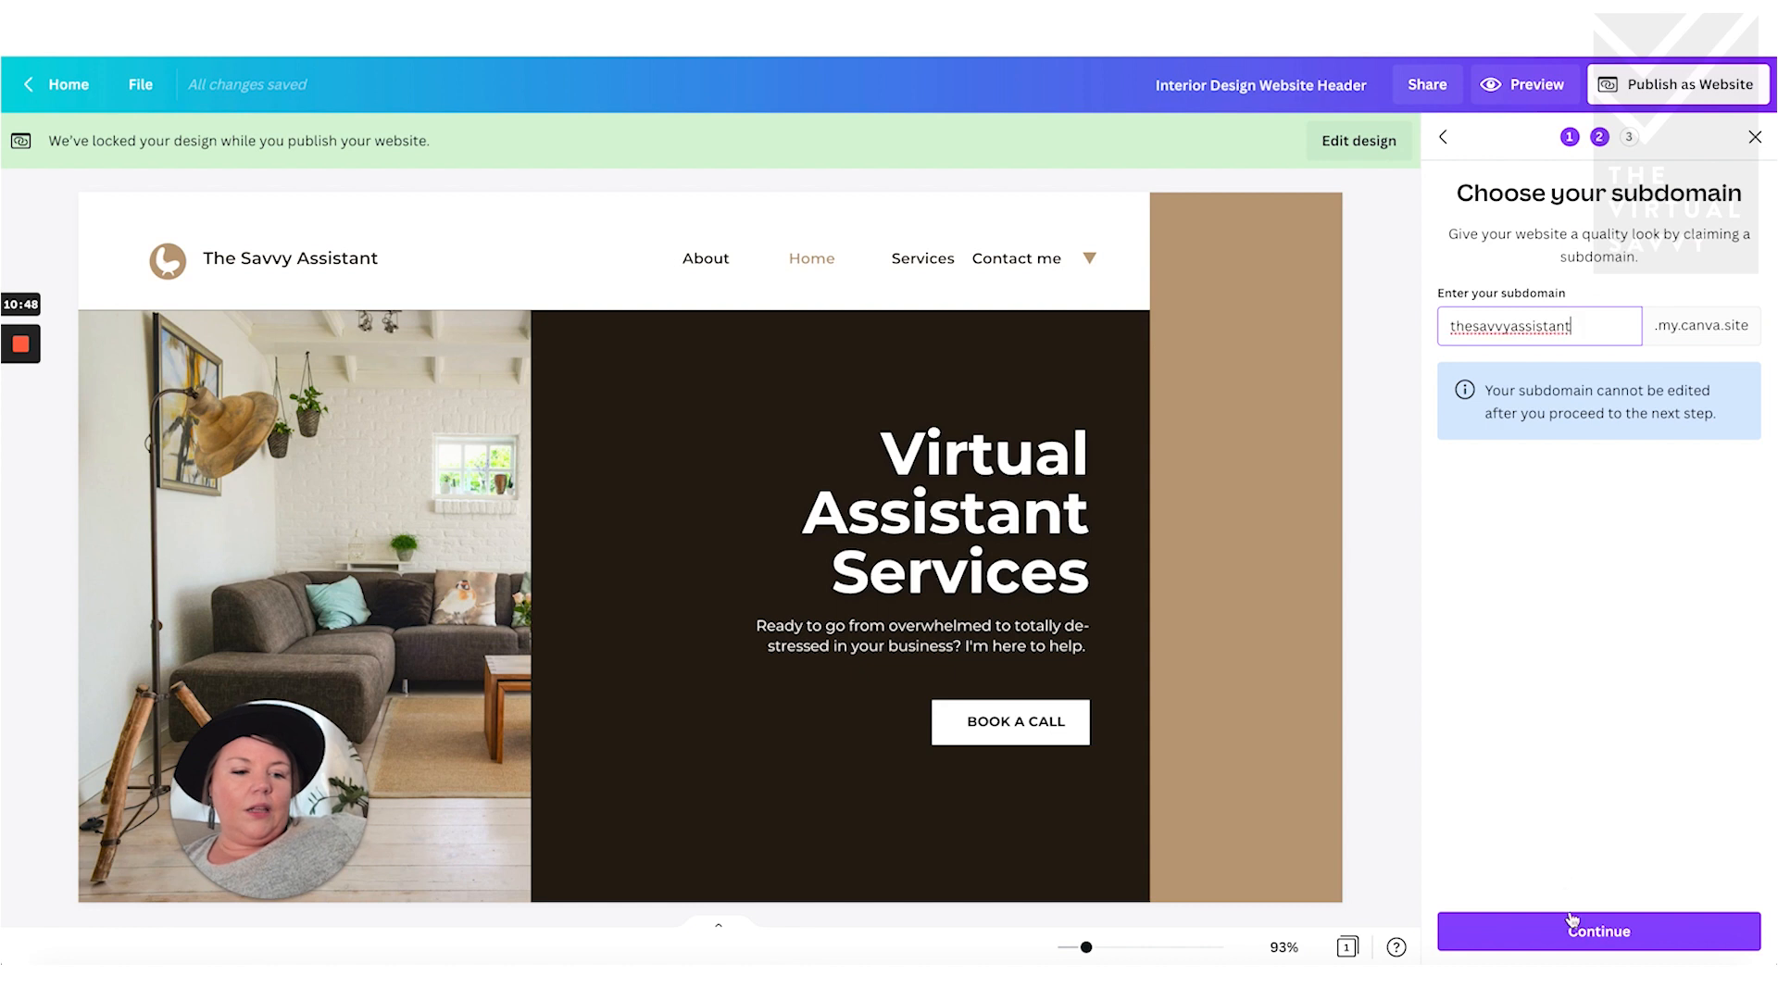
click(1597, 932)
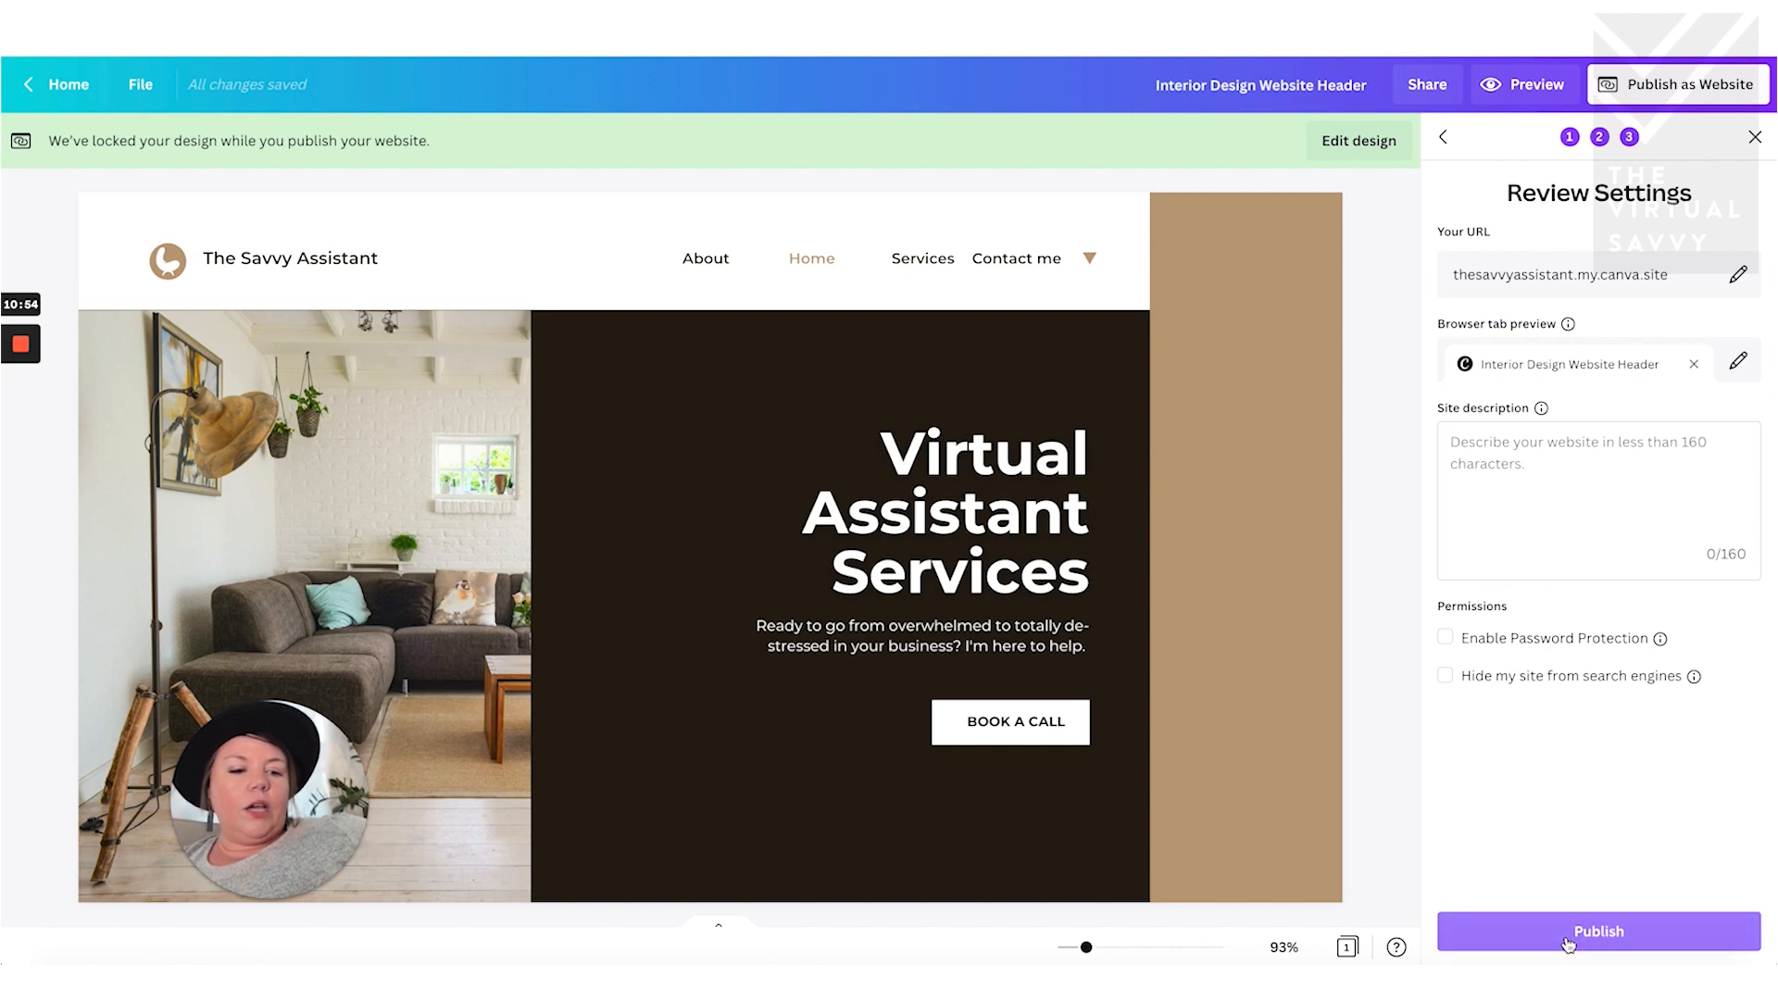
click(1597, 932)
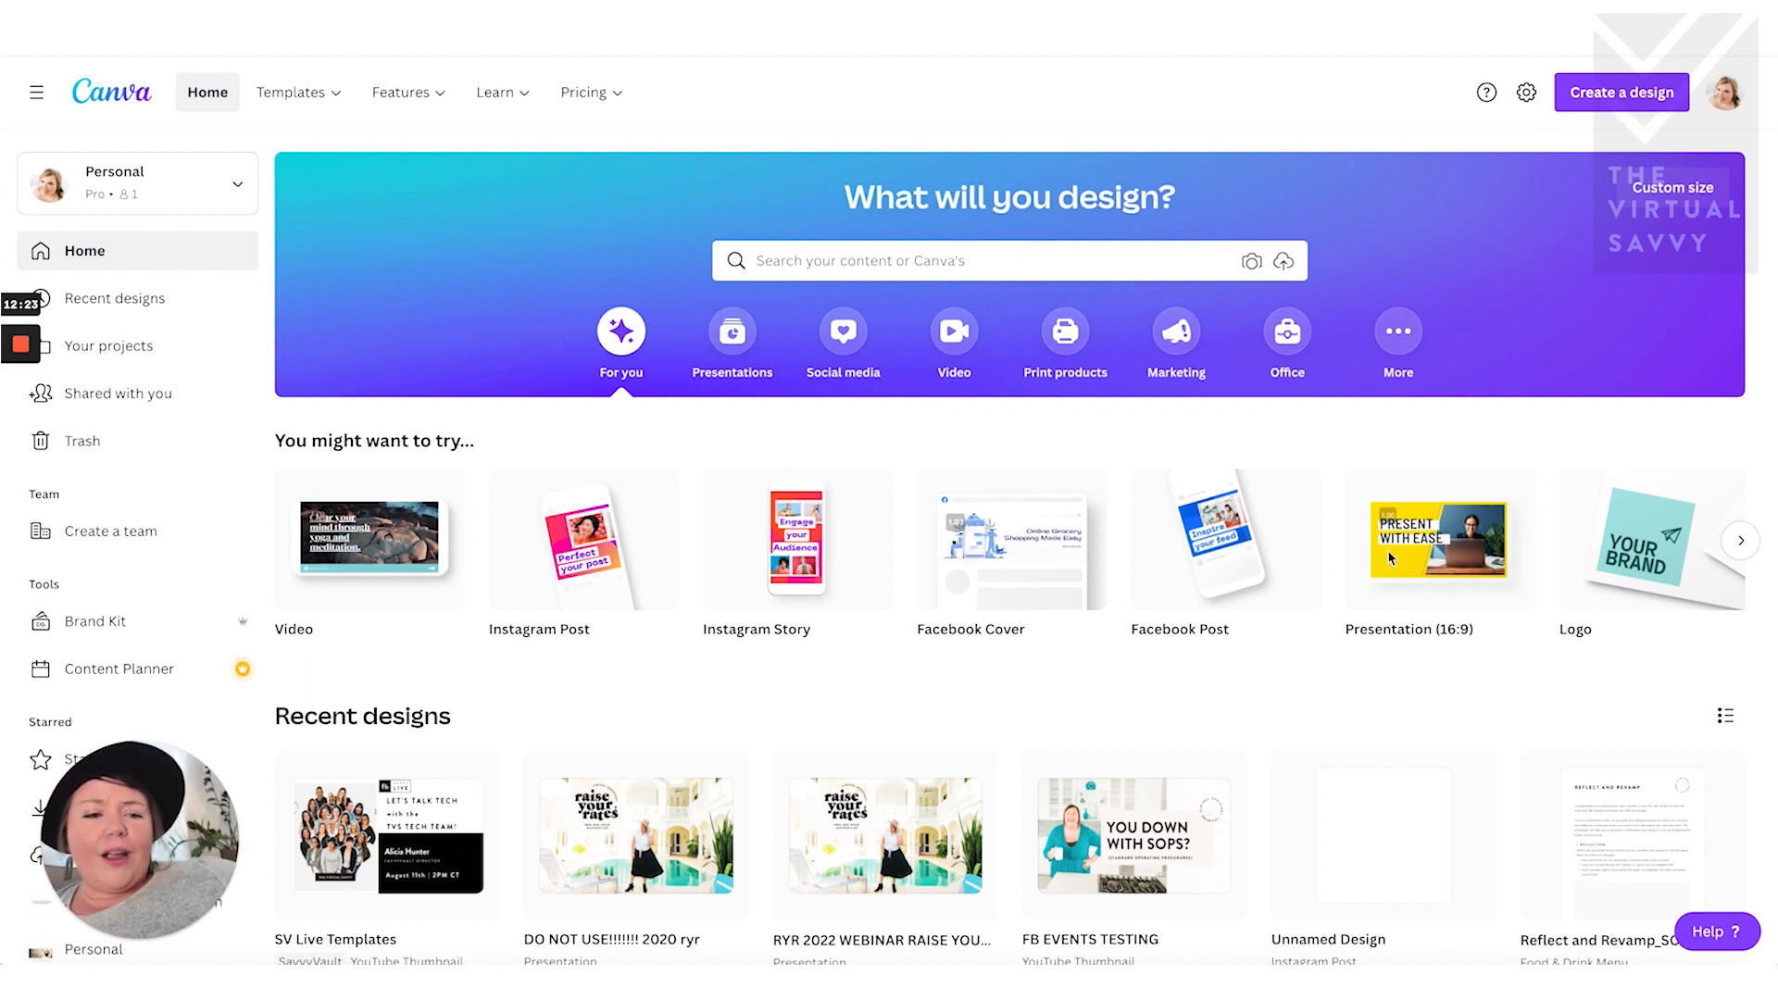
mouse_move(1429, 618)
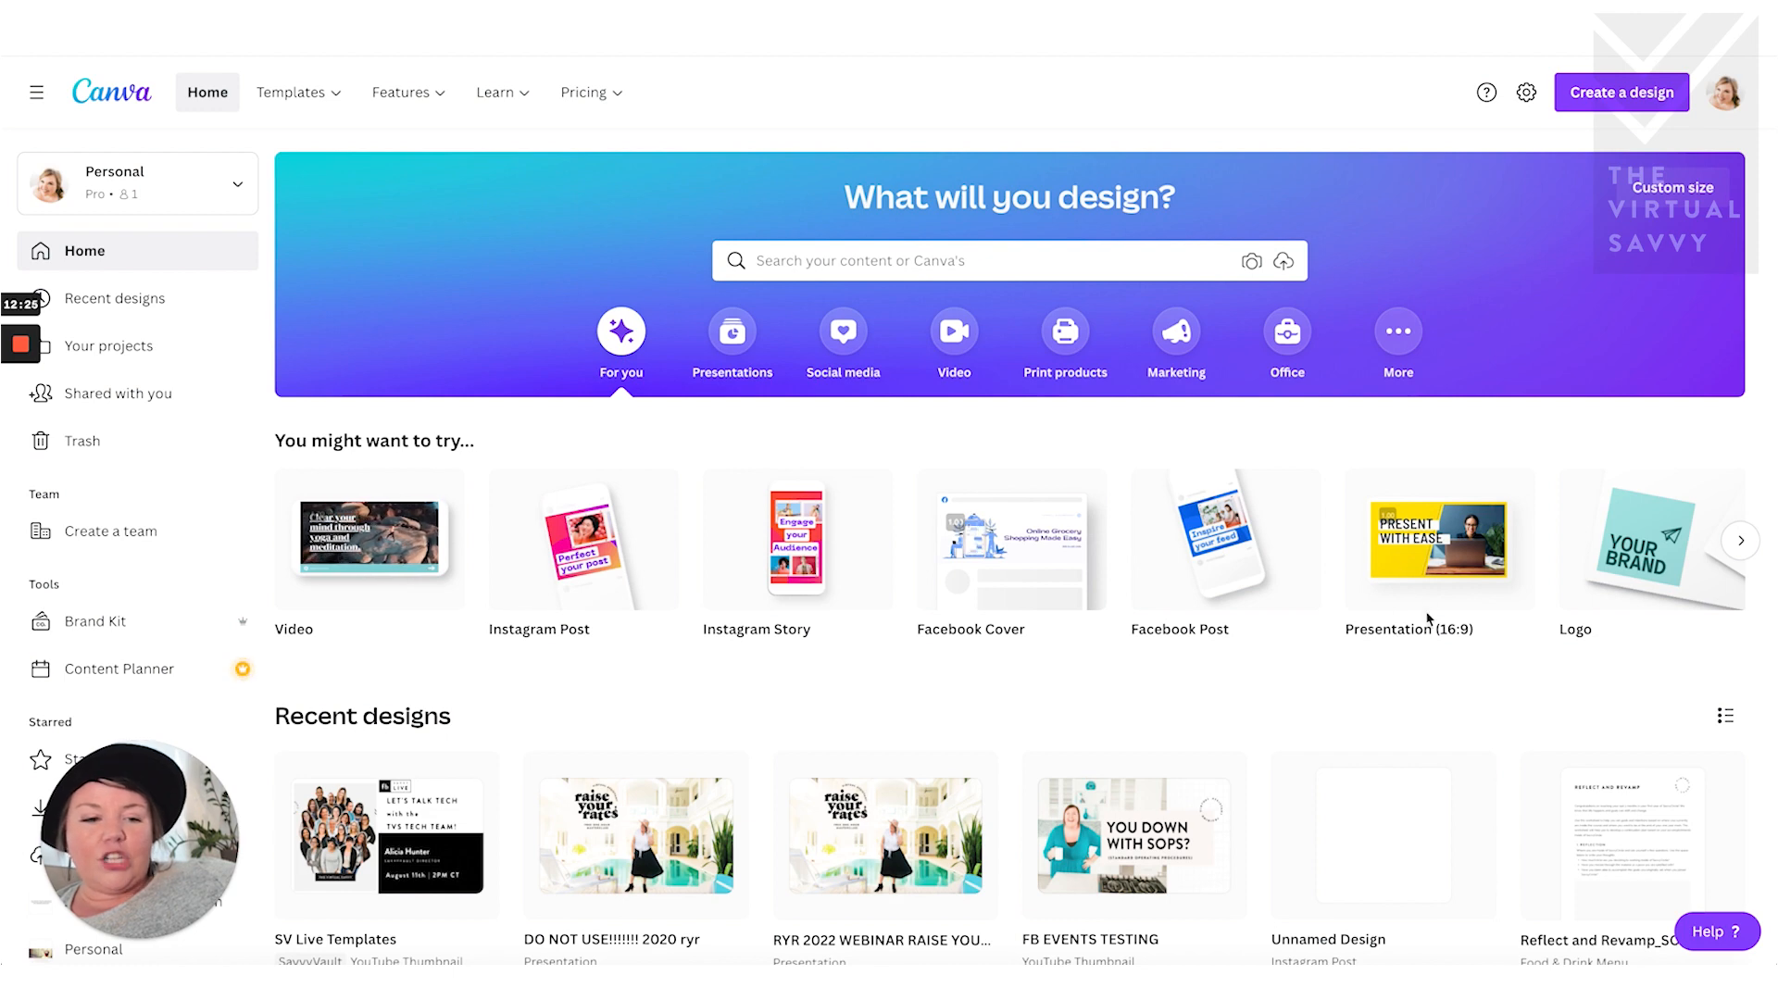
scroll(down, 3)
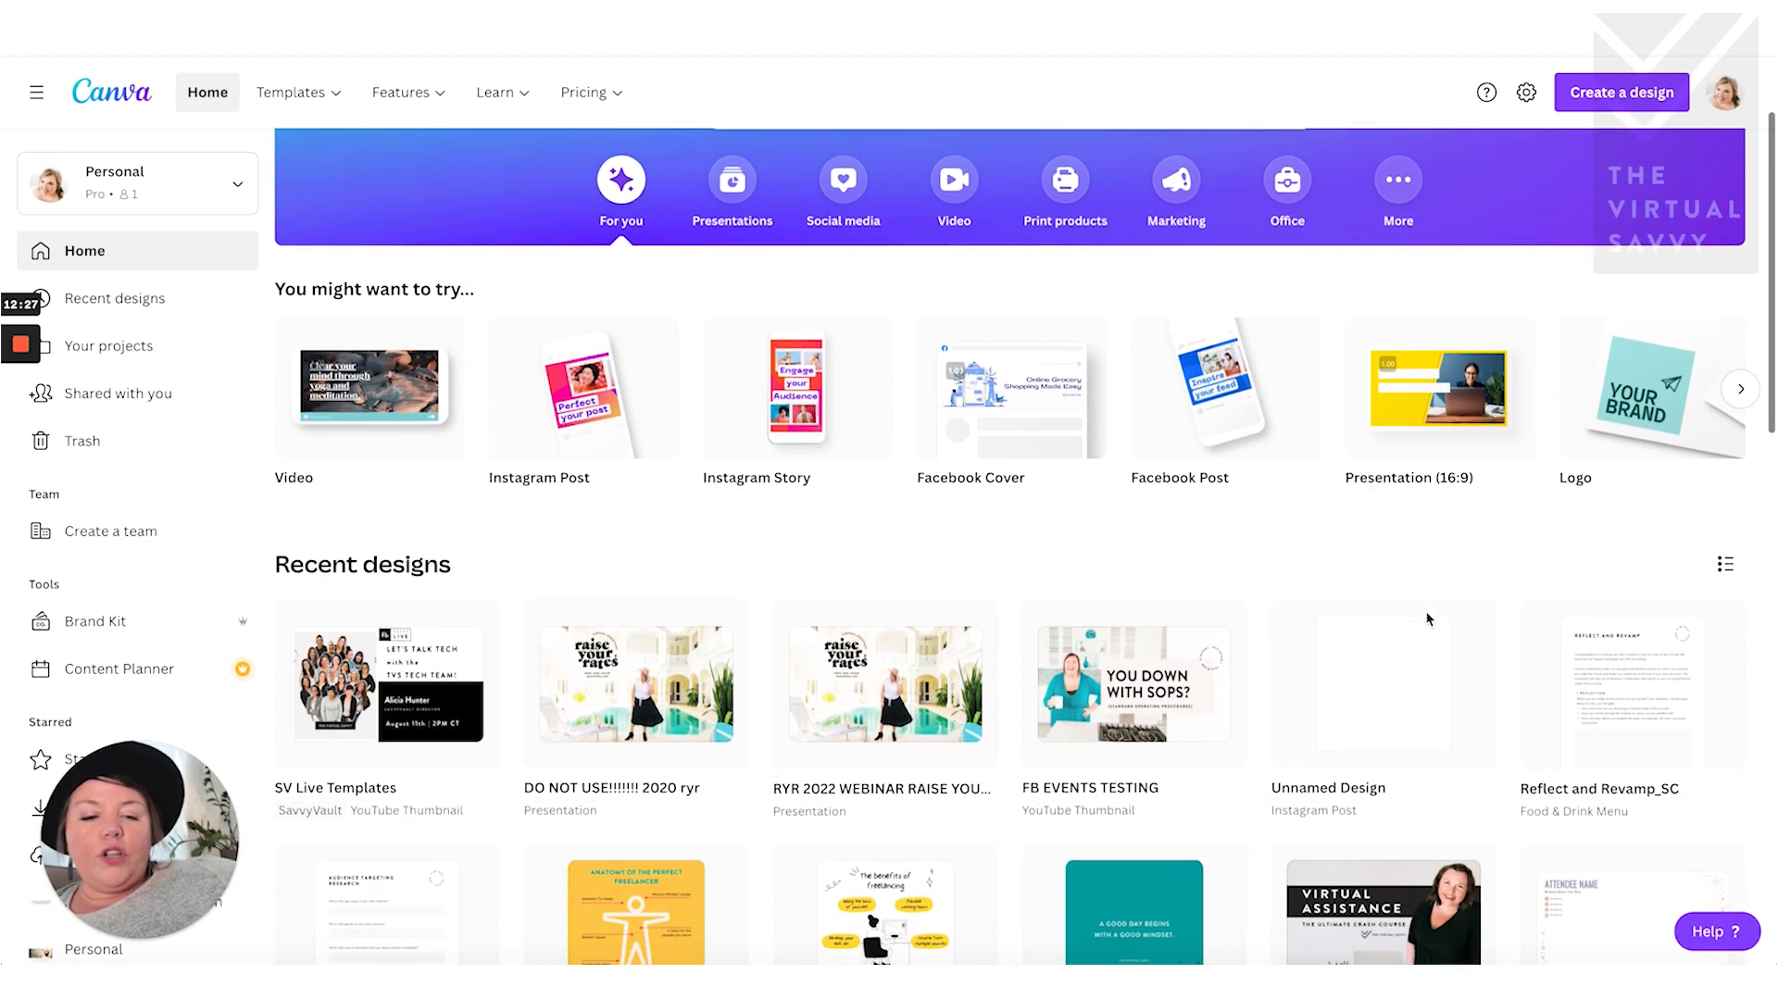
scroll(down, 3)
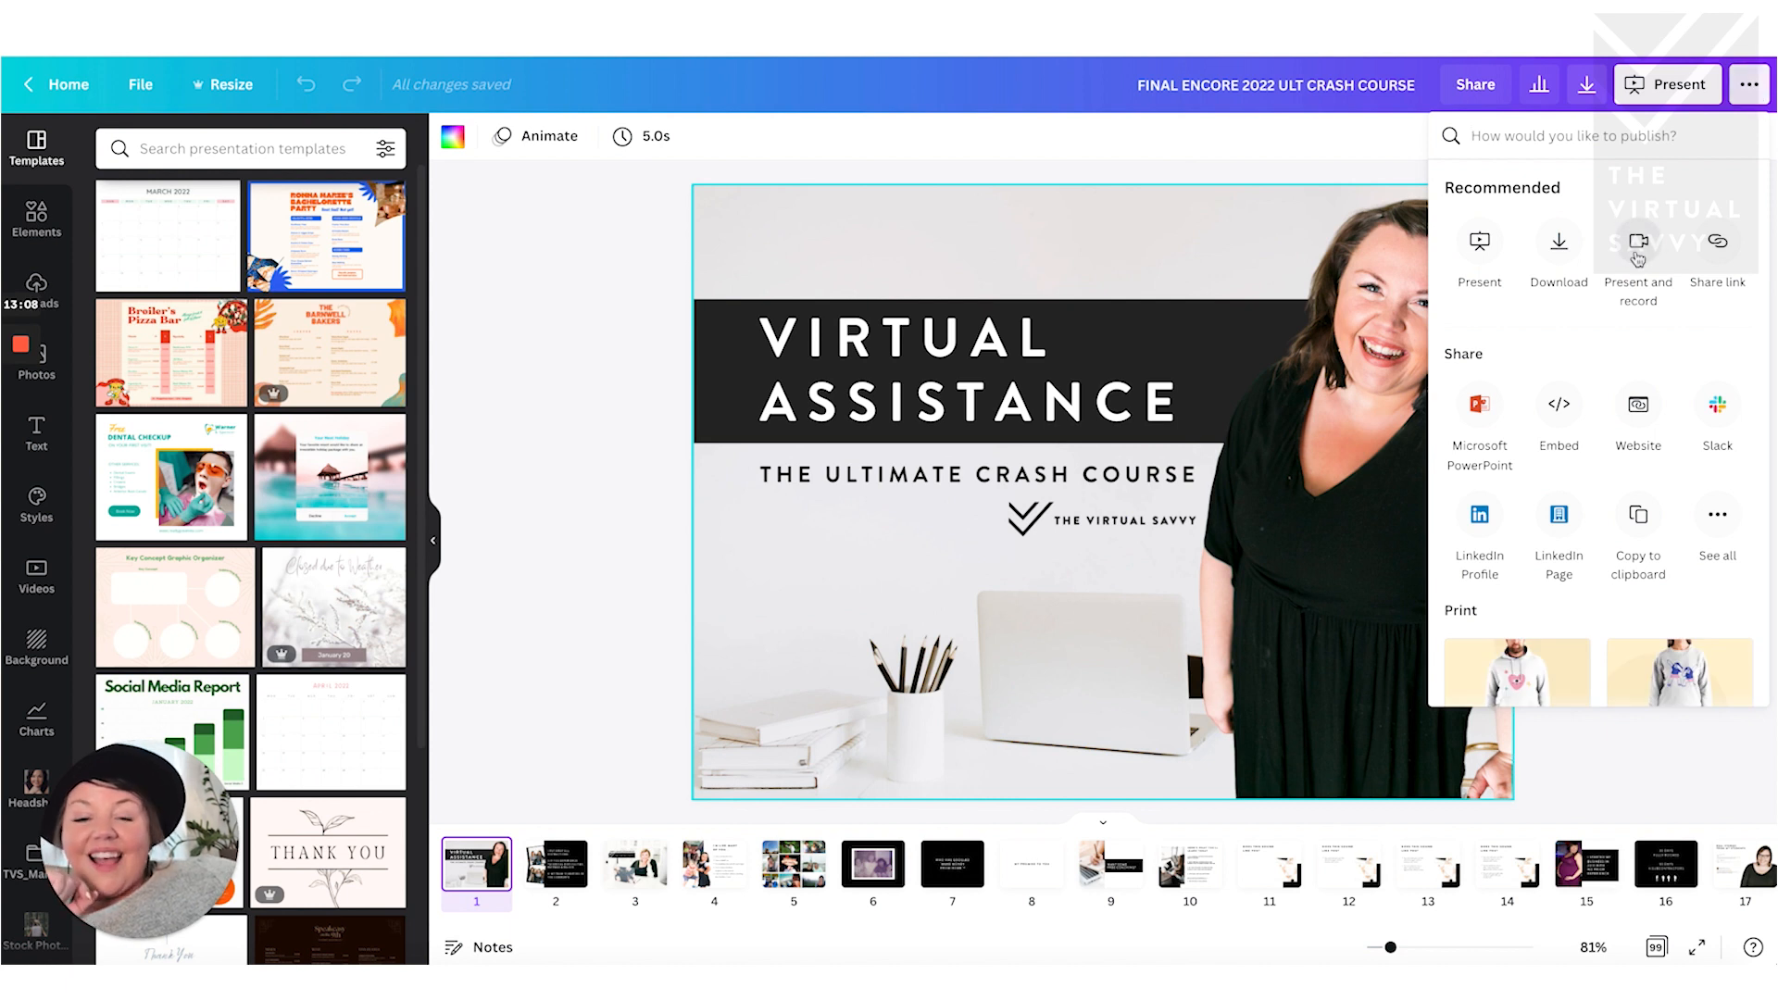
- Choose Present and record and launch the recording studio for the crash course
click(1638, 244)
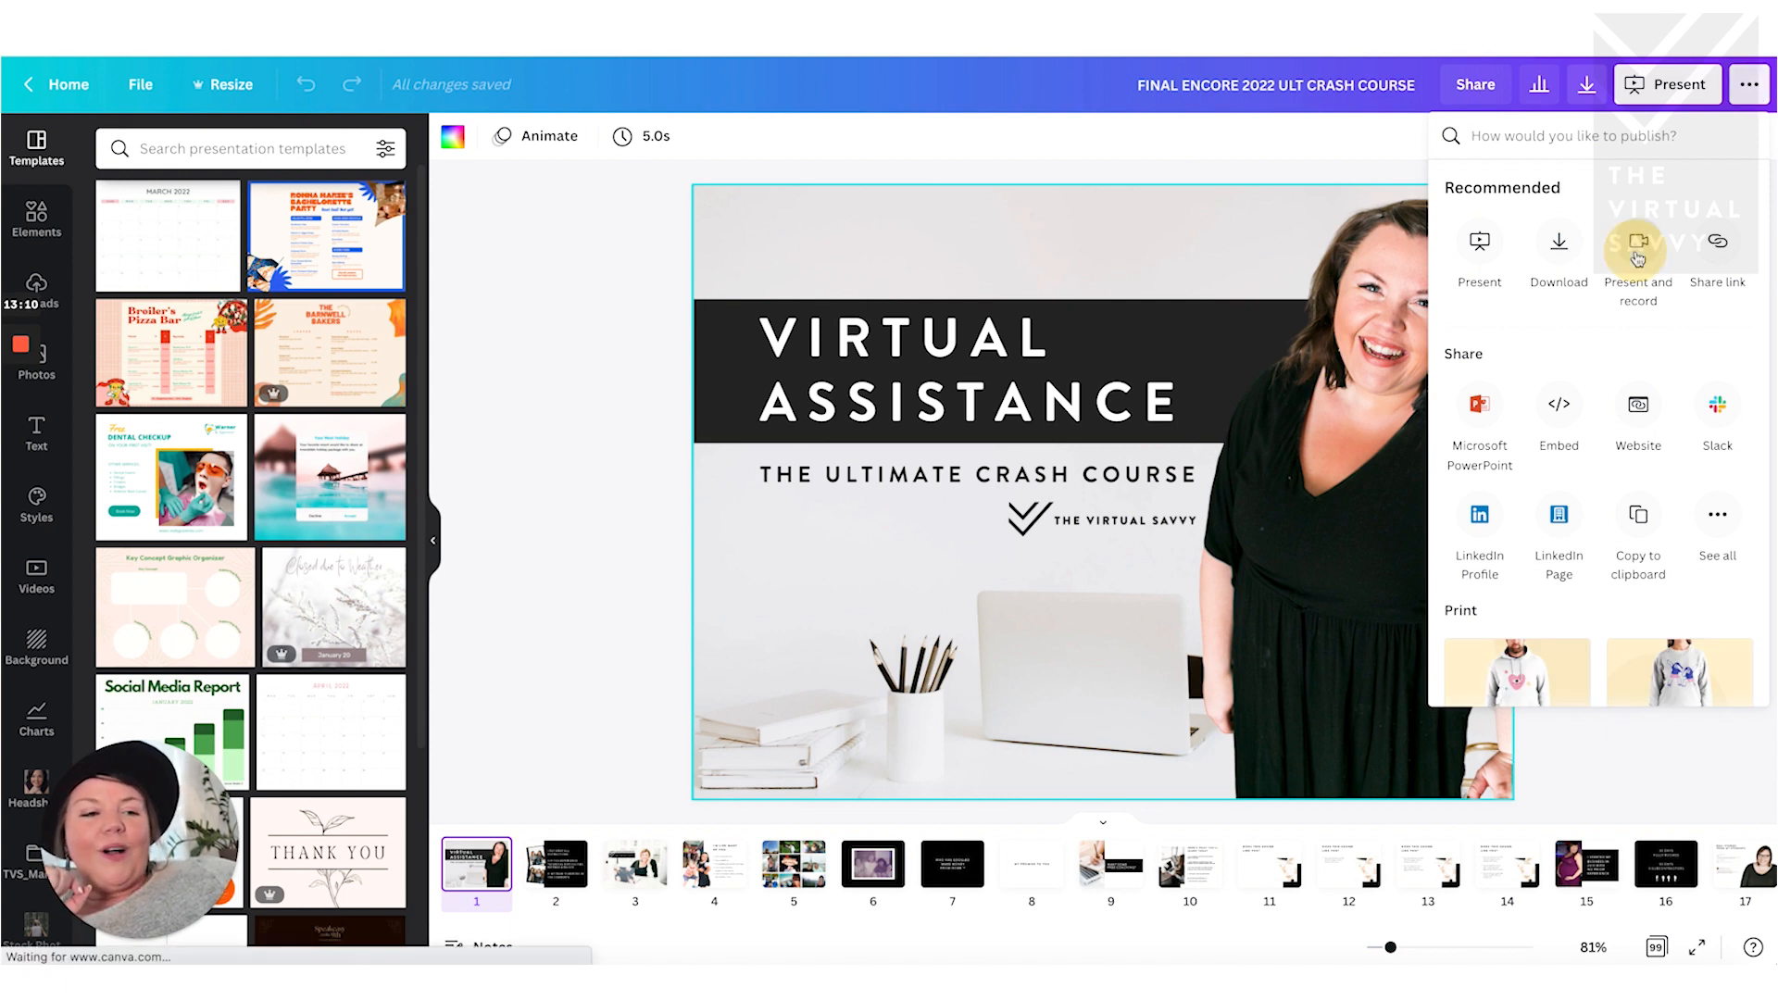
click(1637, 250)
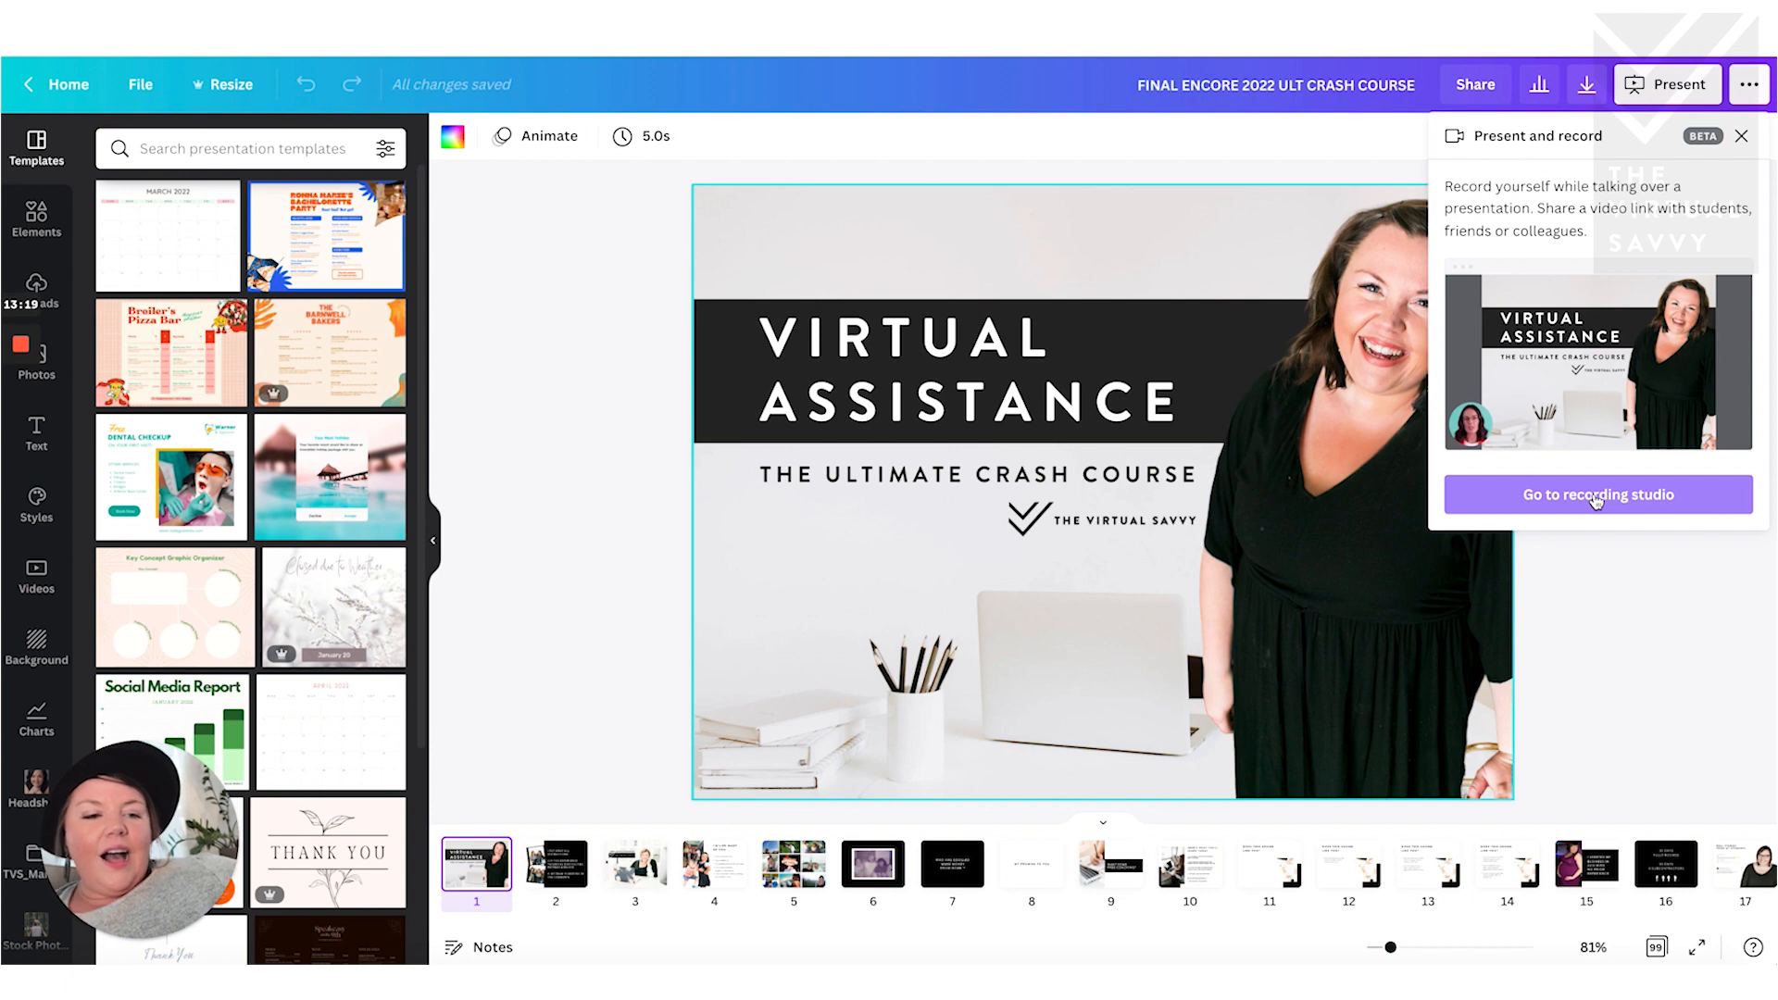
click(1593, 494)
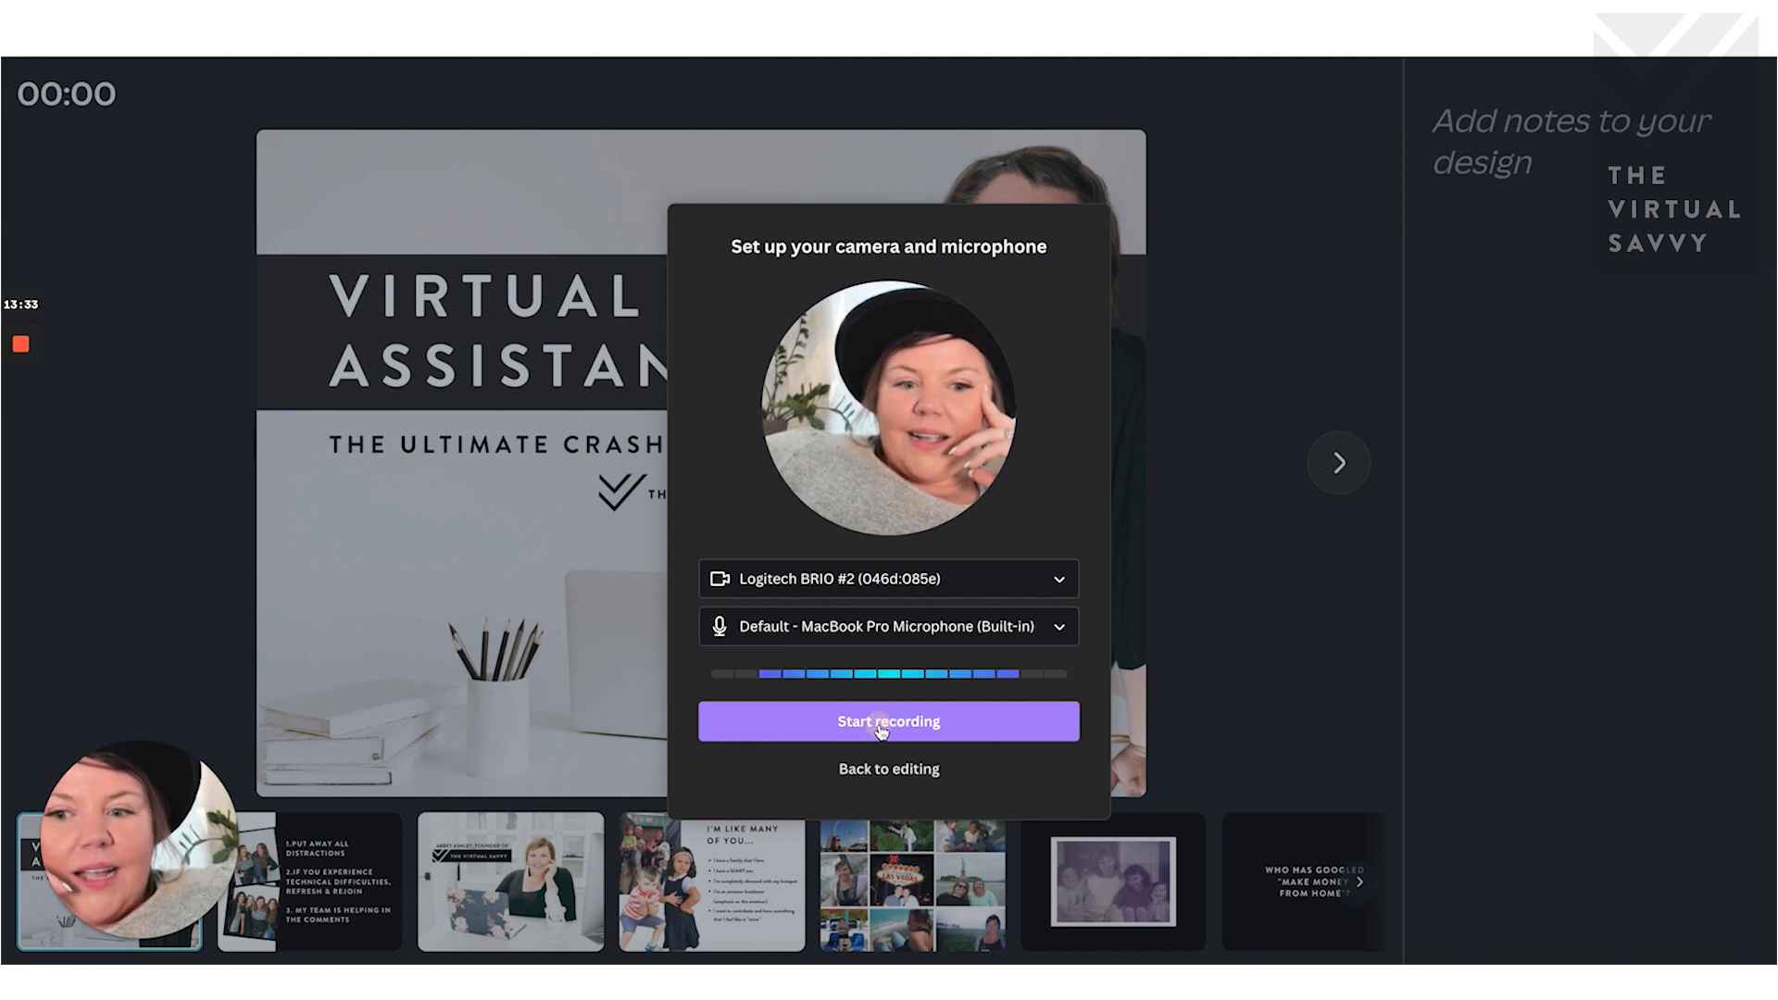
- Start recording the presentation with camera and microphone and present the slides
click(887, 721)
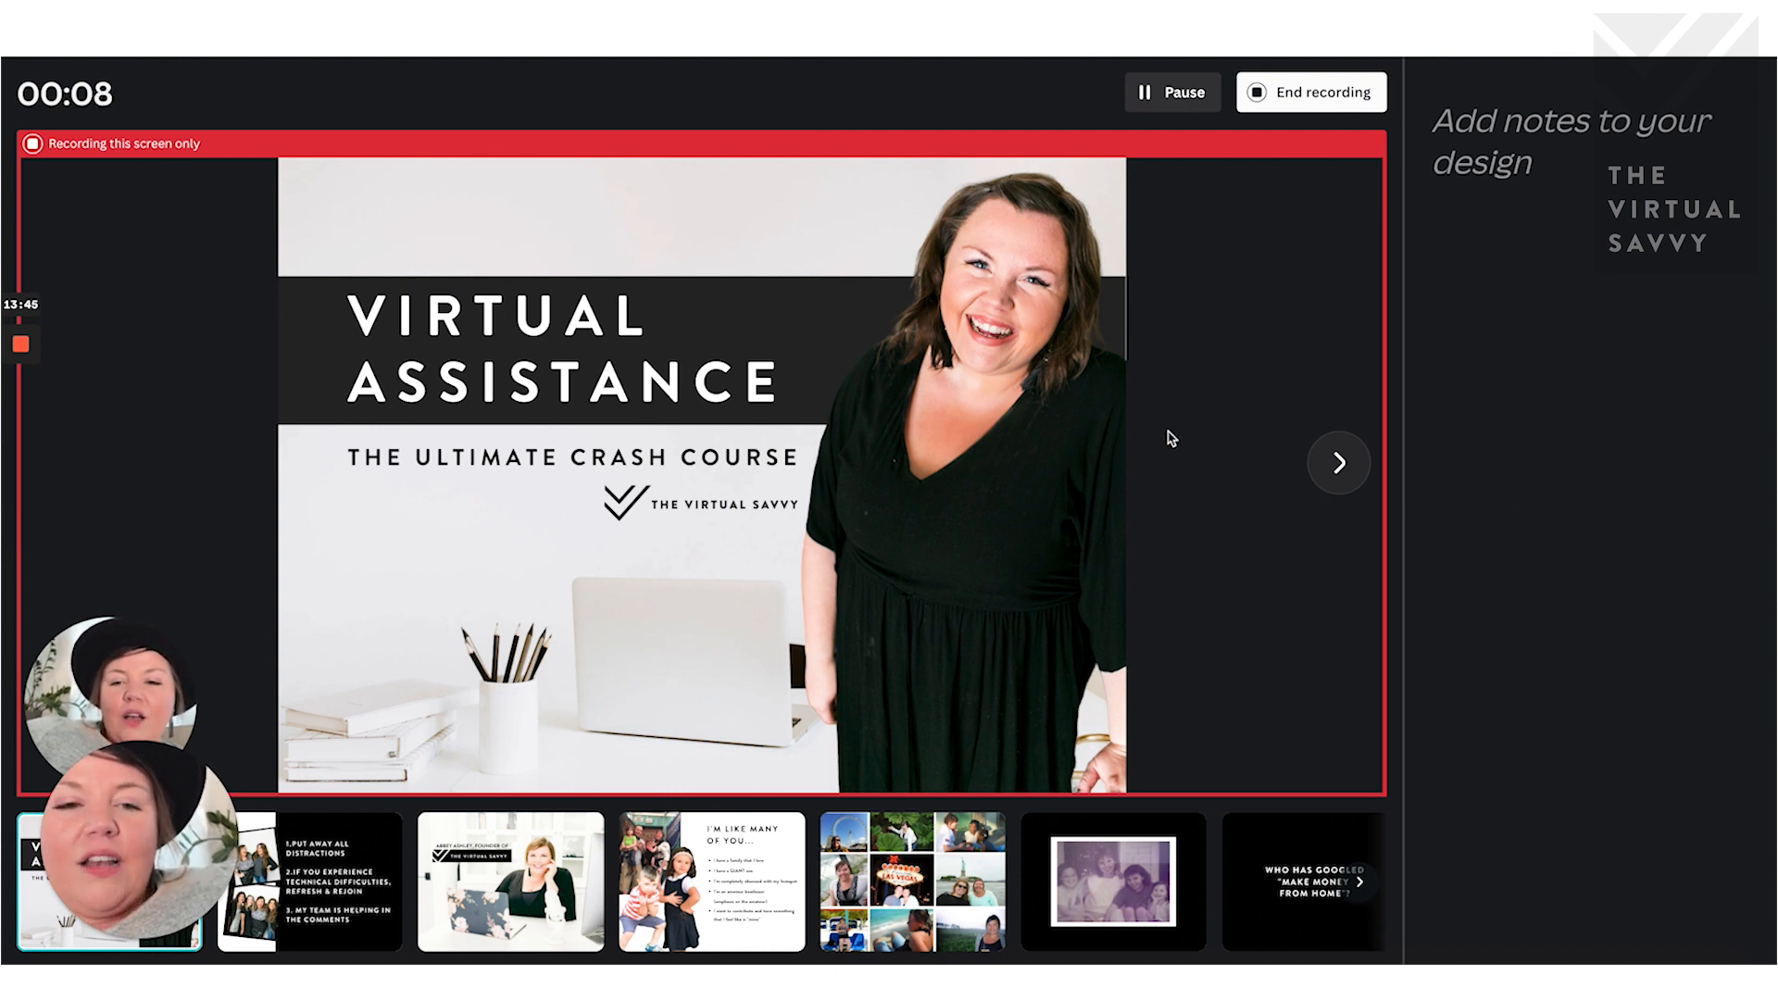
click(1338, 463)
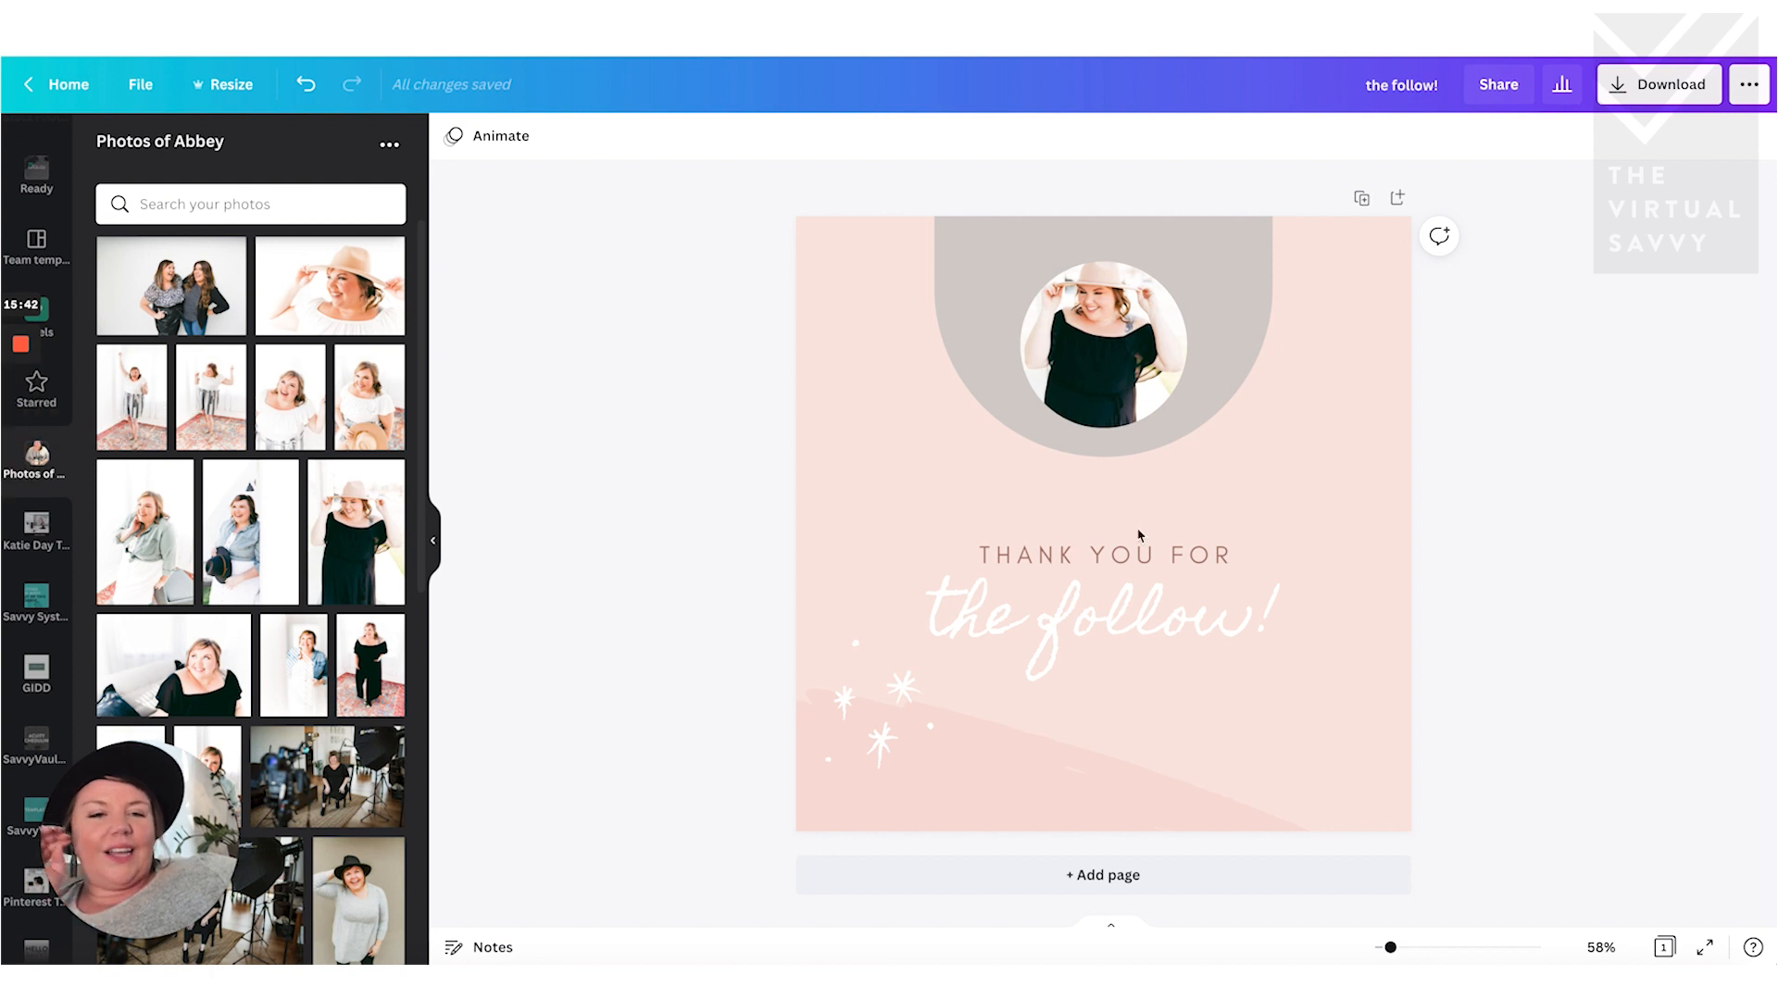
- Add an enlarged 'I want to say' subheading and move it above THANK YOU FOR
click(1102, 554)
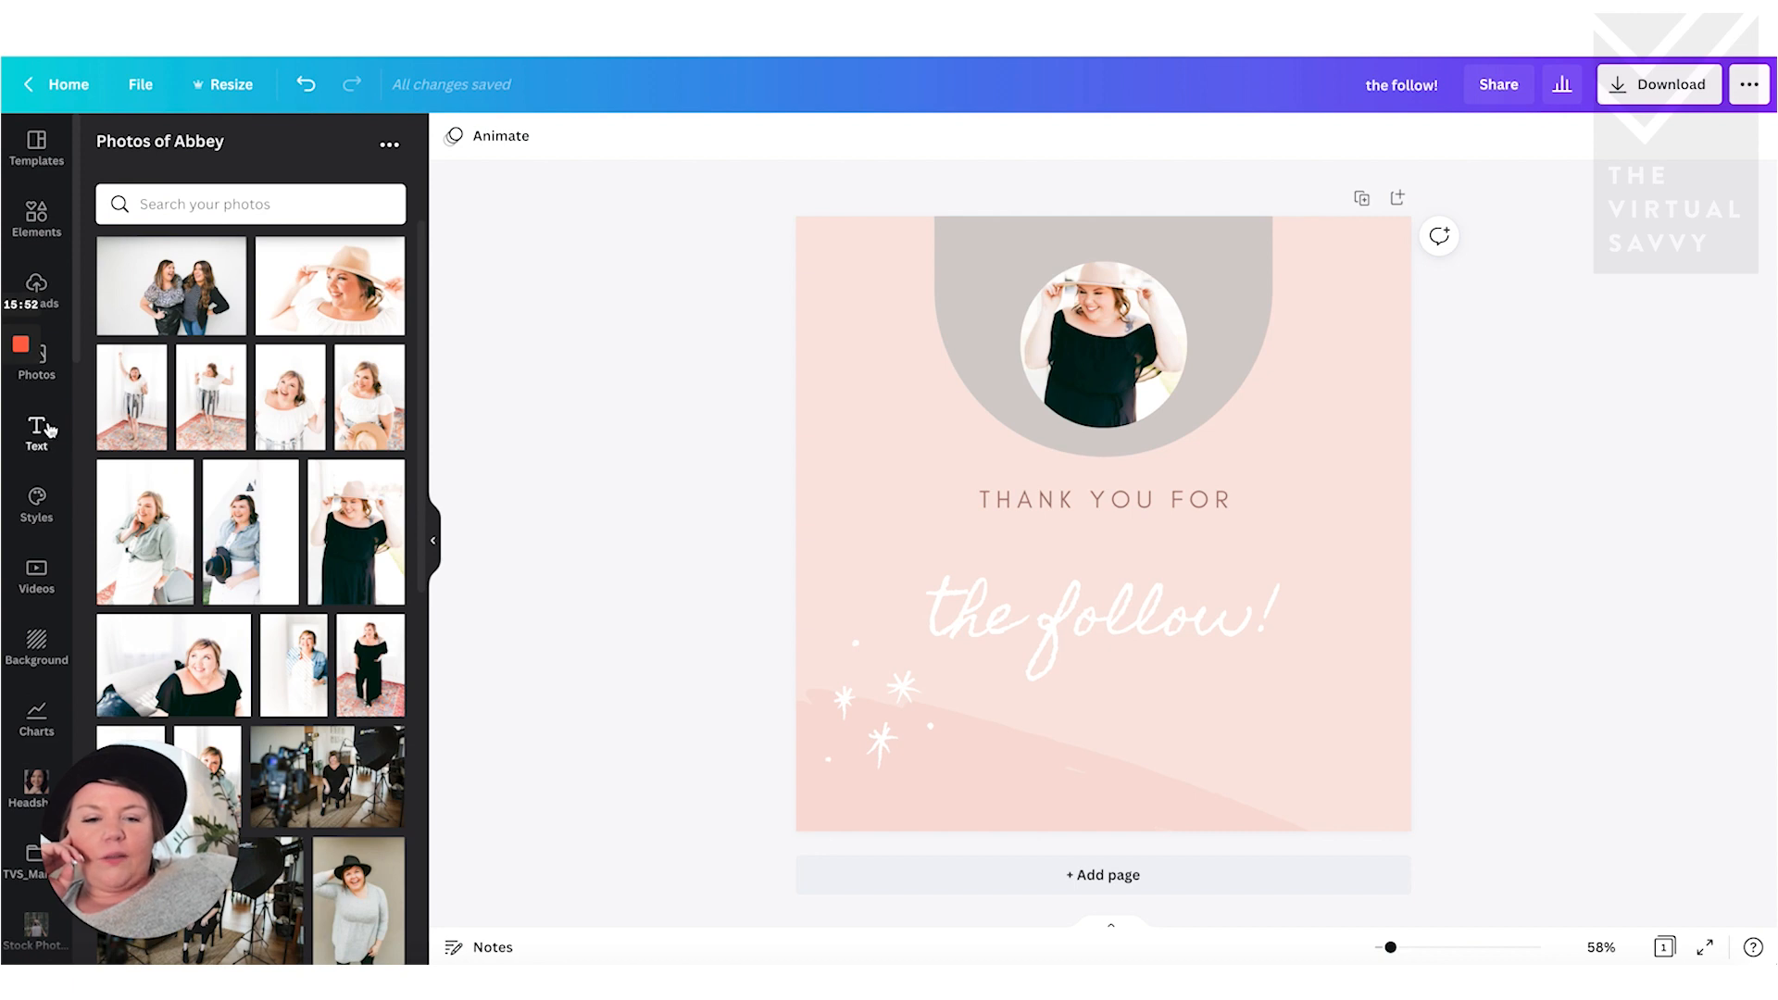
click(37, 433)
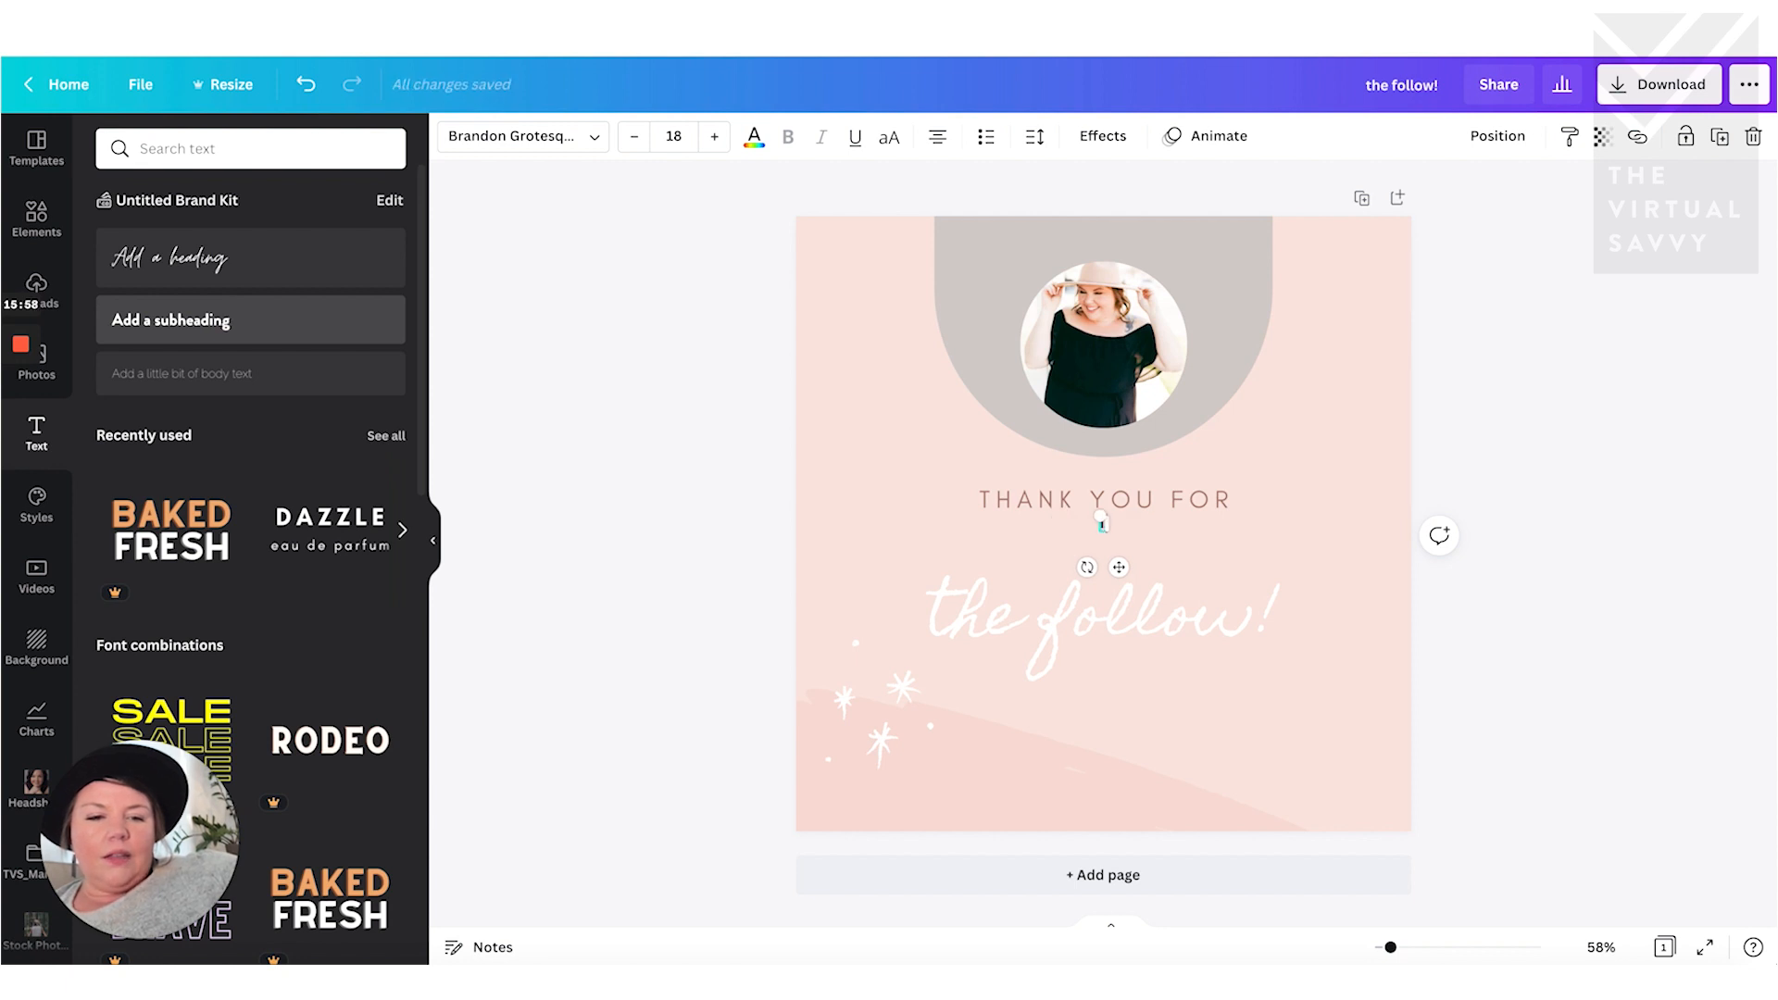
text(I want to say)
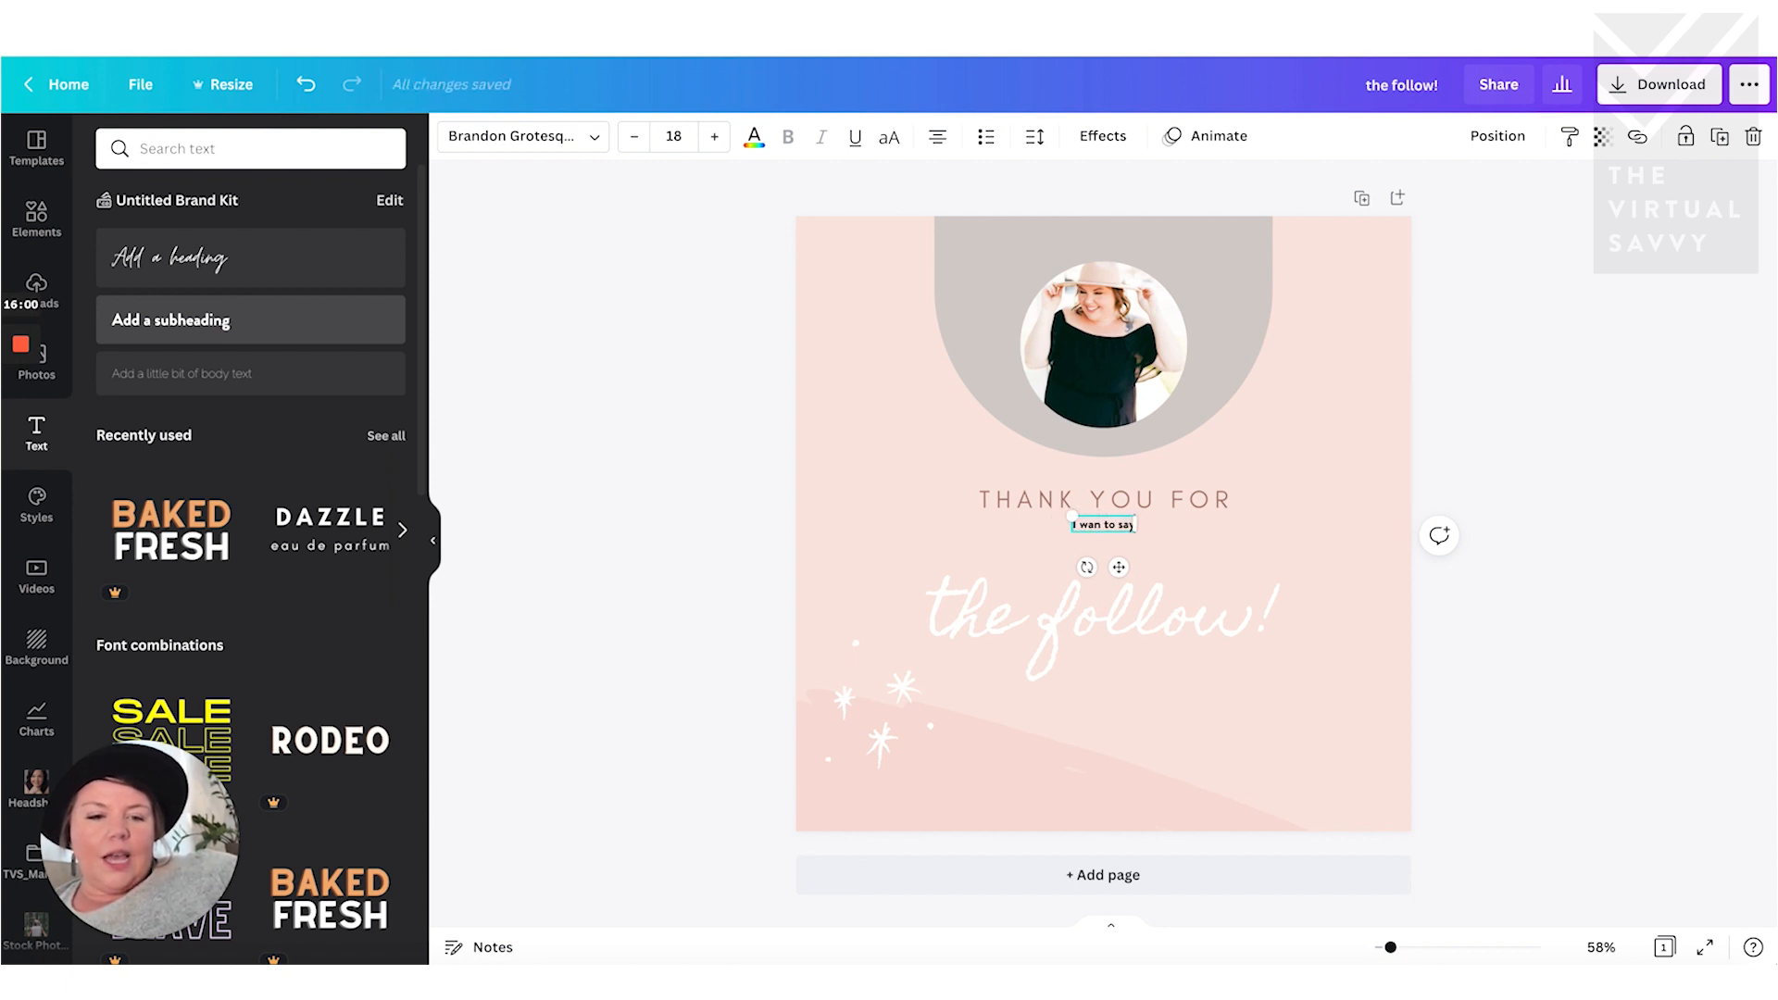
click(1103, 500)
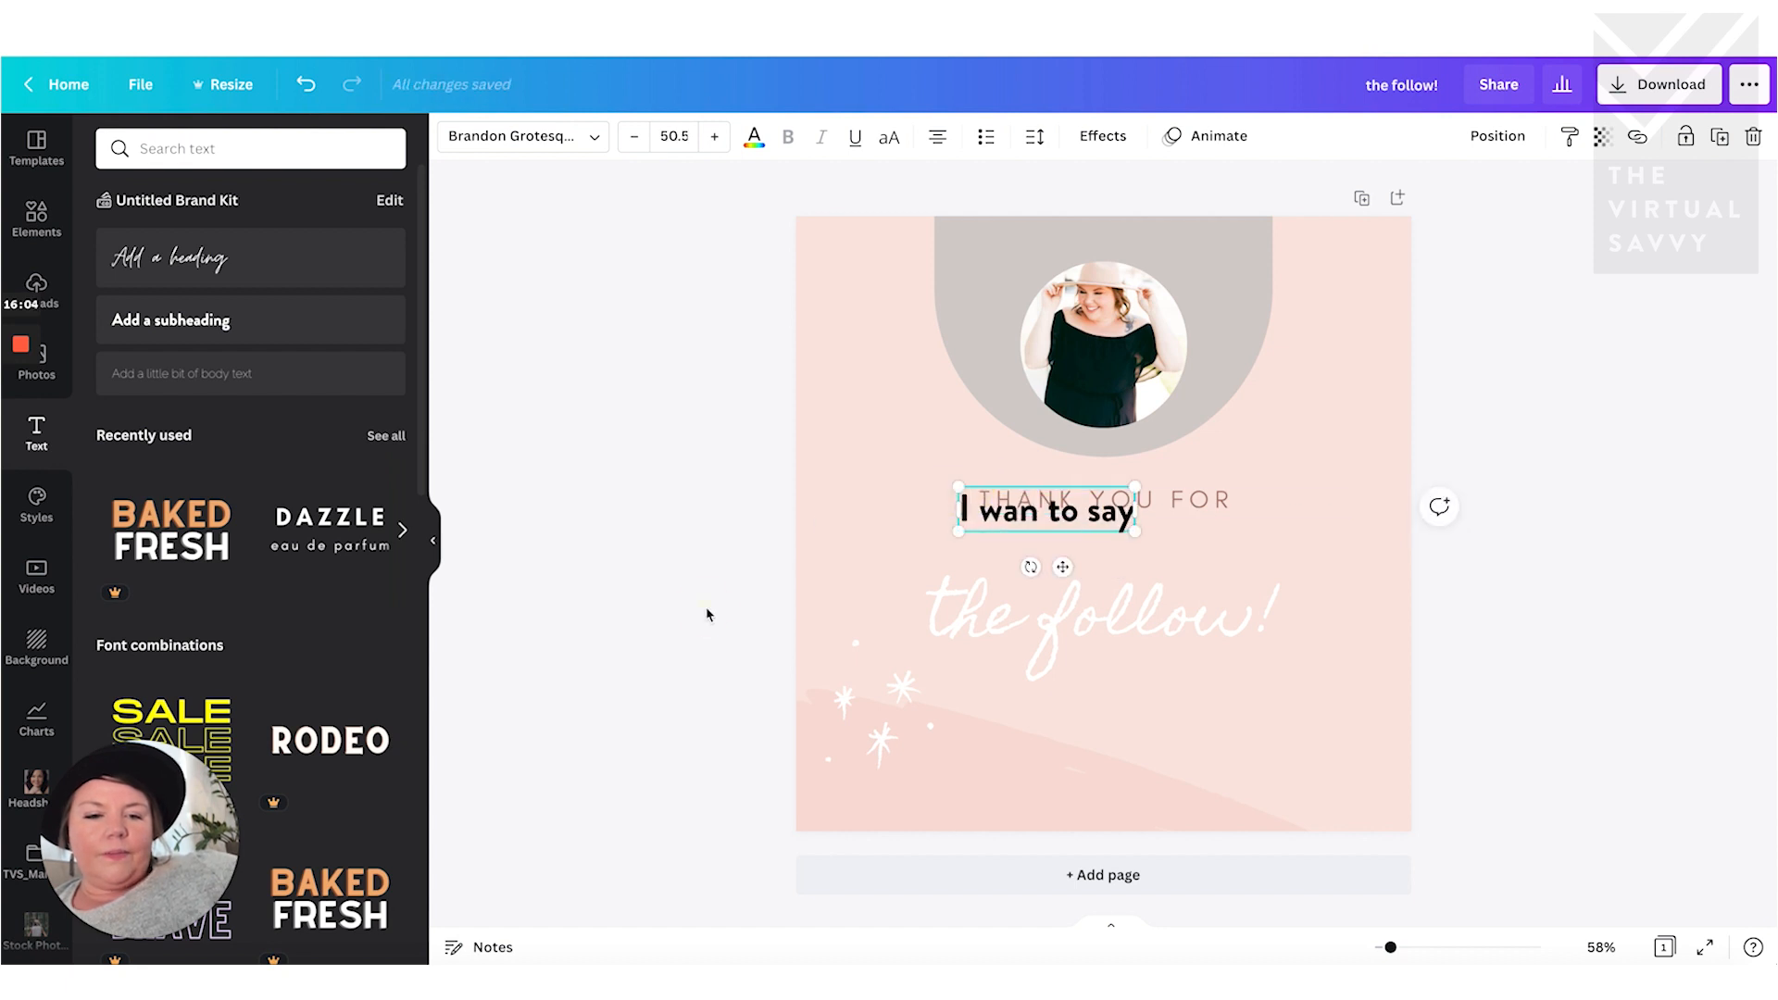
drag(1045, 510, 1117, 433)
text(t)
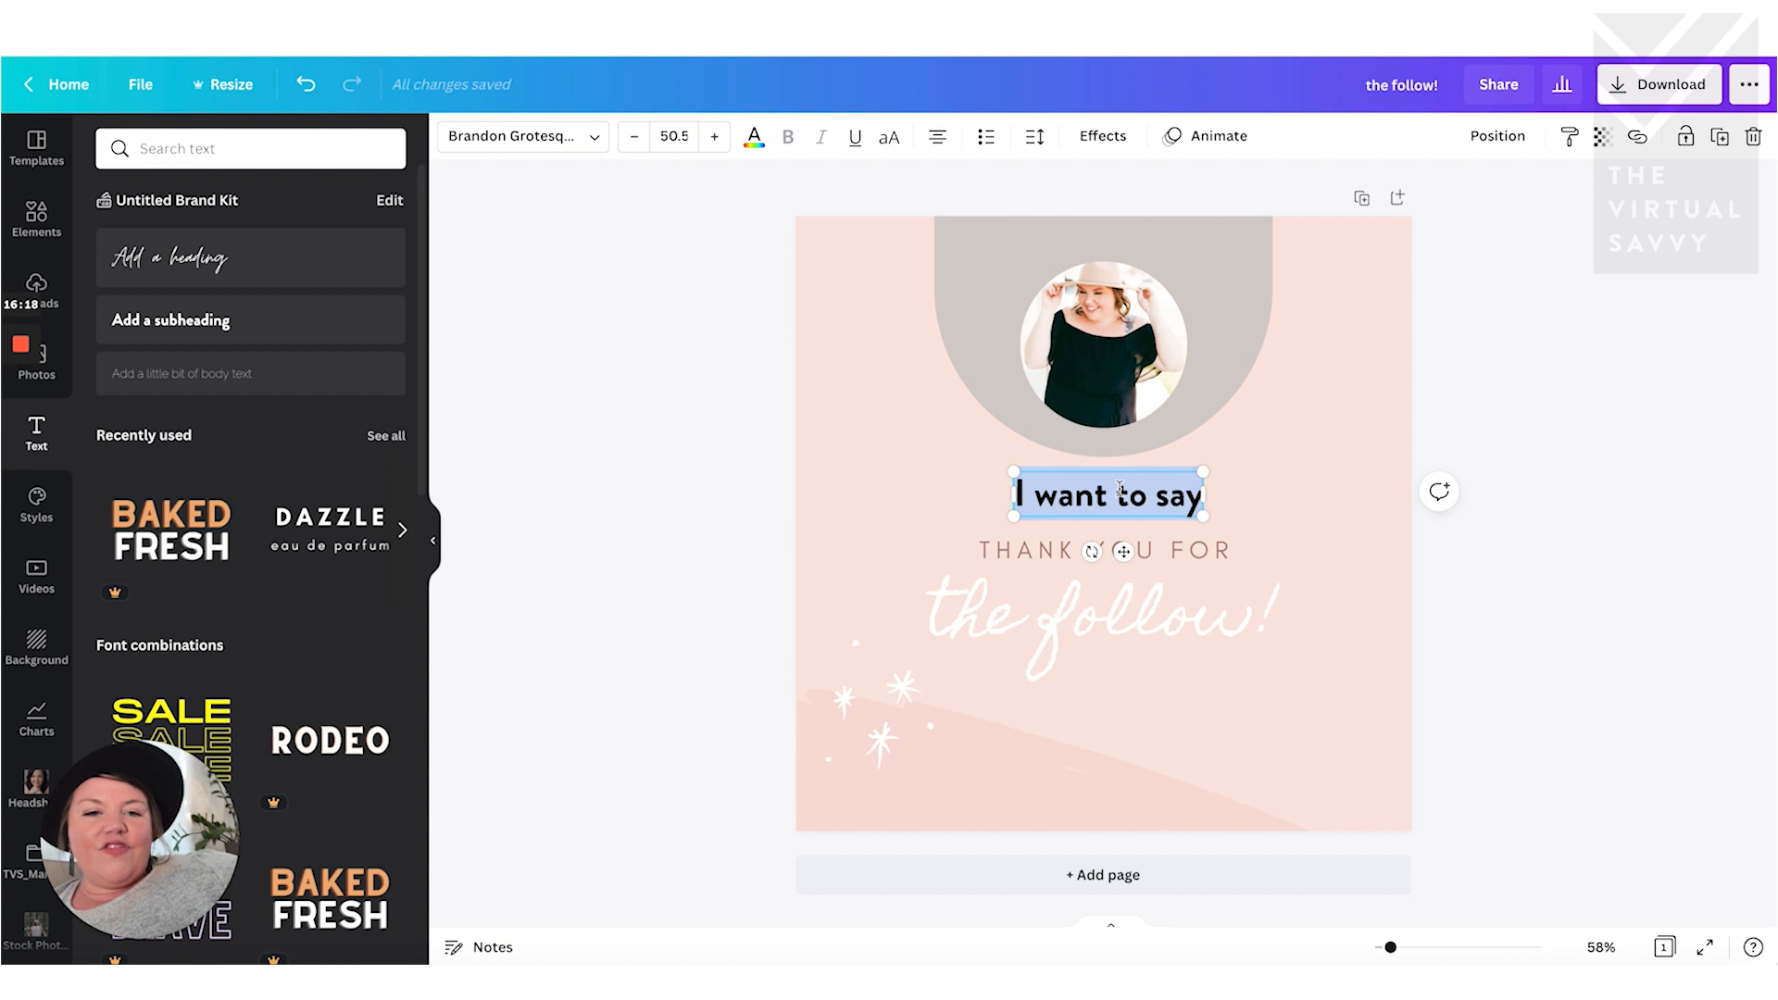
click(1100, 135)
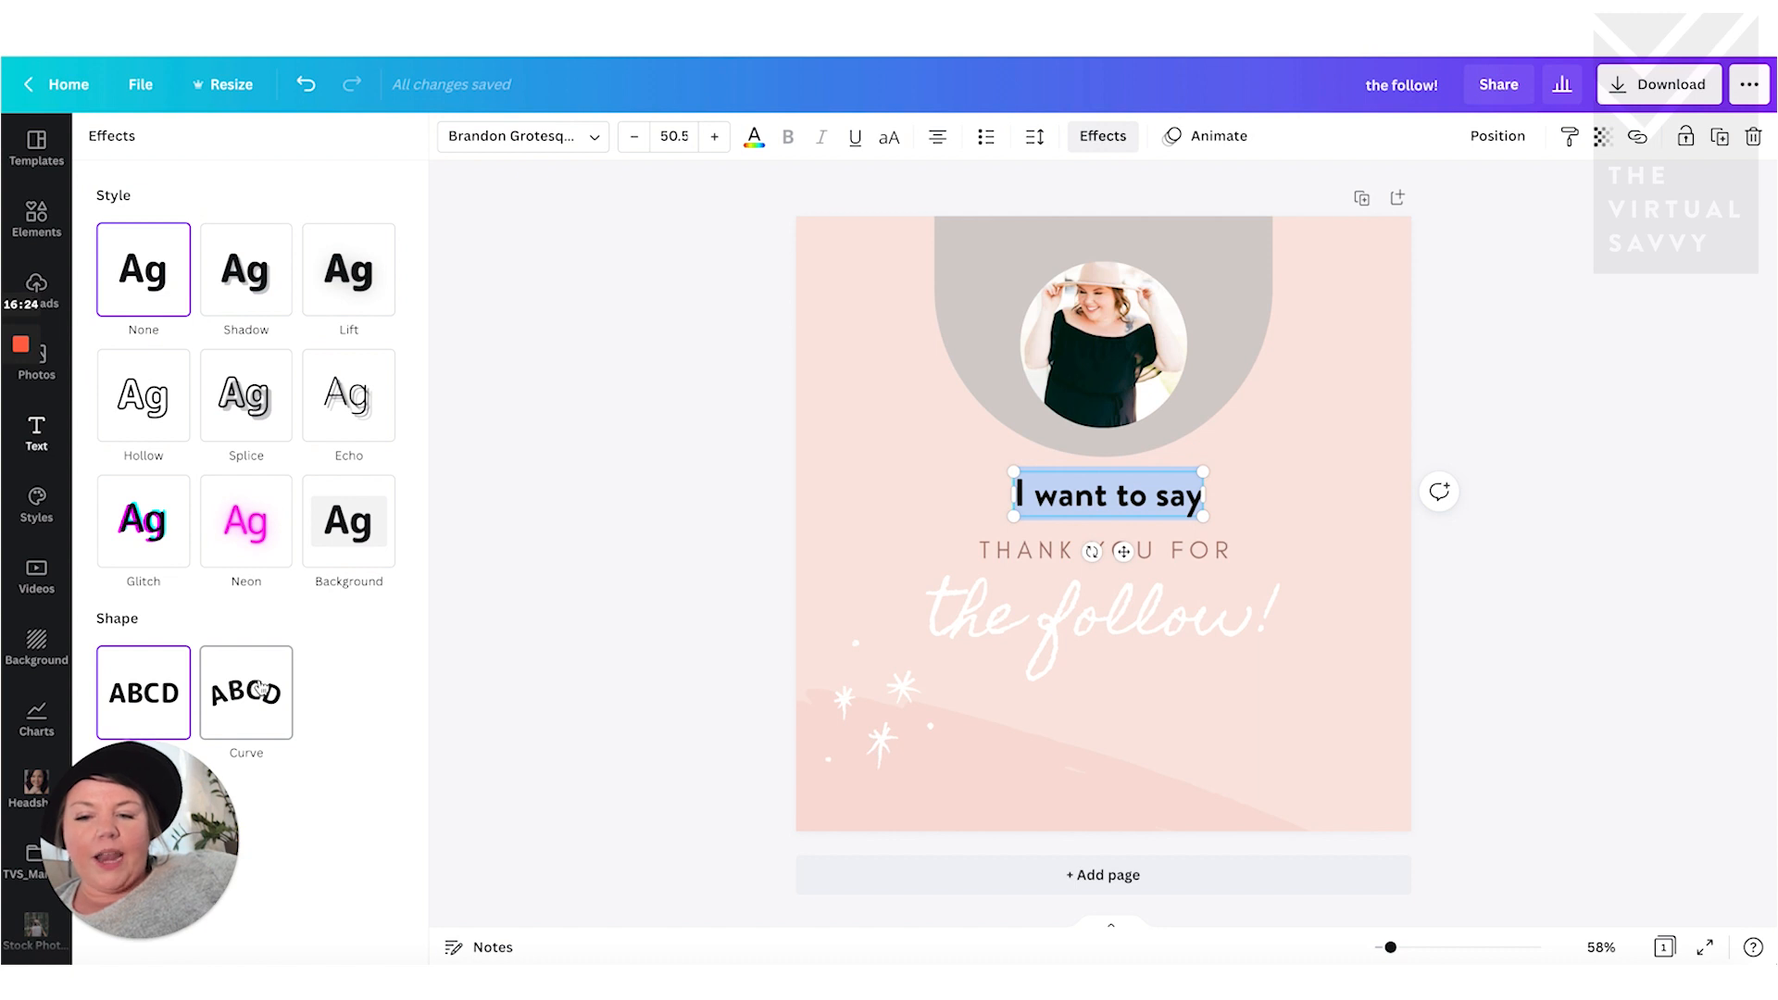
- Curve the 'I want to say' text into a slight negative arc and centre it under the photo
click(245, 693)
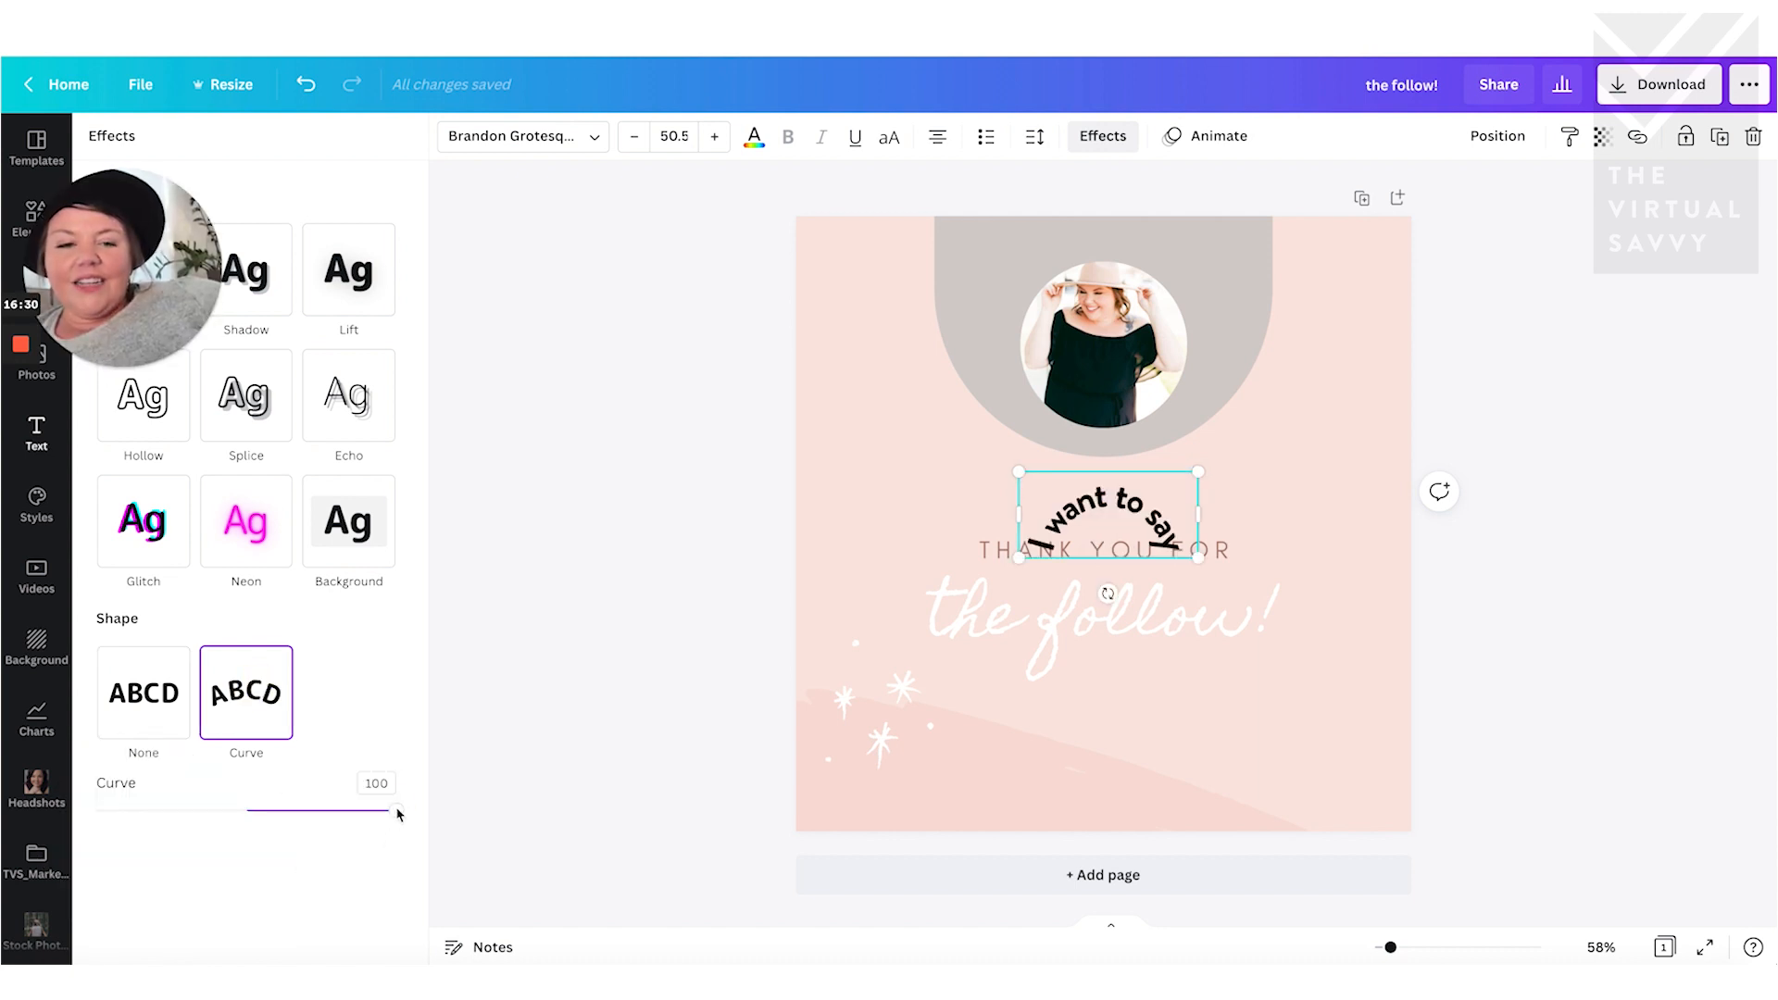
click(397, 811)
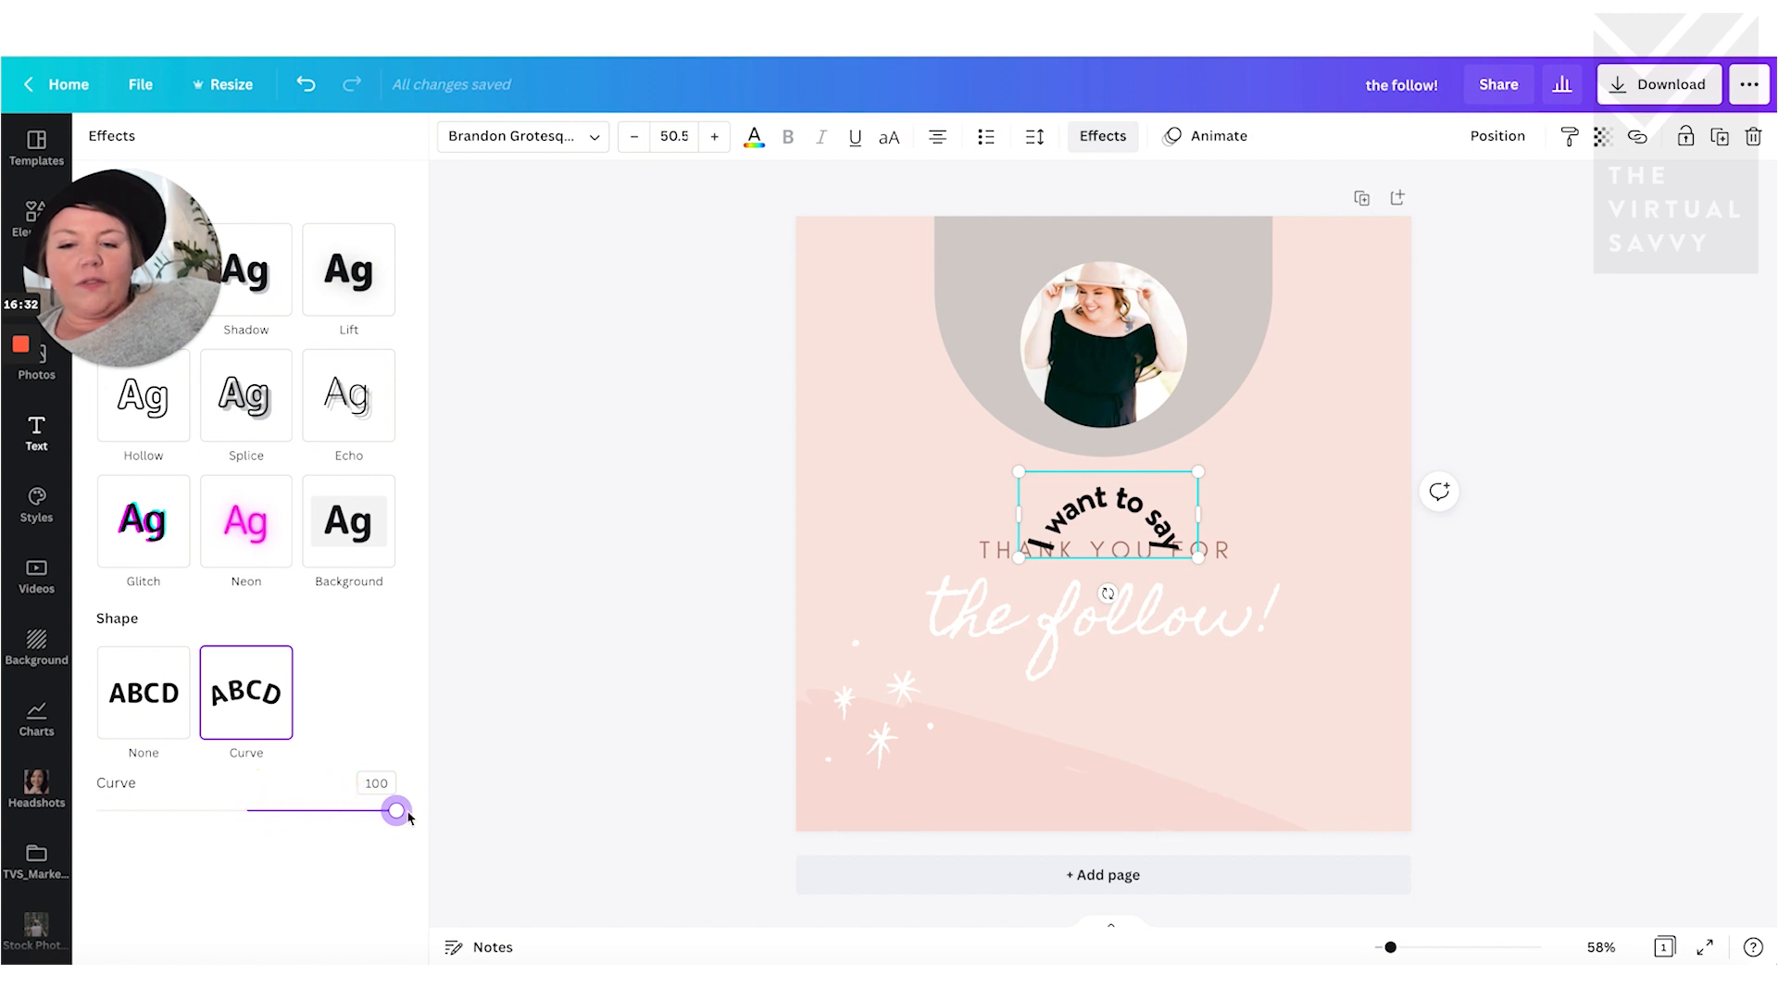
drag(396, 811, 245, 811)
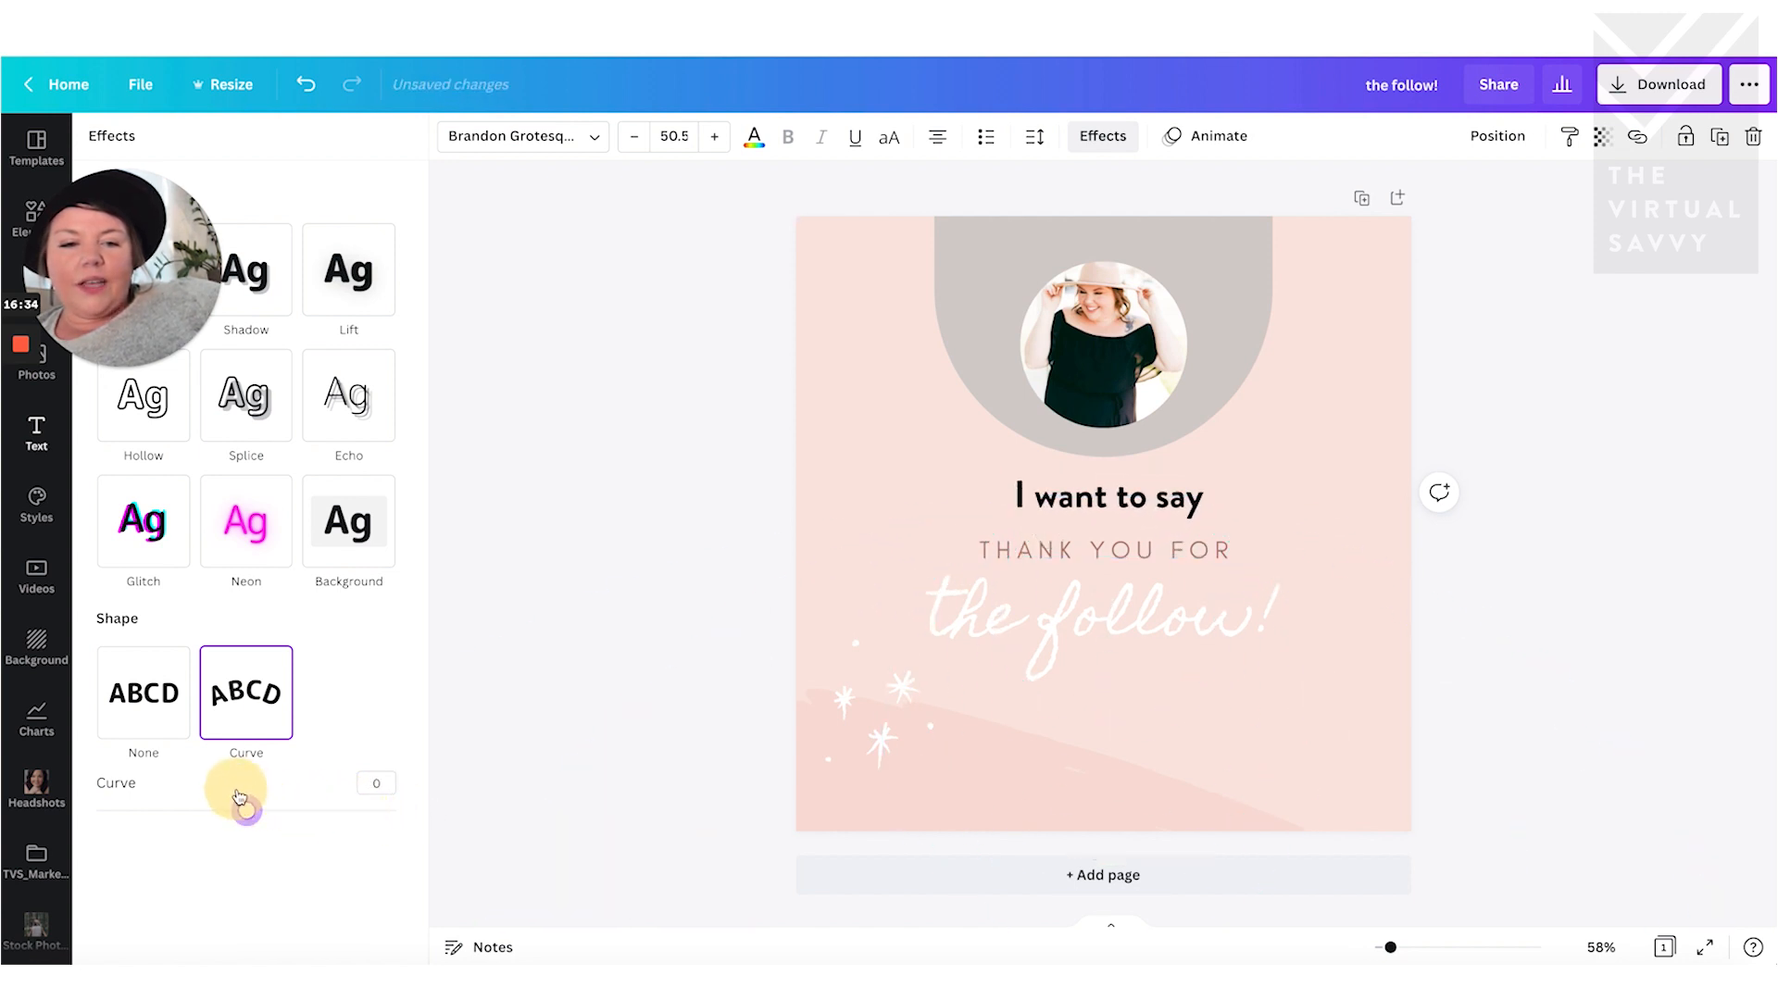
drag(239, 795, 214, 800)
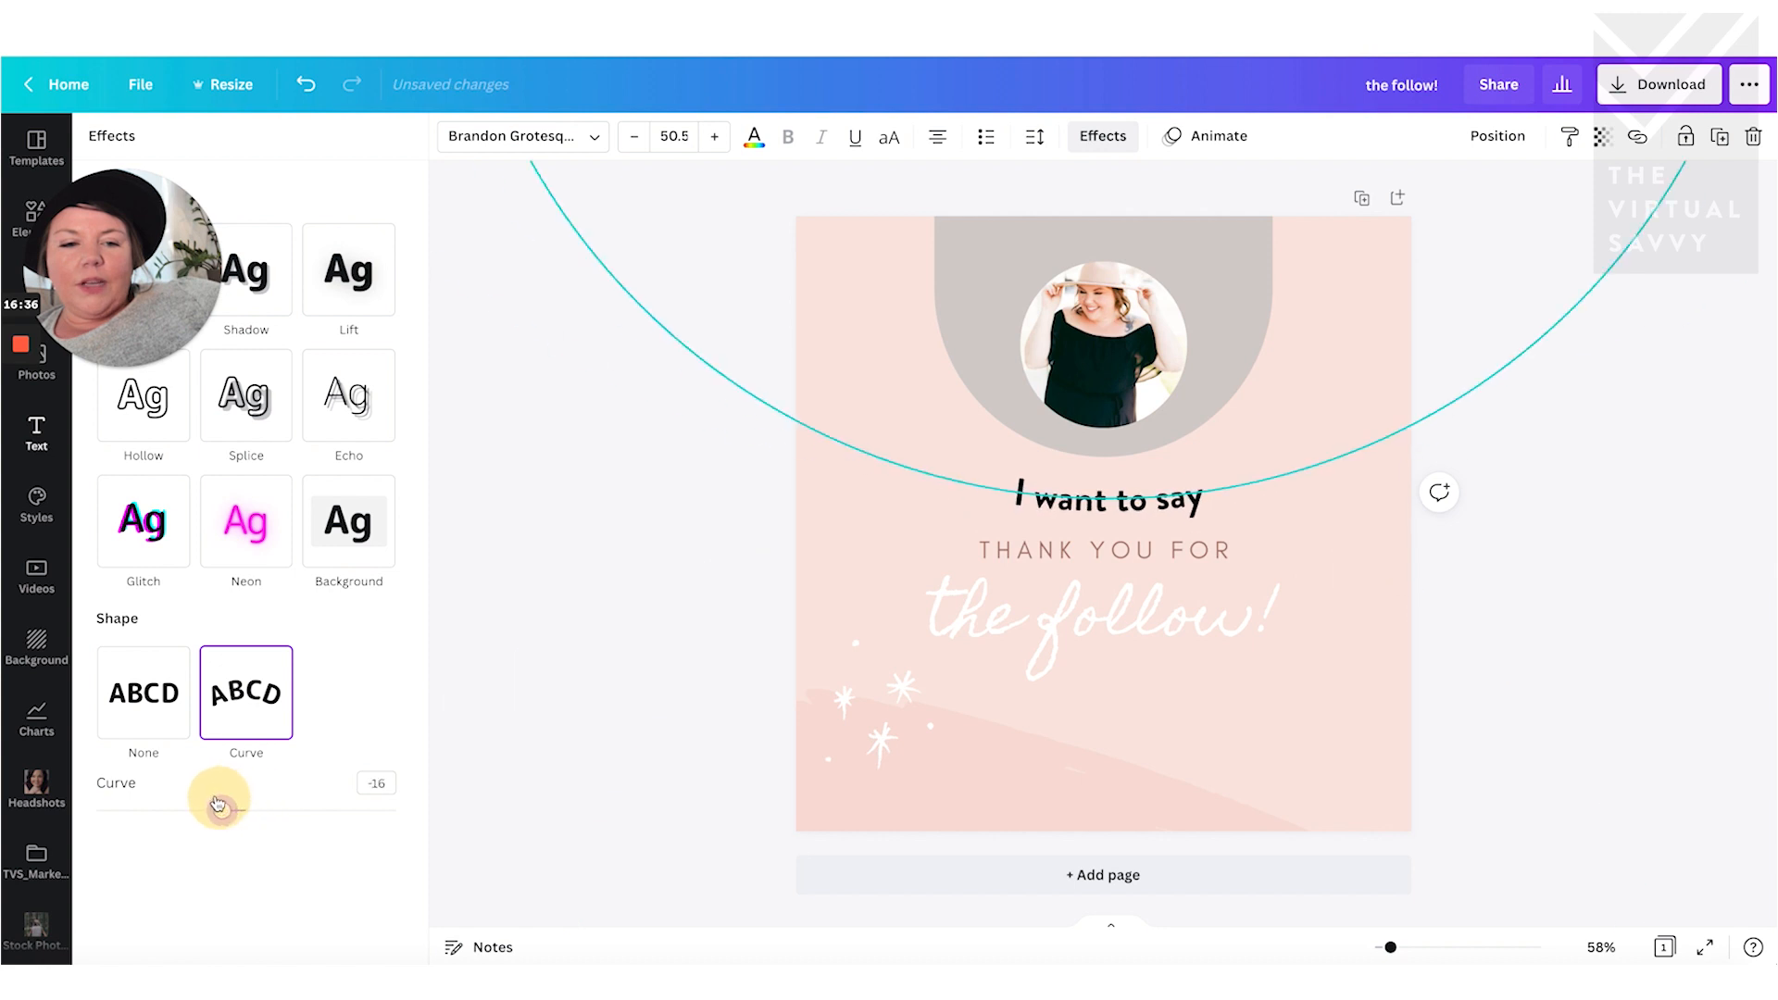
drag(219, 802, 189, 810)
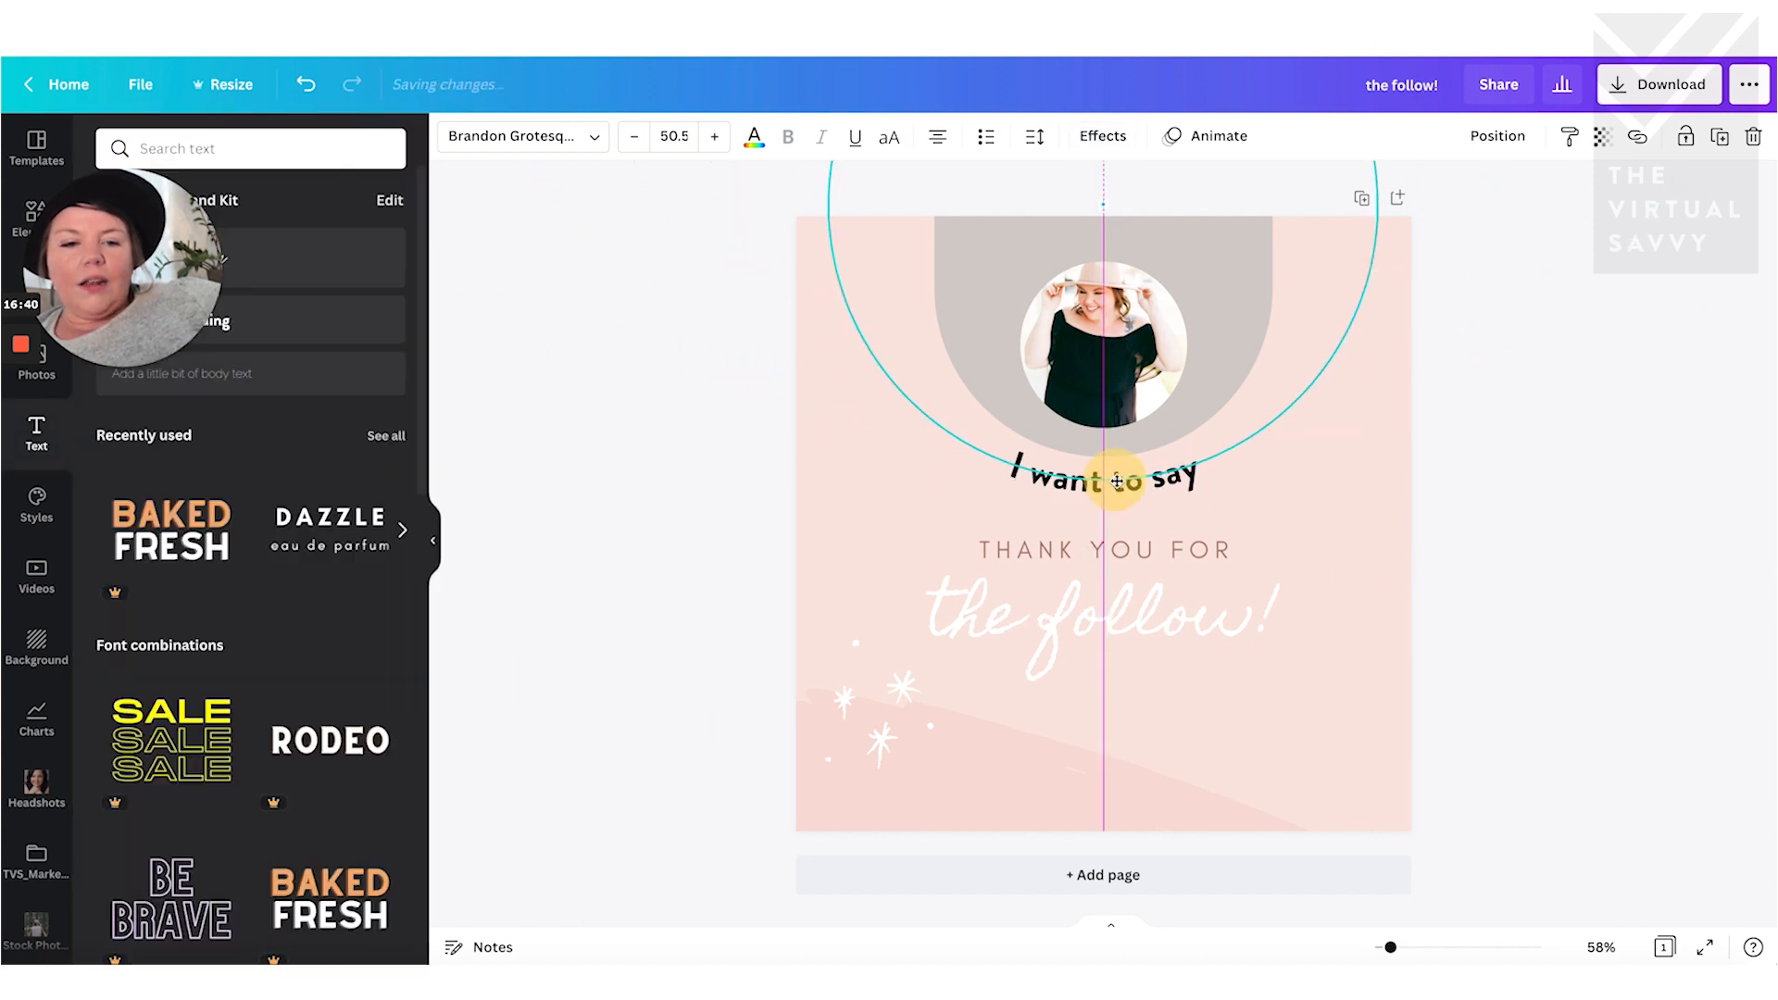
click(670, 548)
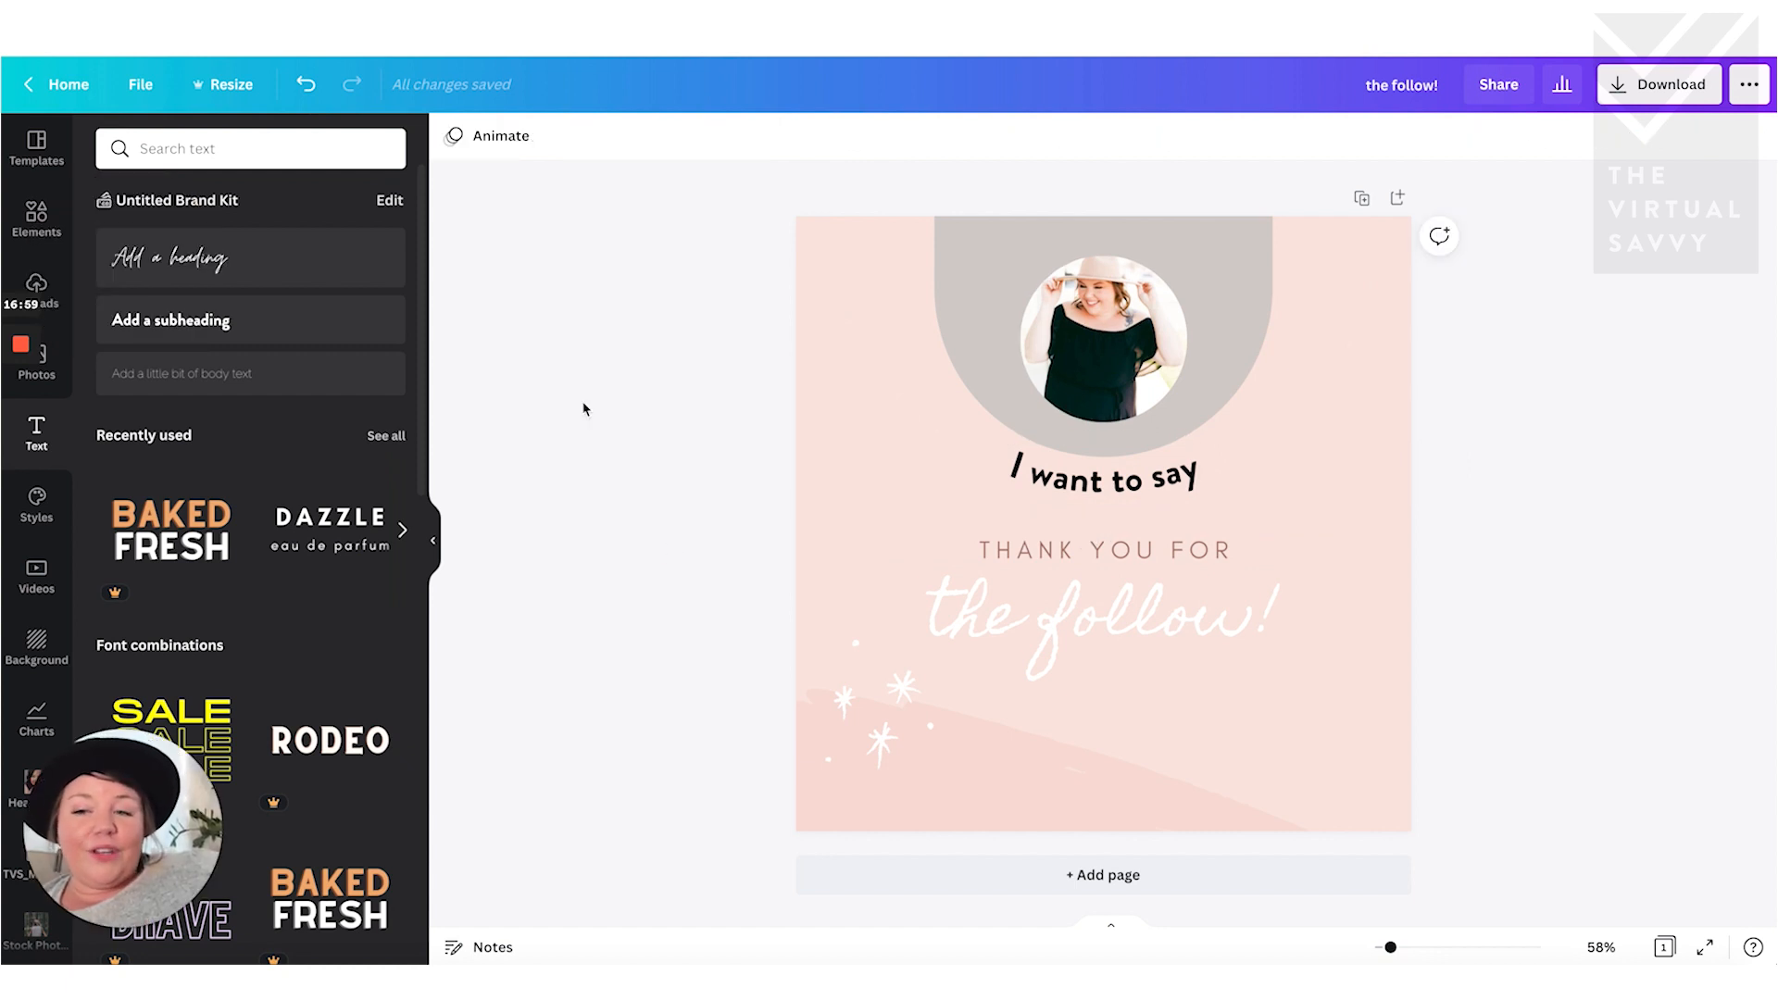
mouse_move(960, 191)
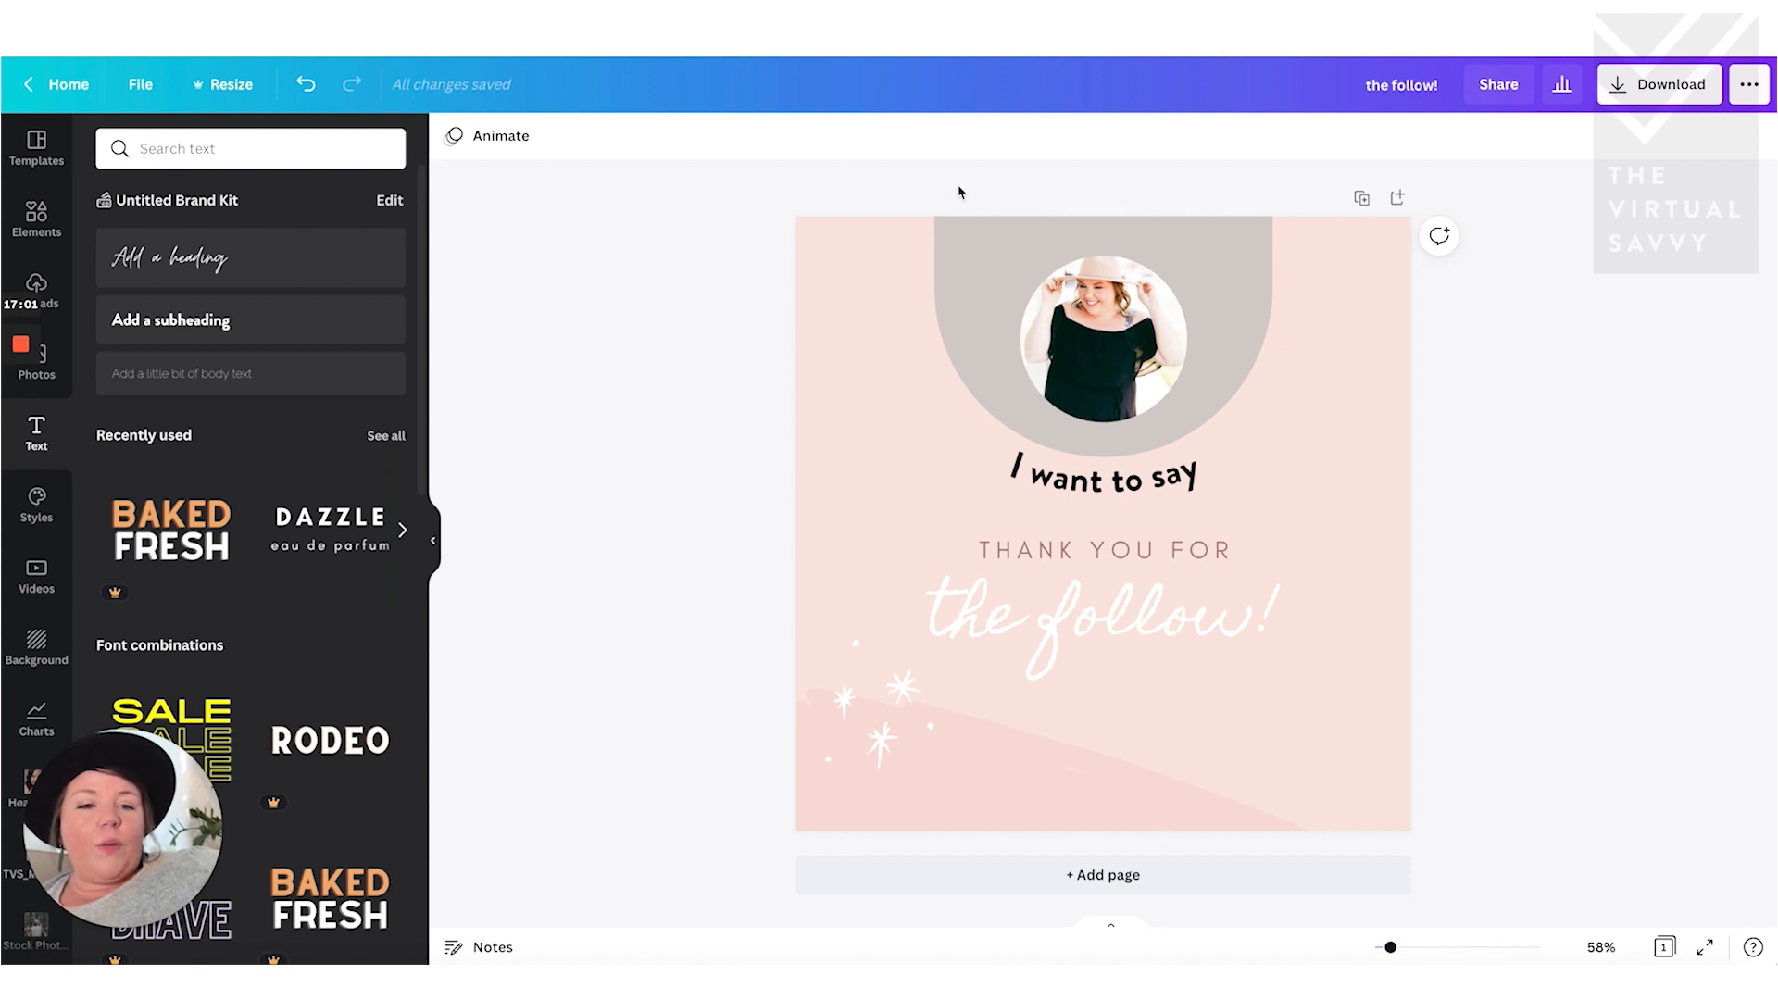
- Group the grey arch with the round photo and move the group back above the curved text
click(1097, 337)
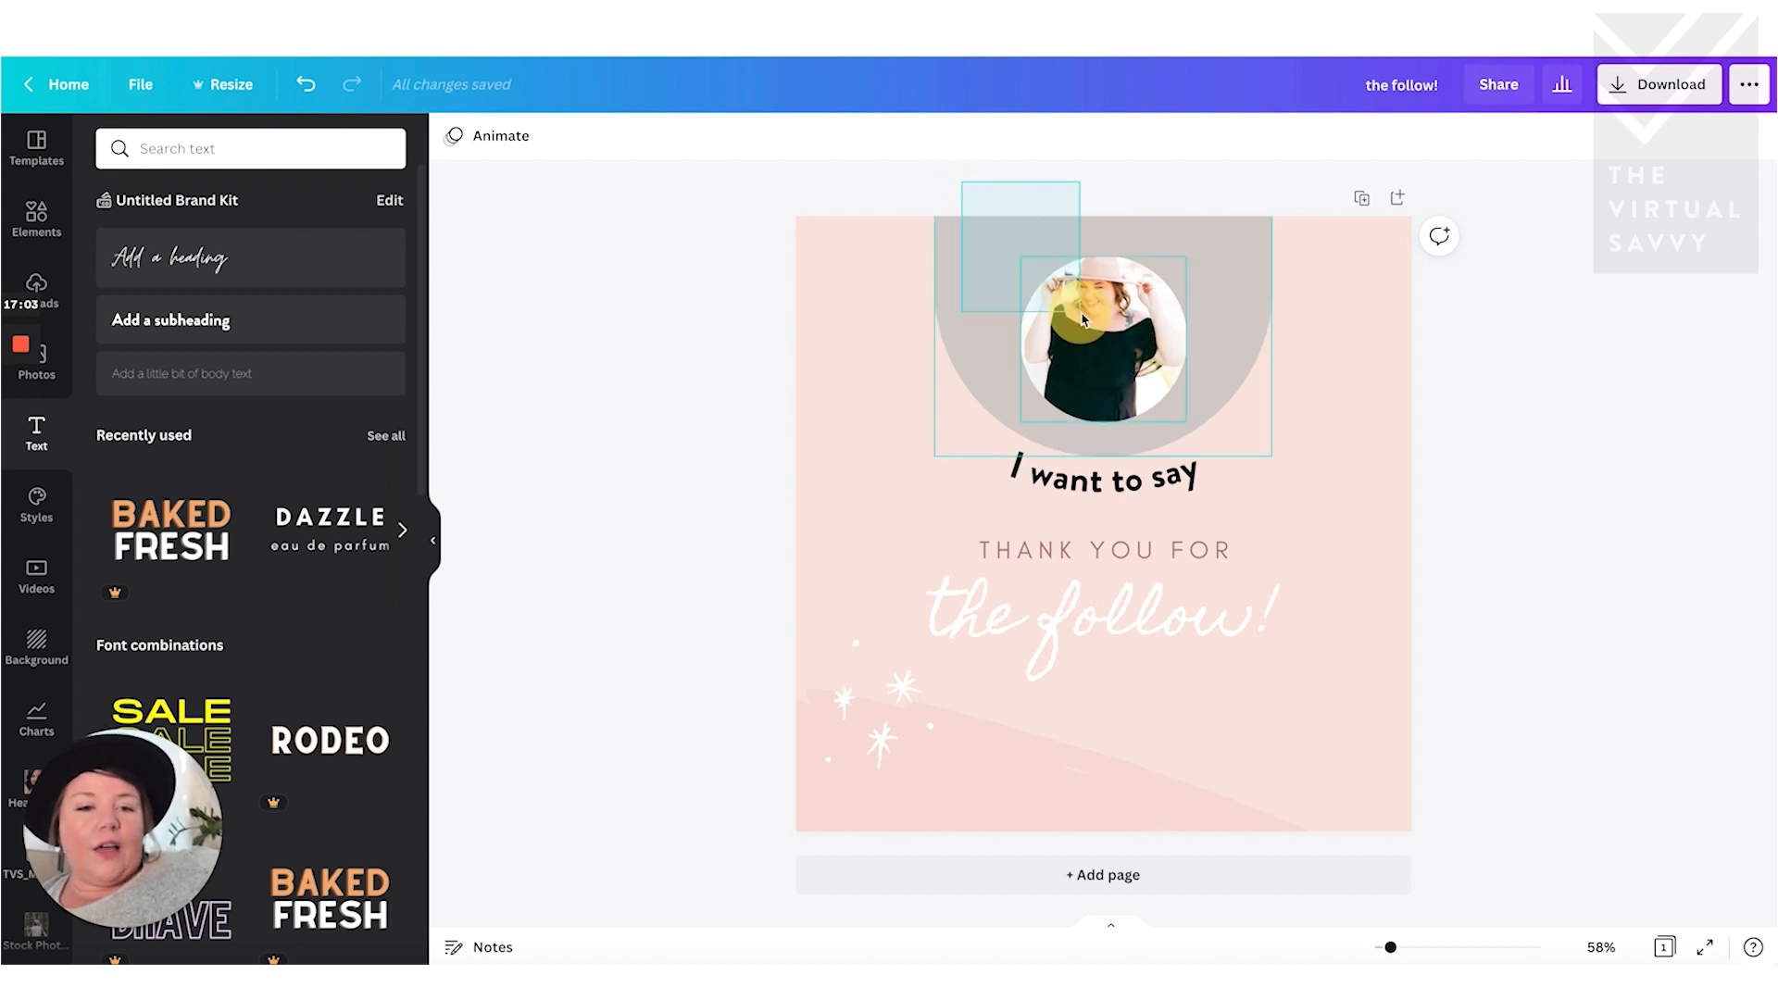
click(1099, 341)
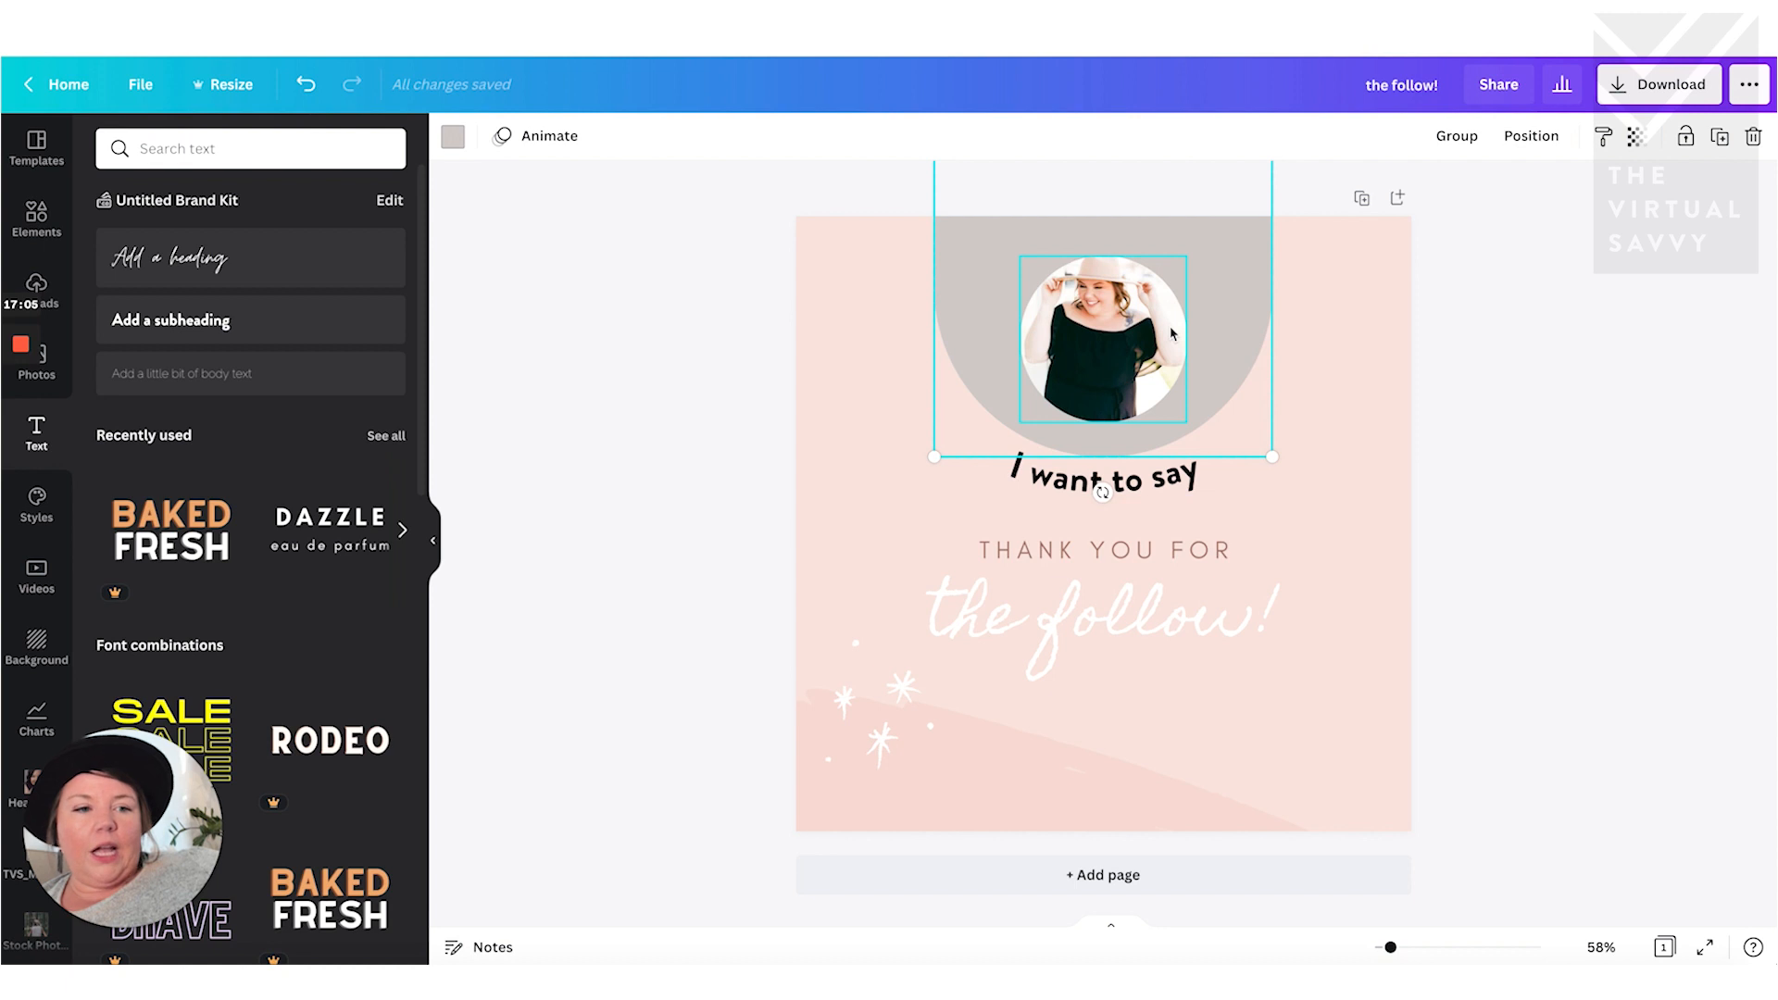
mouse_move(1145, 348)
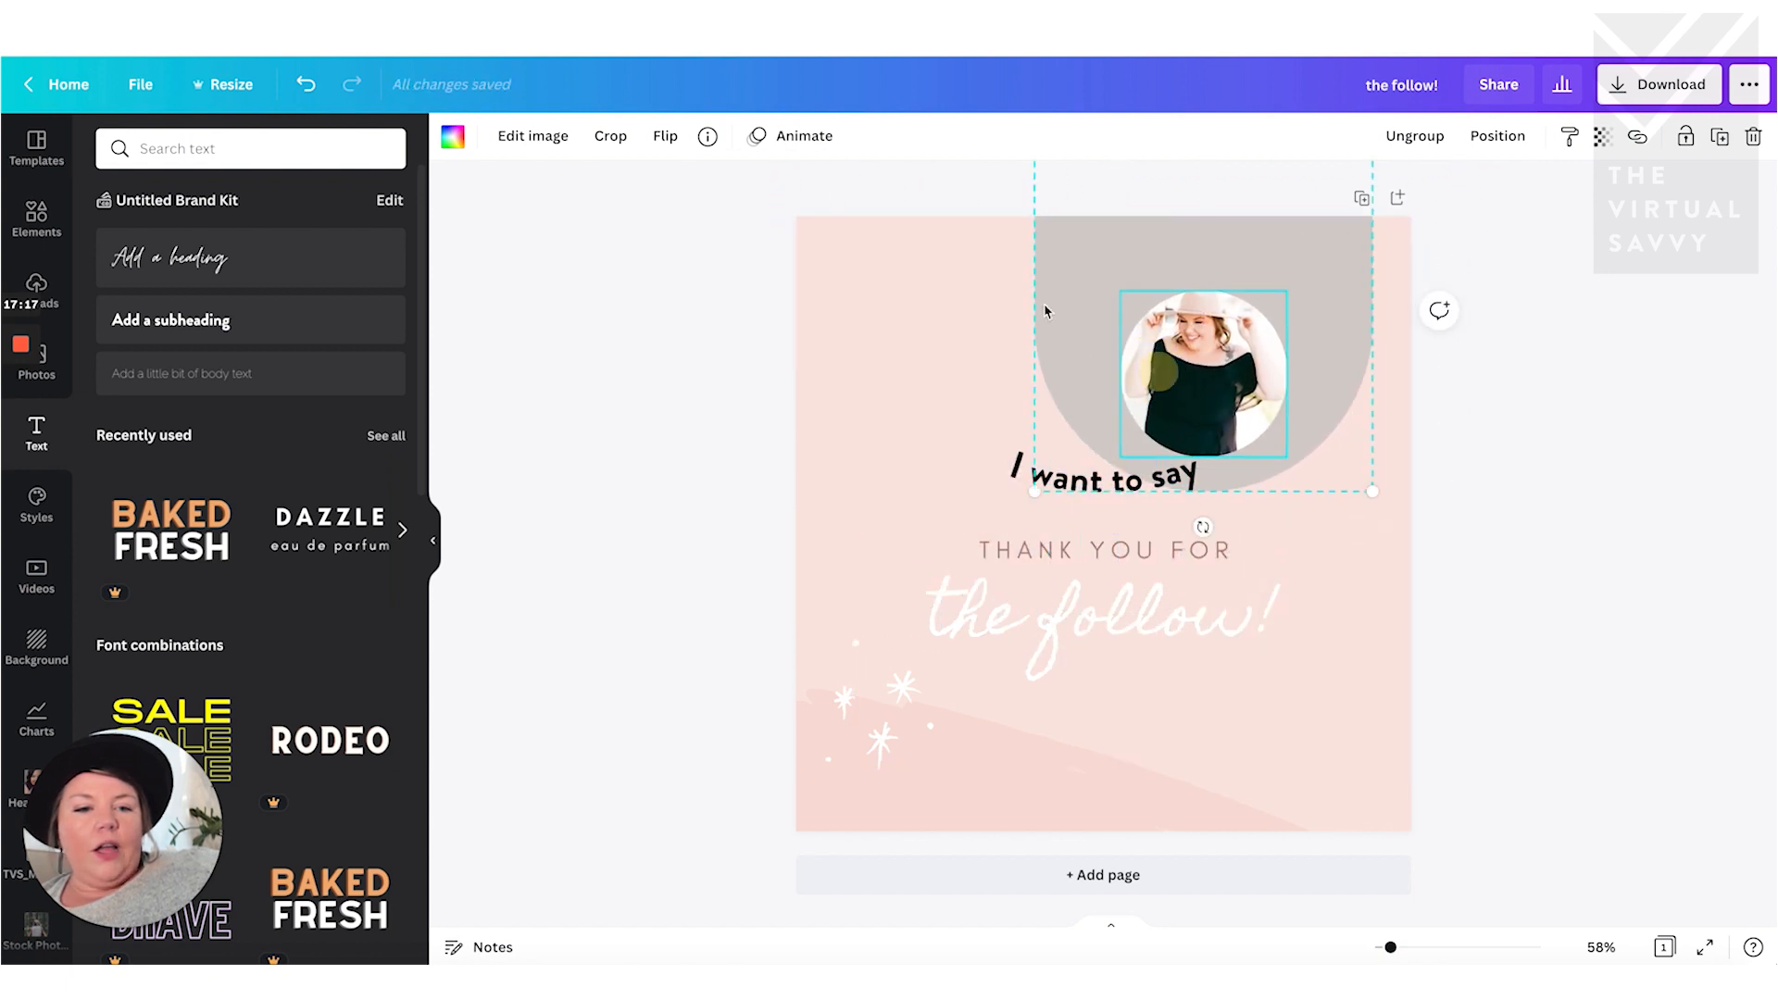
drag(1203, 374, 1111, 329)
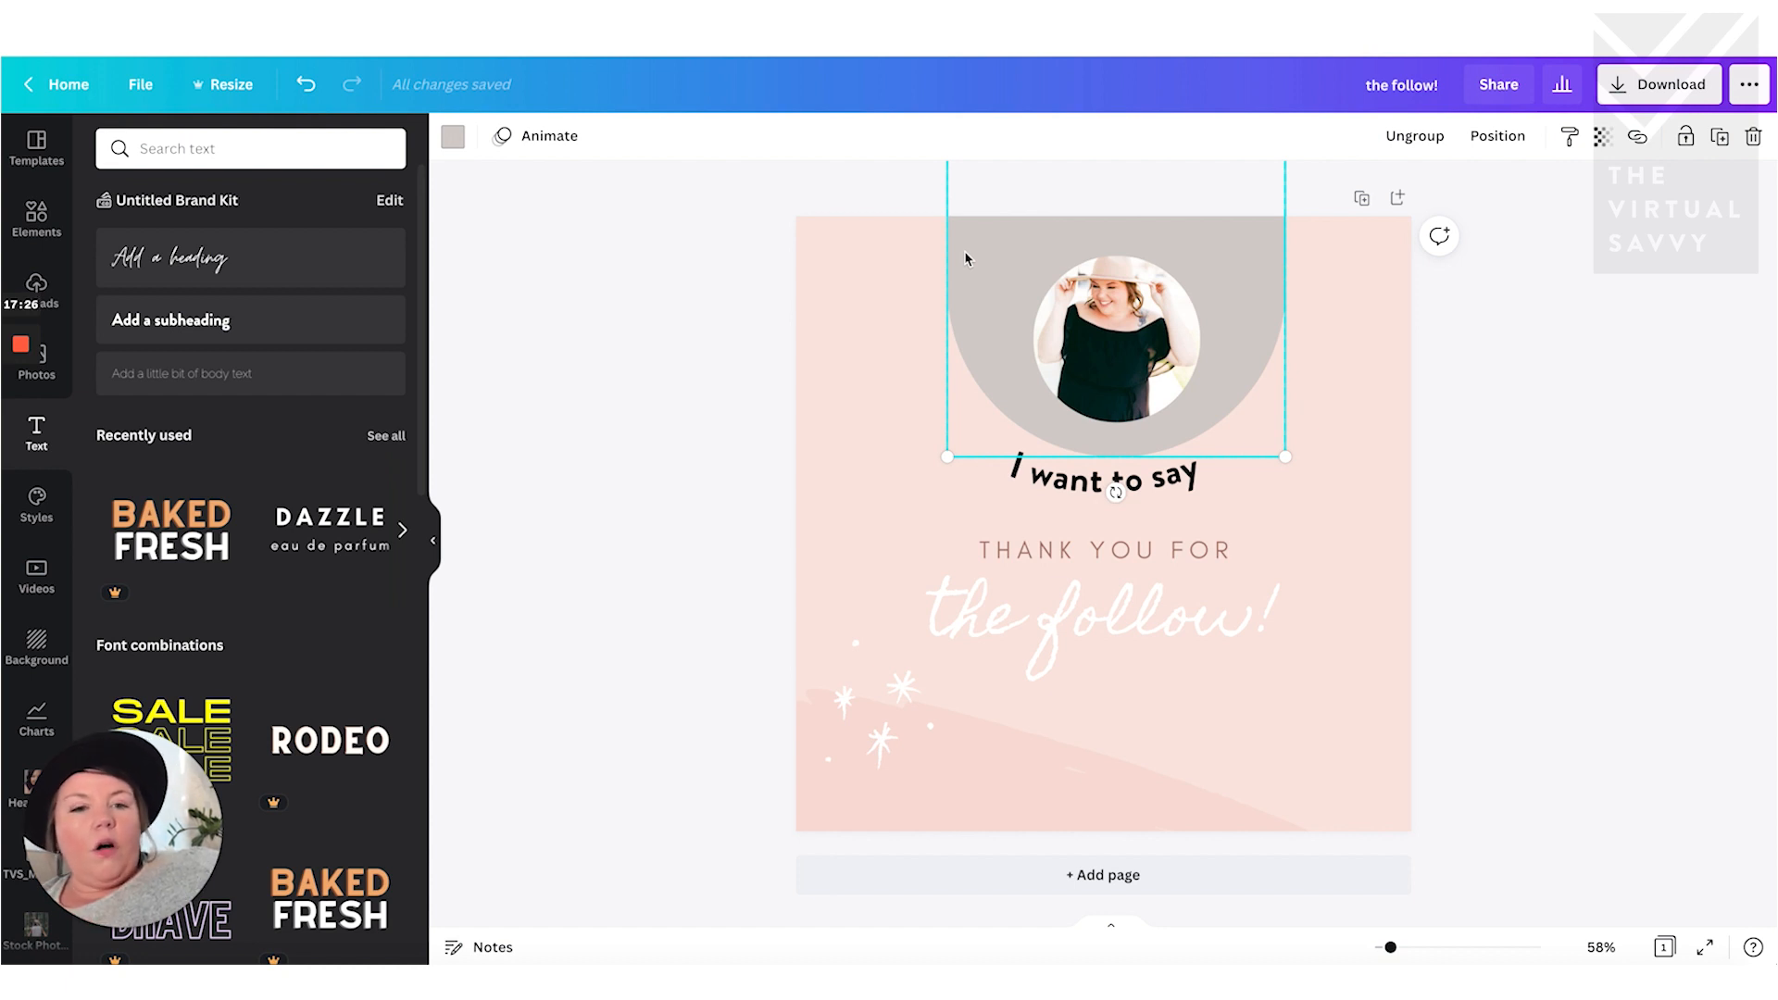
mouse_move(978, 255)
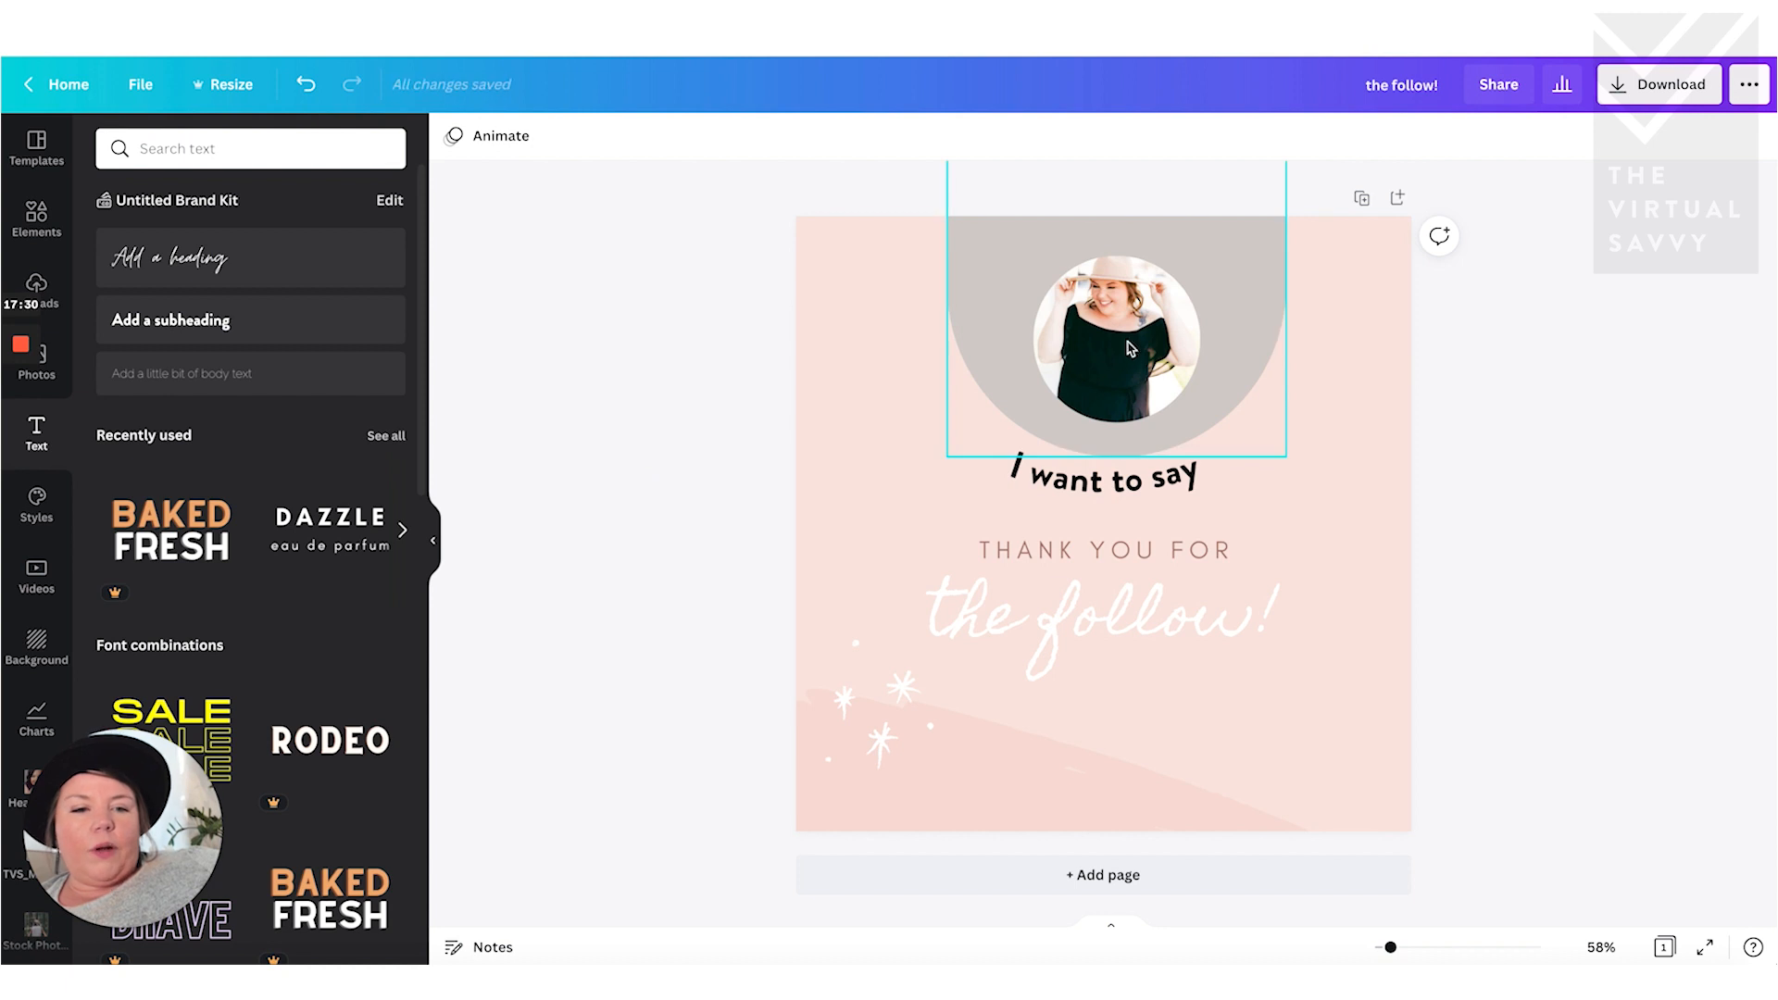
- Duplicate the sparkle stars into three copies spaced along the design's bottom edge
click(1116, 341)
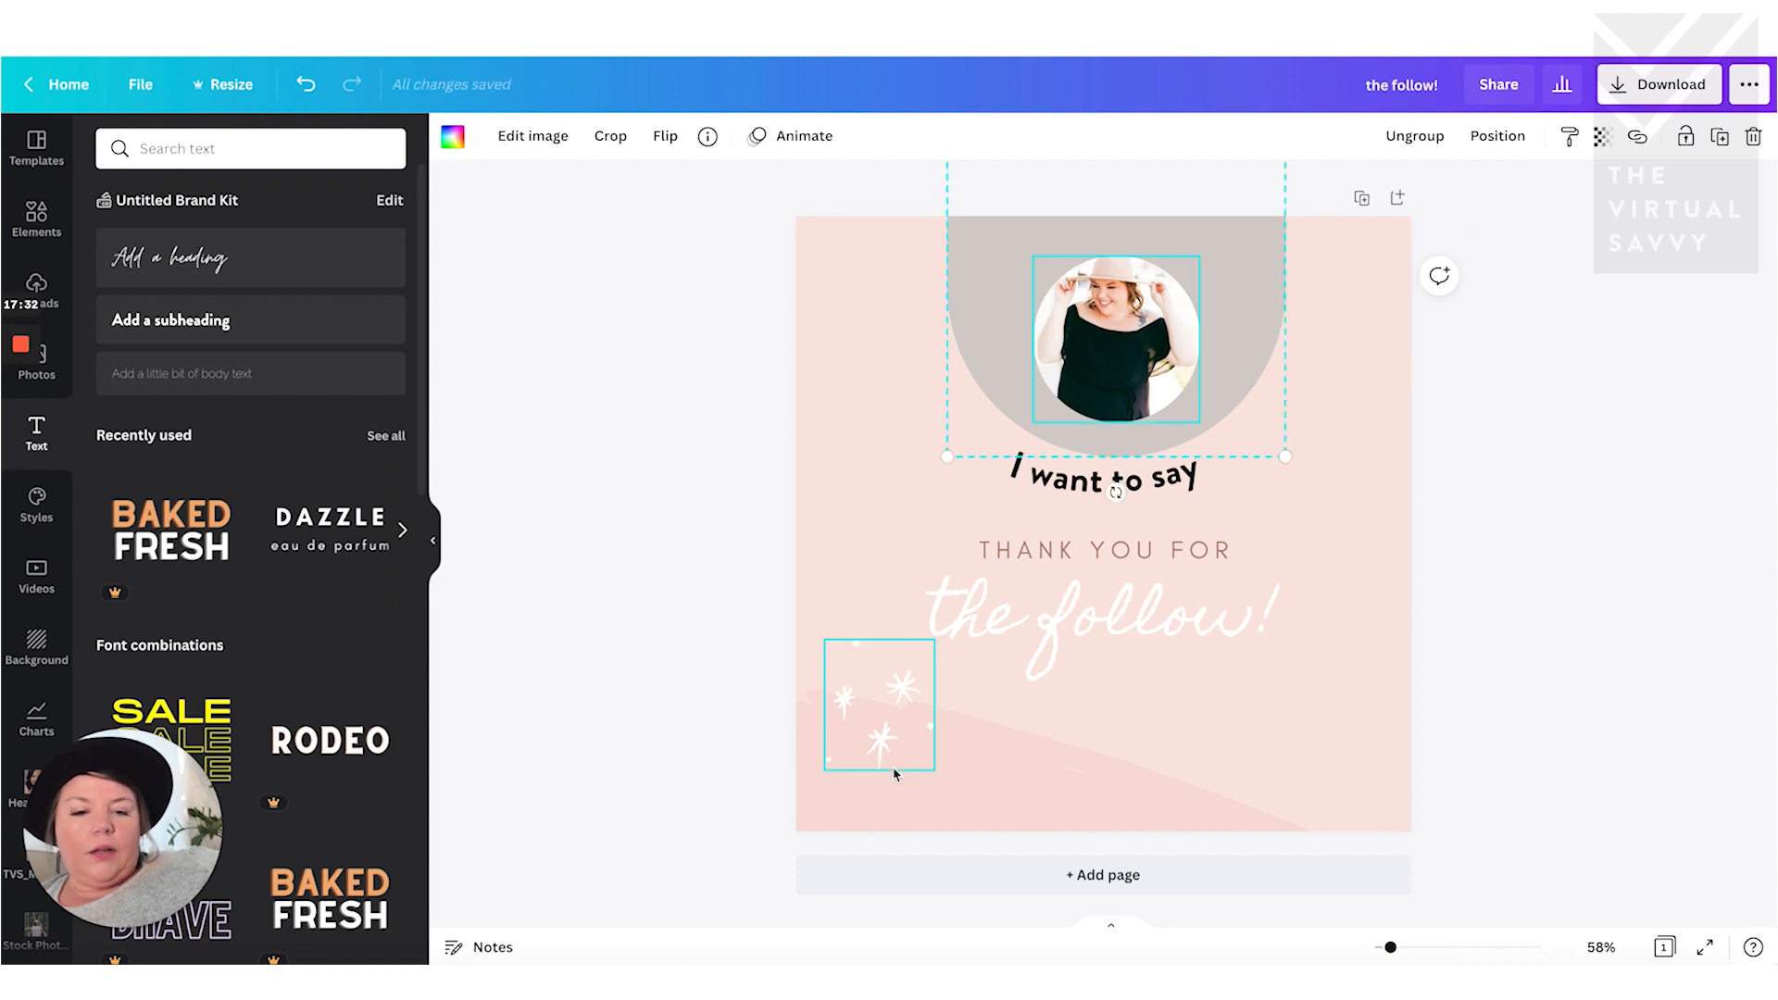
click(878, 704)
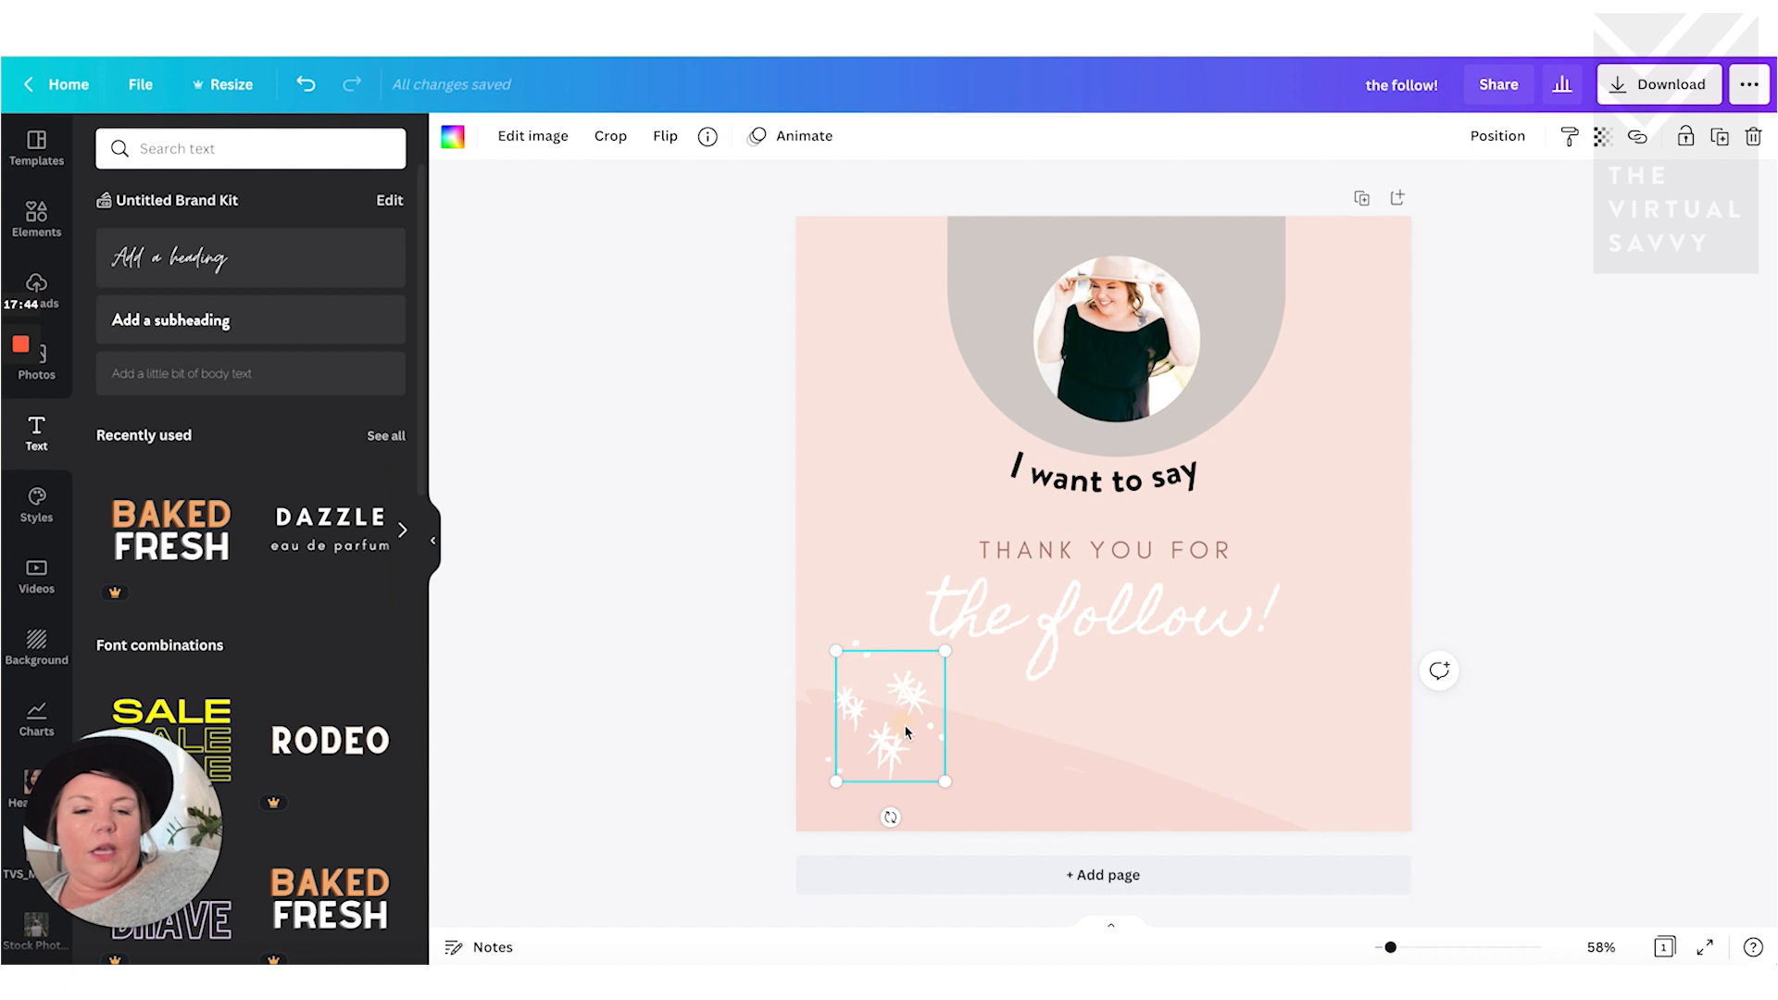
drag(891, 721, 1019, 742)
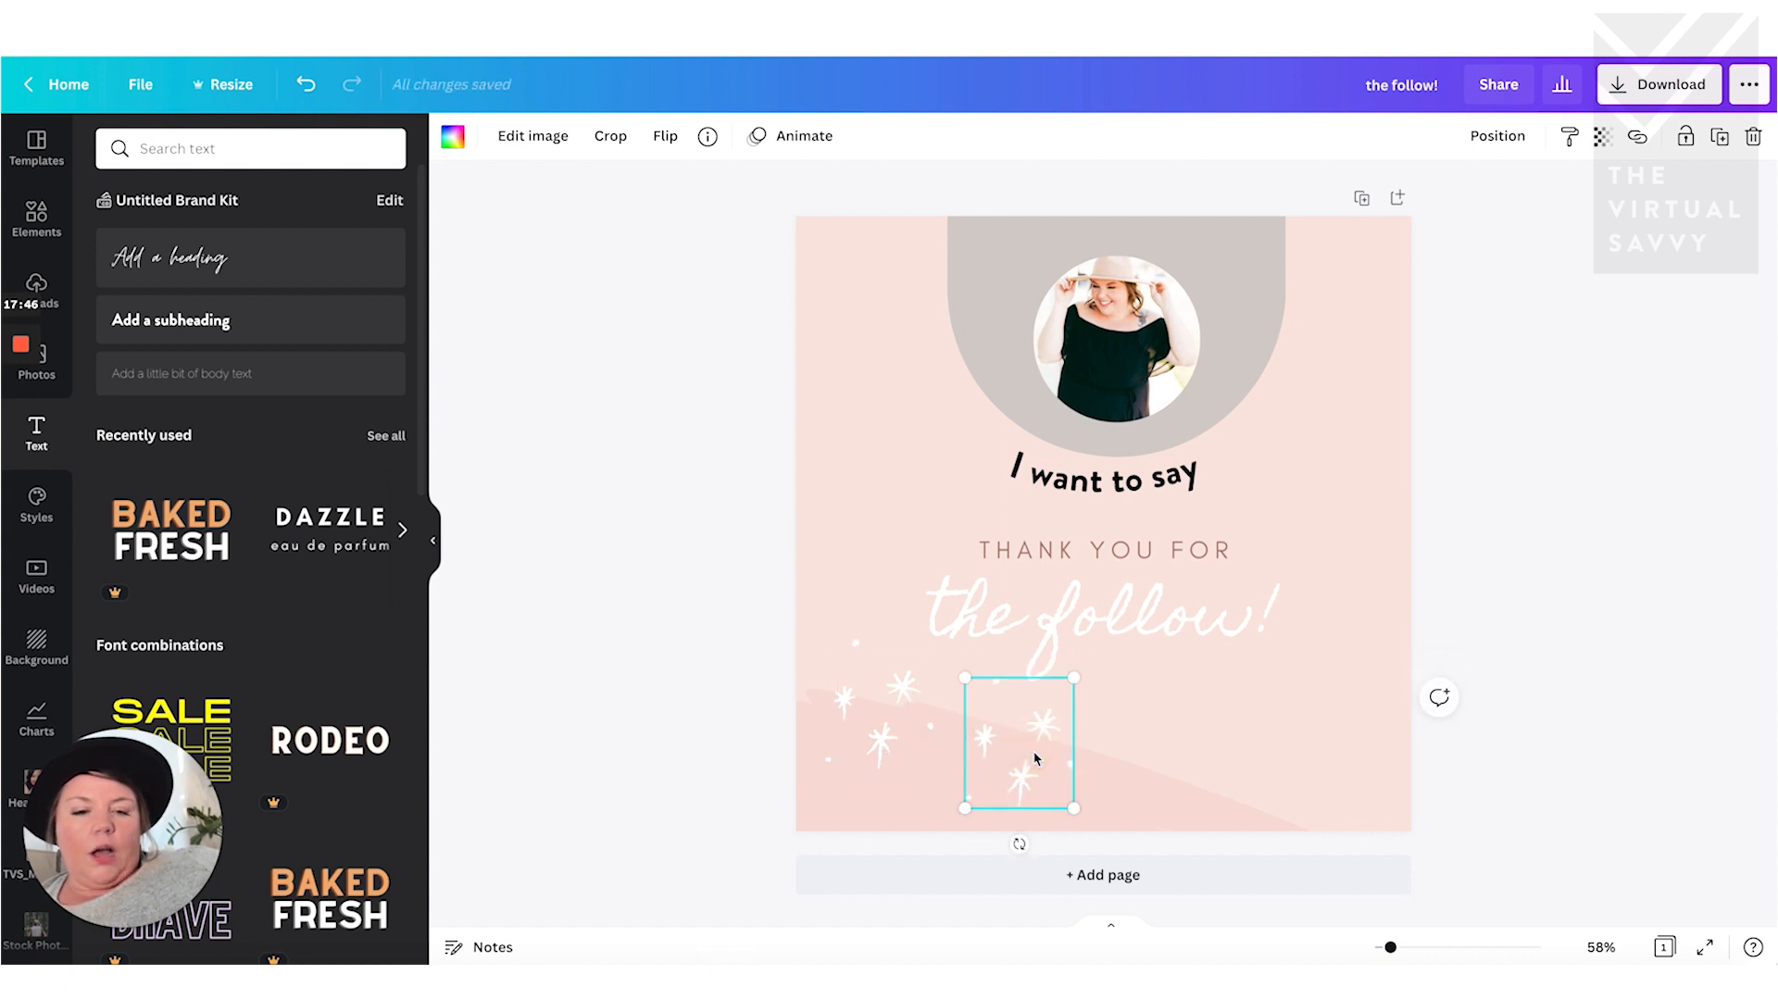
drag(1019, 743, 1180, 735)
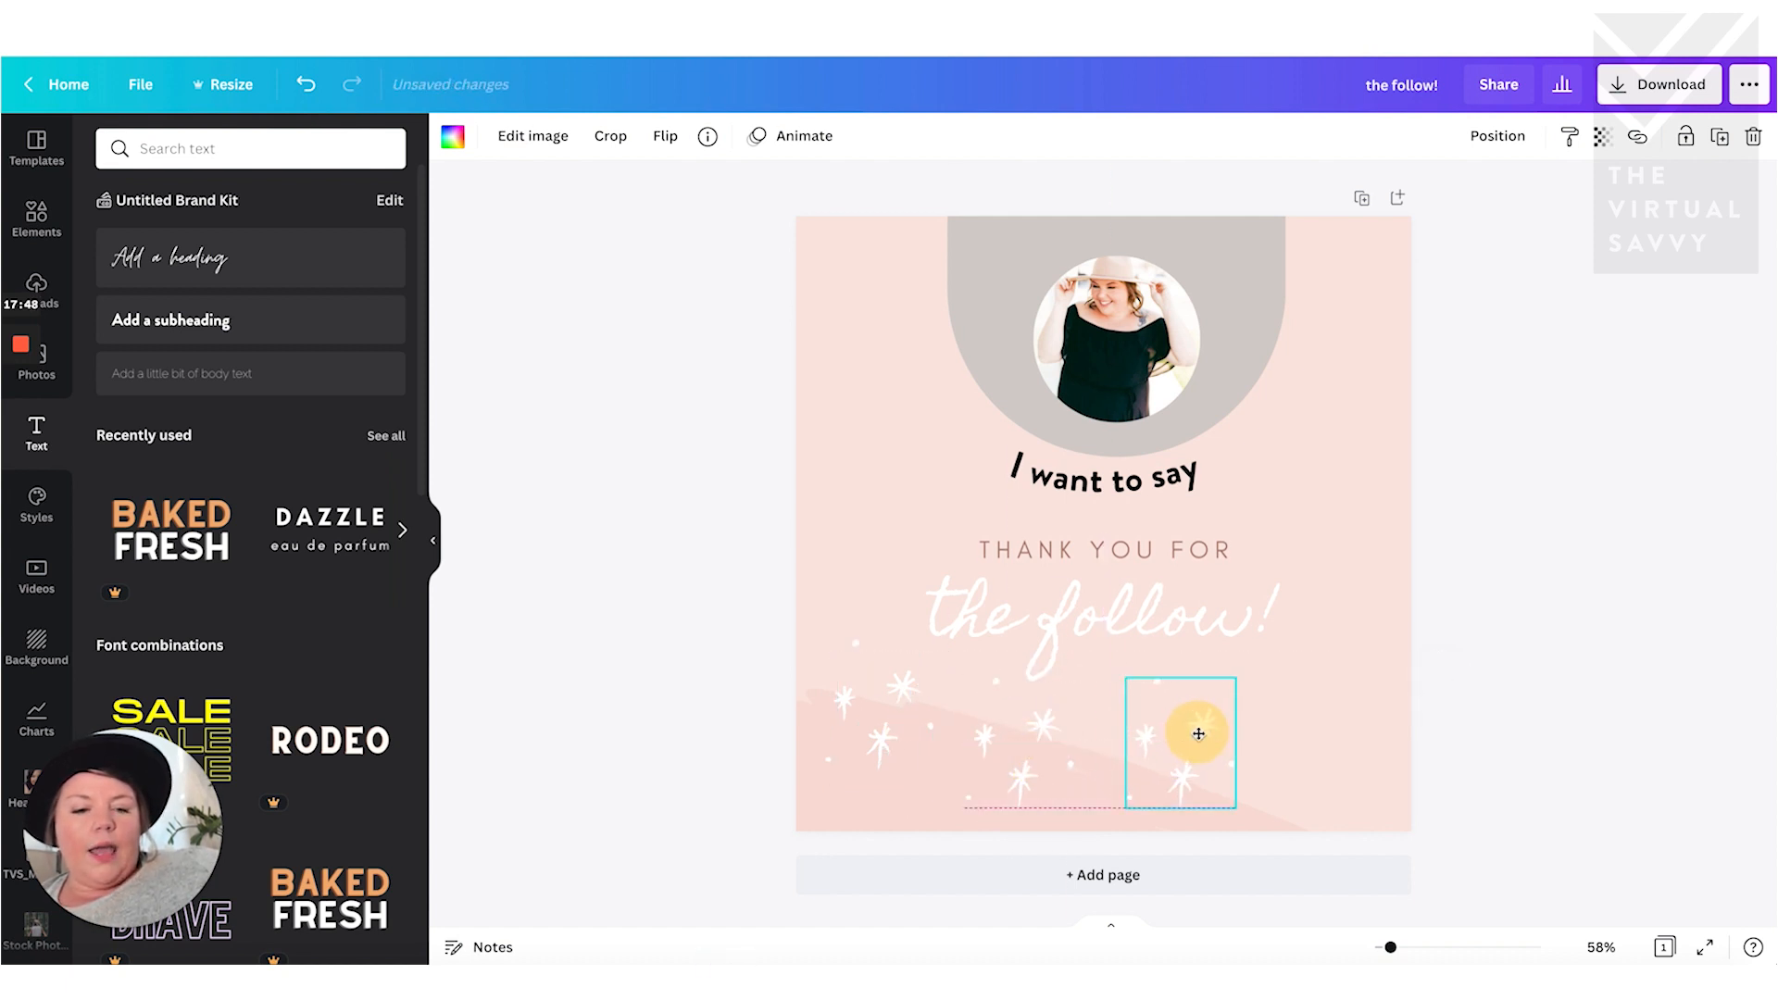
drag(1198, 733, 1352, 726)
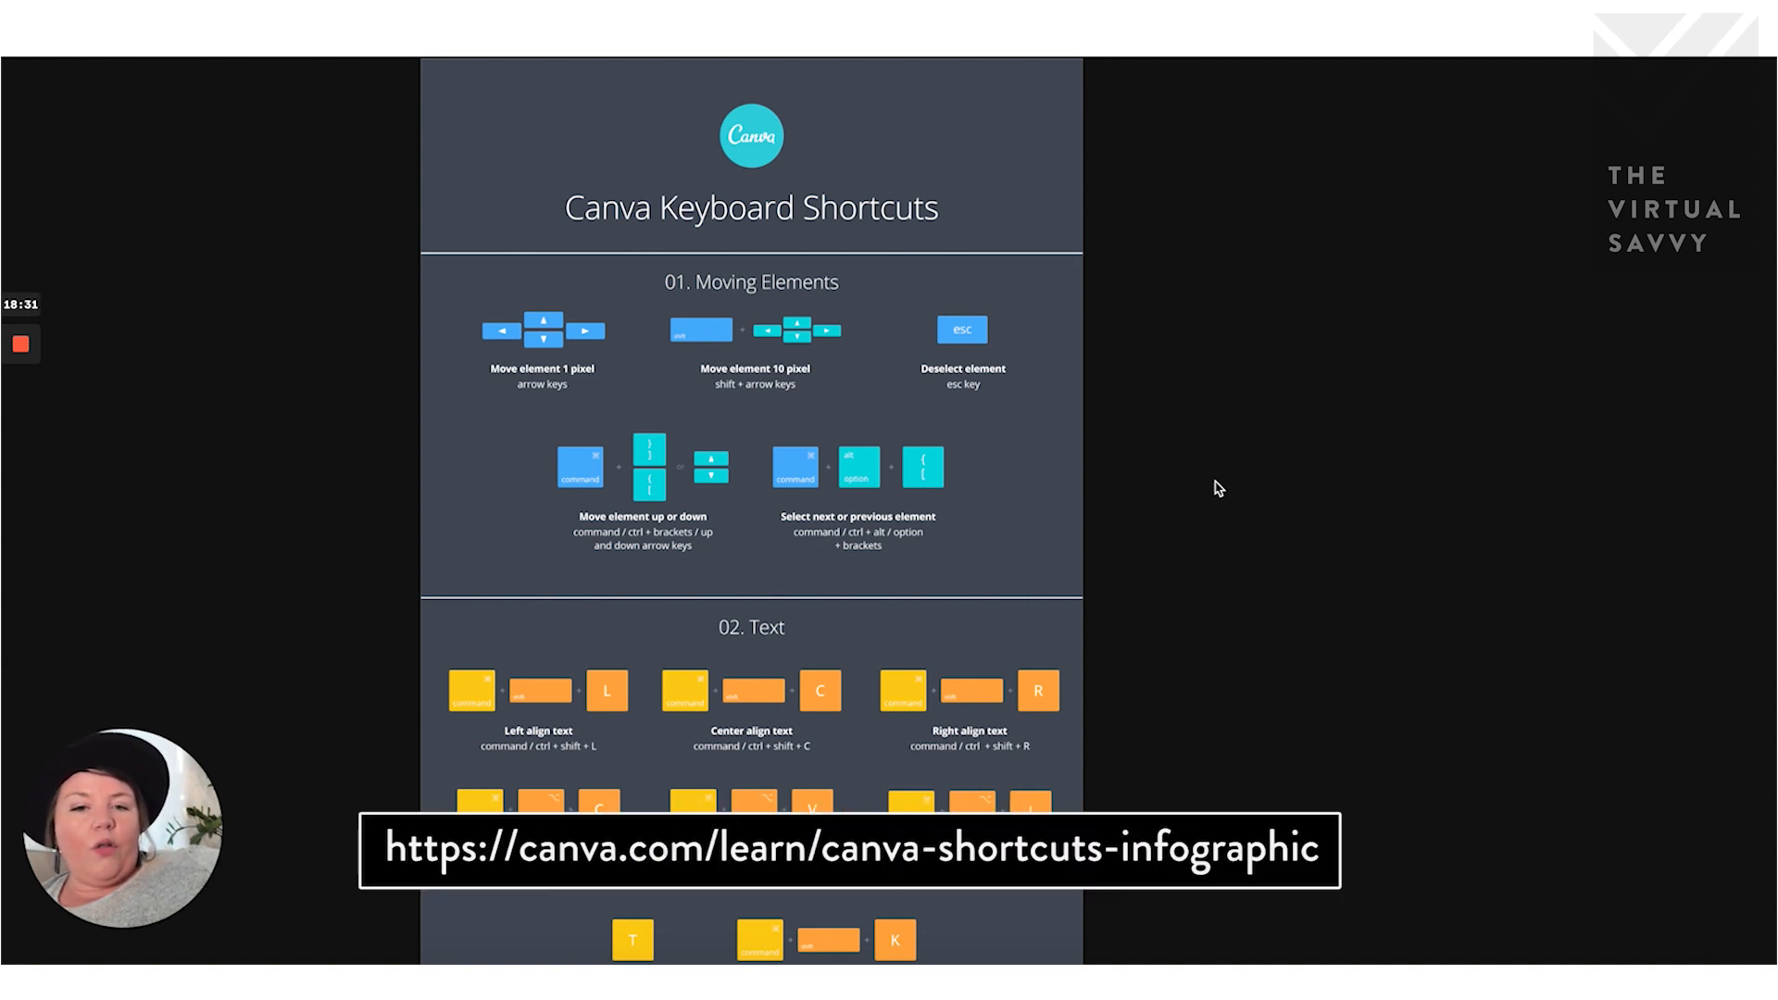
scroll(down, 3)
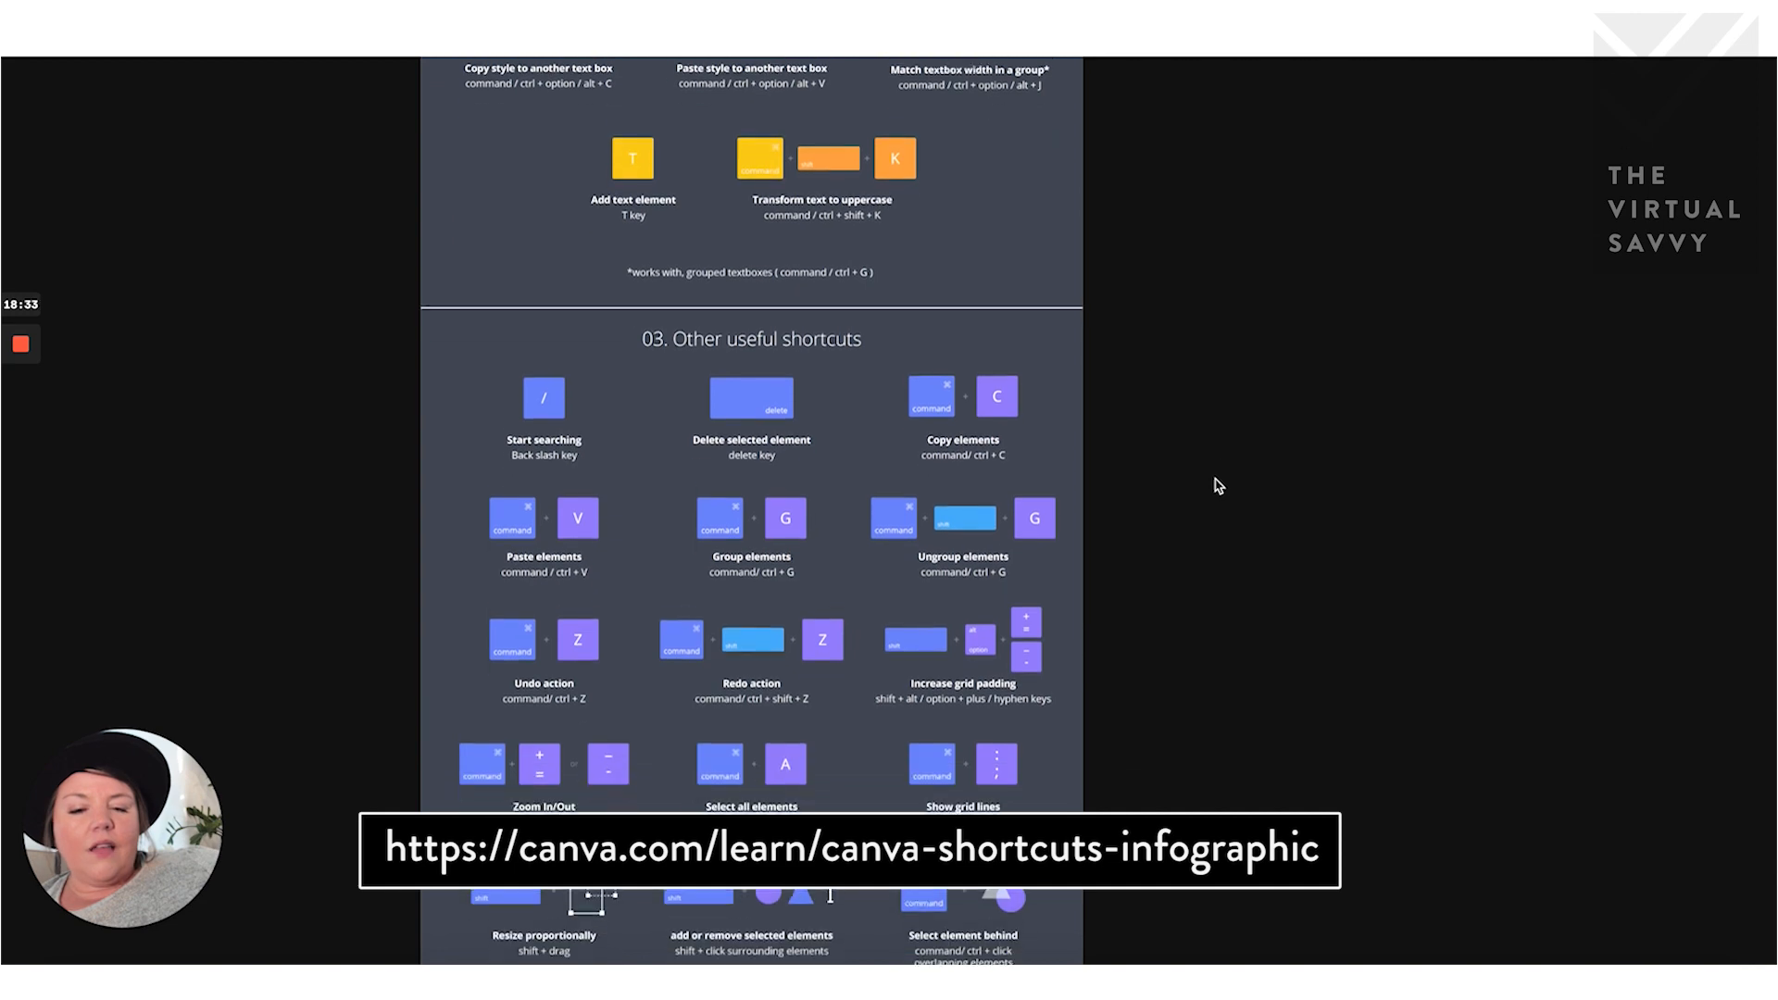
scroll(down, 3)
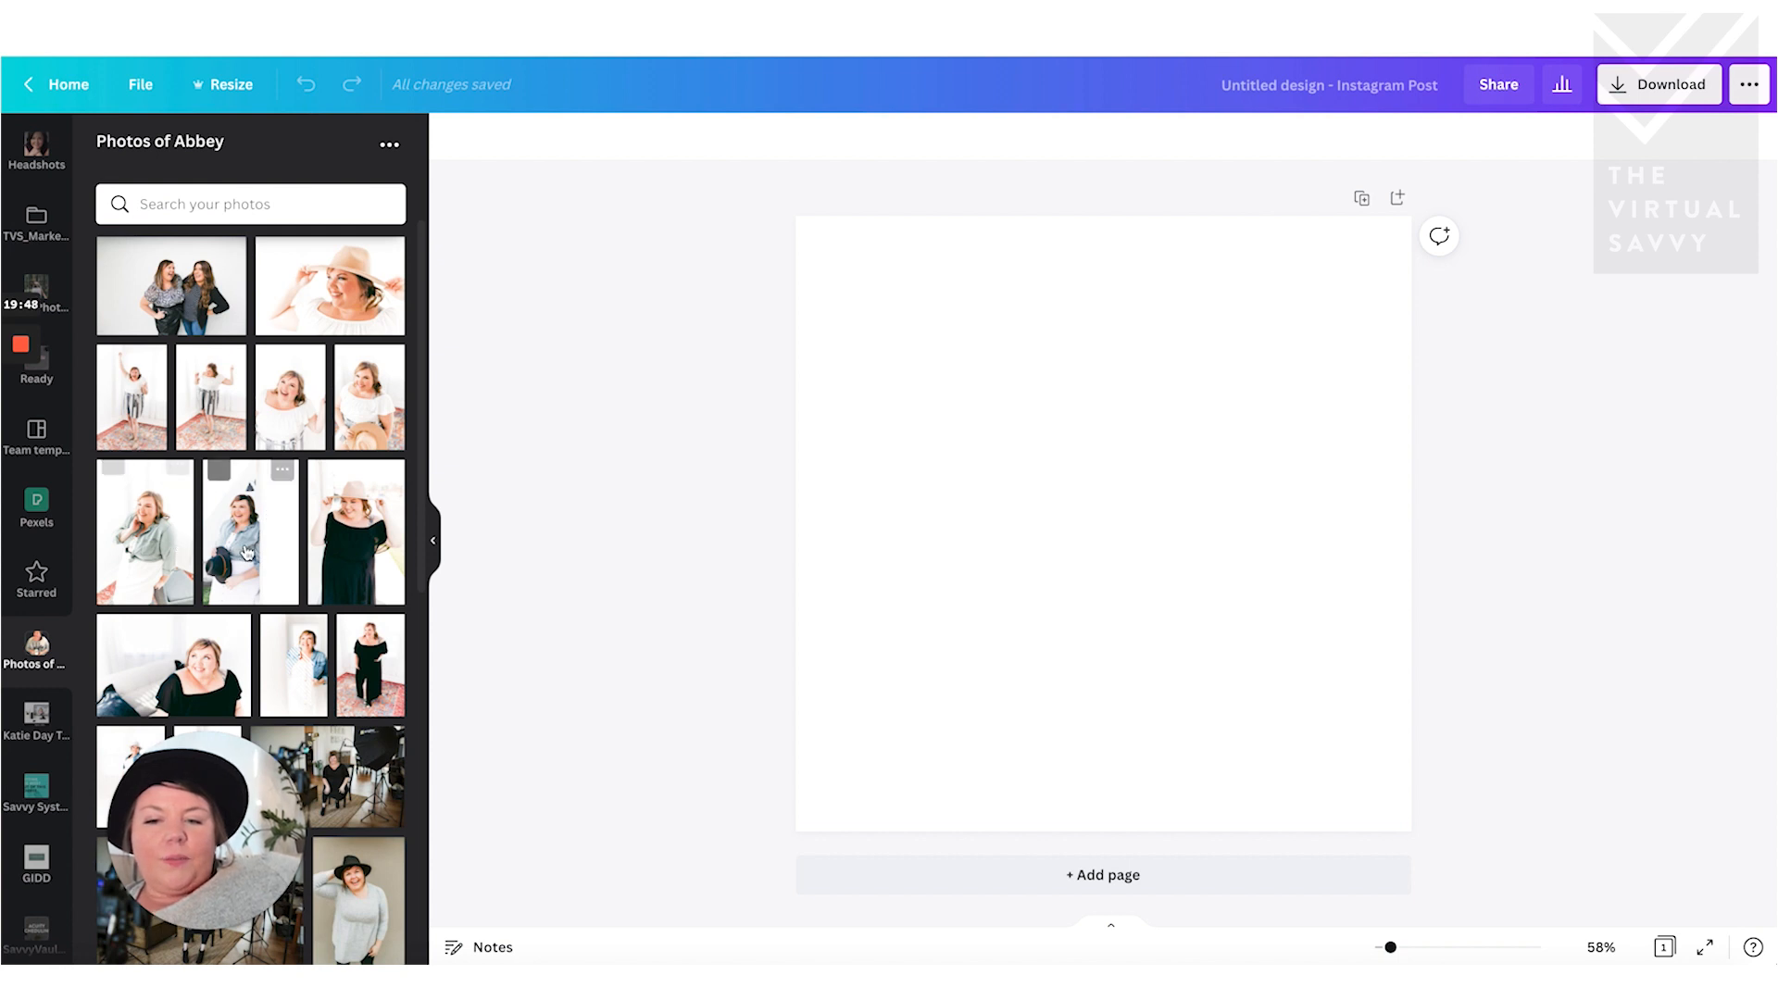
- Add the smiling woman photo to the post and remove its background with Background Remover
click(250, 532)
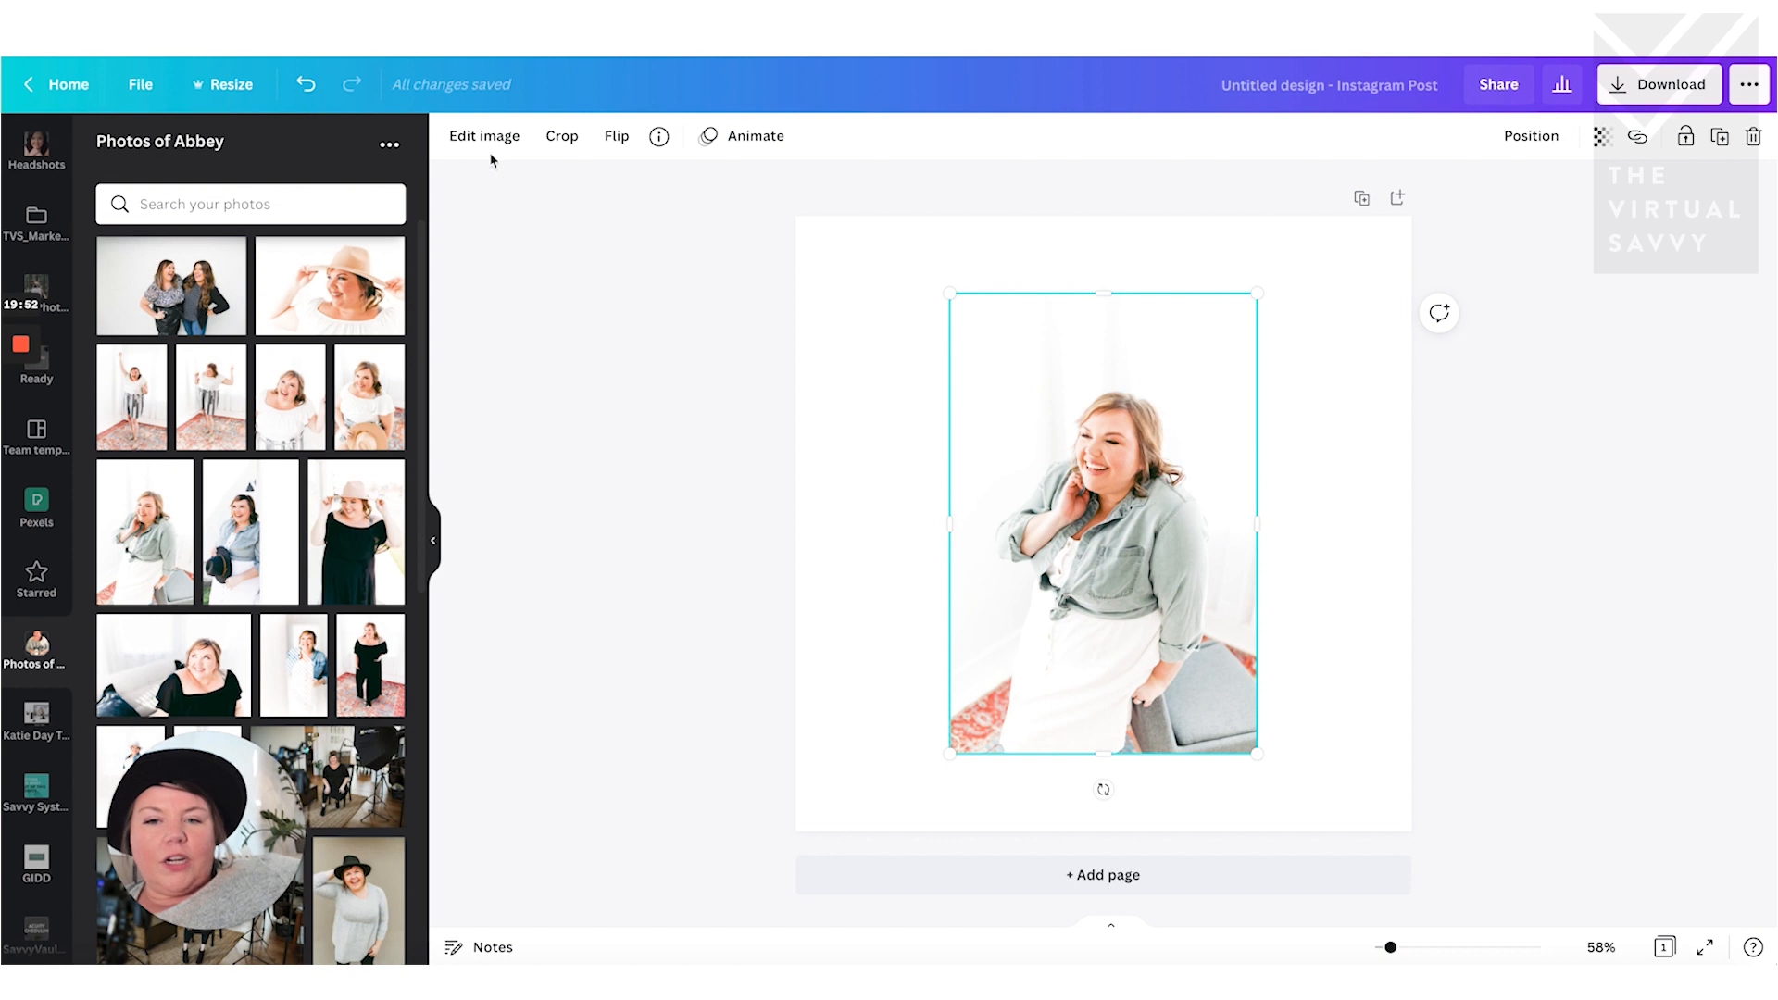
click(483, 135)
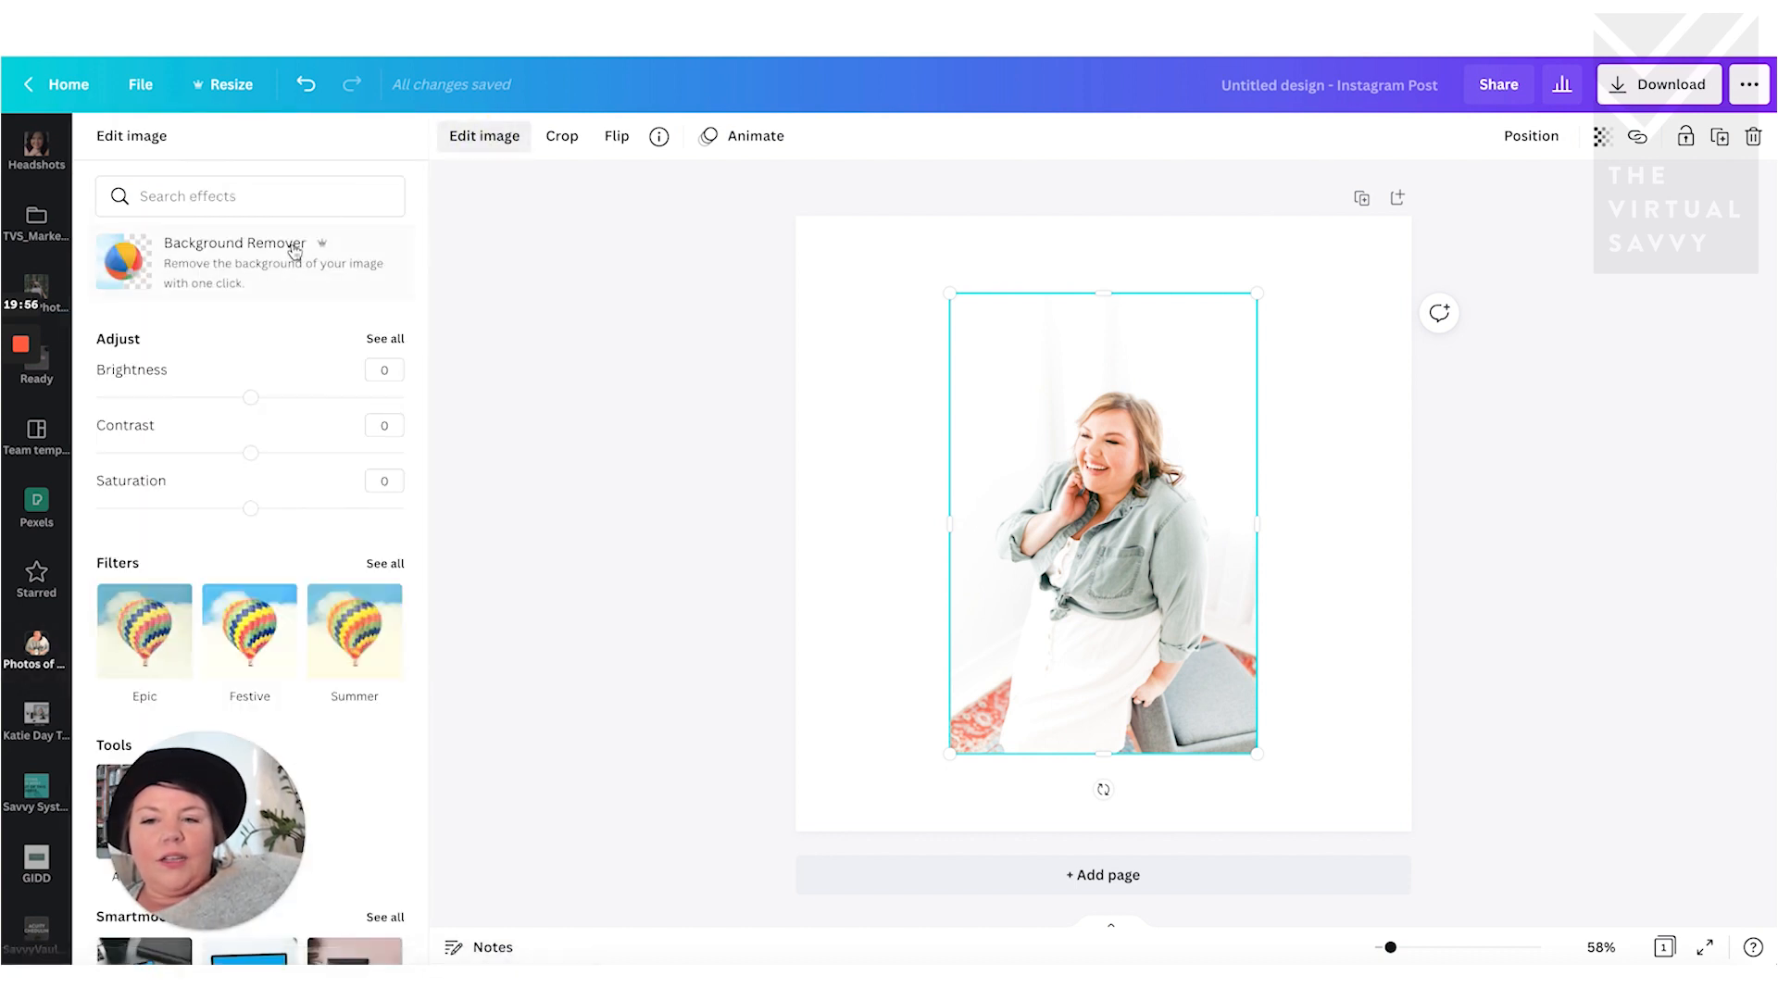
scroll(down, 3)
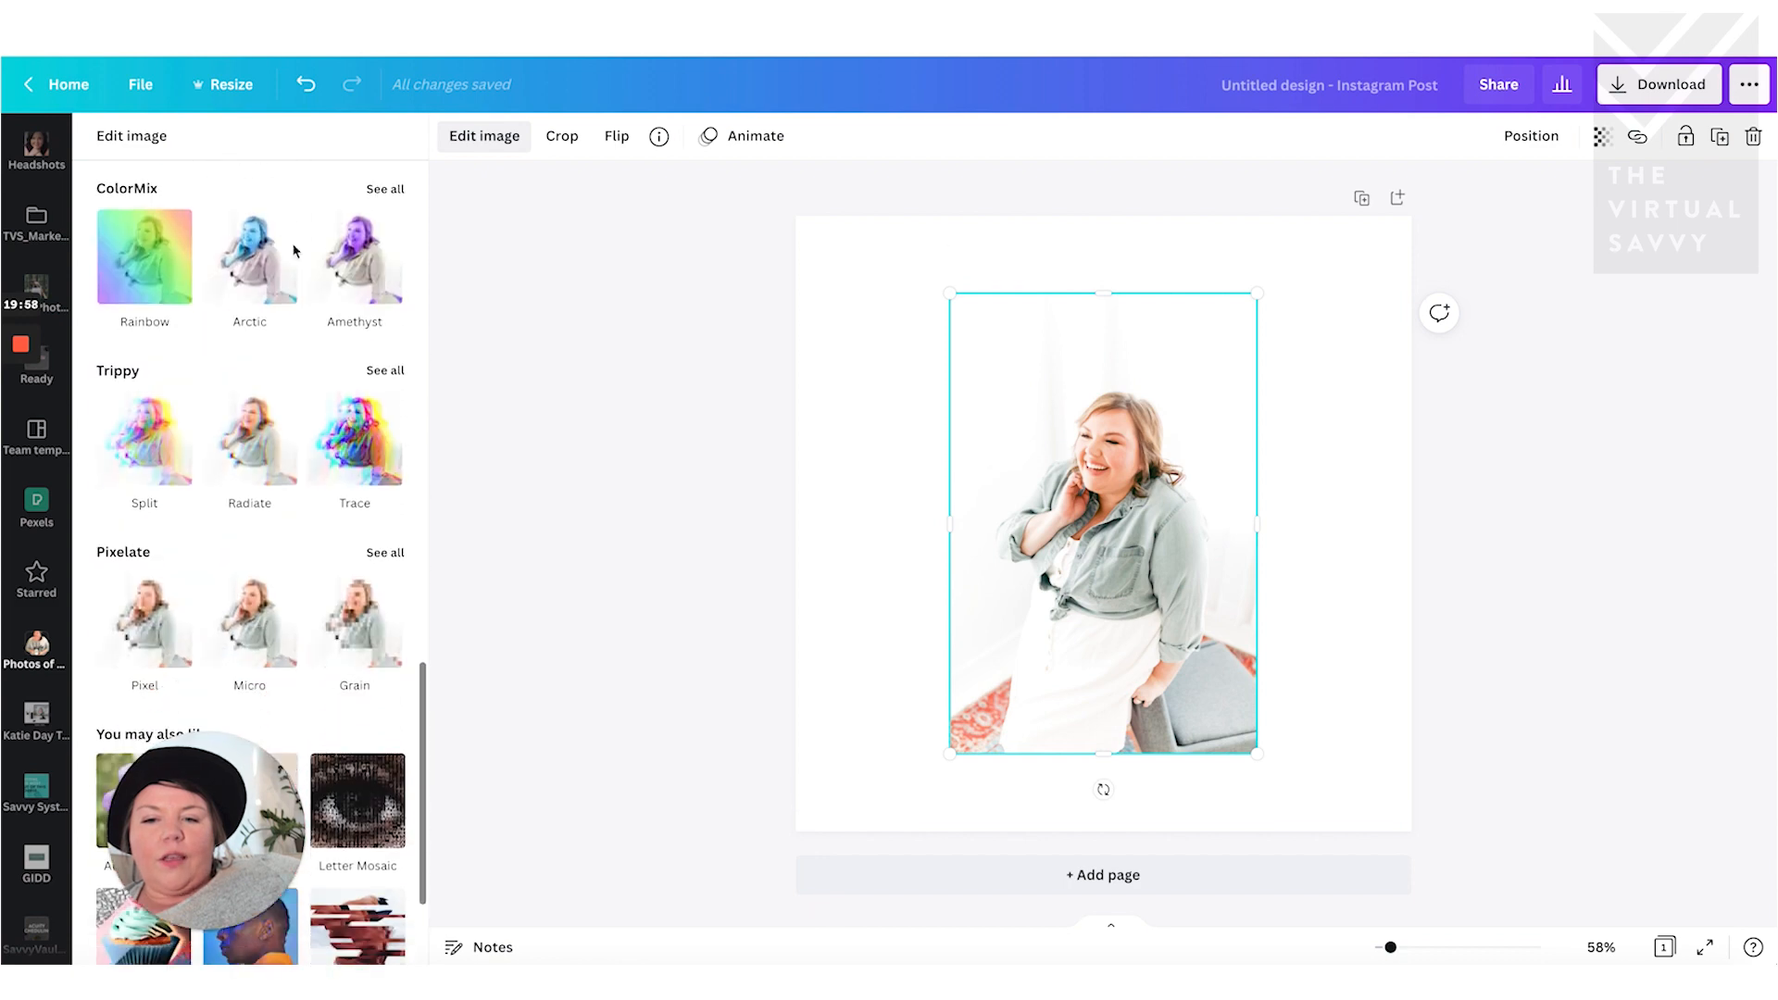
scroll(down, 3)
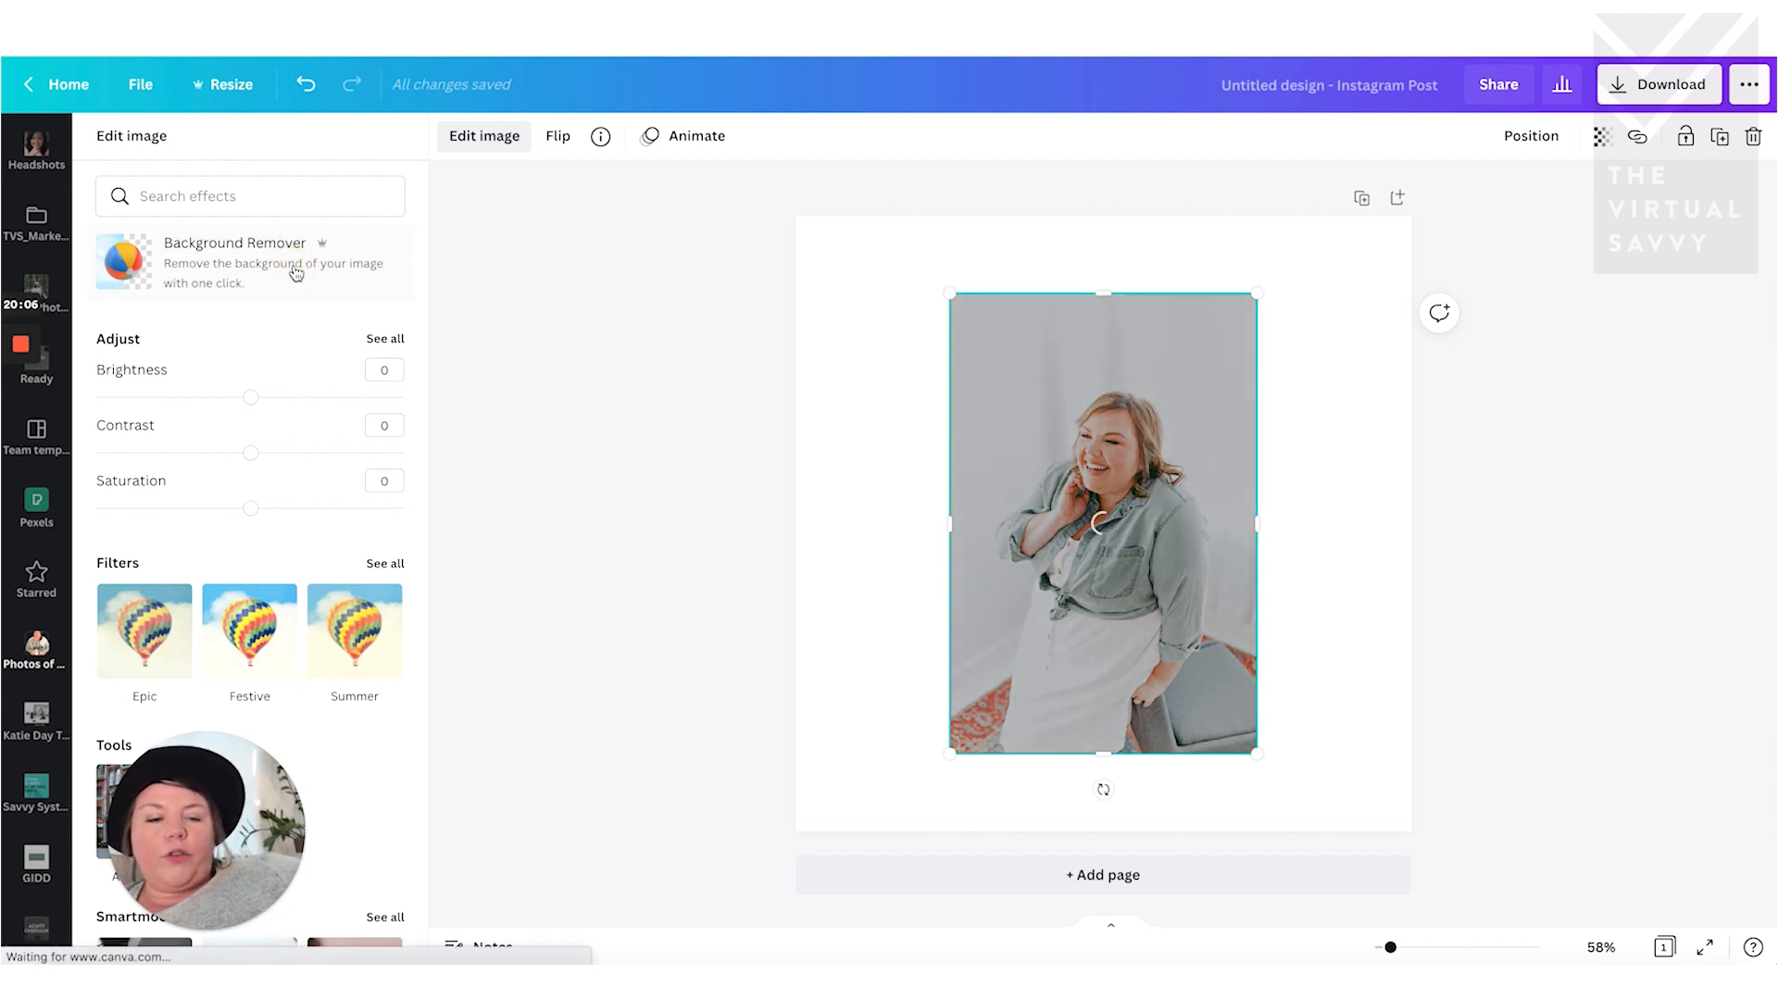
click(235, 261)
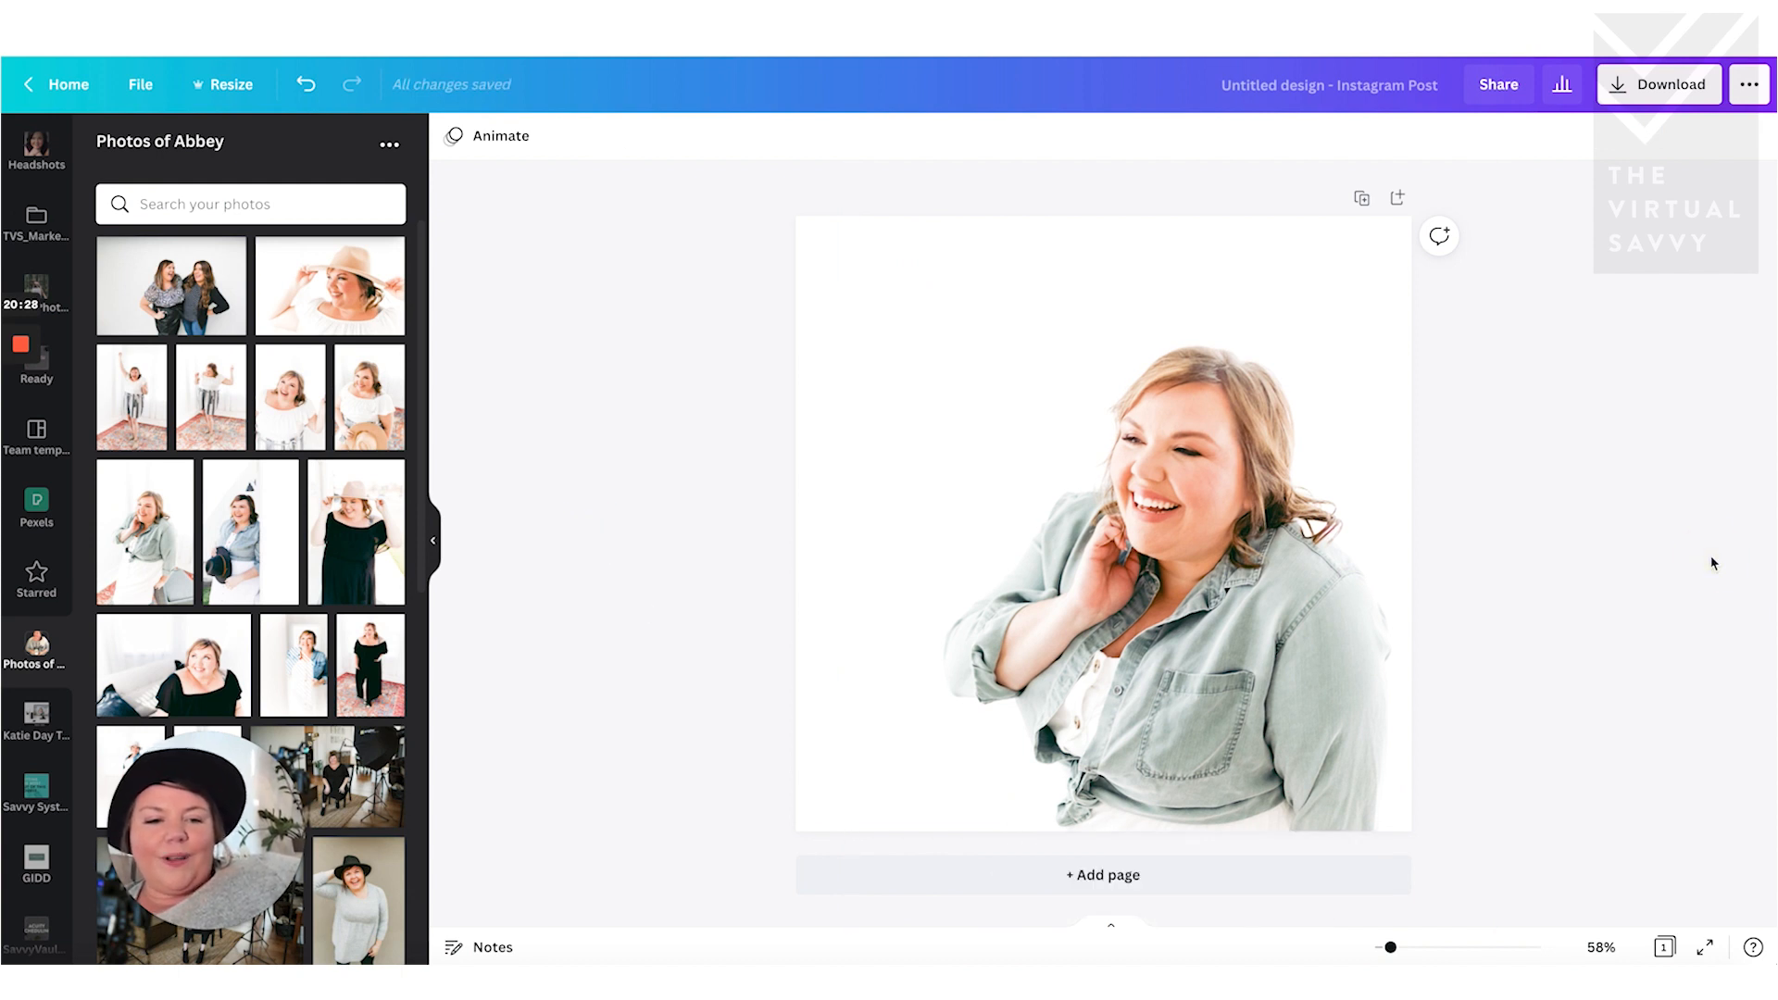
- Search the Elements library for 'coffee' and browse the coffee-themed results
click(37, 218)
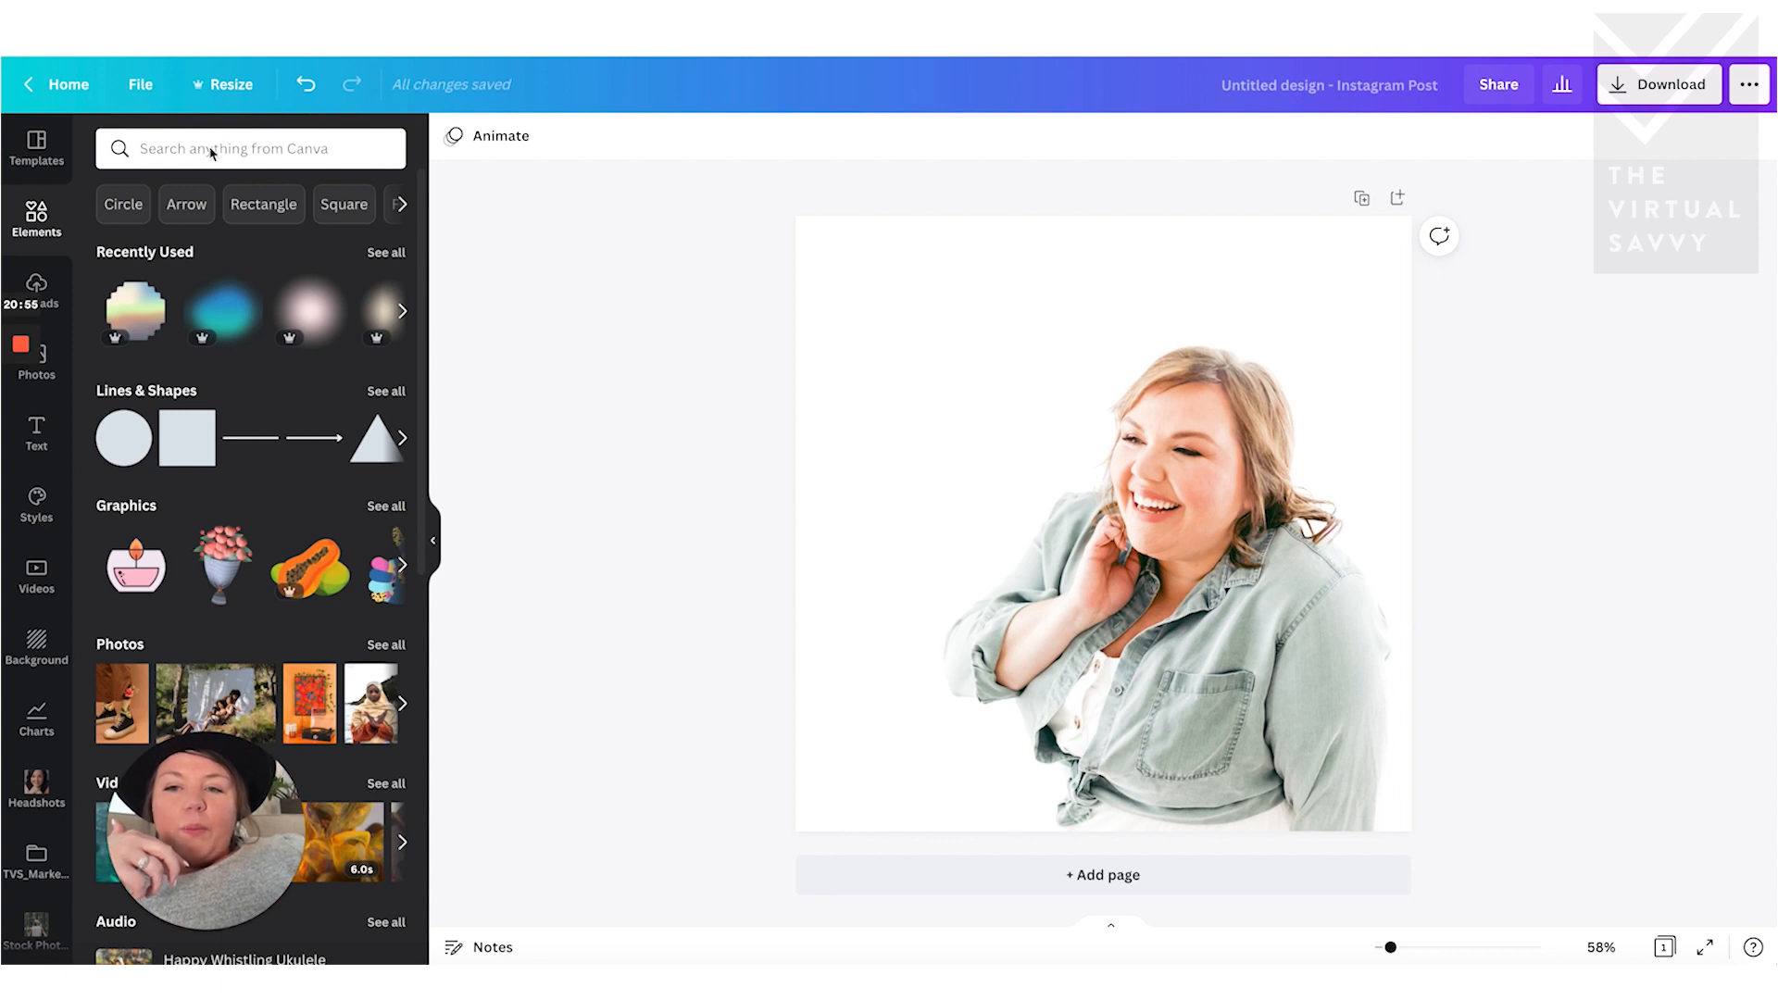
text(c)
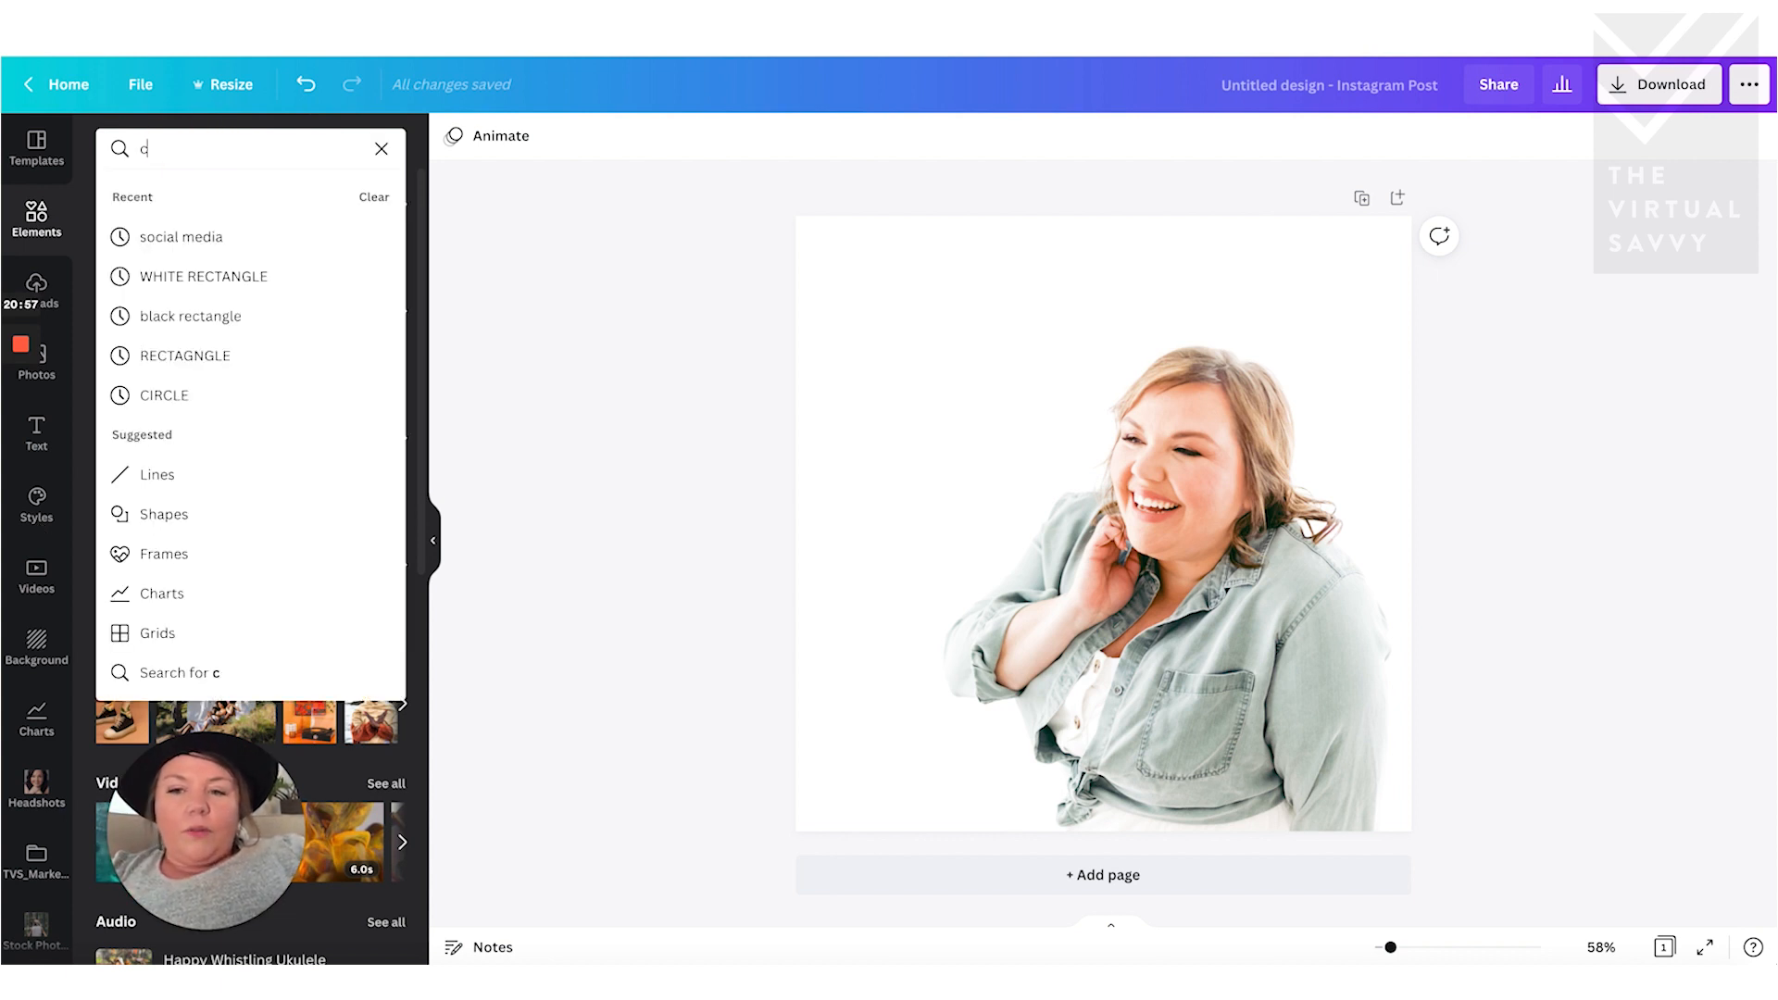
text(offee)
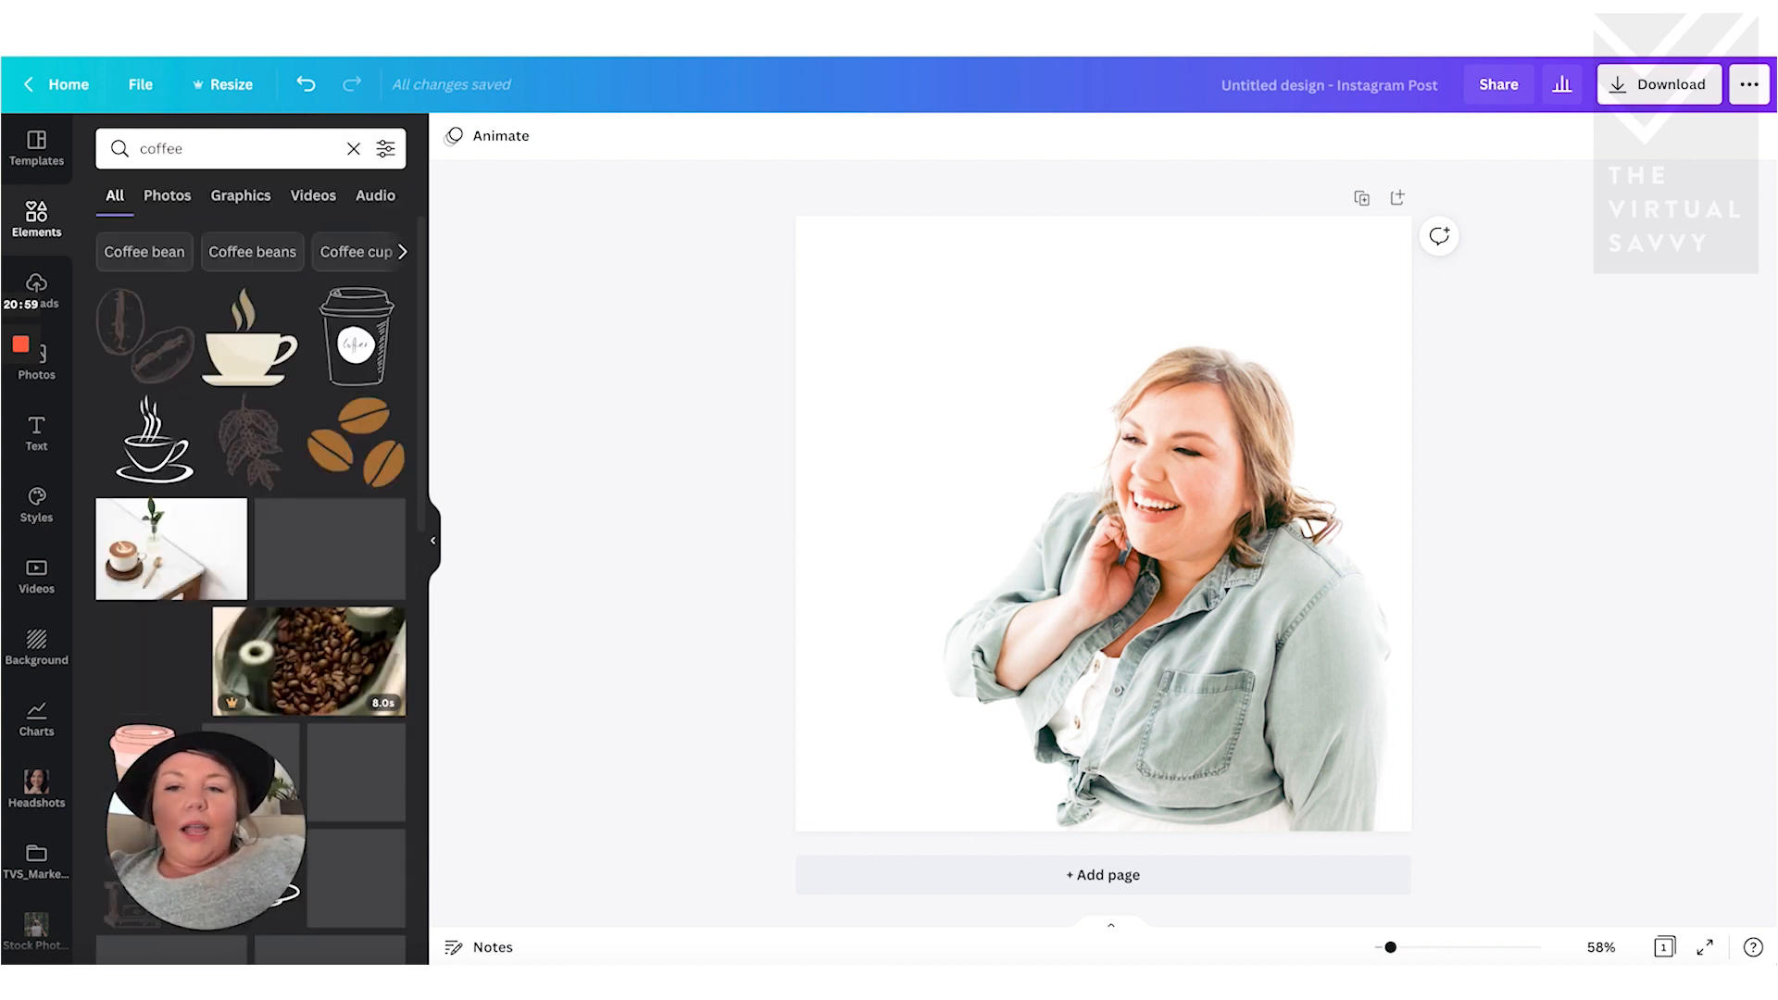
scroll(down, 3)
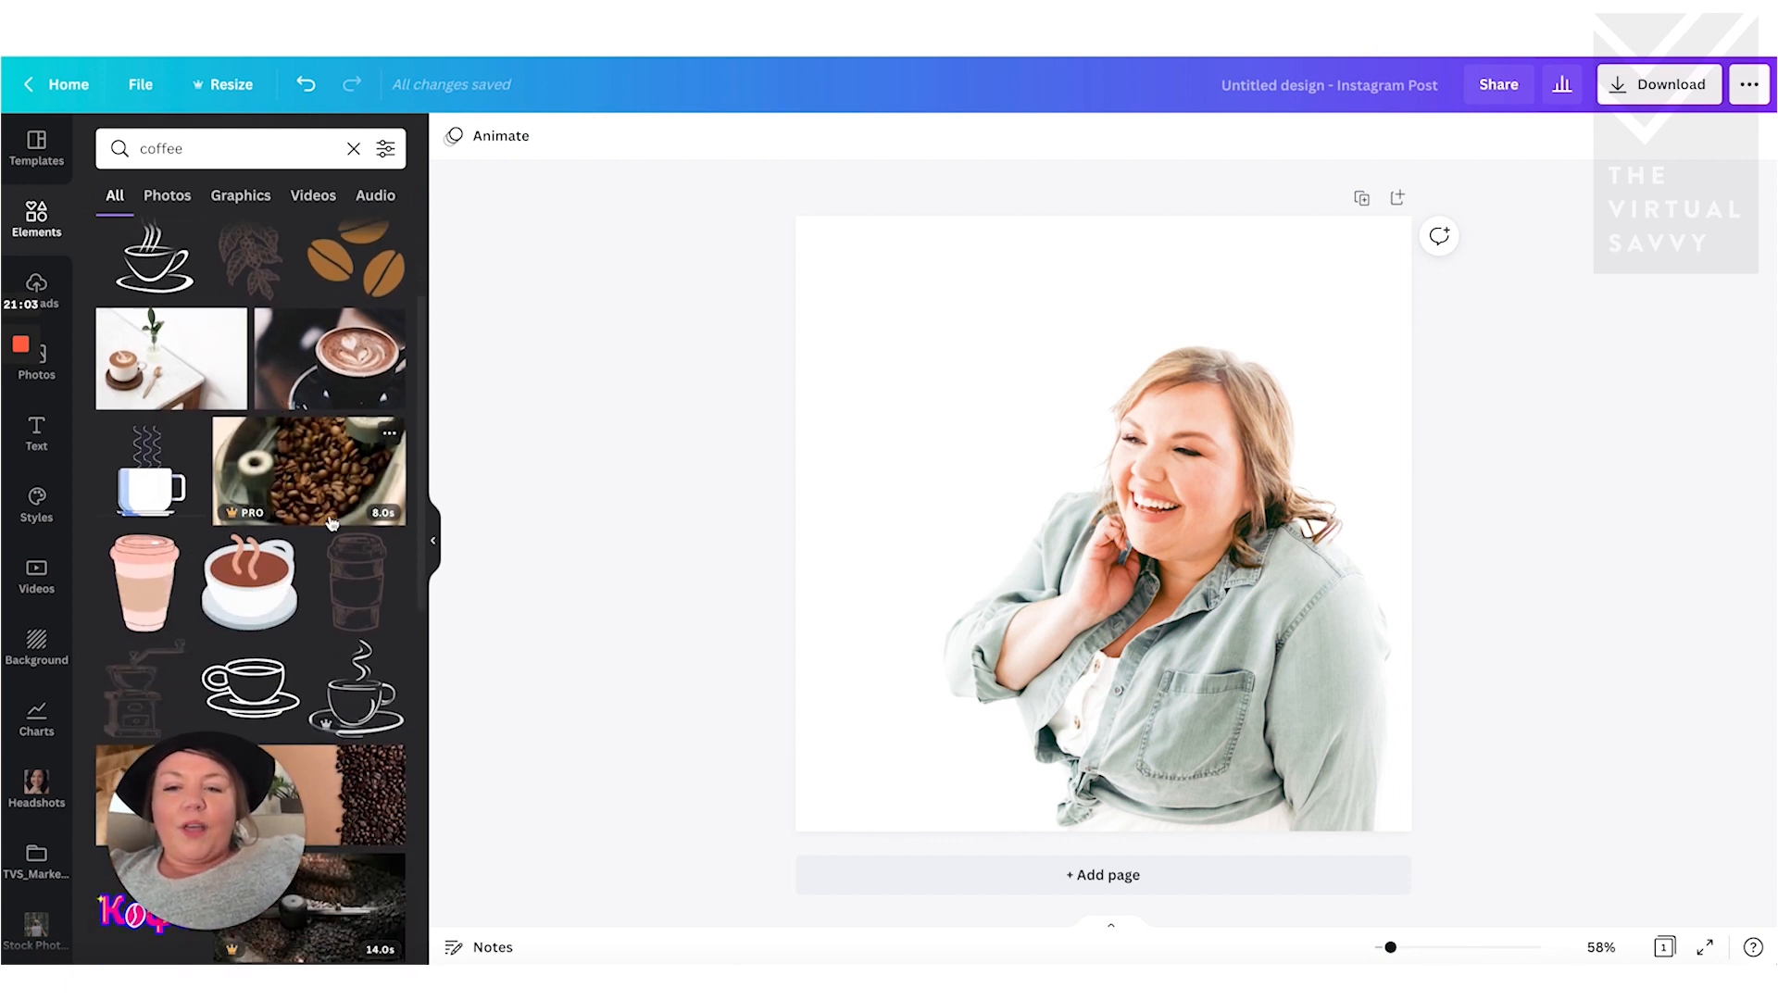
scroll(down, 3)
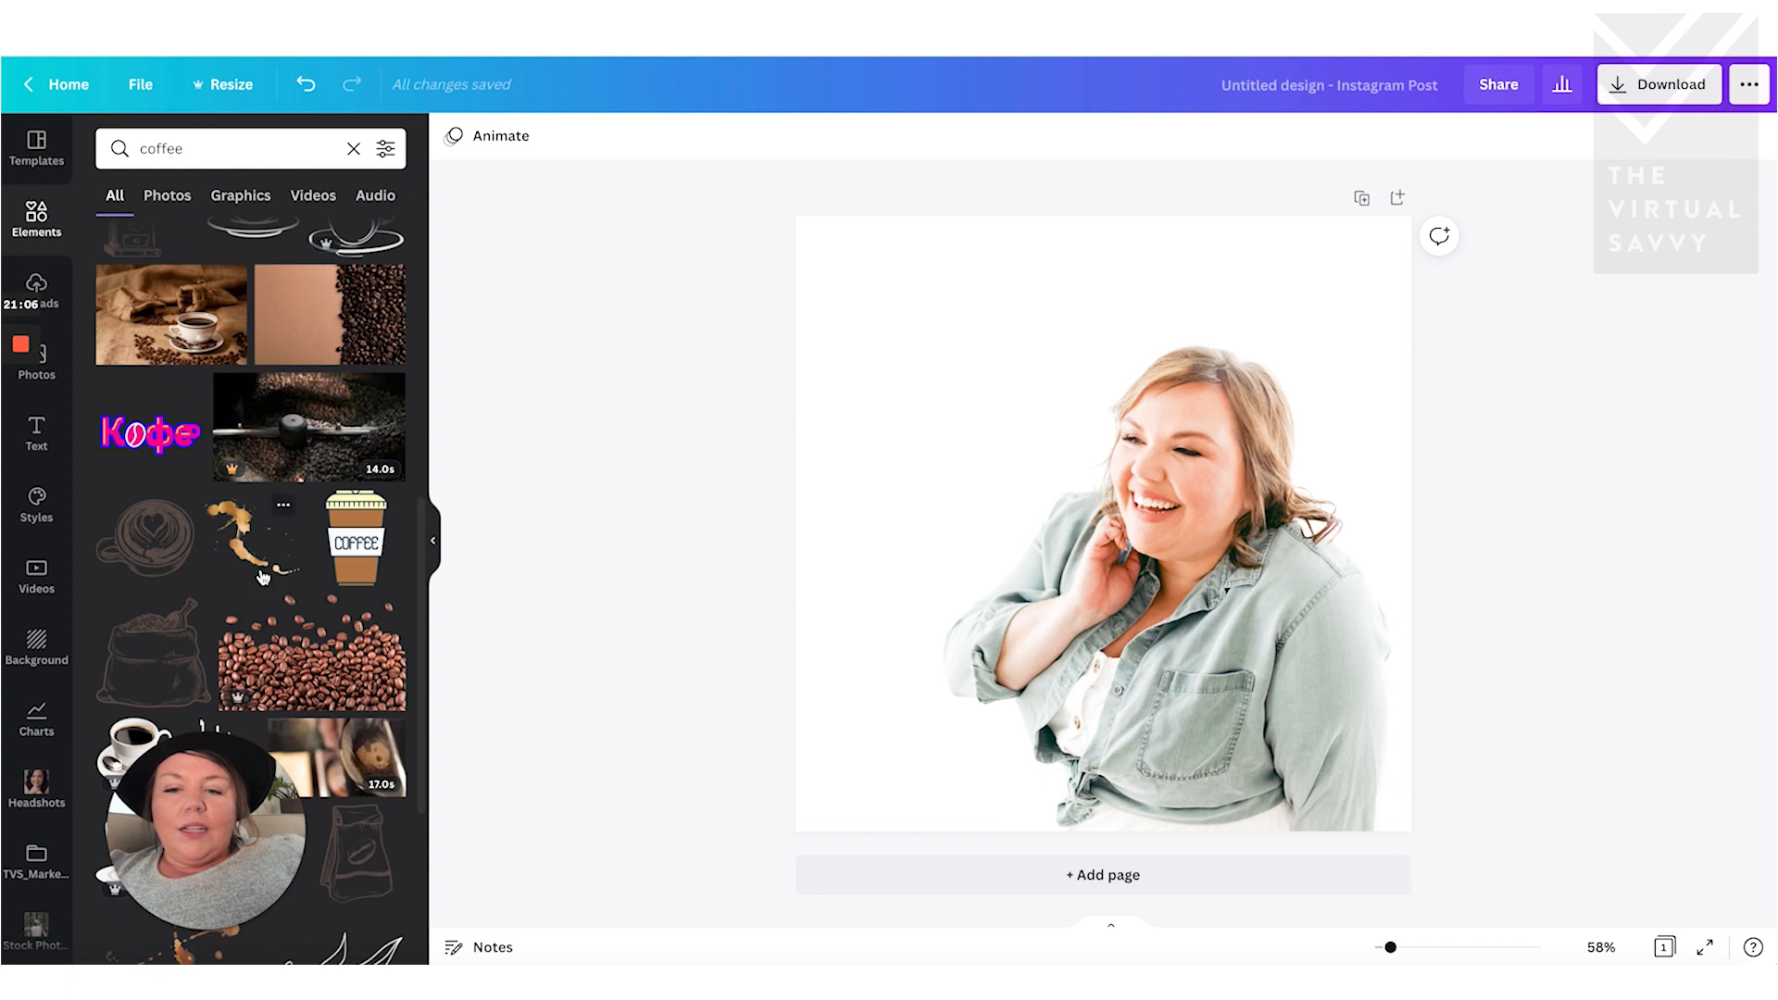
scroll(down, 3)
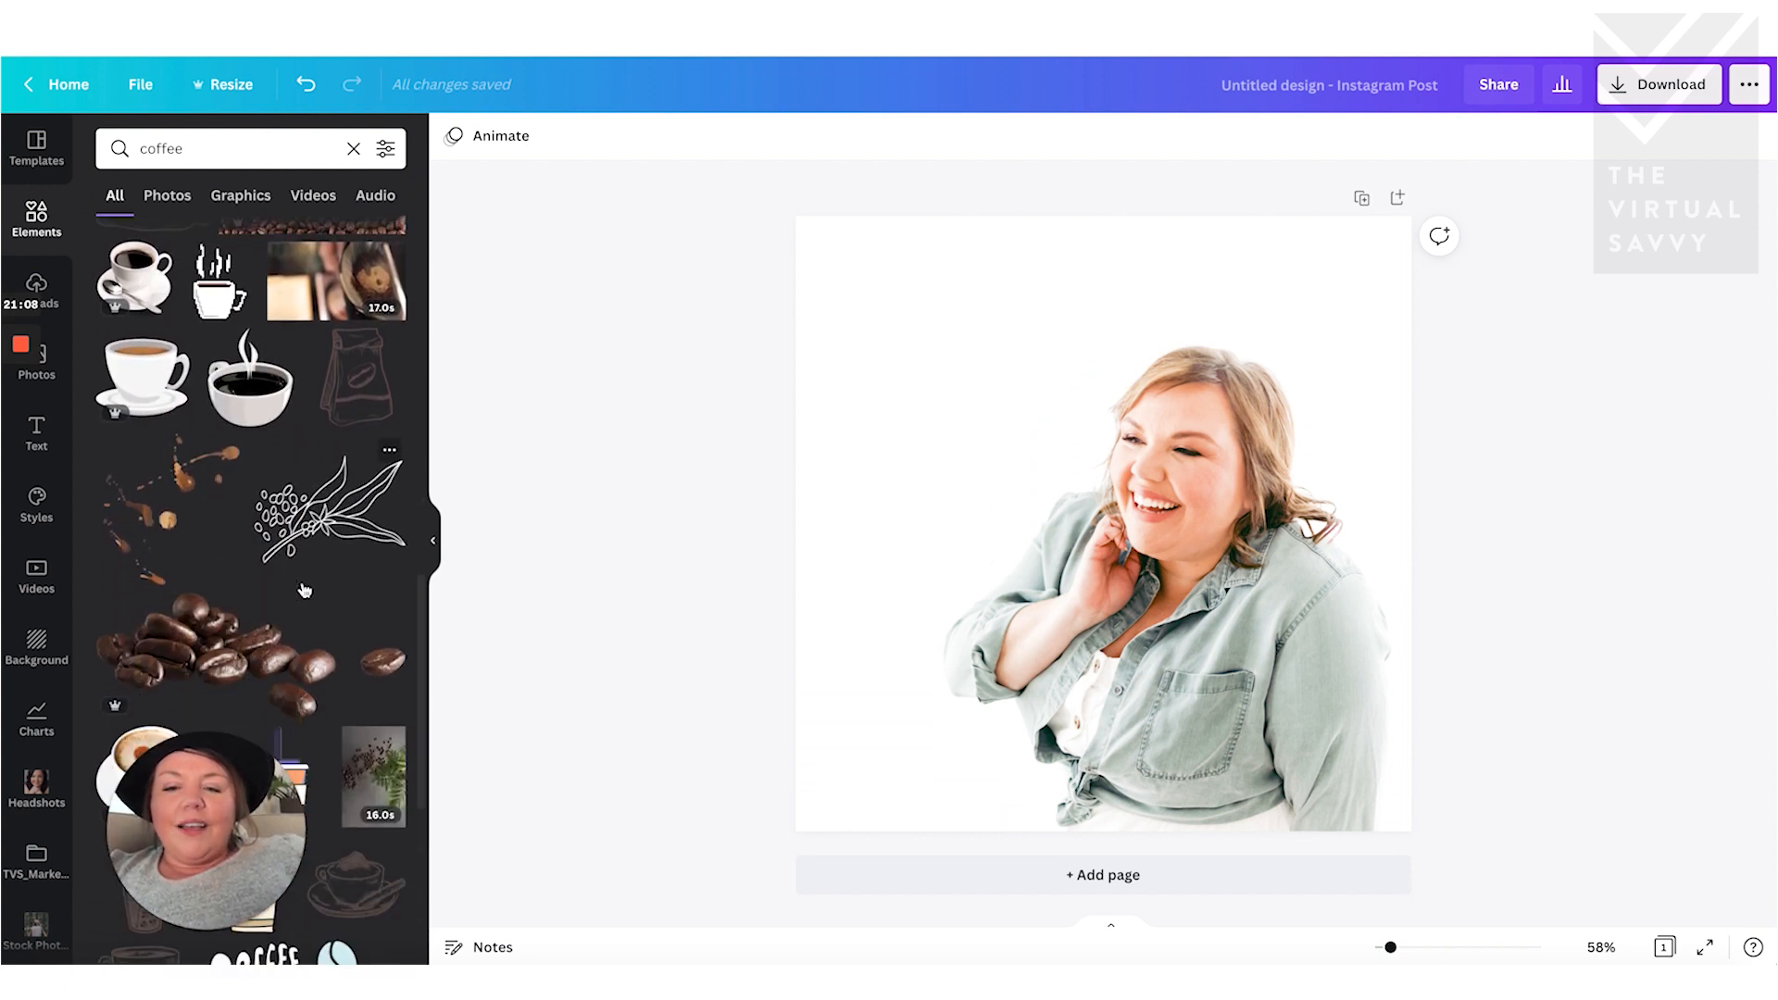
scroll(down, 3)
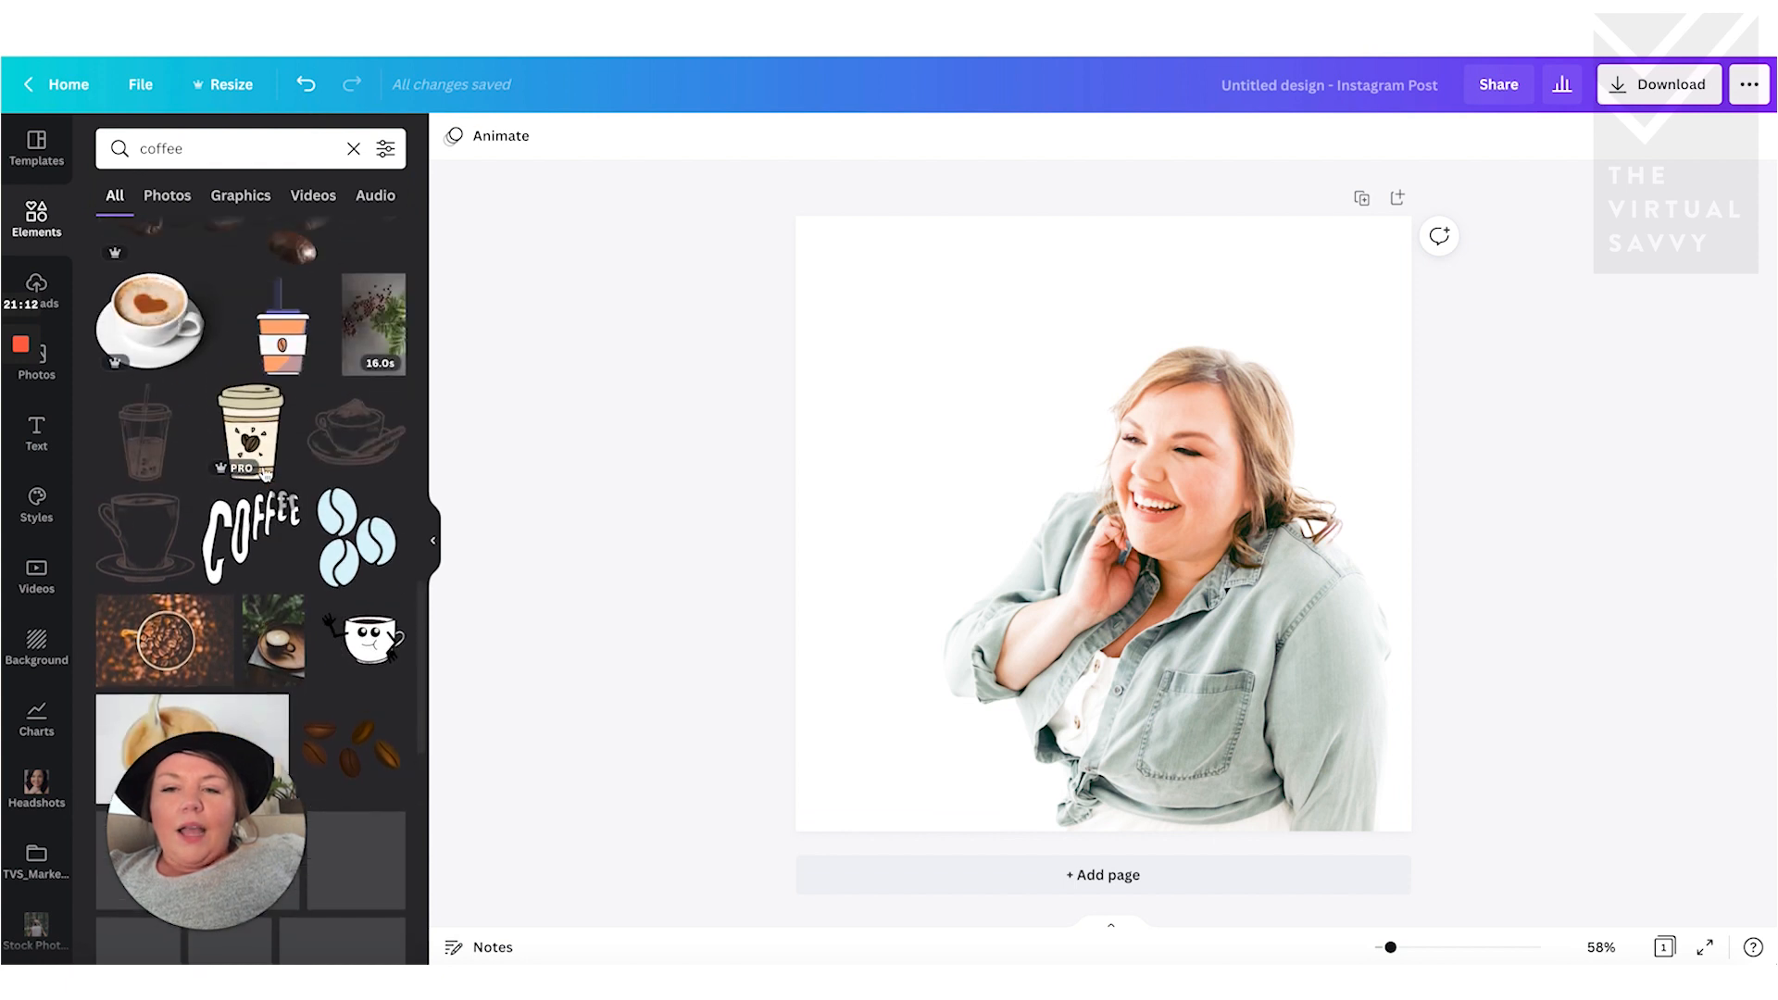
scroll(down, 3)
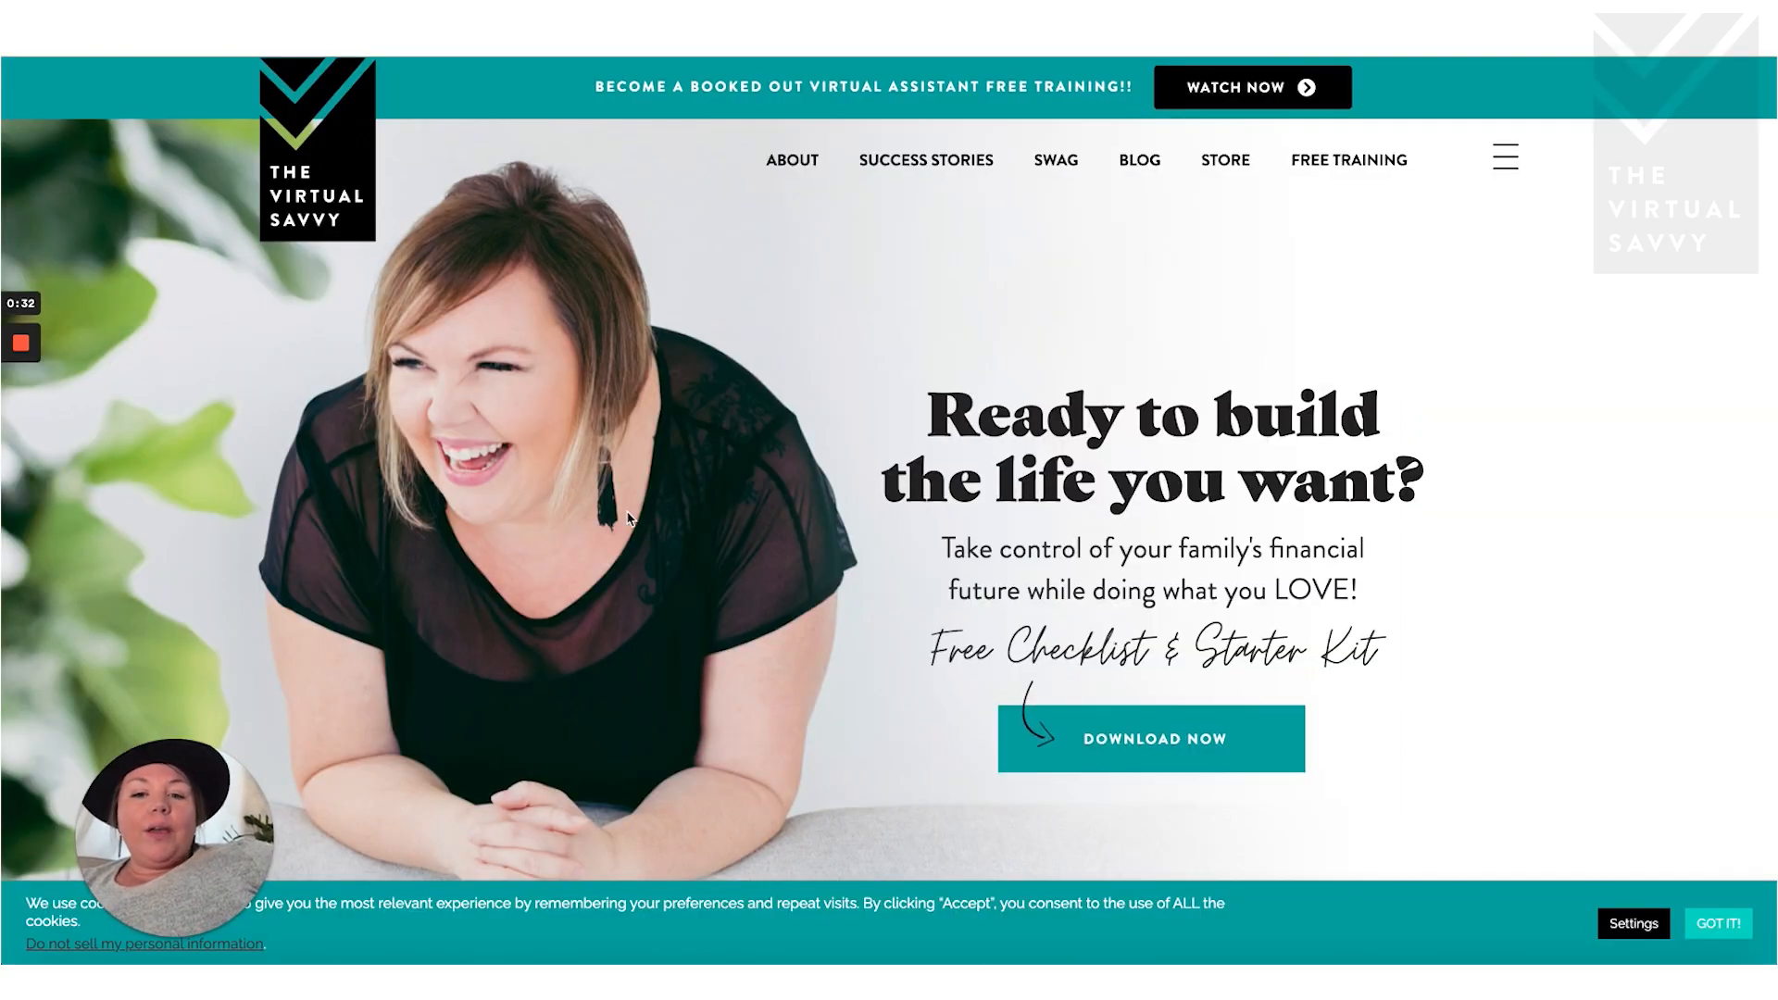
- Copy the mother-and-son photo from the website and enlarge the pasted copy on the post
scroll(down, 3)
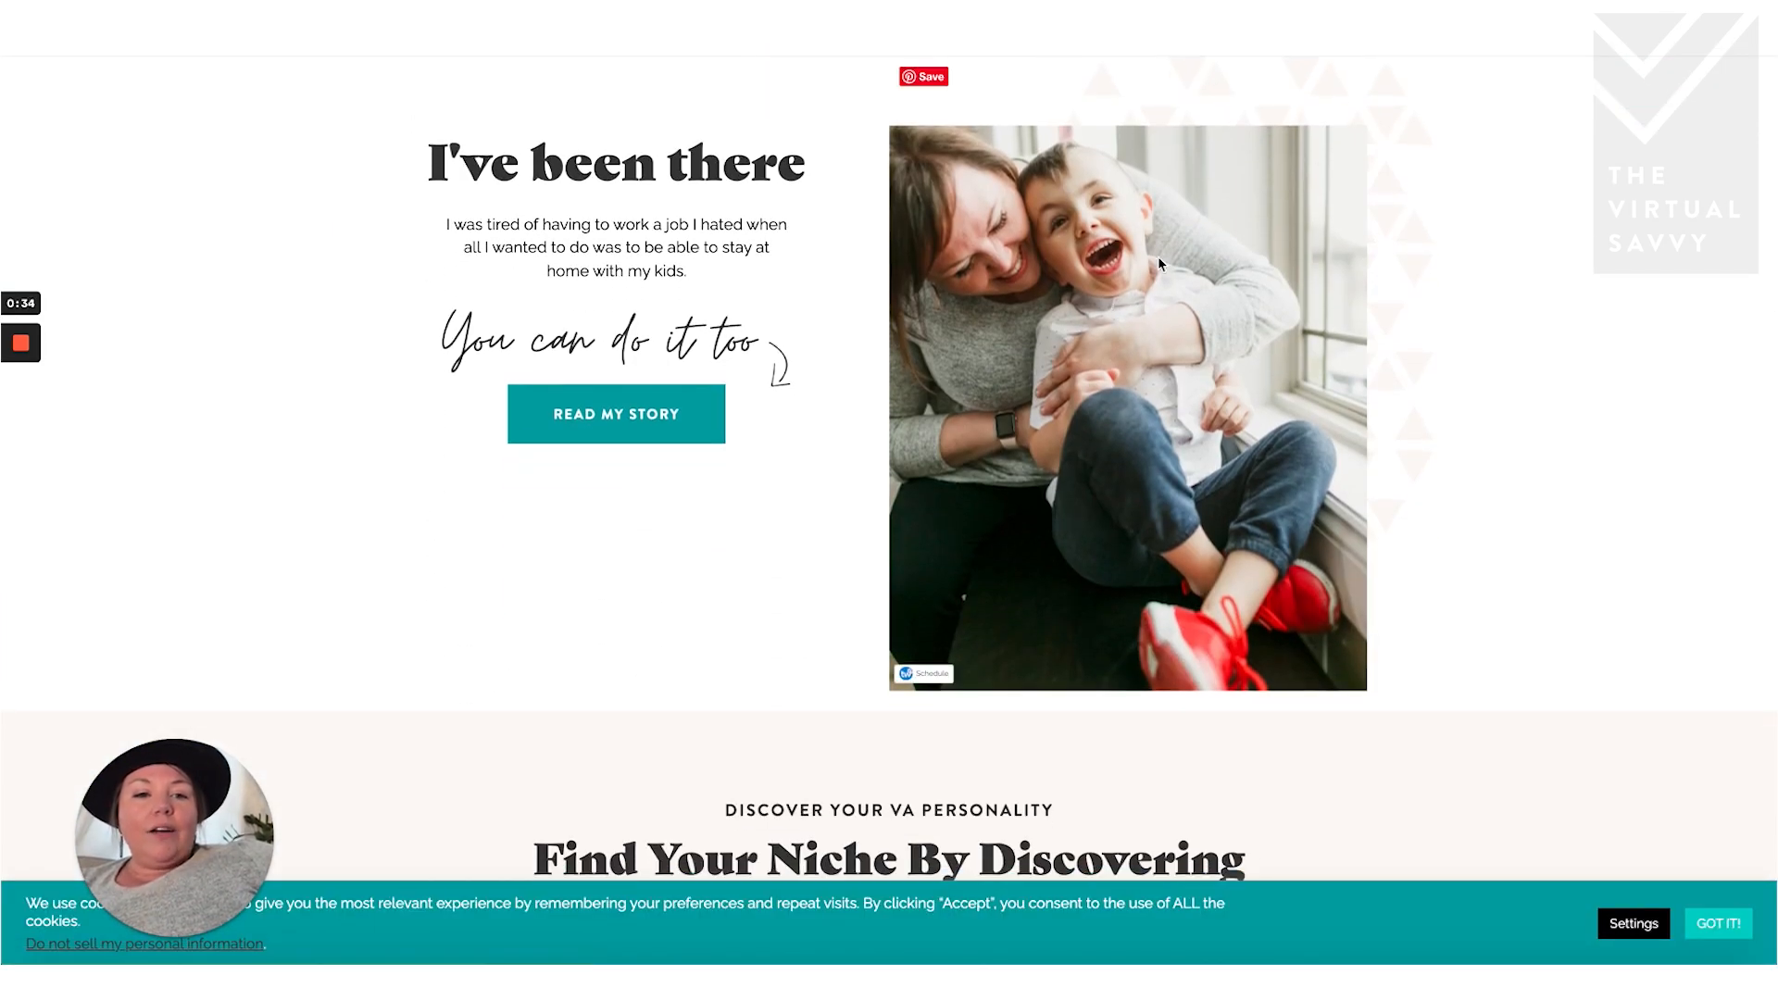
right_click(1156, 267)
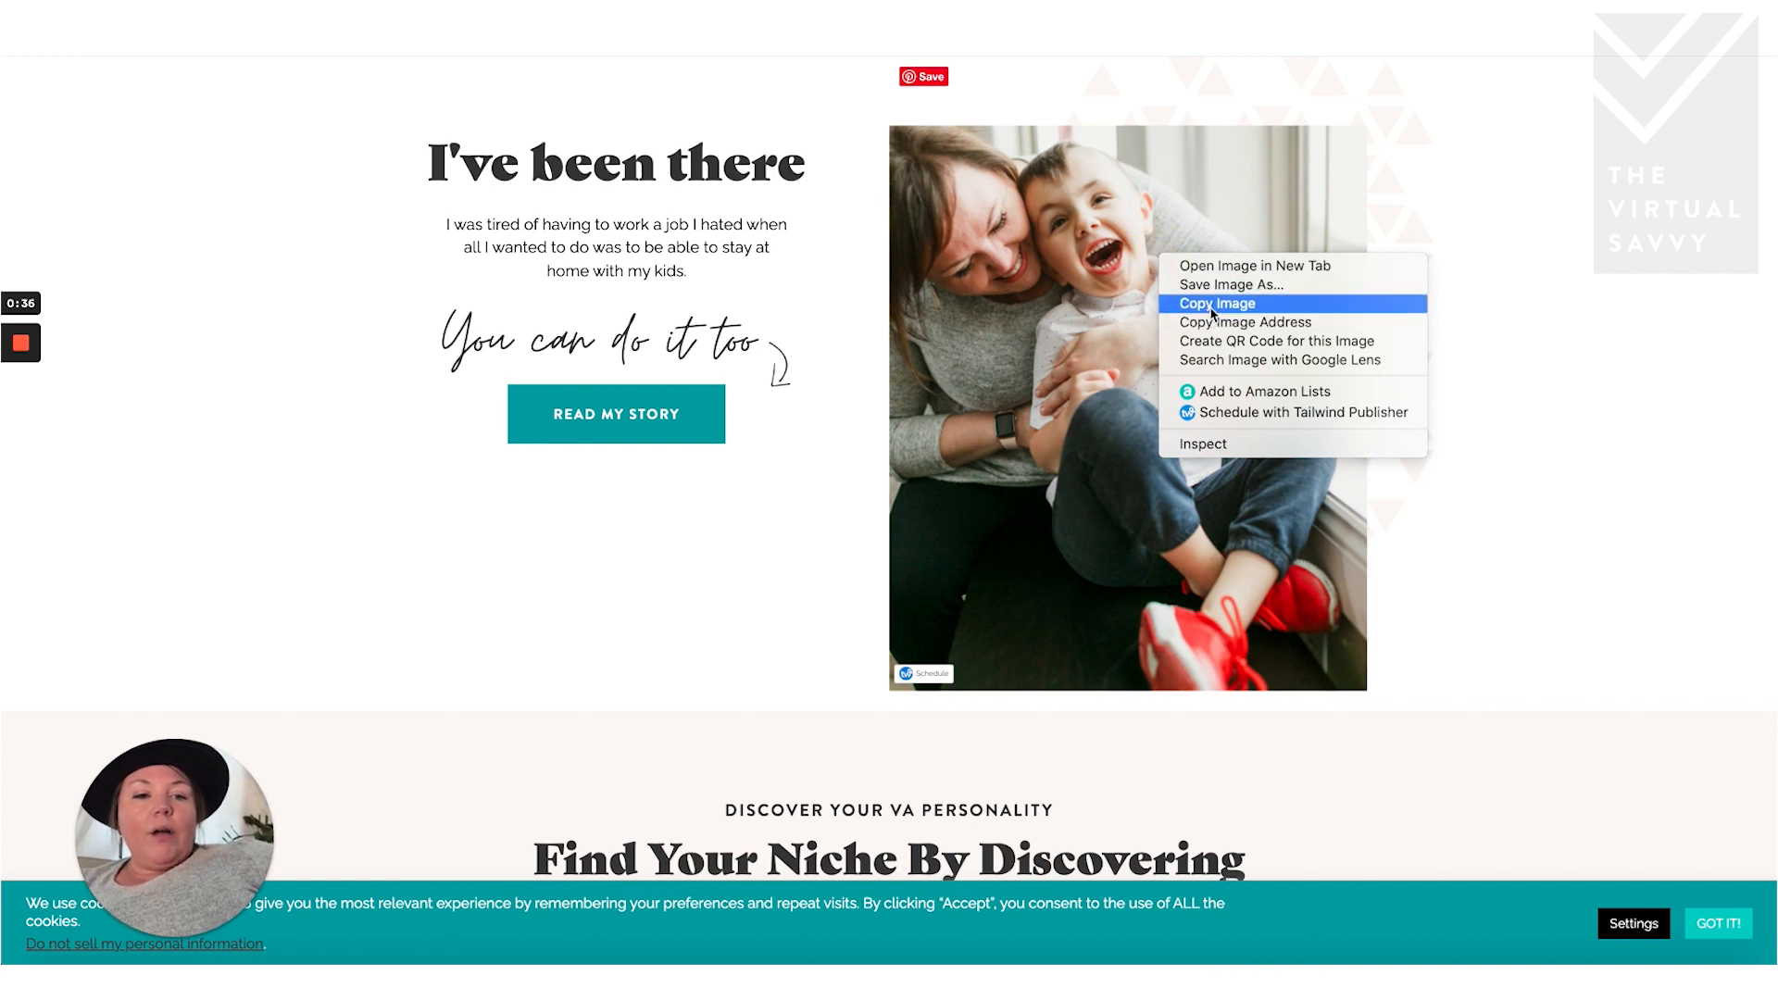
click(1217, 301)
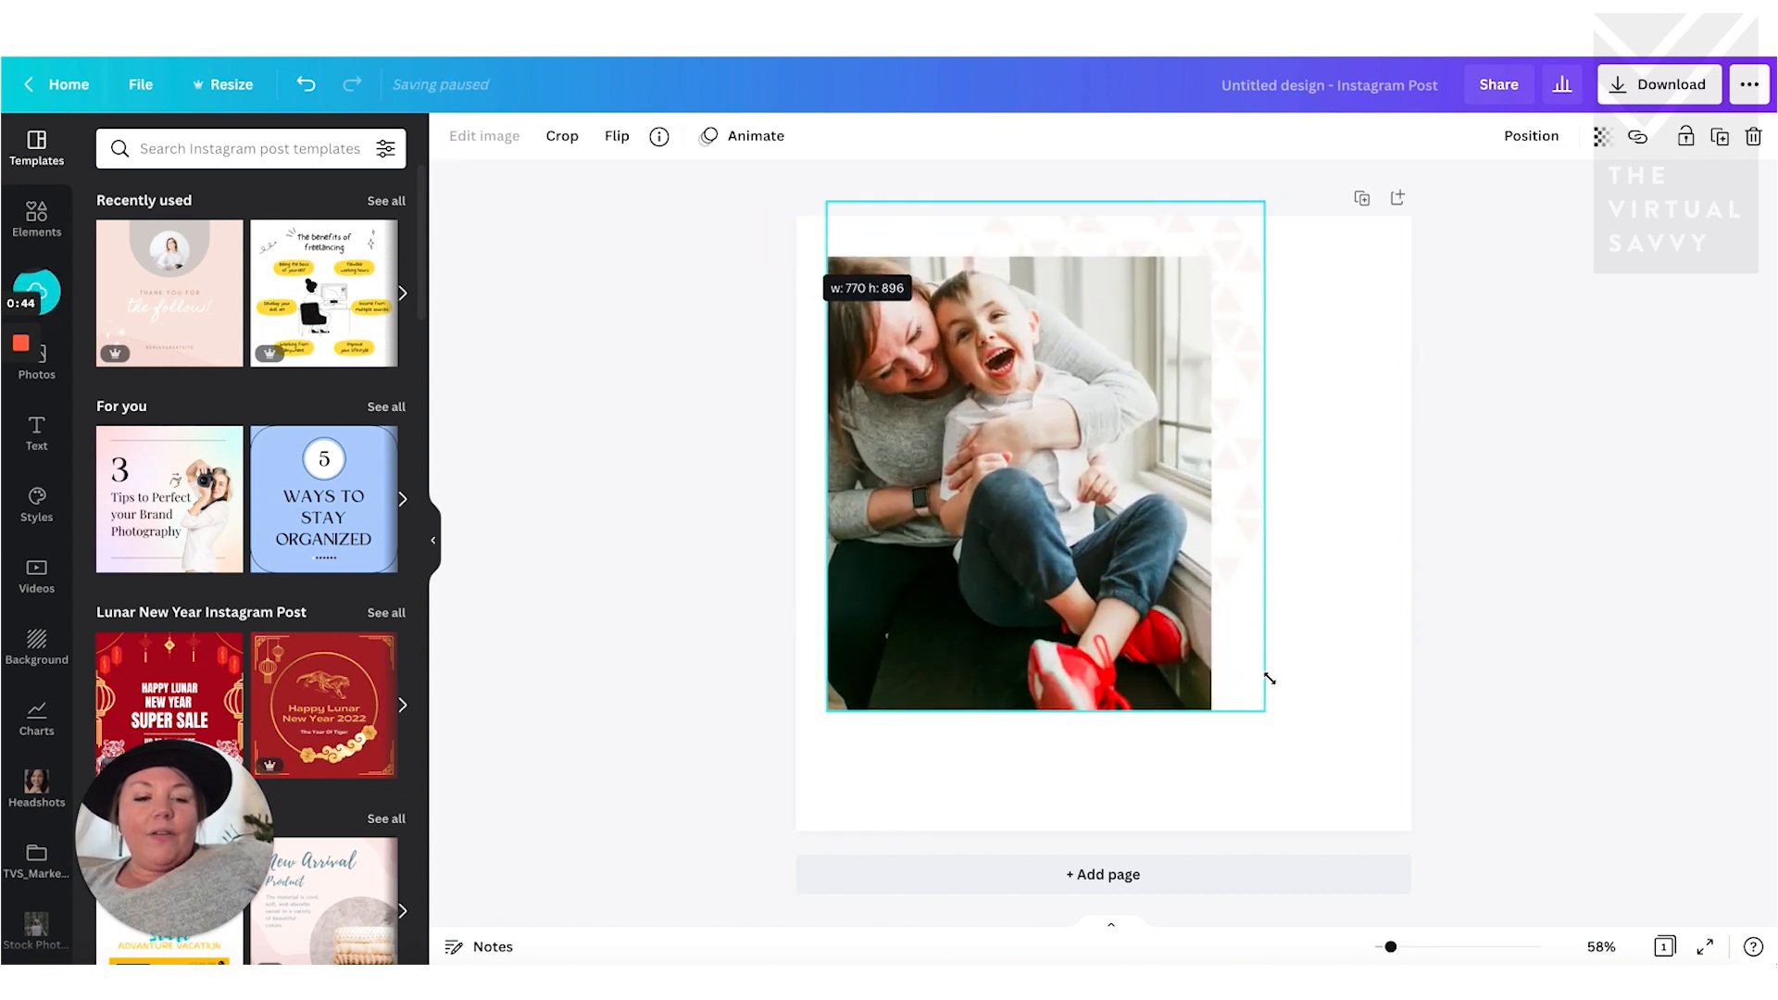
drag(1267, 706, 1406, 823)
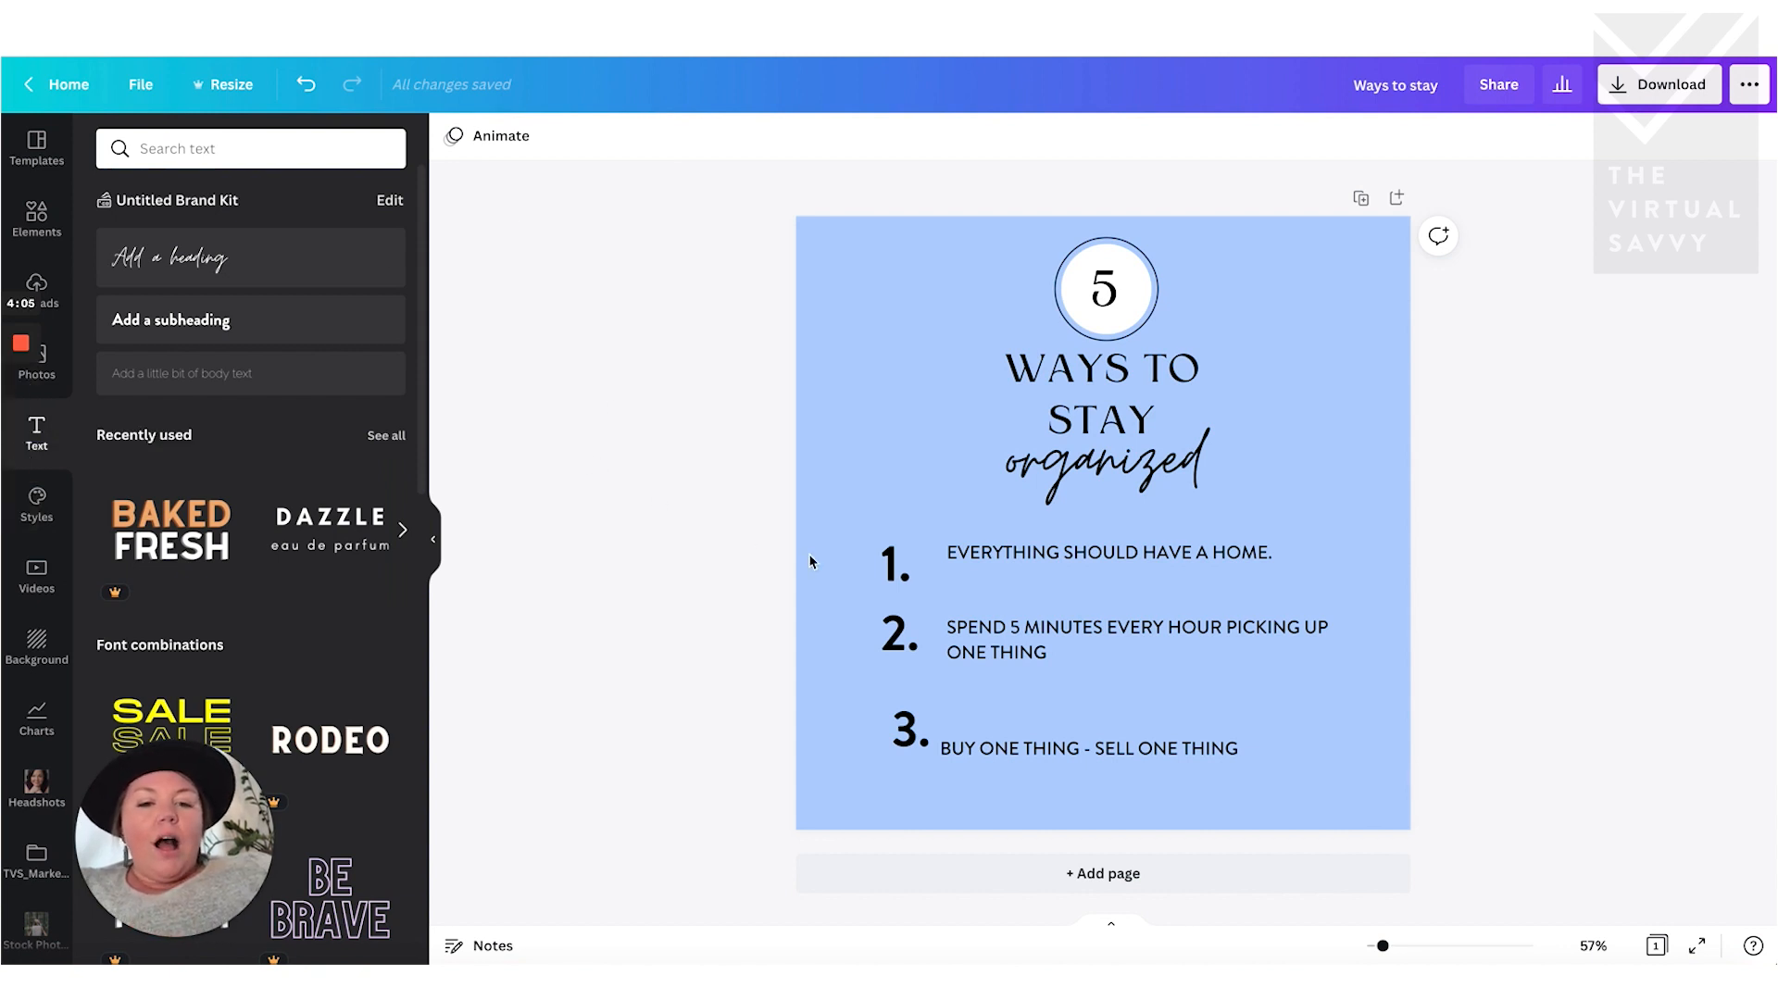
- Select list numbers 1, 2 and 3 and apply Position > Tidy up to even their spacing
click(893, 563)
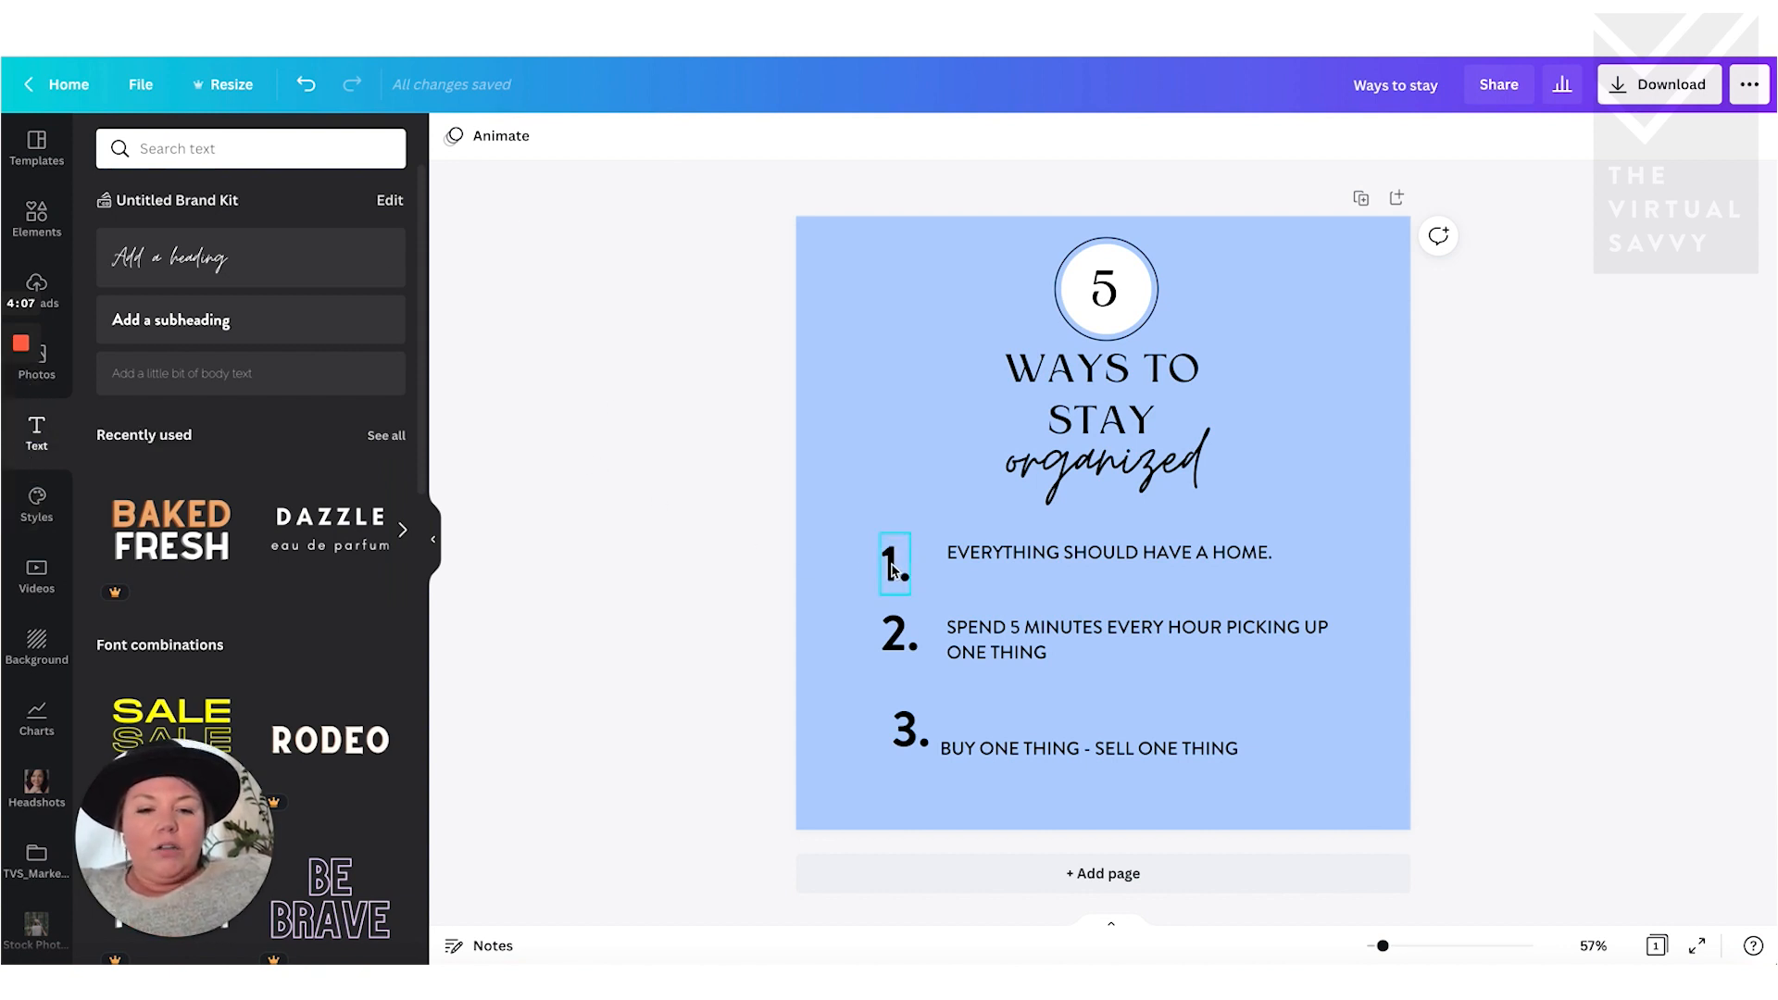
click(896, 632)
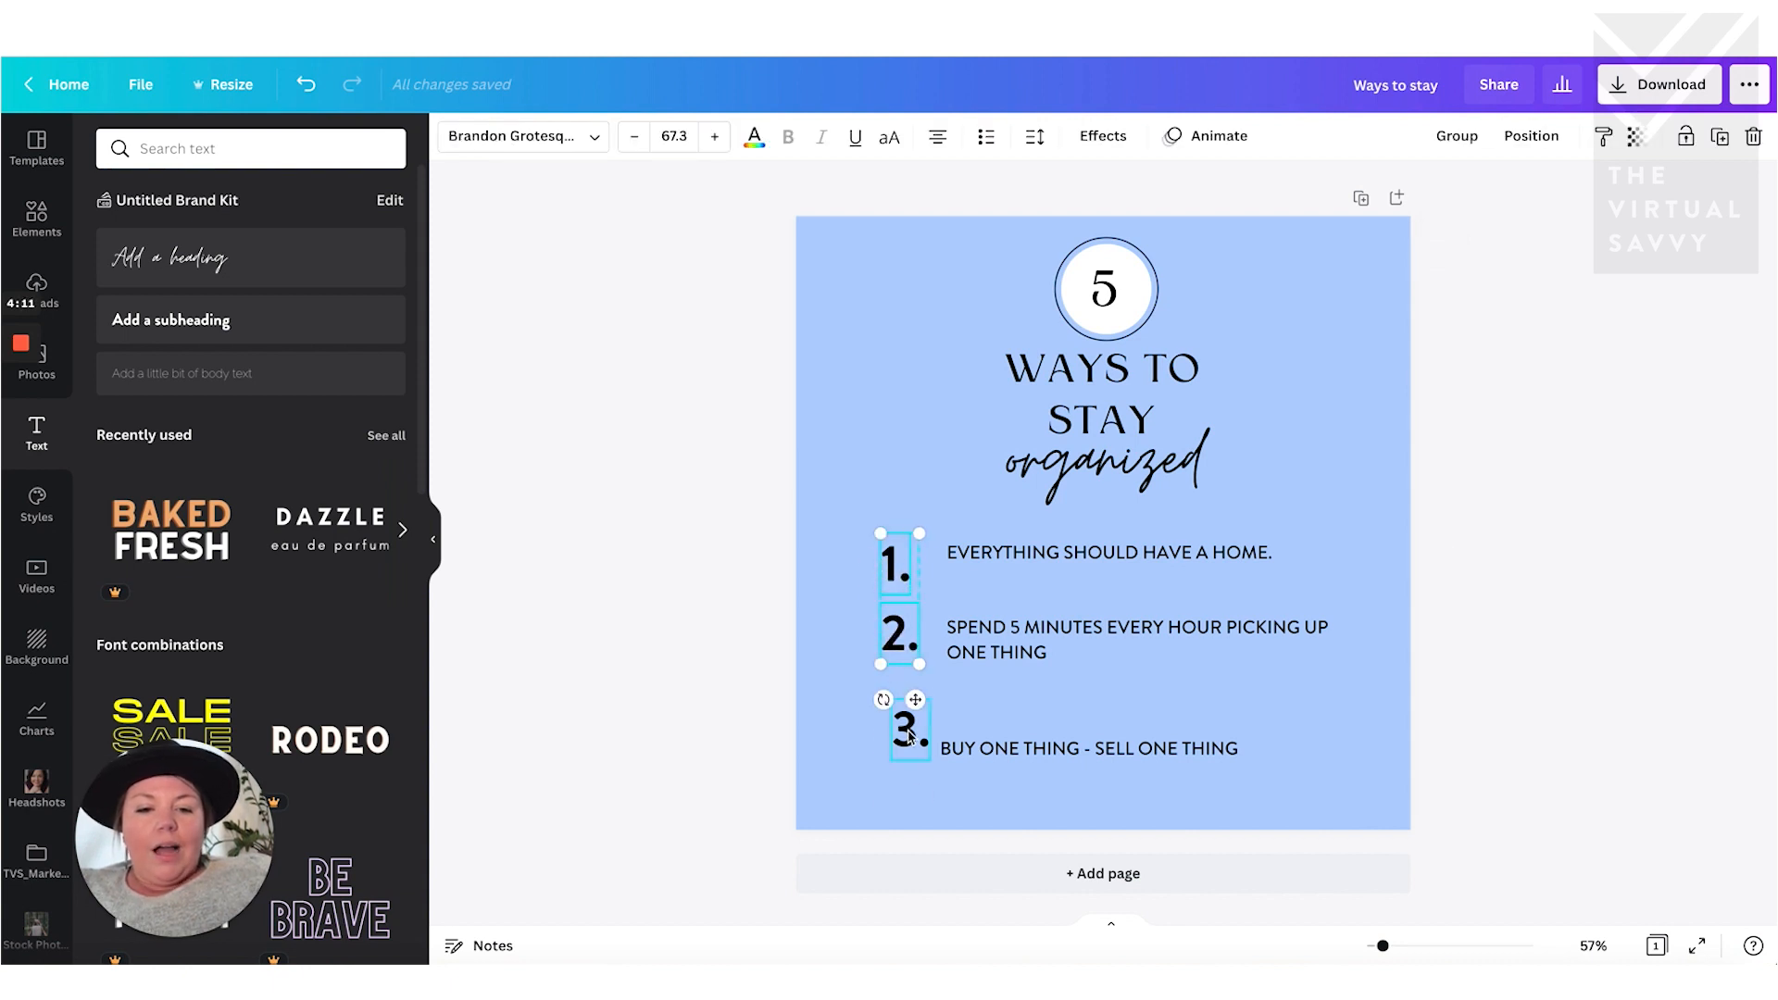
click(749, 582)
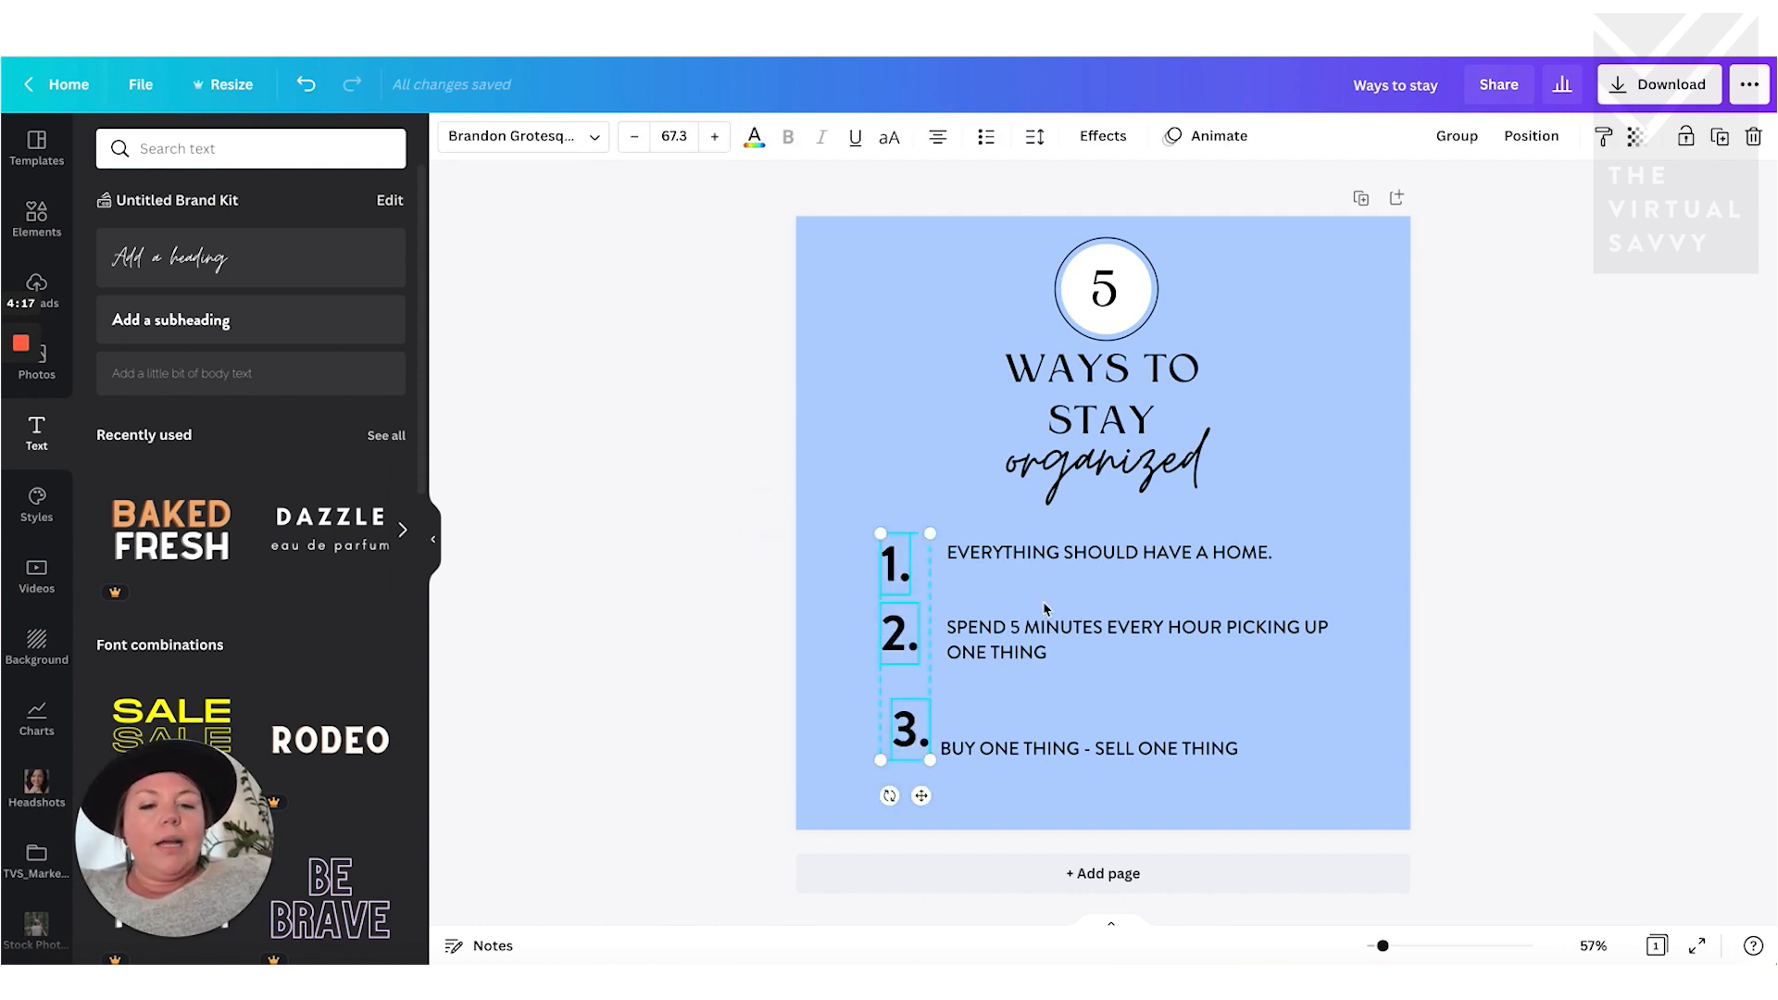
mouse_move(1497, 245)
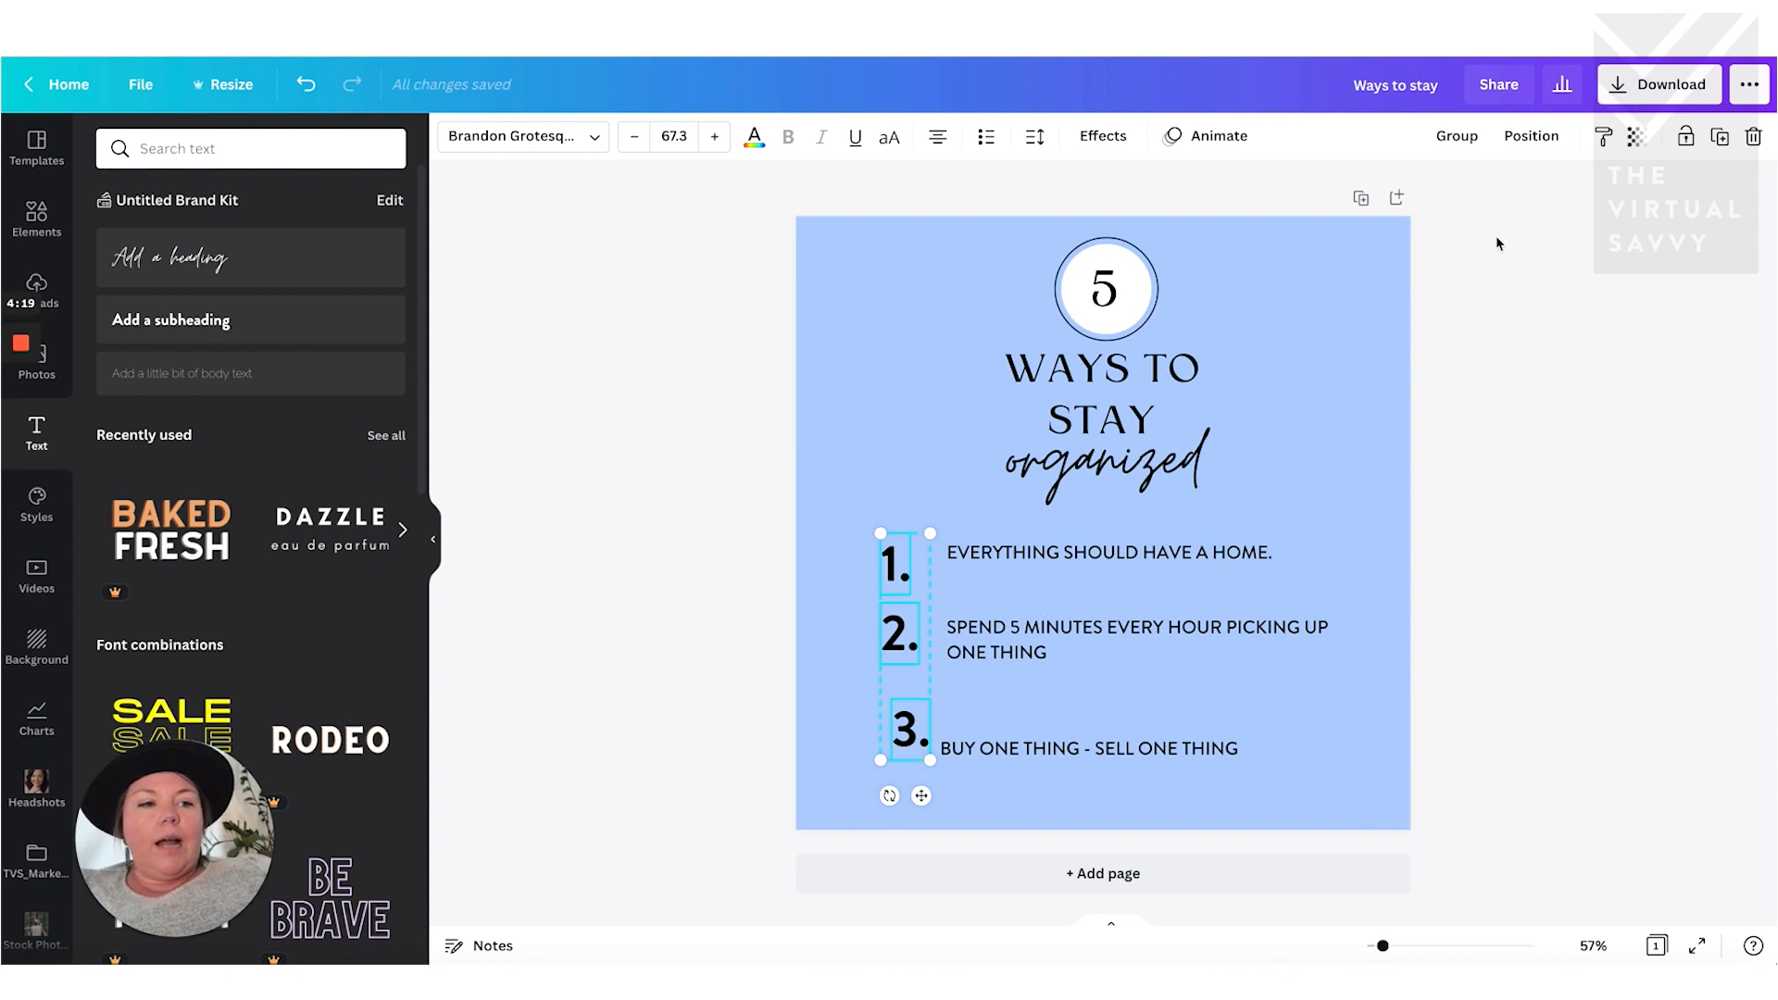
mouse_move(1640, 243)
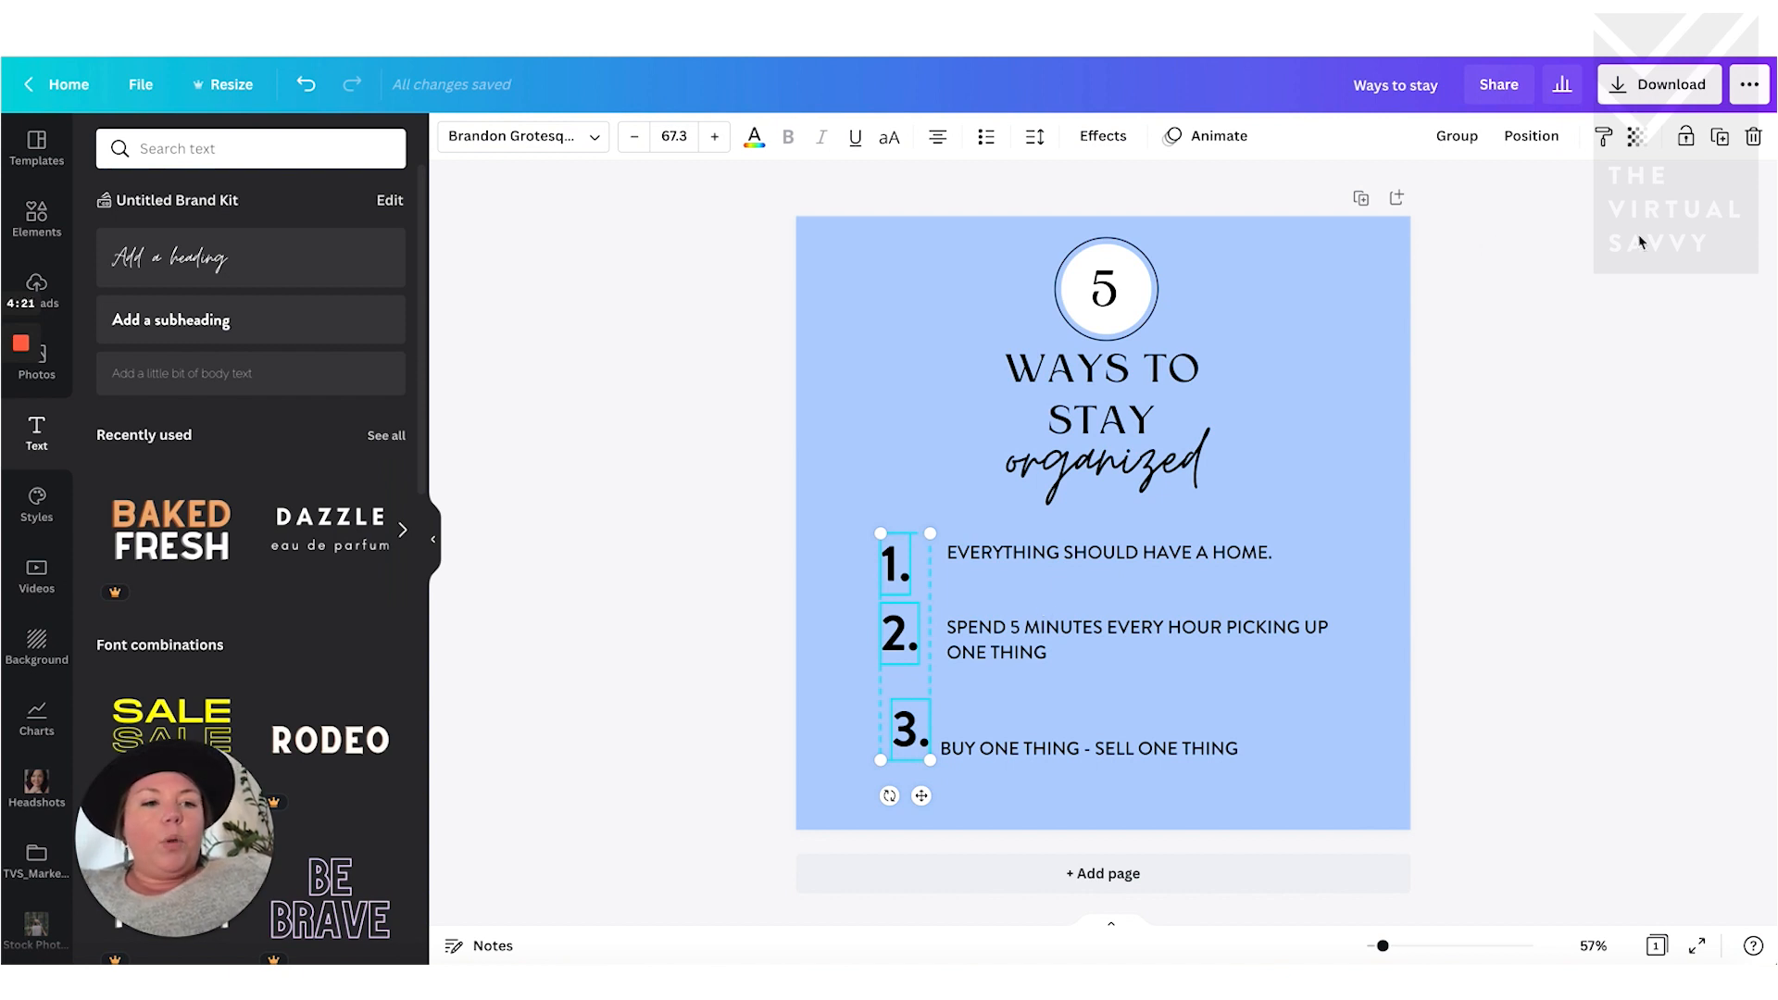
click(1532, 135)
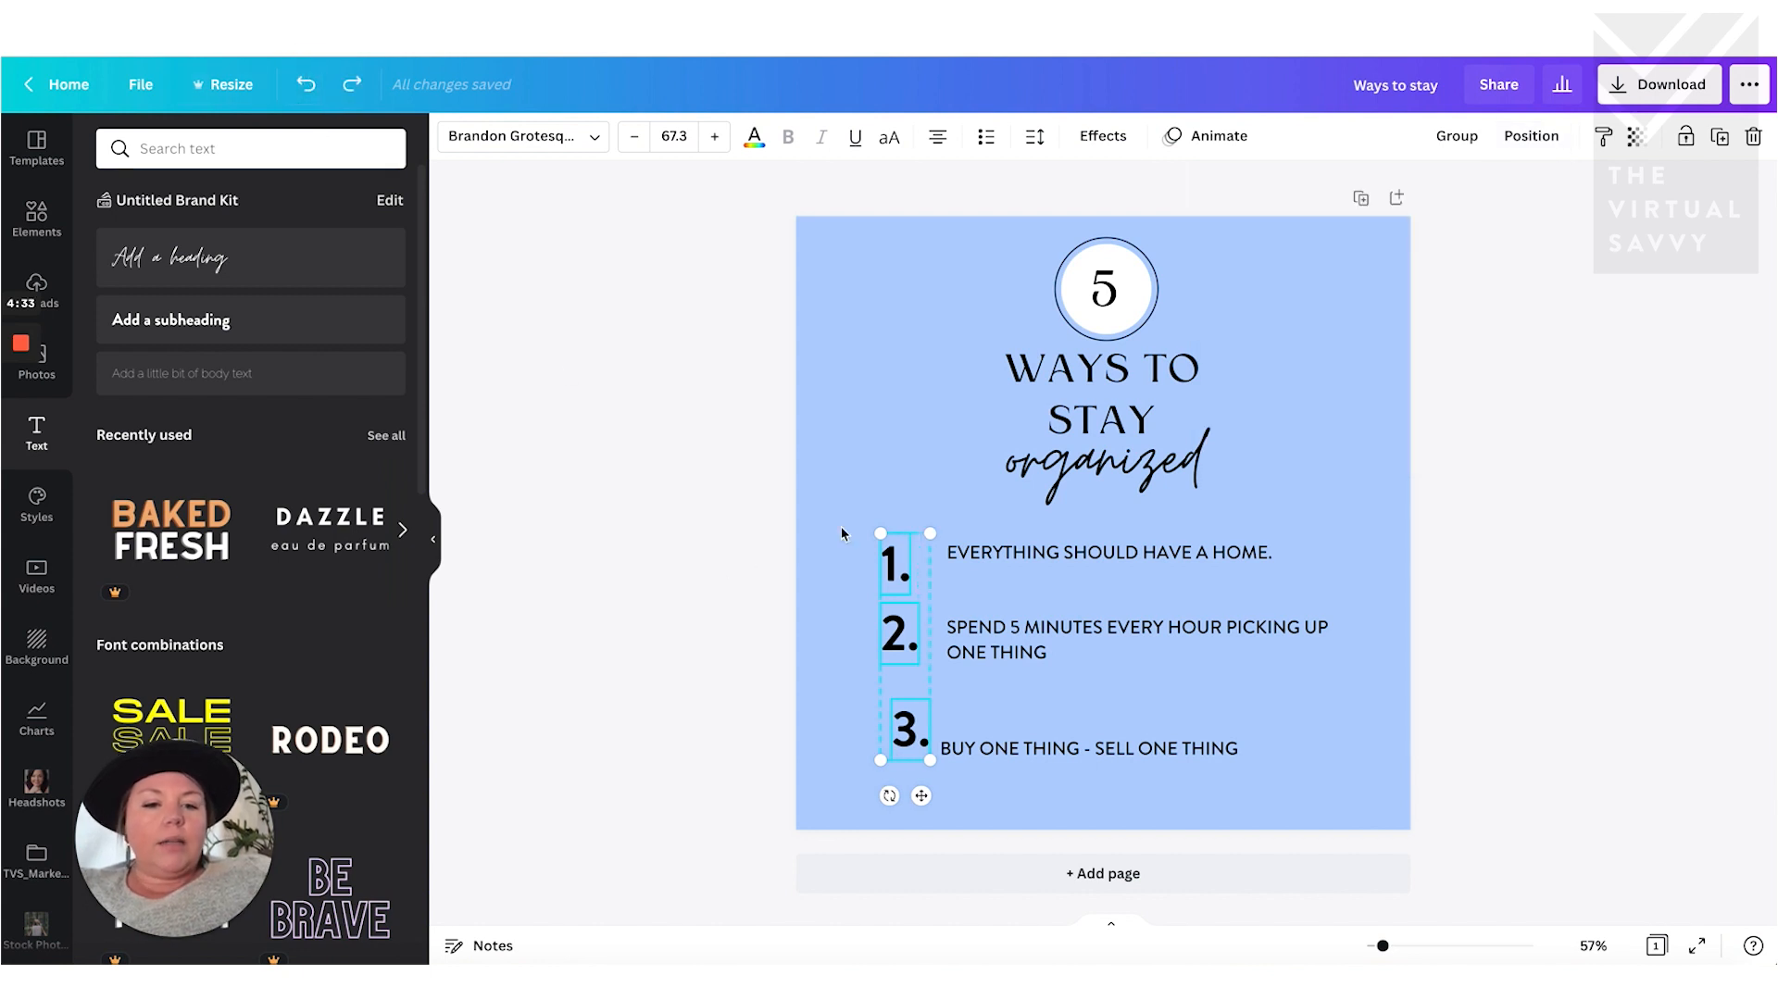
click(1532, 136)
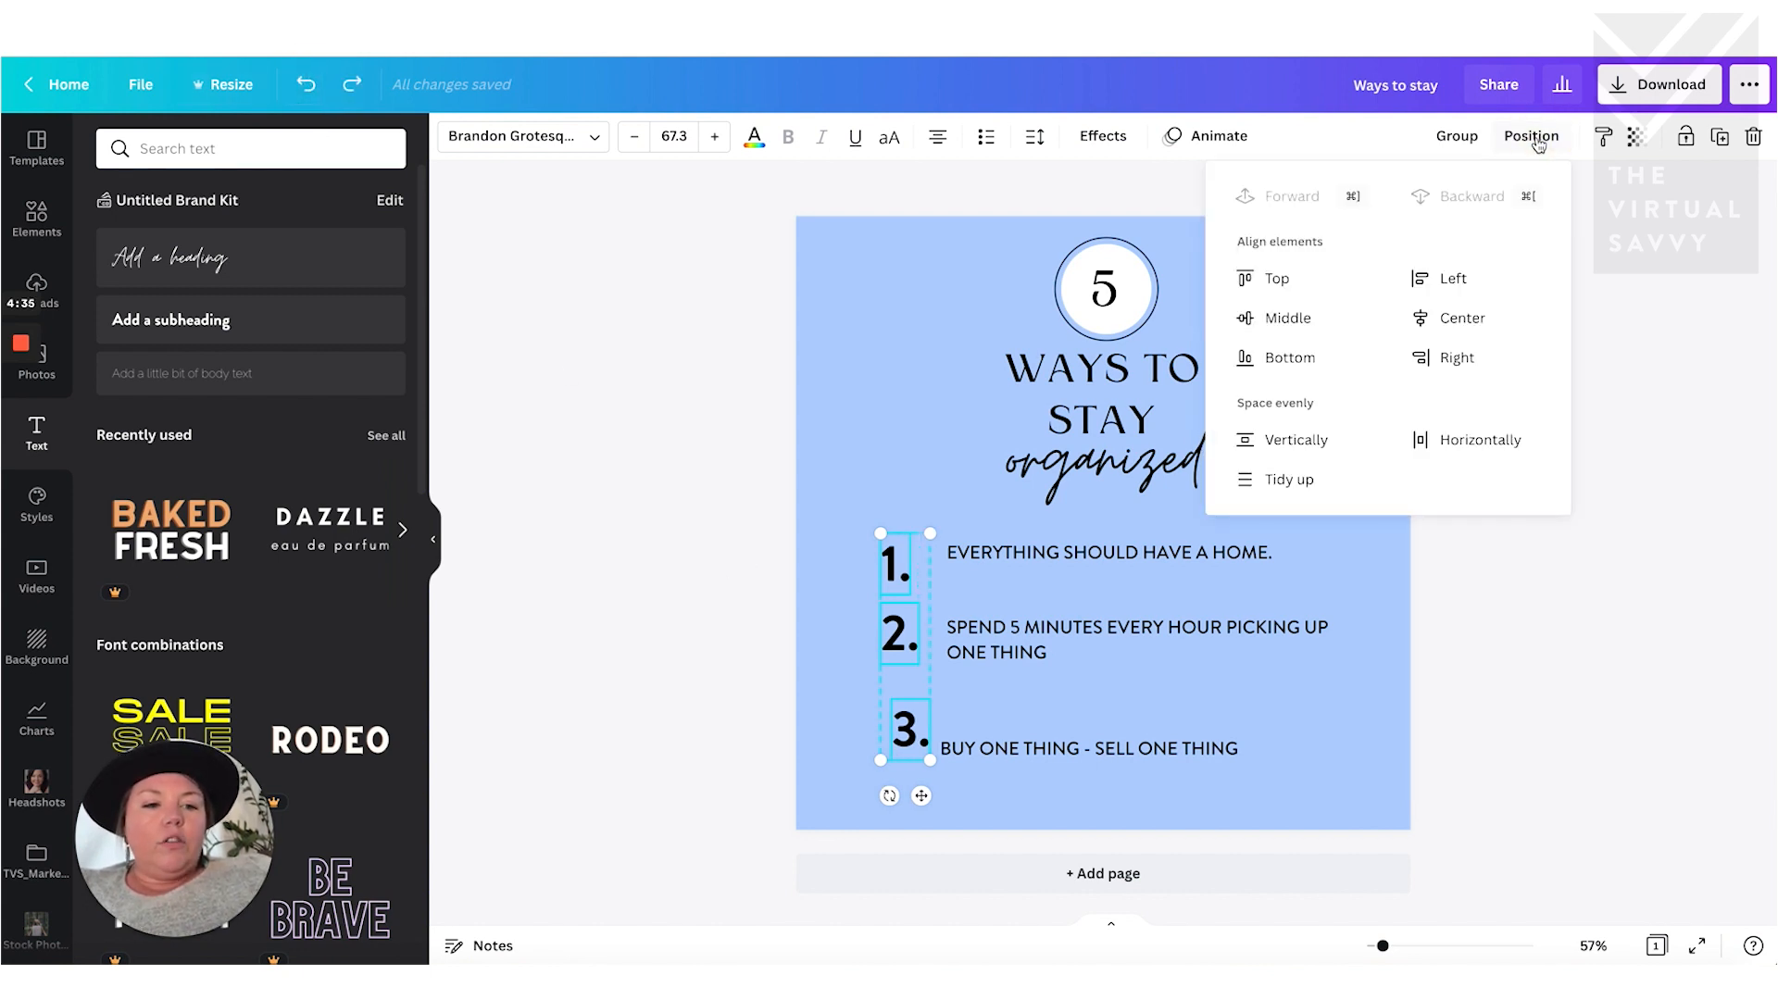
mouse_move(1290, 477)
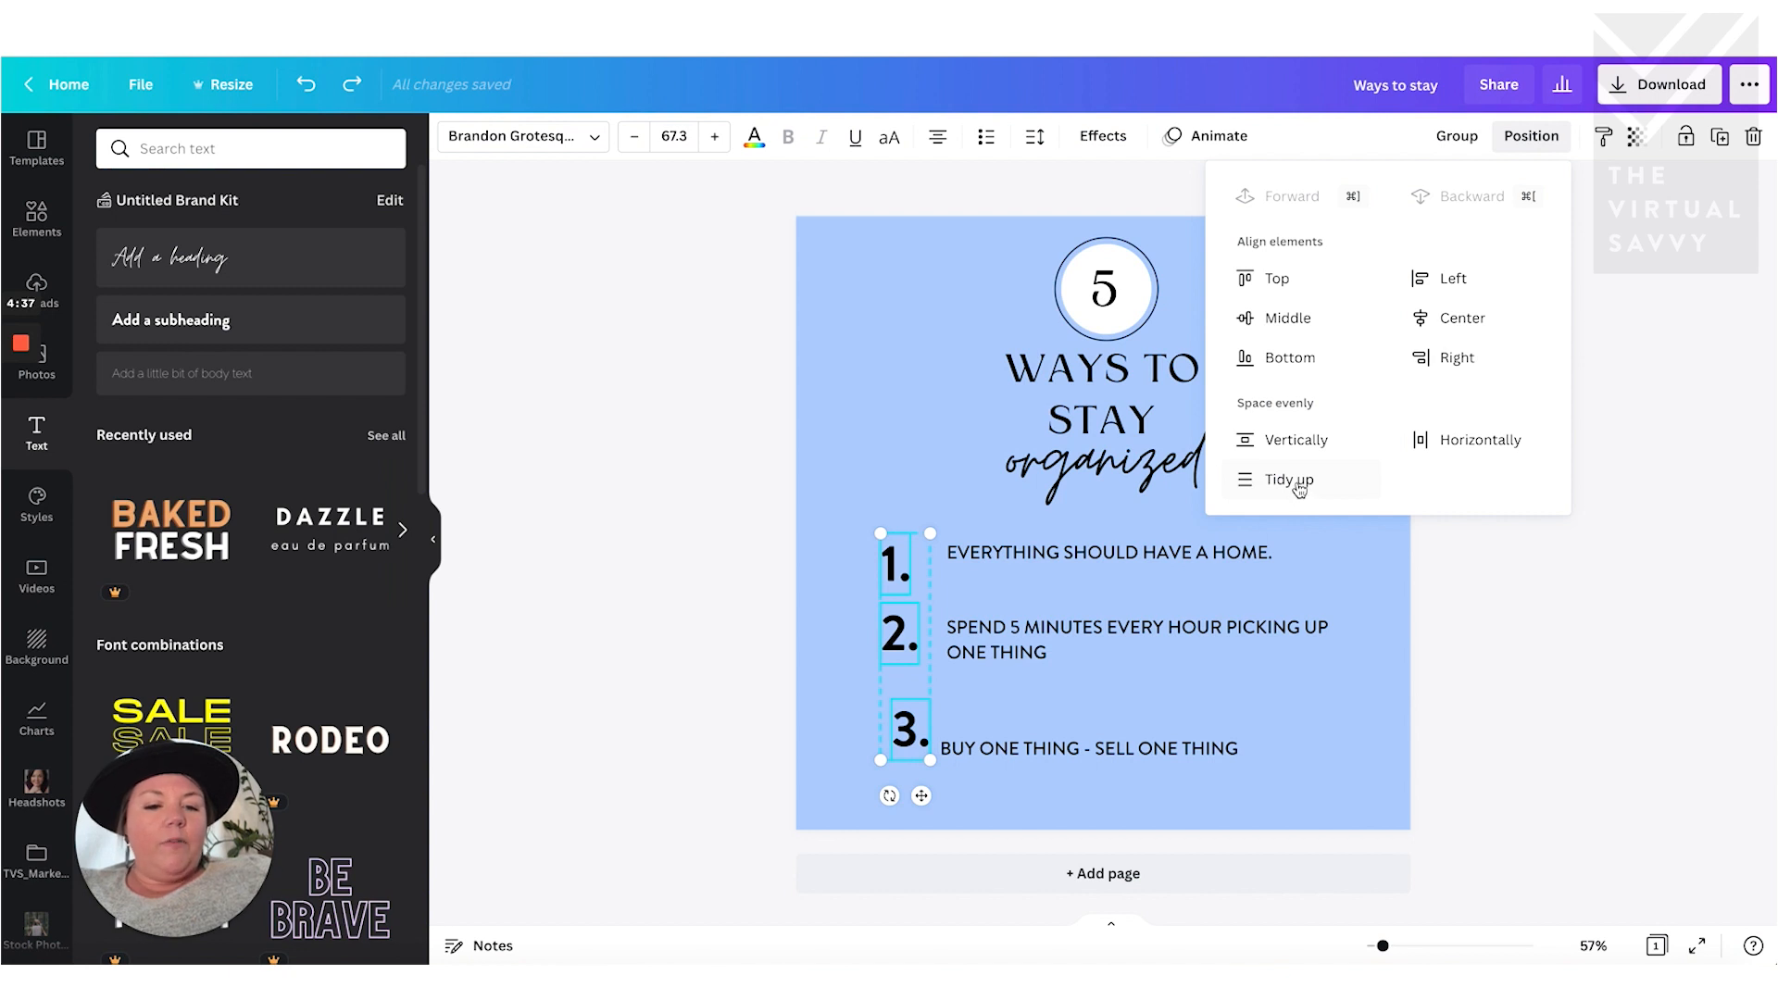
click(1290, 478)
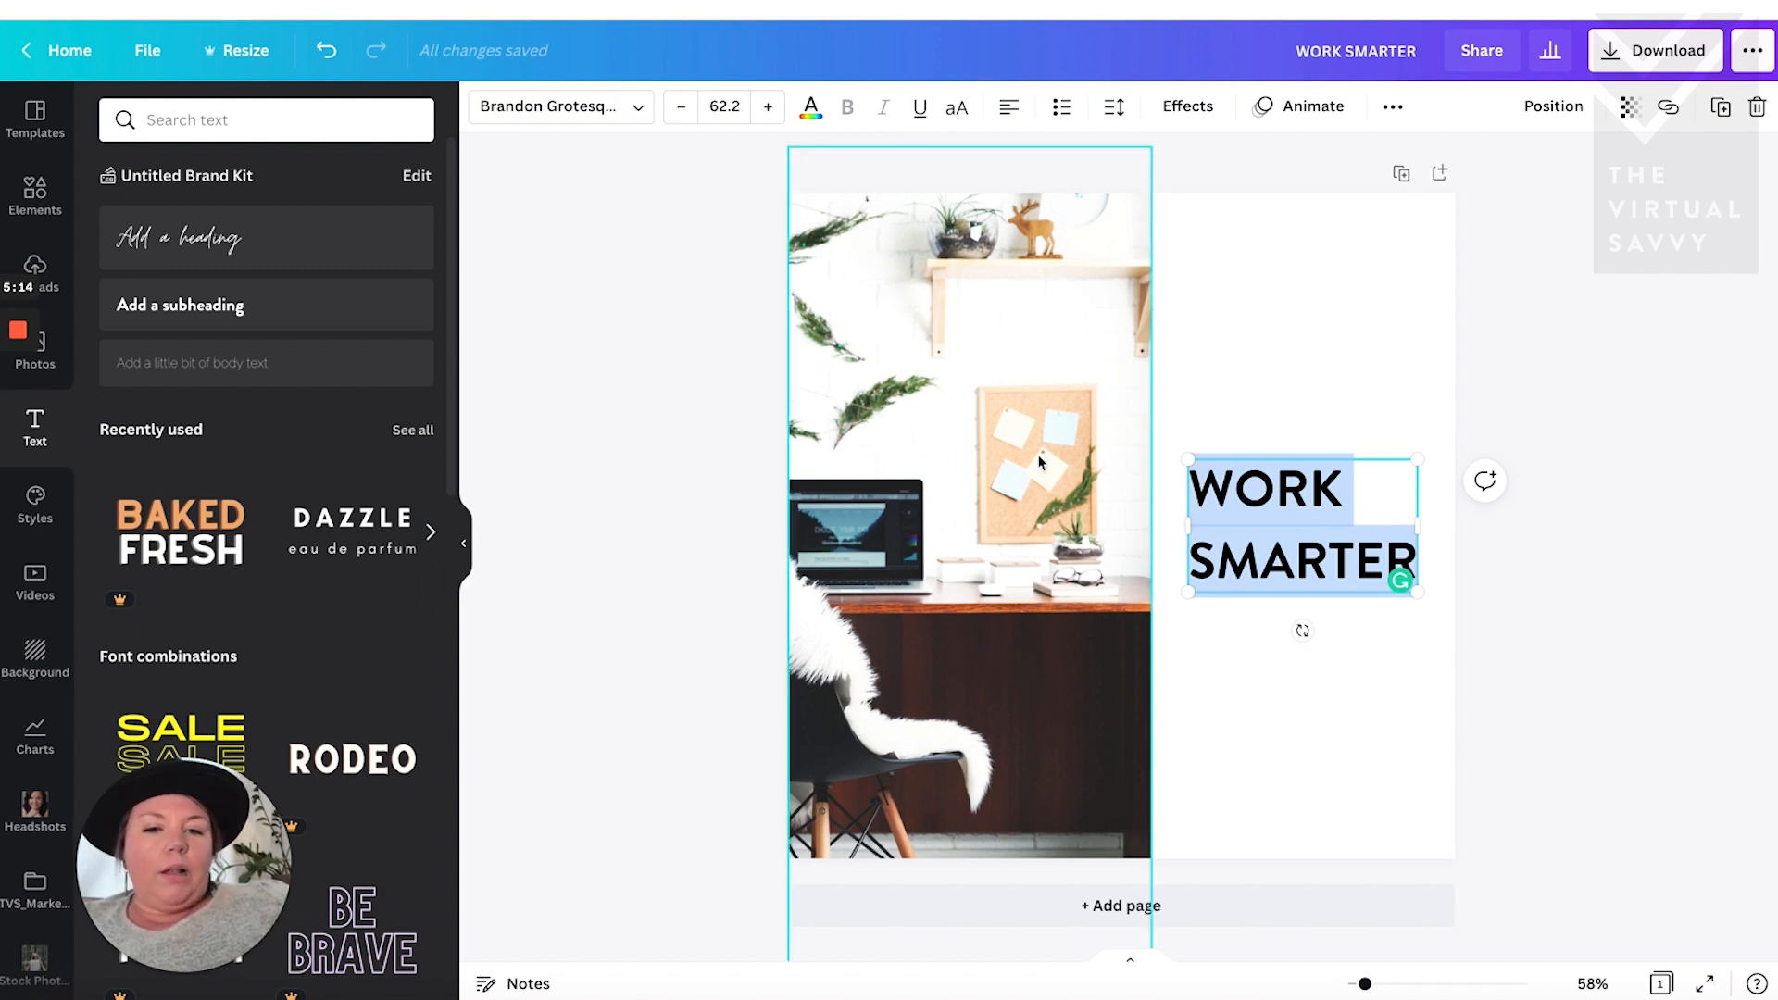
mouse_move(866, 432)
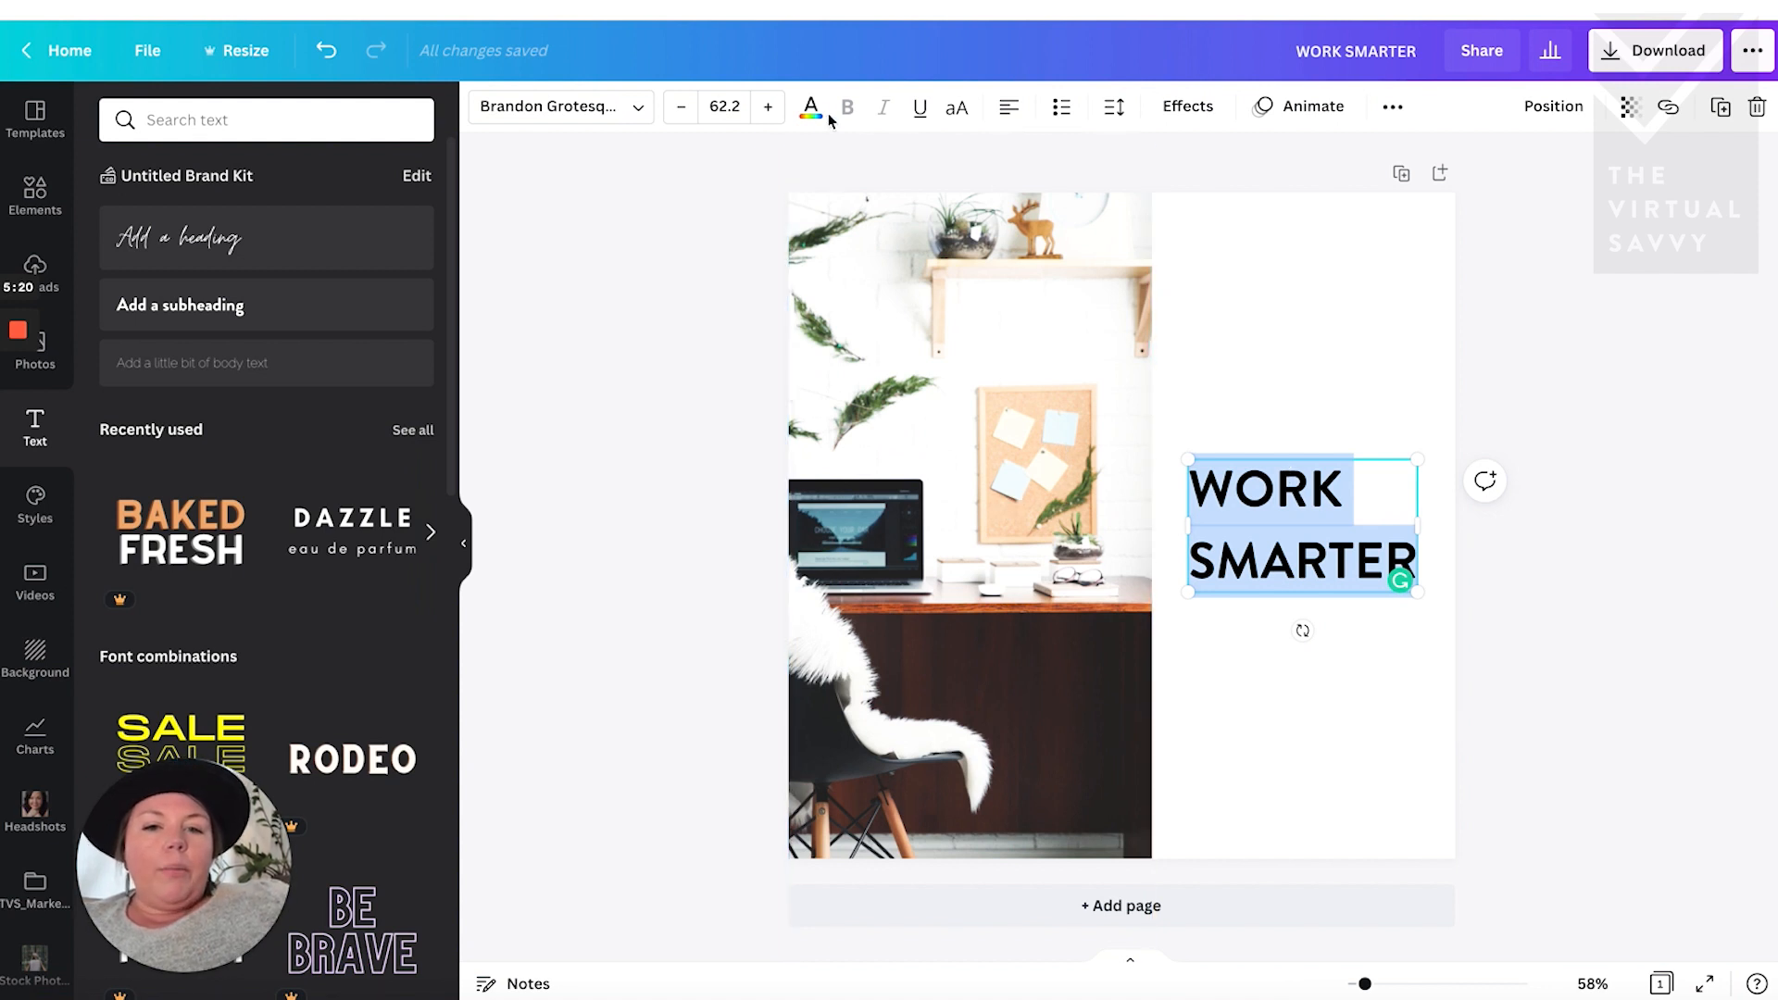
- Colour the WORK SMARTER heading text white
click(810, 108)
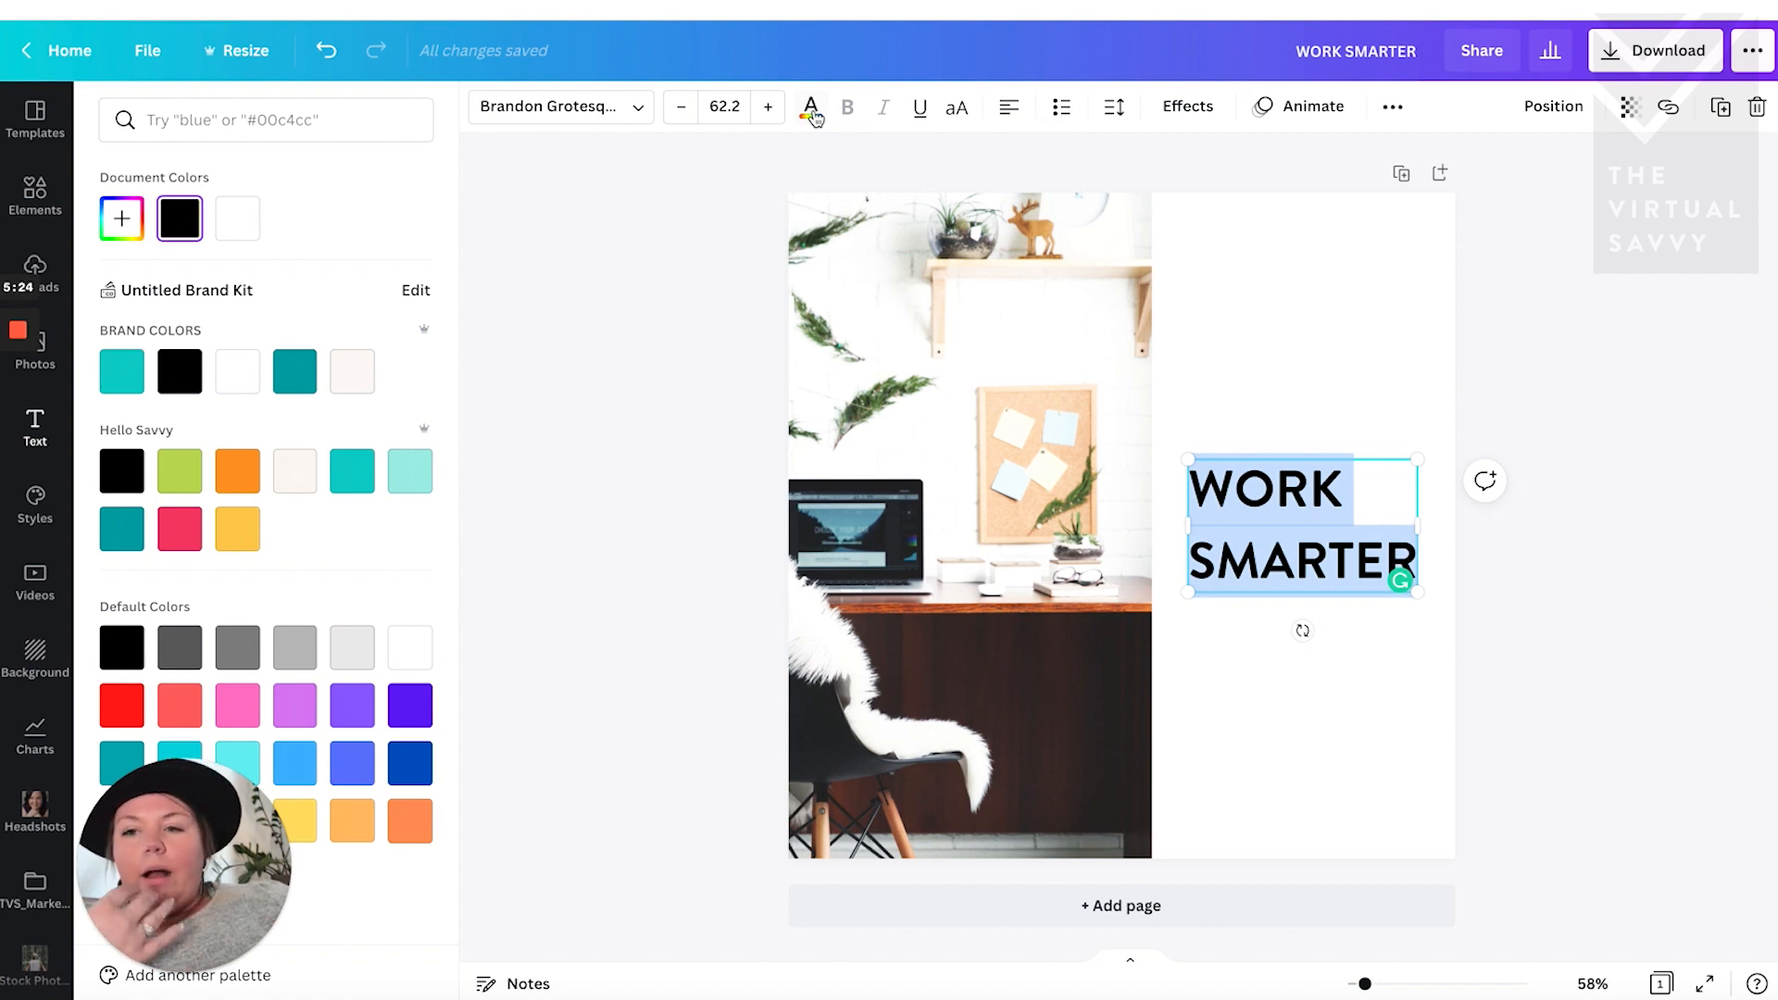
click(809, 107)
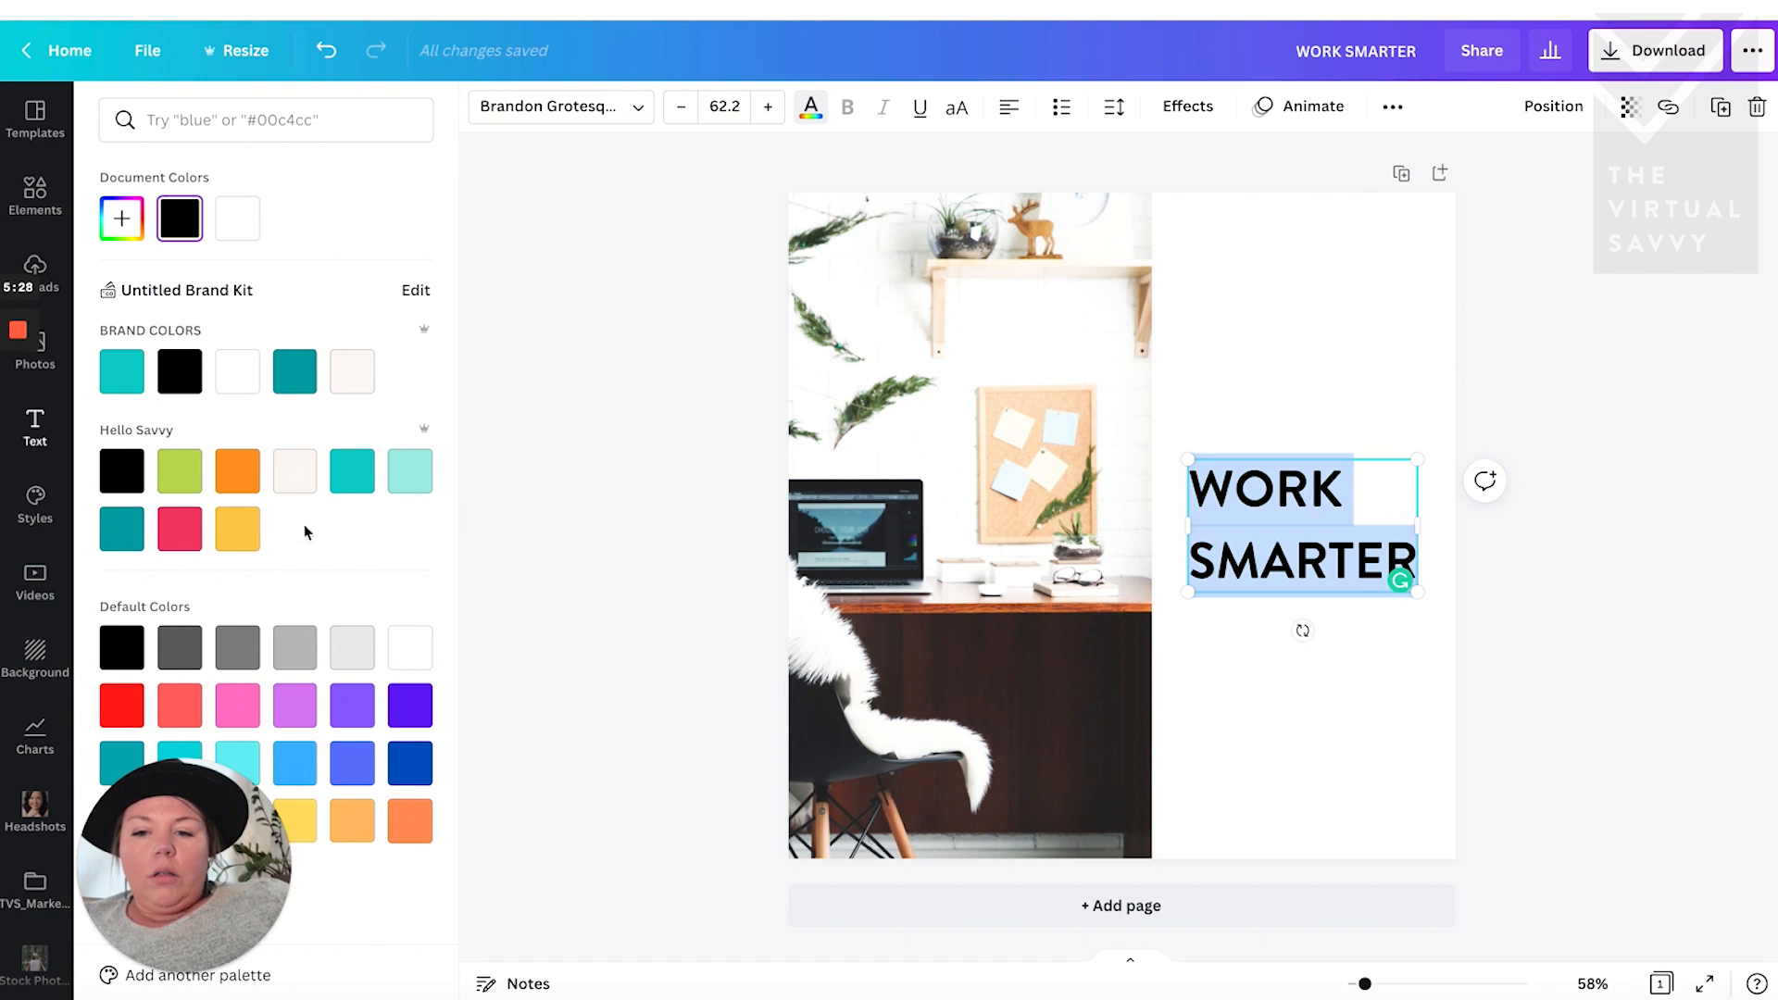
mouse_move(294, 470)
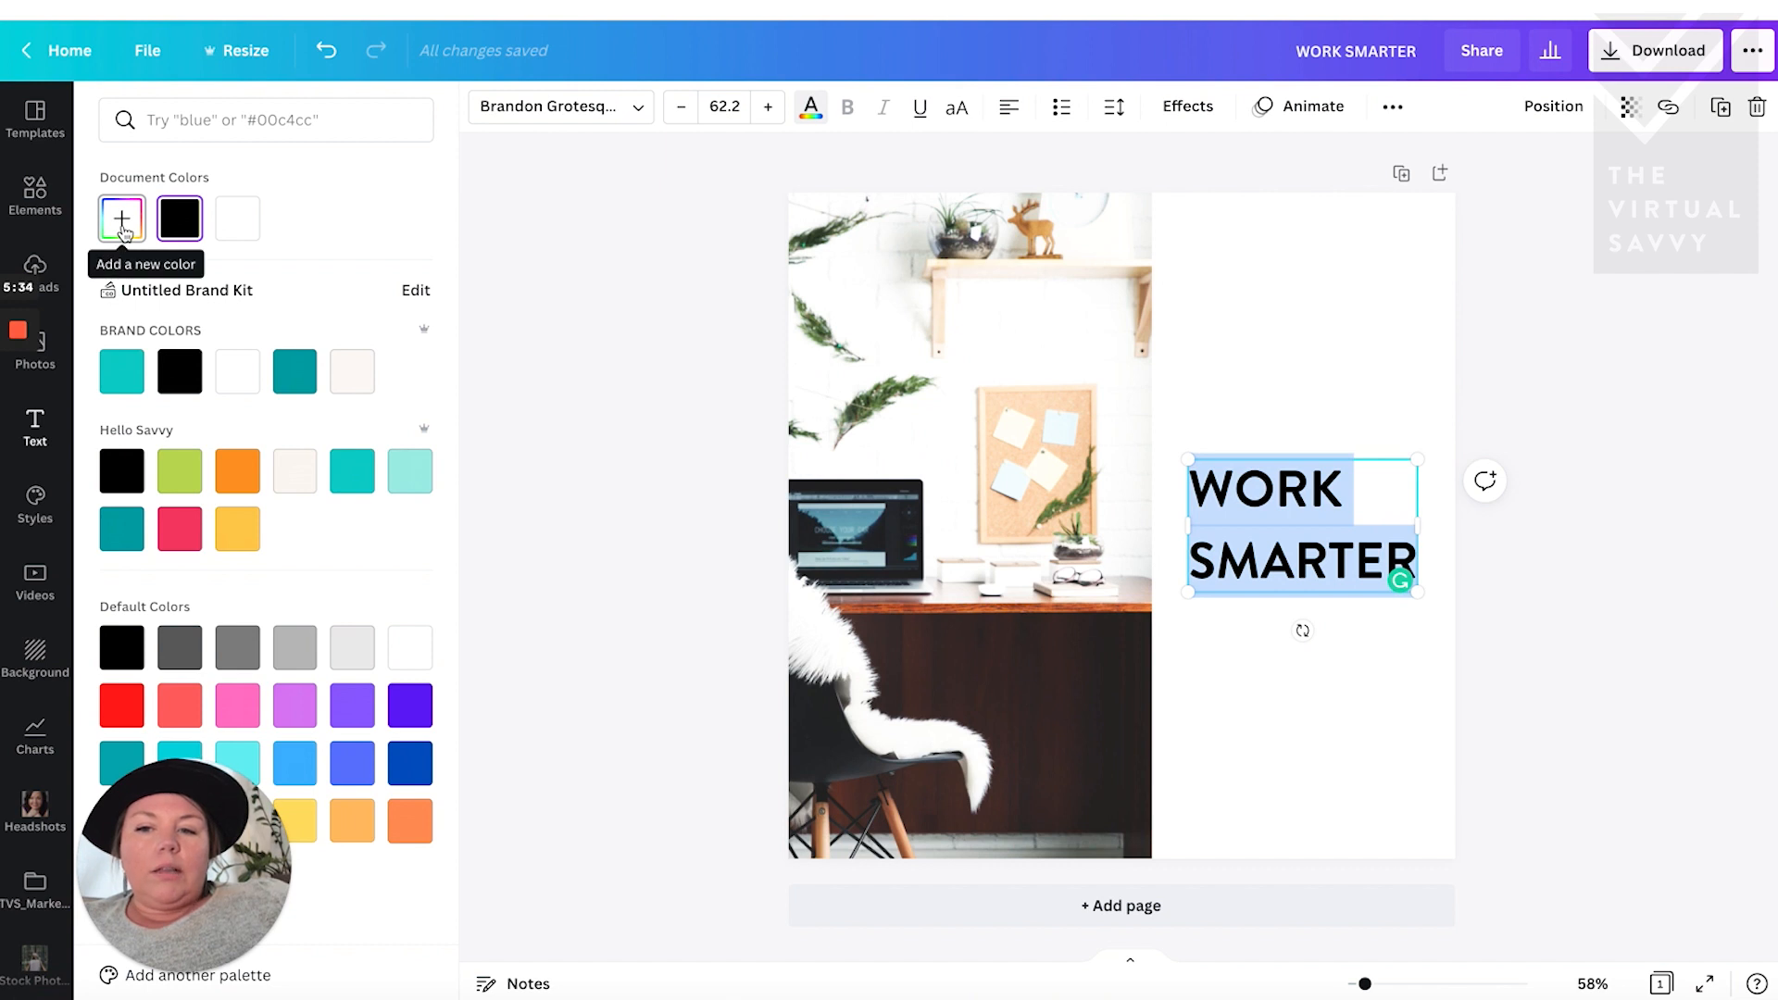
click(122, 219)
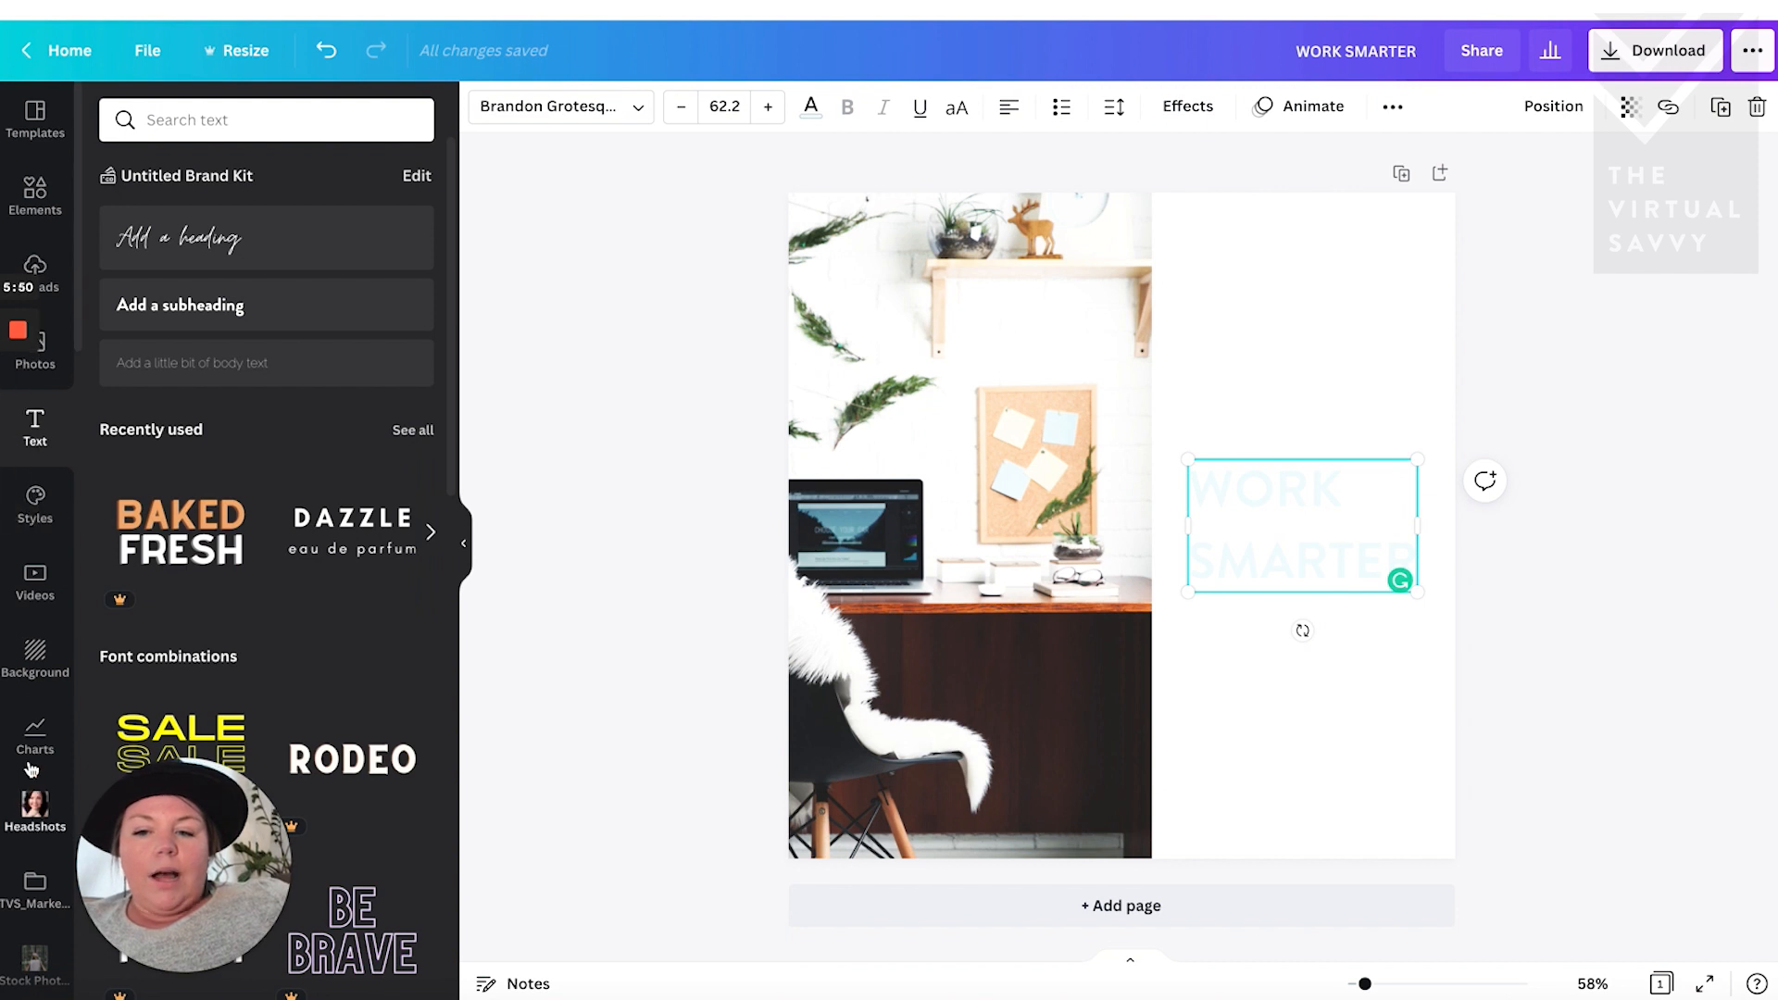
- Give the page a dark brown background colour
click(35, 658)
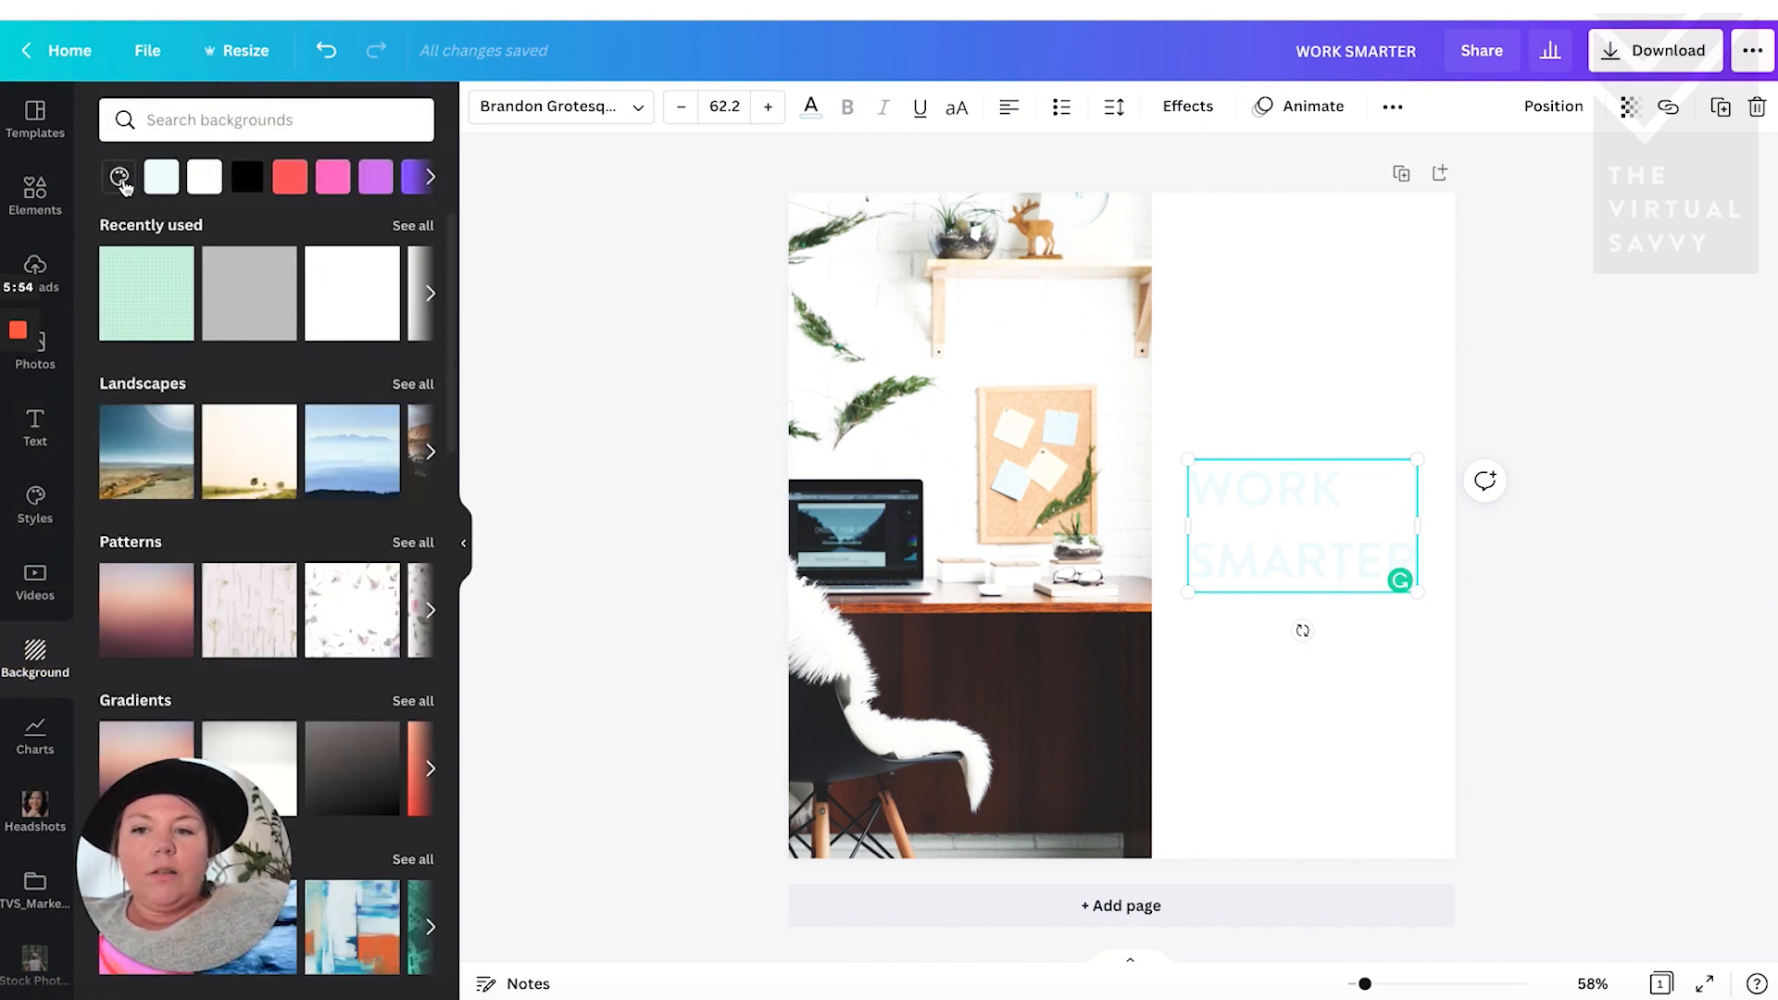
click(119, 176)
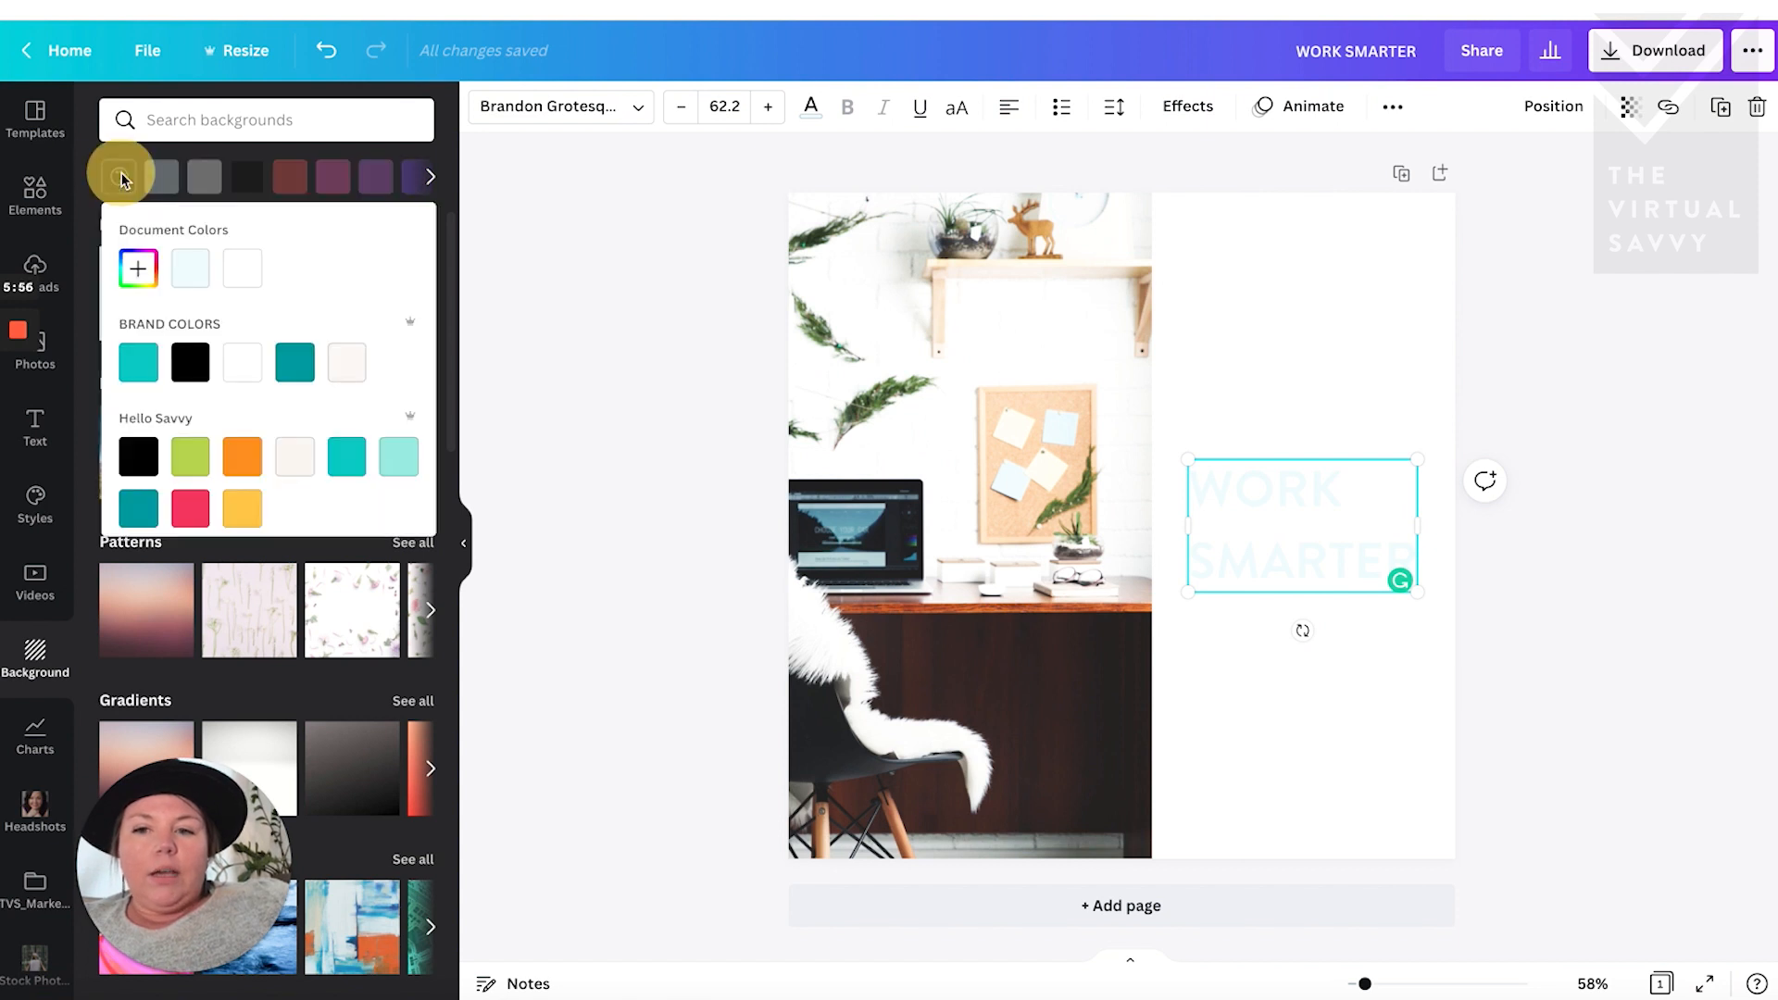
click(137, 269)
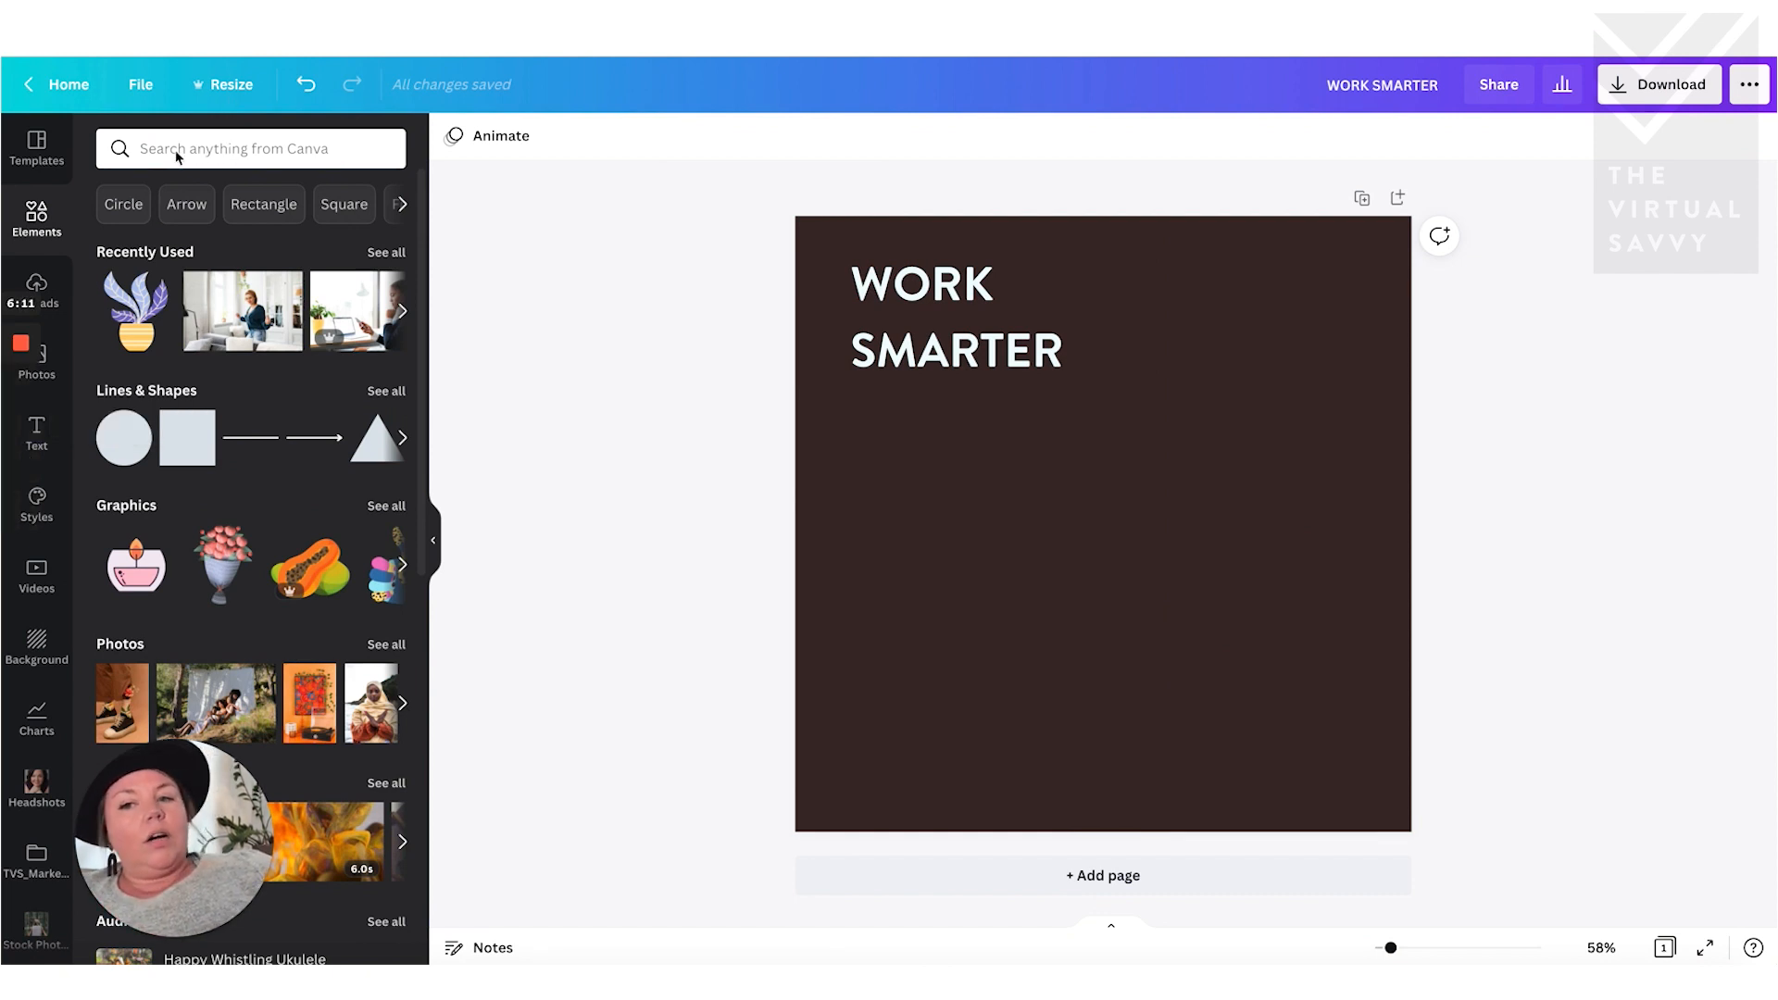
- Search Elements for 'pen' and browse for the pencil mug and bookshelf graphics
text(pe)
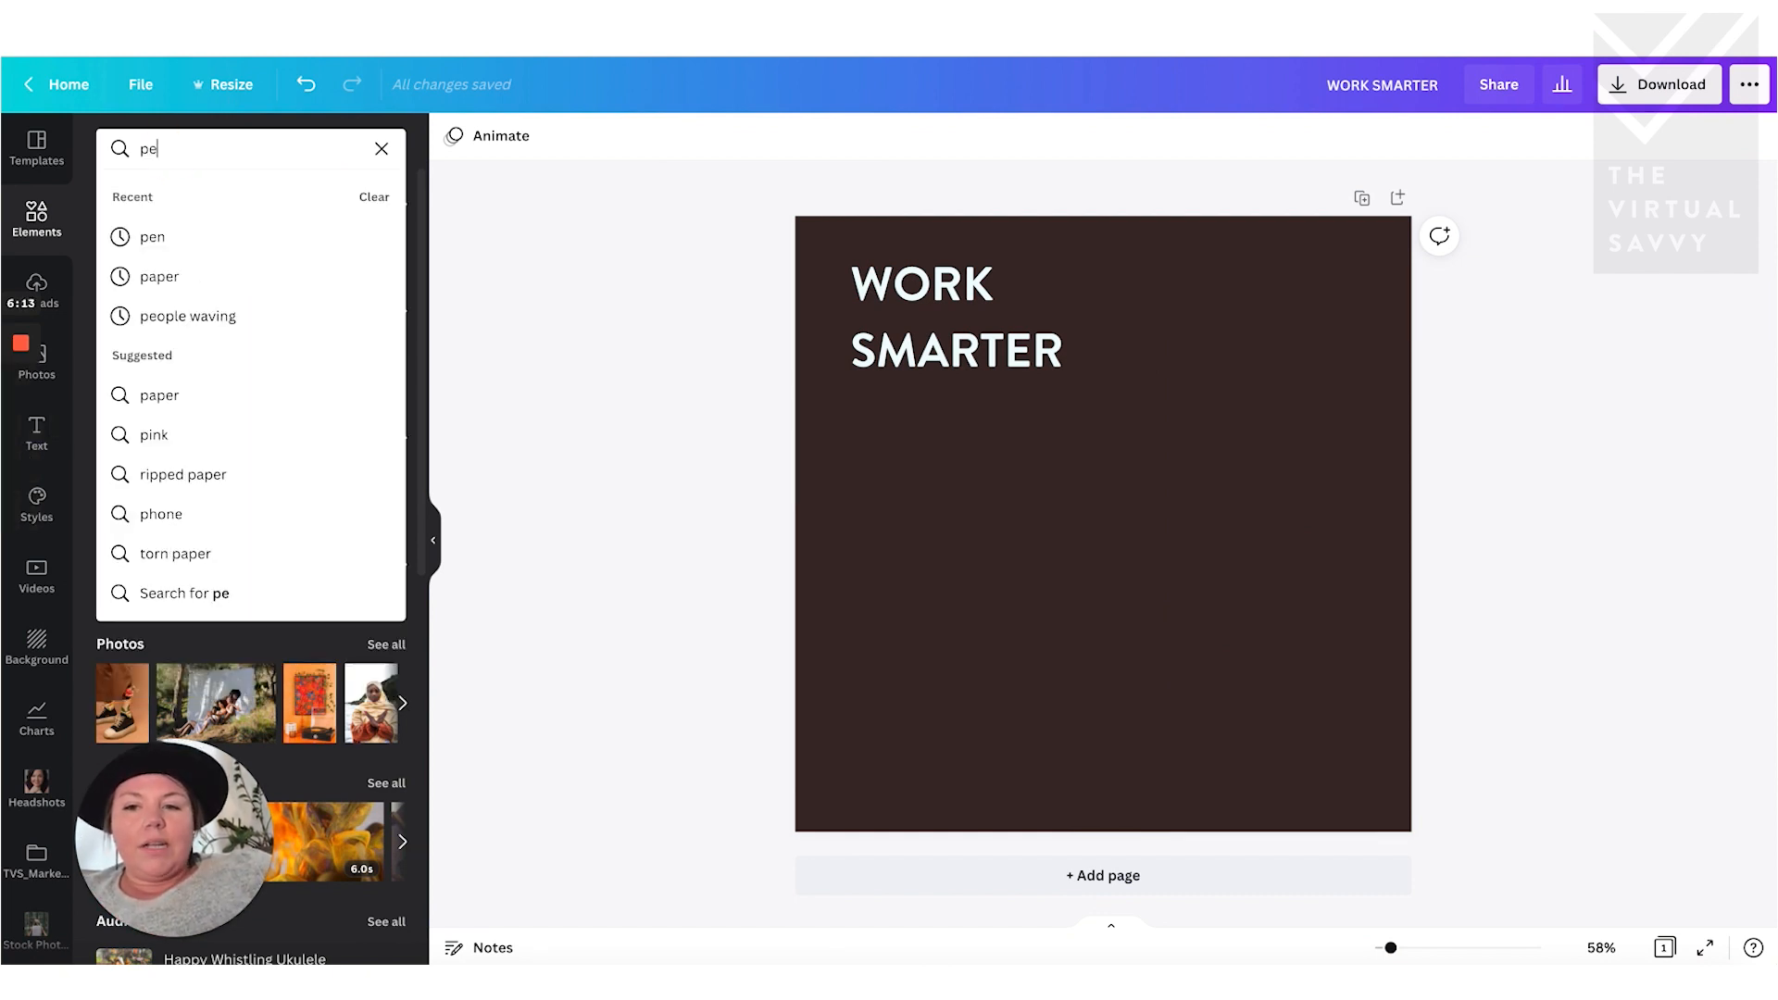
click(152, 235)
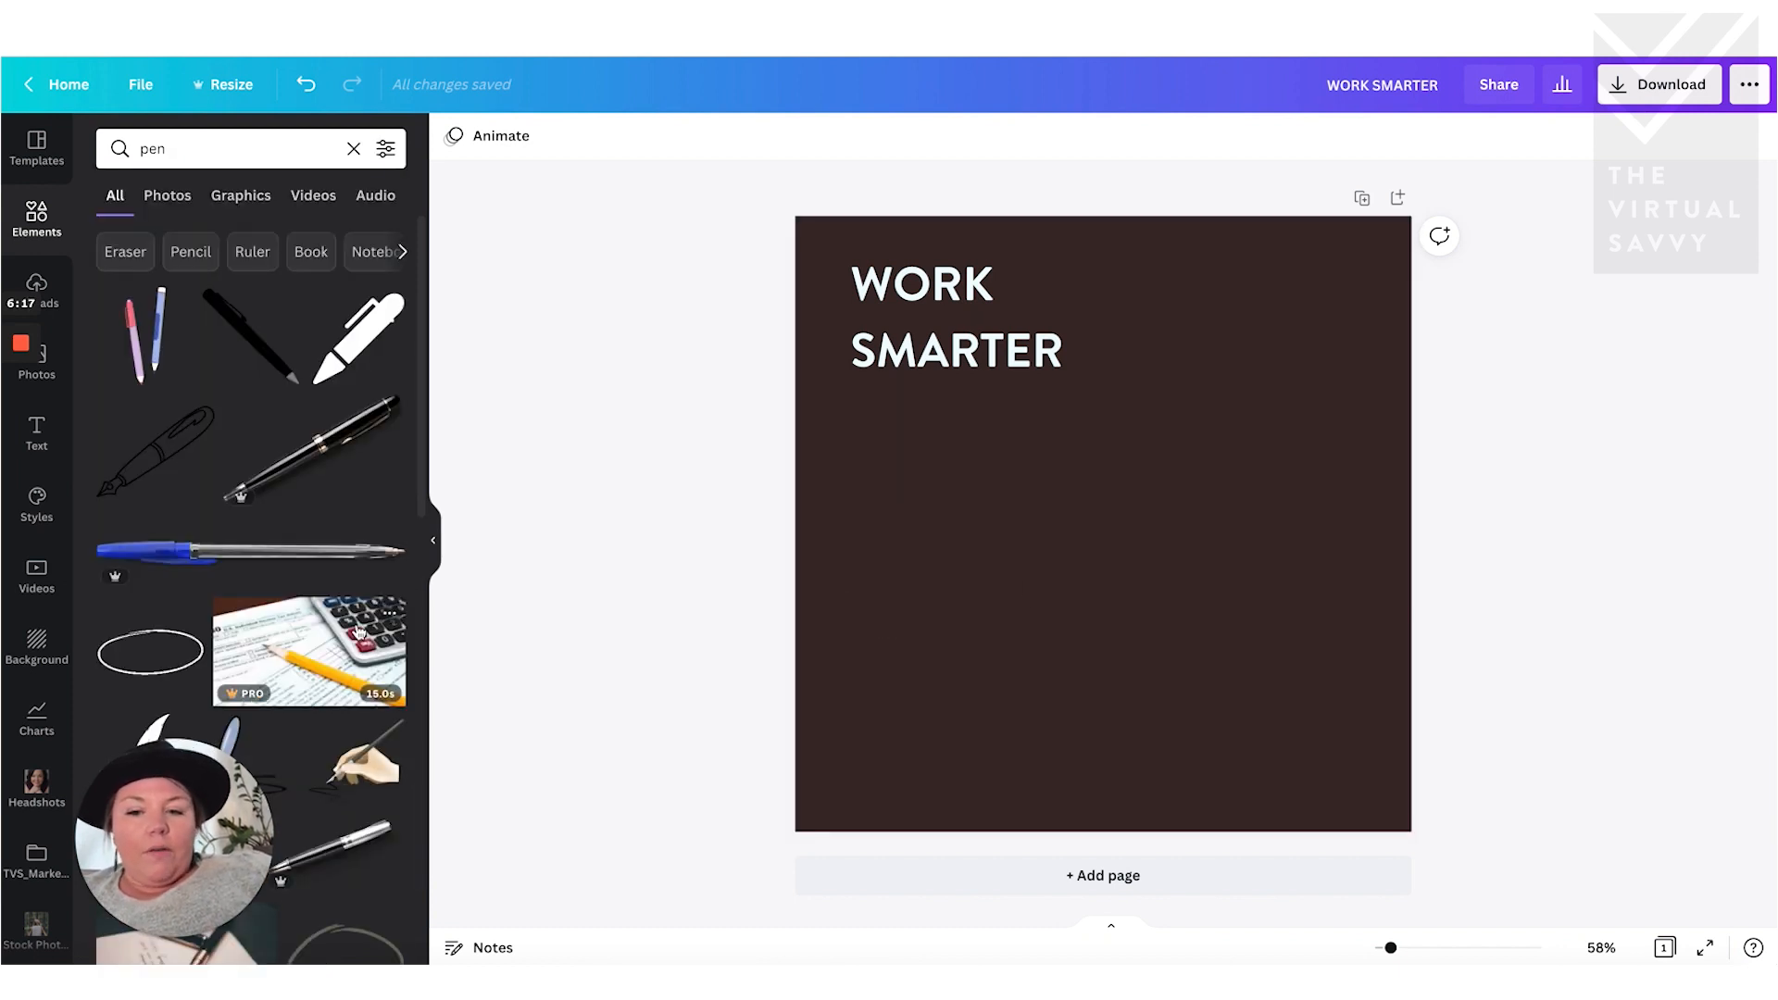
scroll(down, 3)
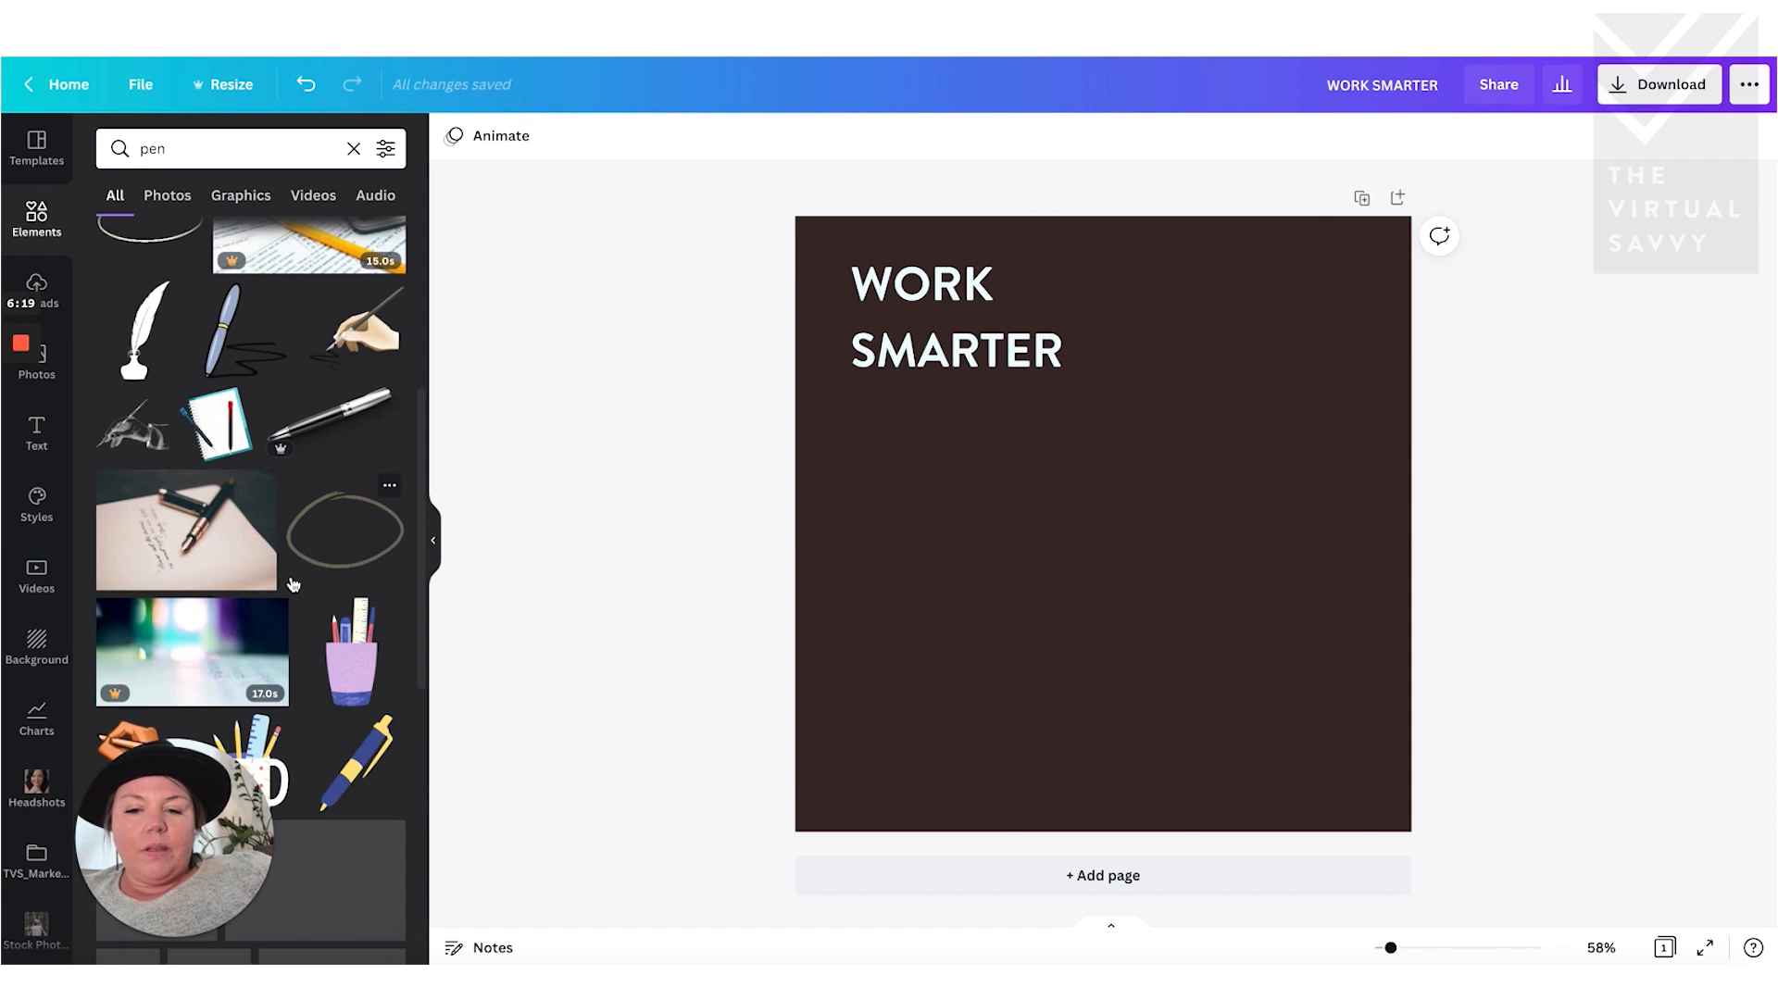
scroll(down, 3)
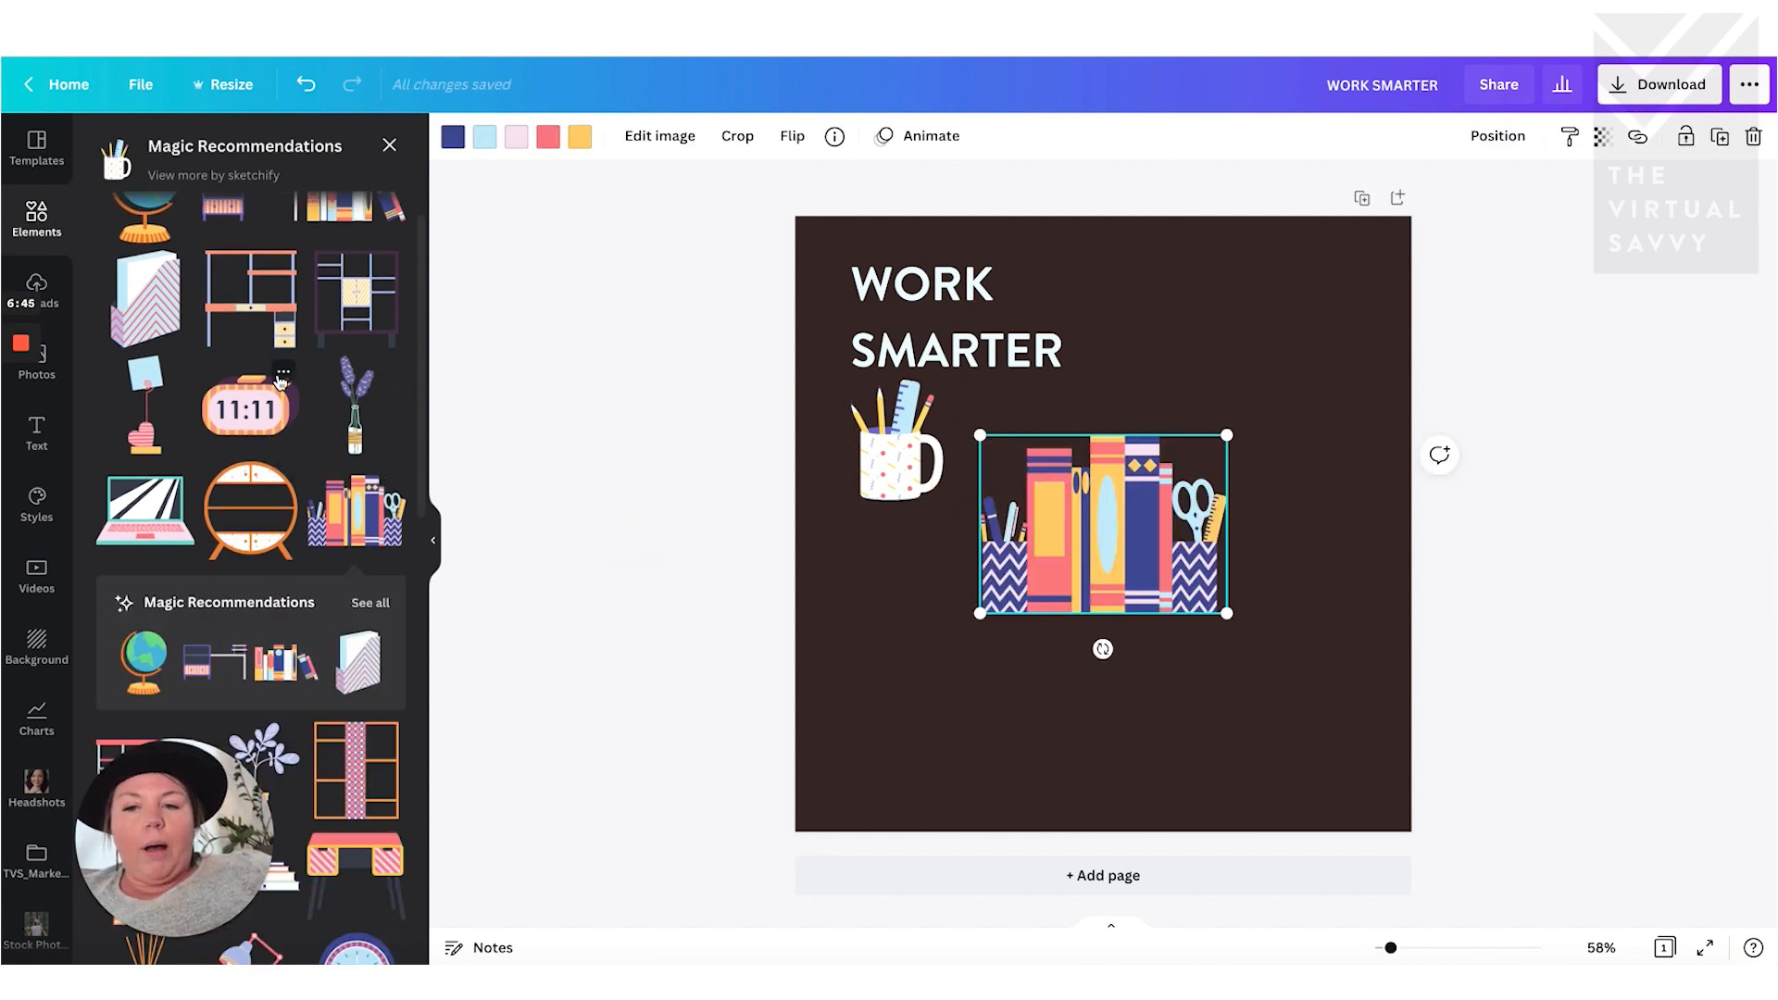
- View the cabinet illustration's full Colourful Thin Lined Indoor Scenes collection
scroll(down, 3)
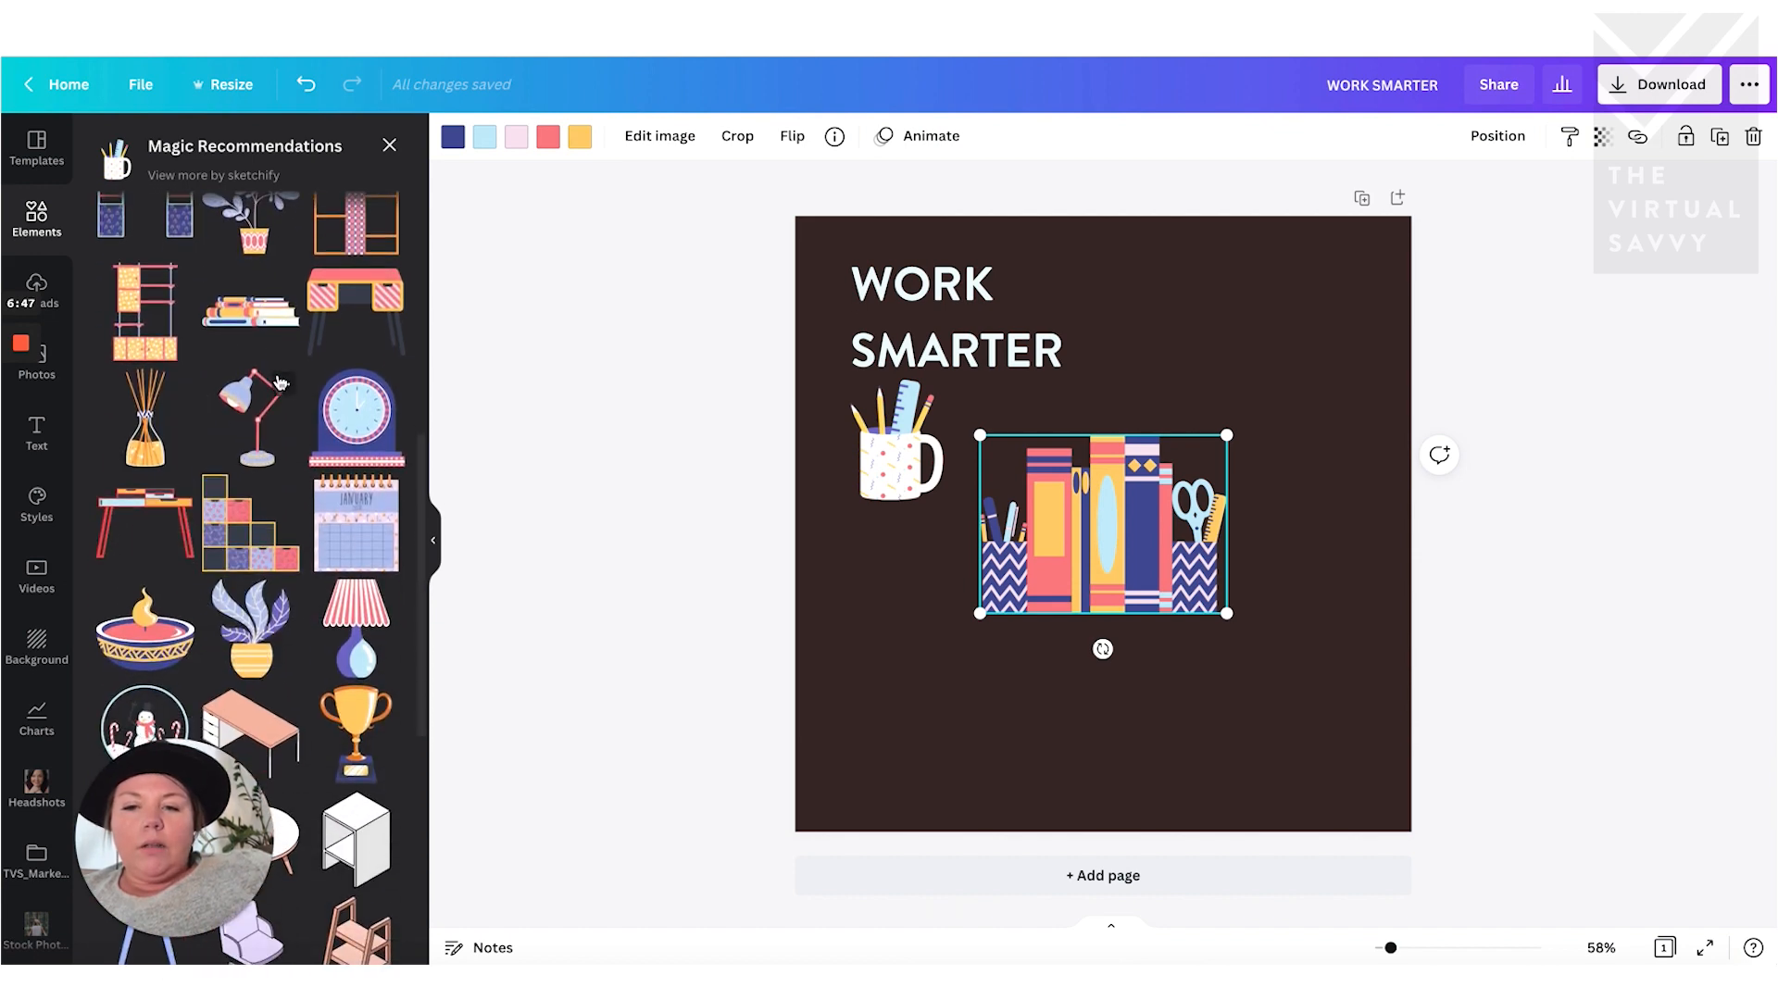
scroll(down, 3)
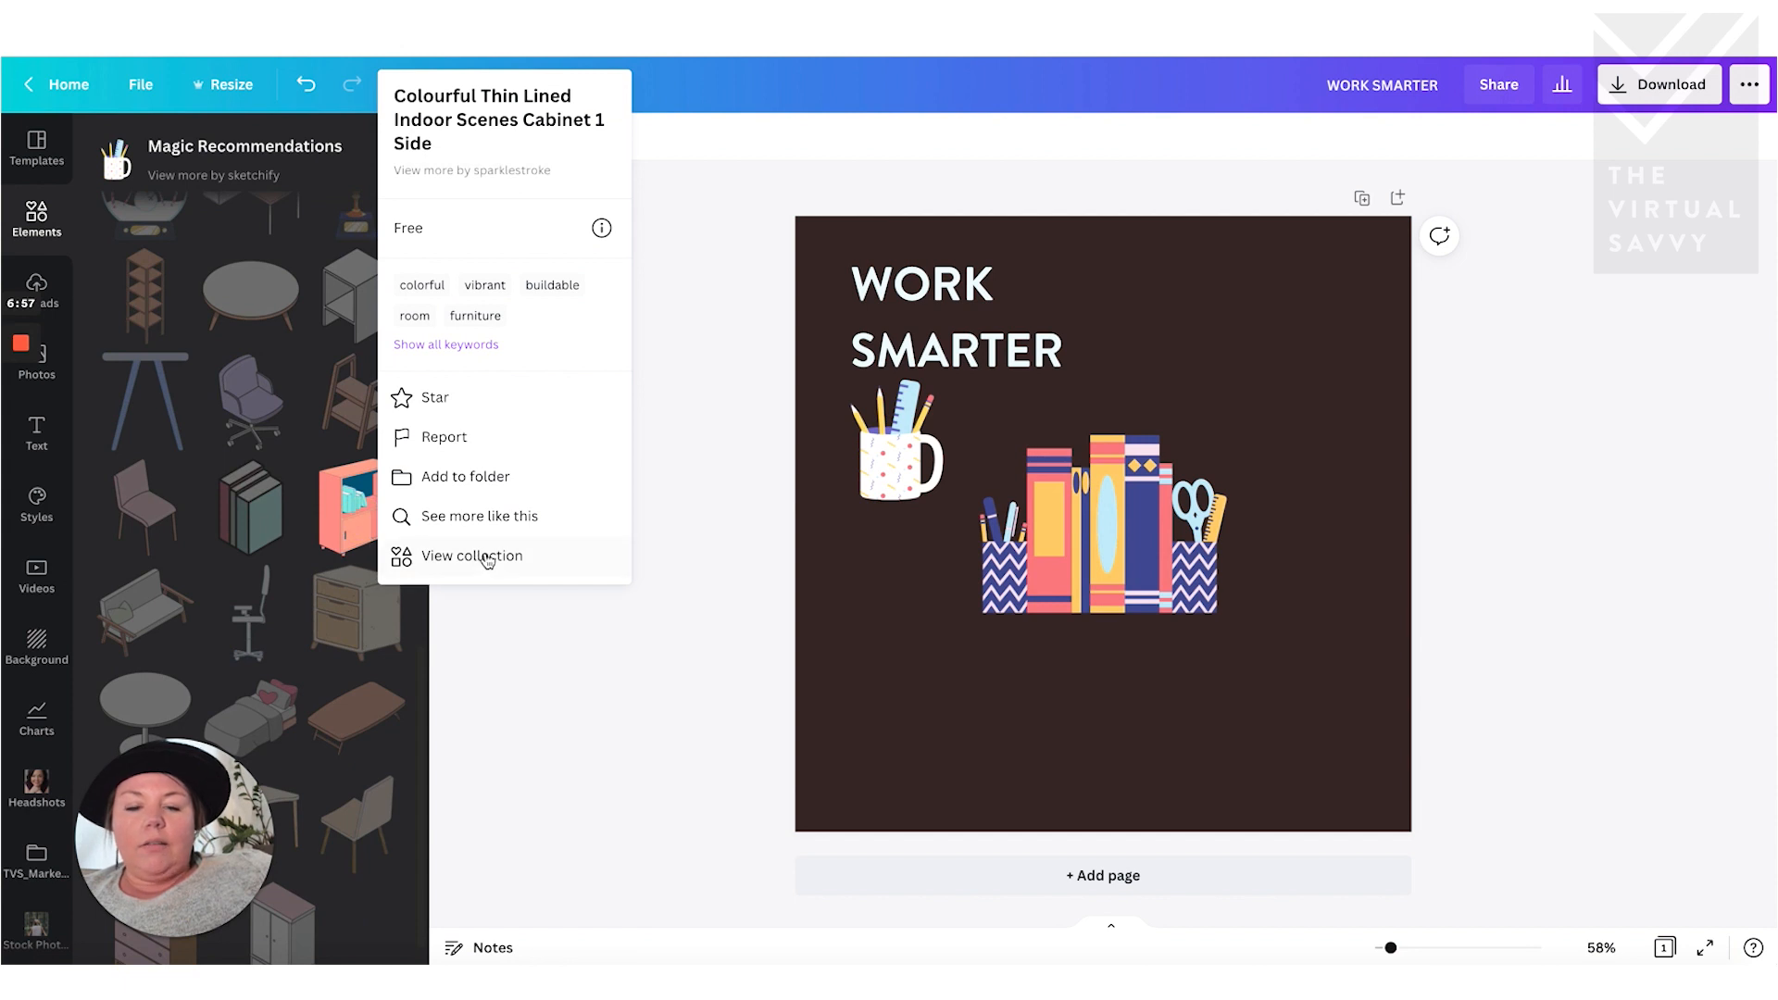
click(473, 555)
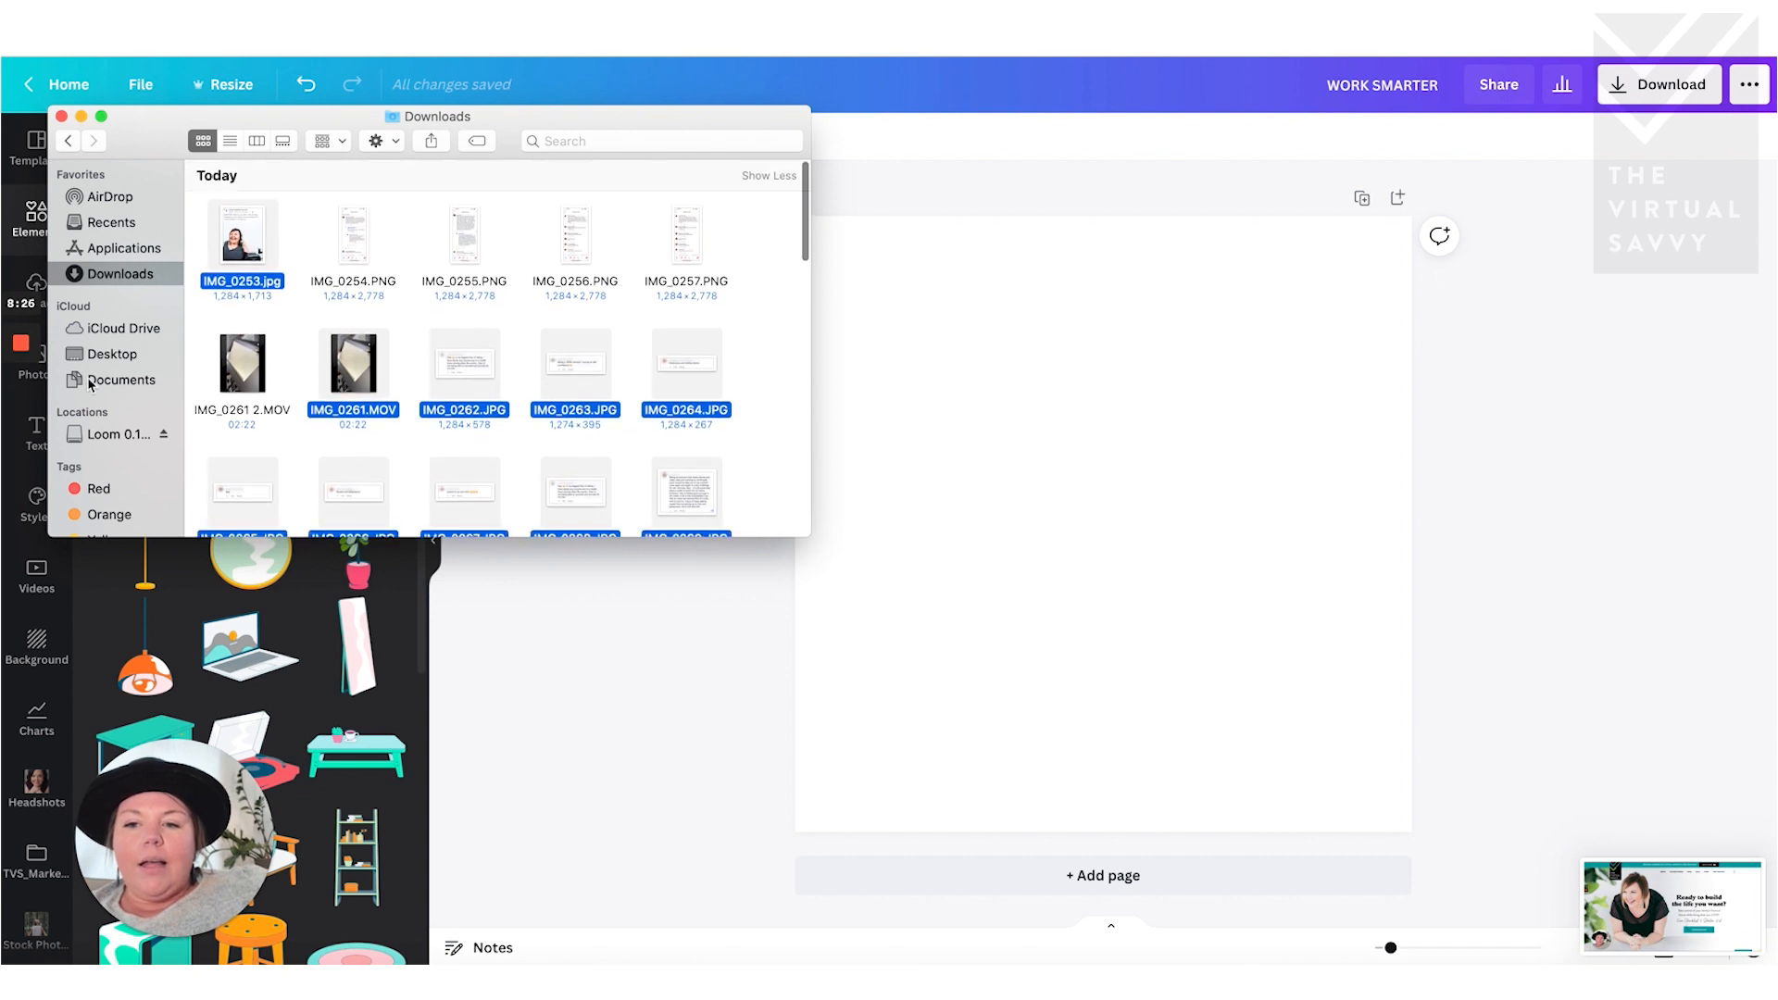
- Browse to the Downloads folder holding the Virtual Savvy homepage screenshot to upload it
click(112, 353)
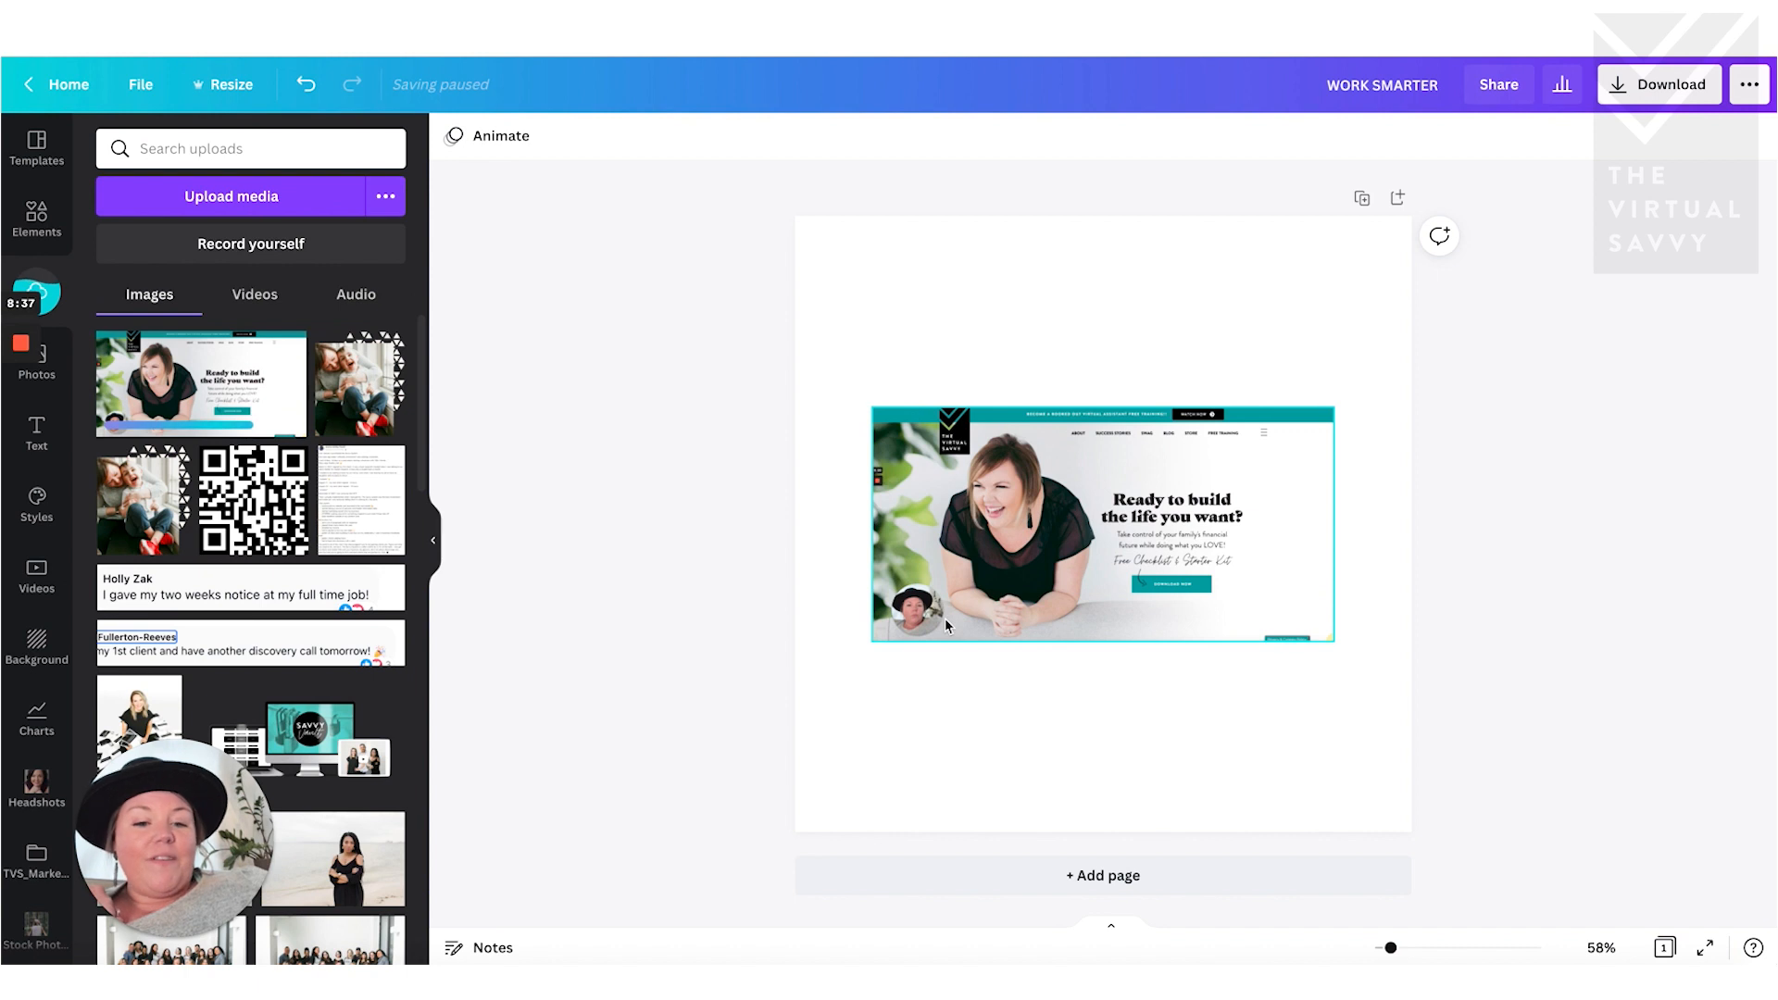
mouse_move(958, 591)
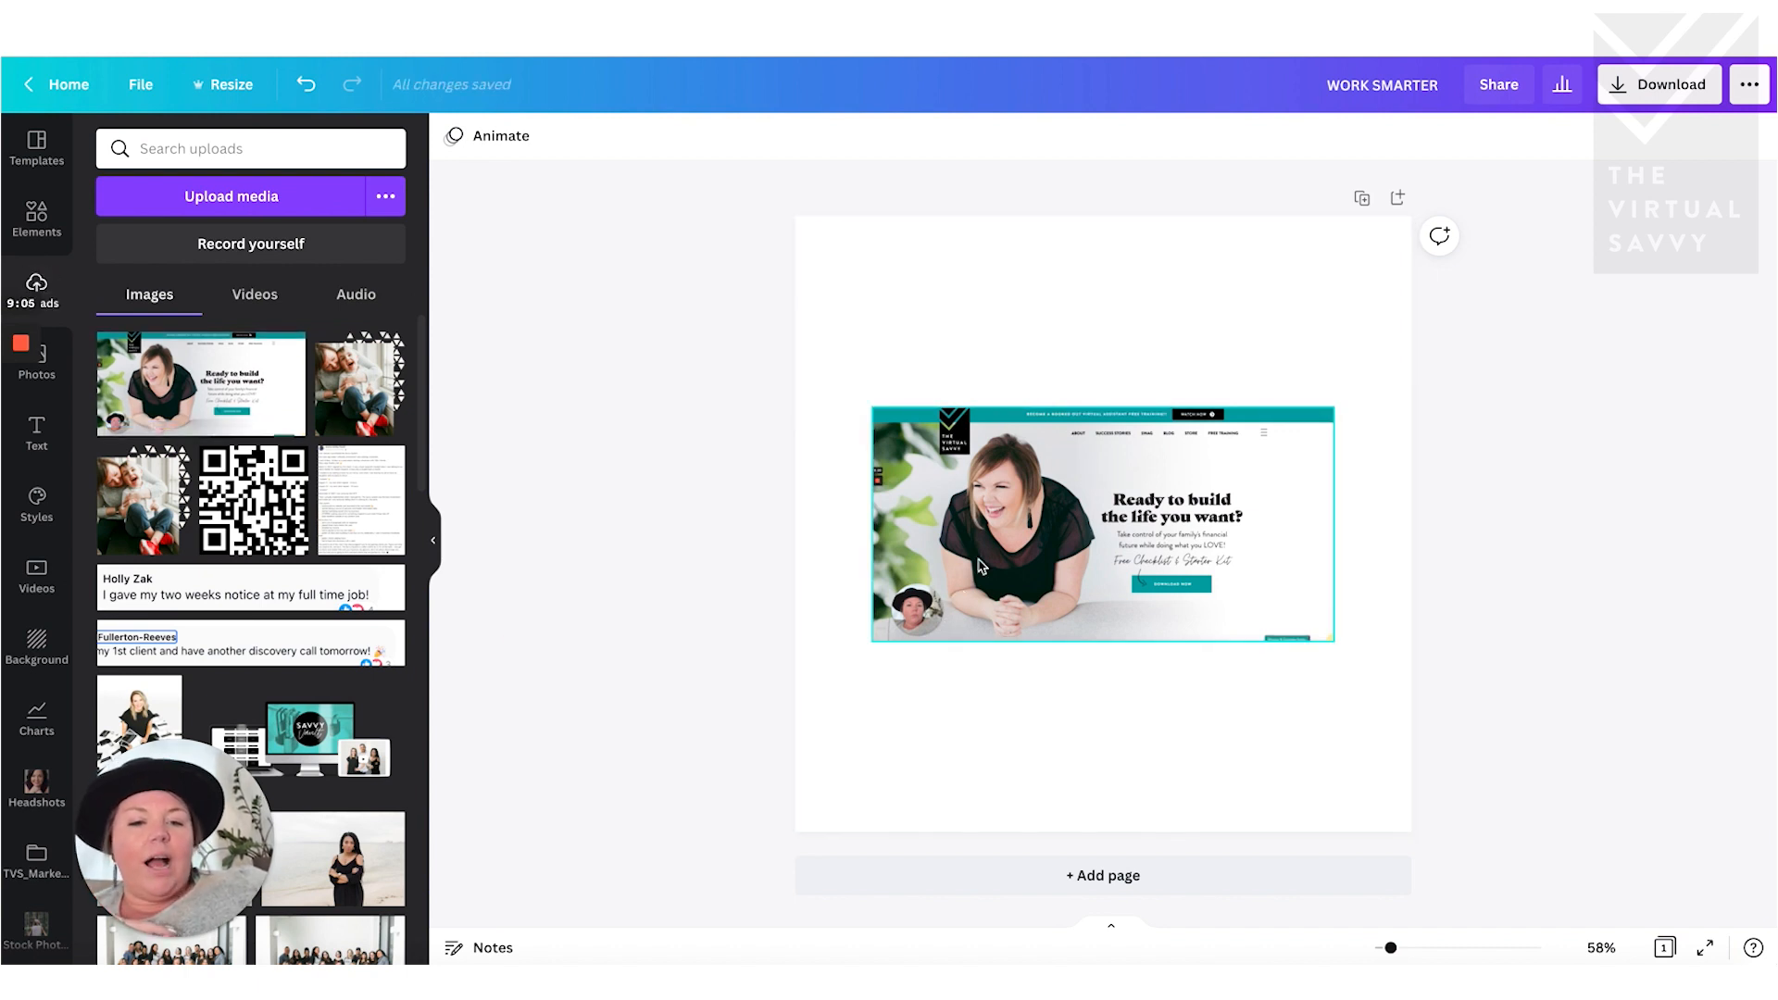
- Bring up all Smartmockups options for the selected website screenshot
click(1100, 524)
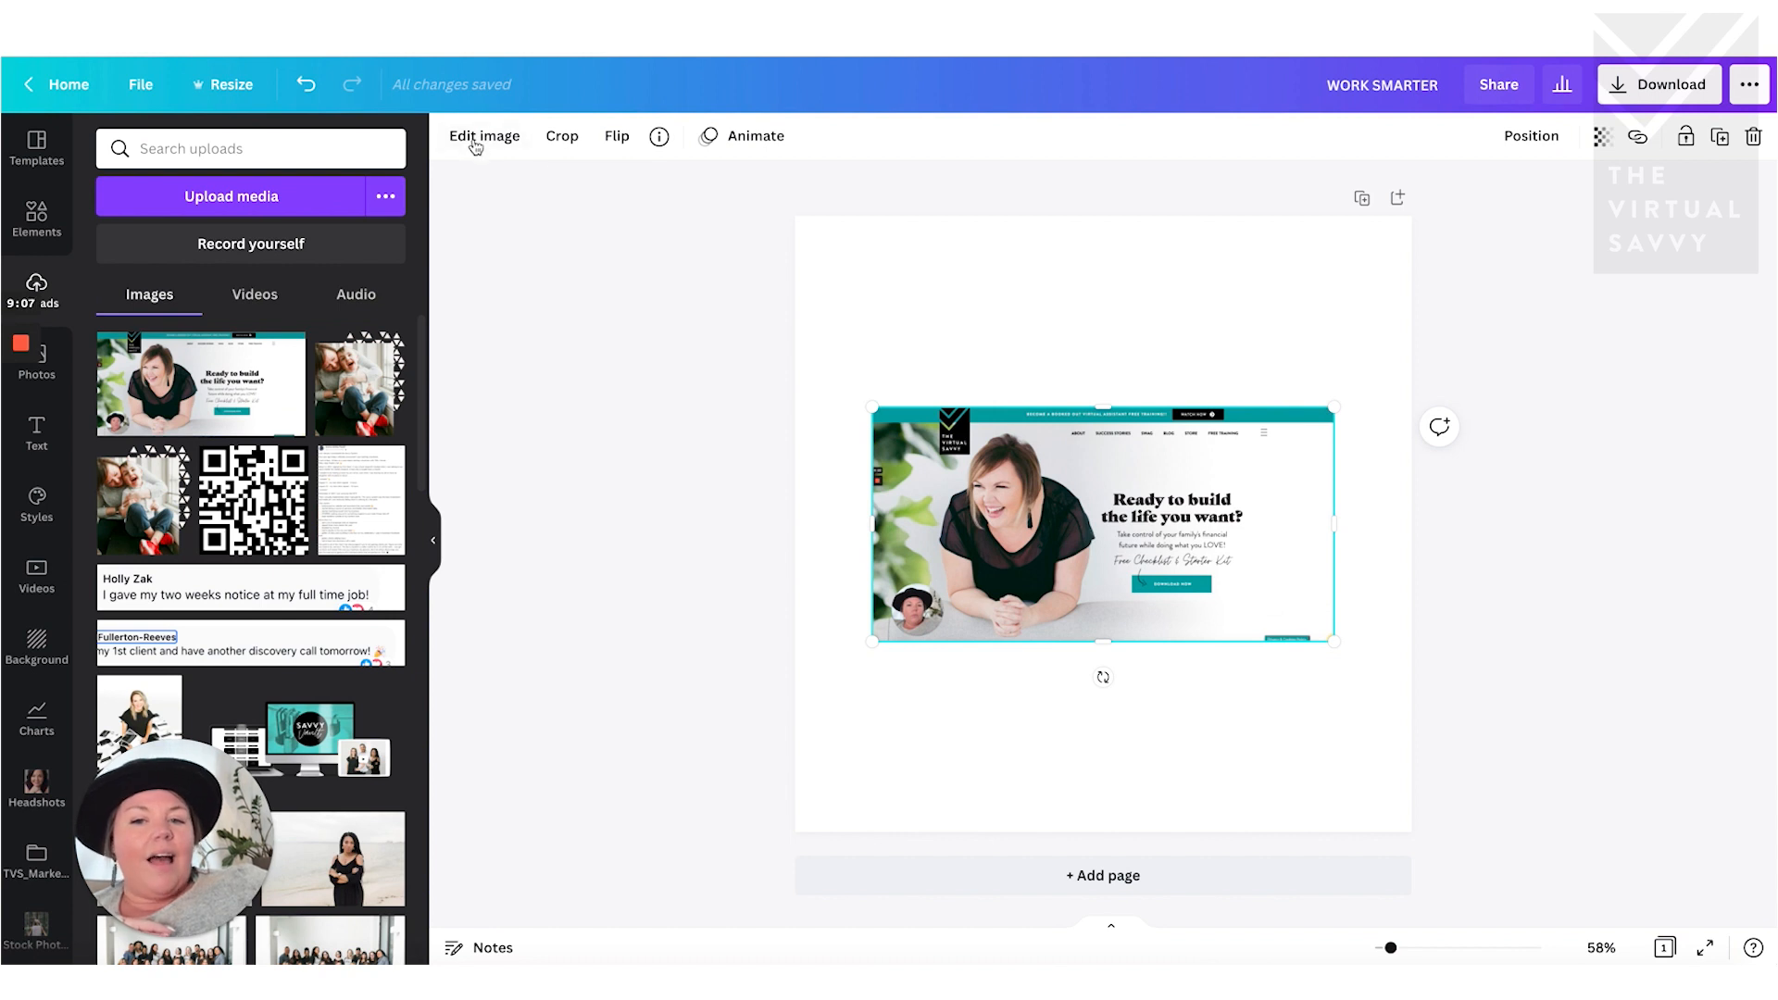
click(484, 135)
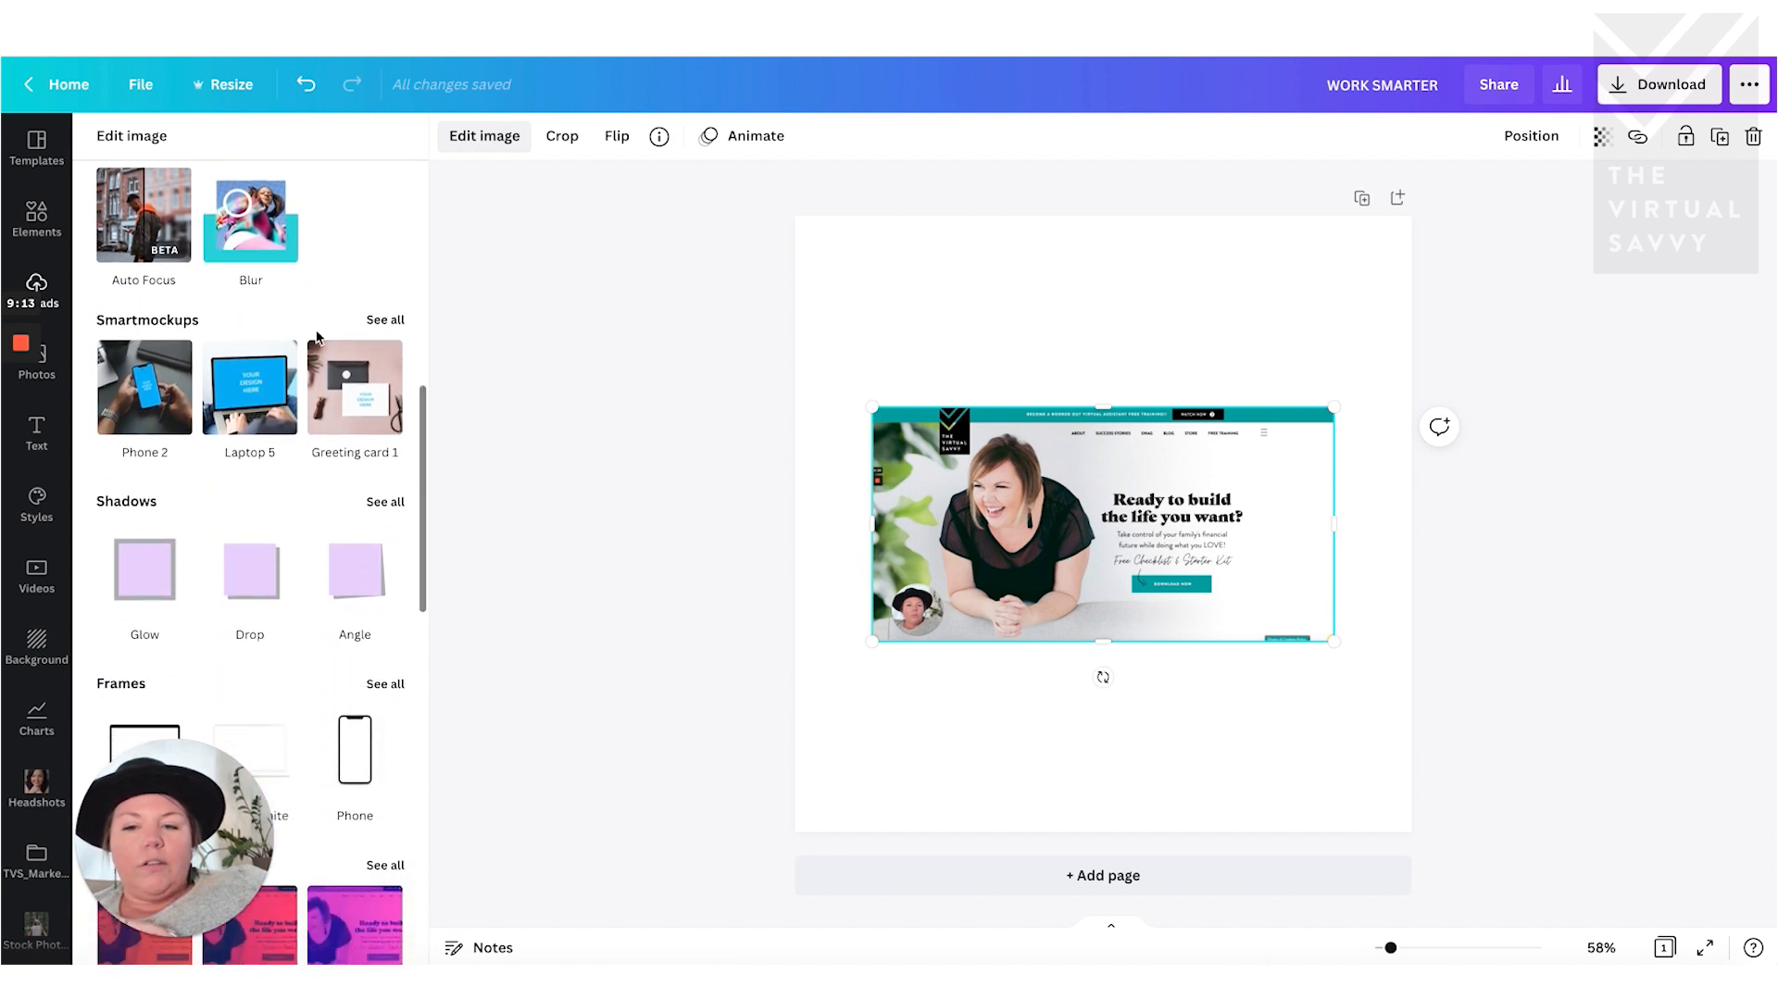
click(386, 321)
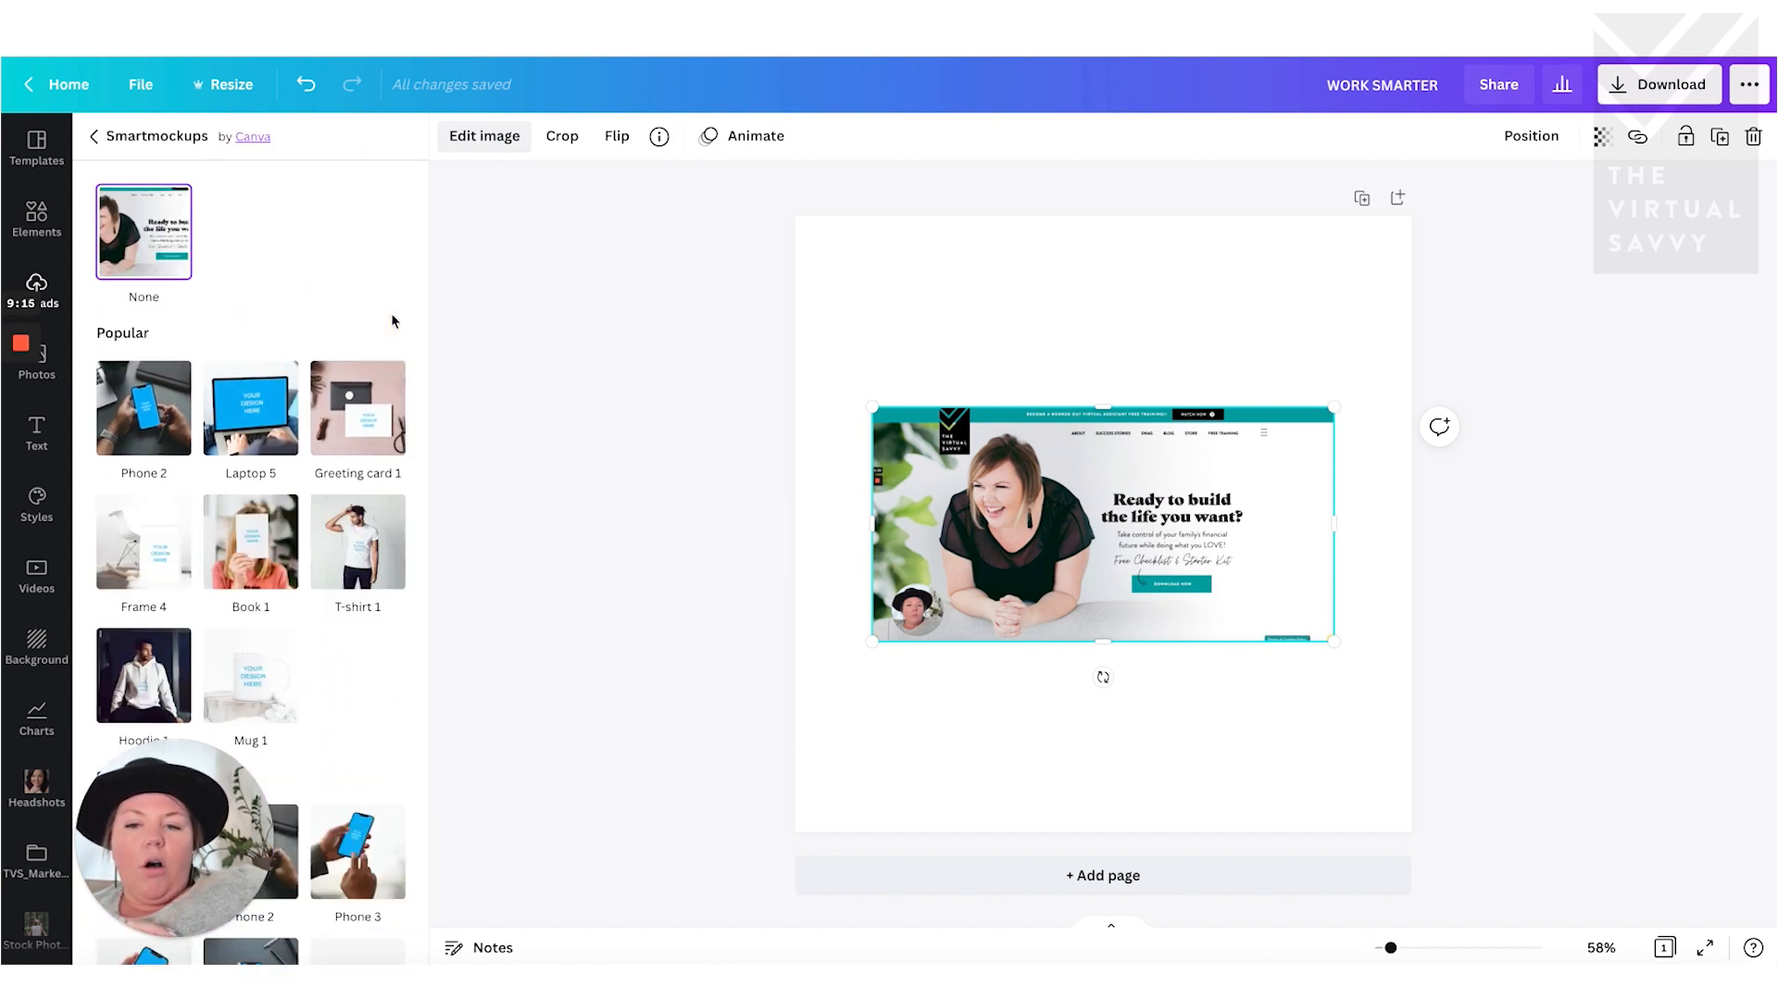
mouse_move(357, 541)
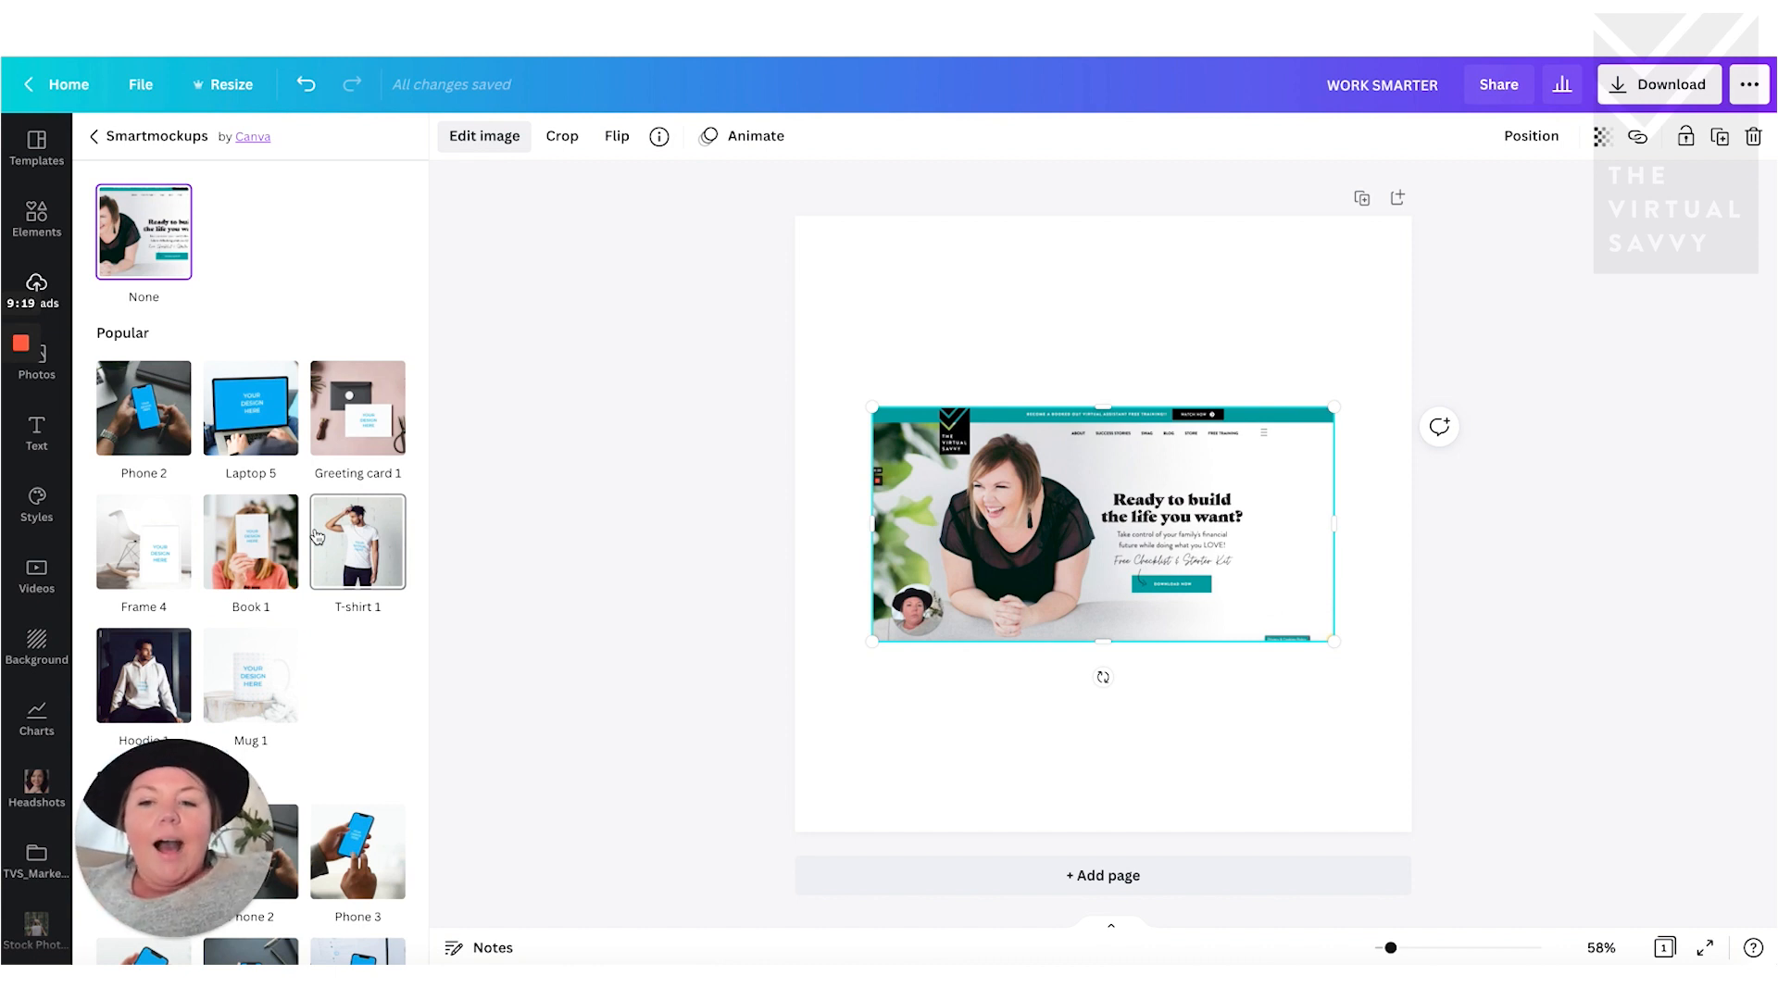
- Scroll the Smartmockups list down to the Computers section with the laptop mockups
scroll(down, 3)
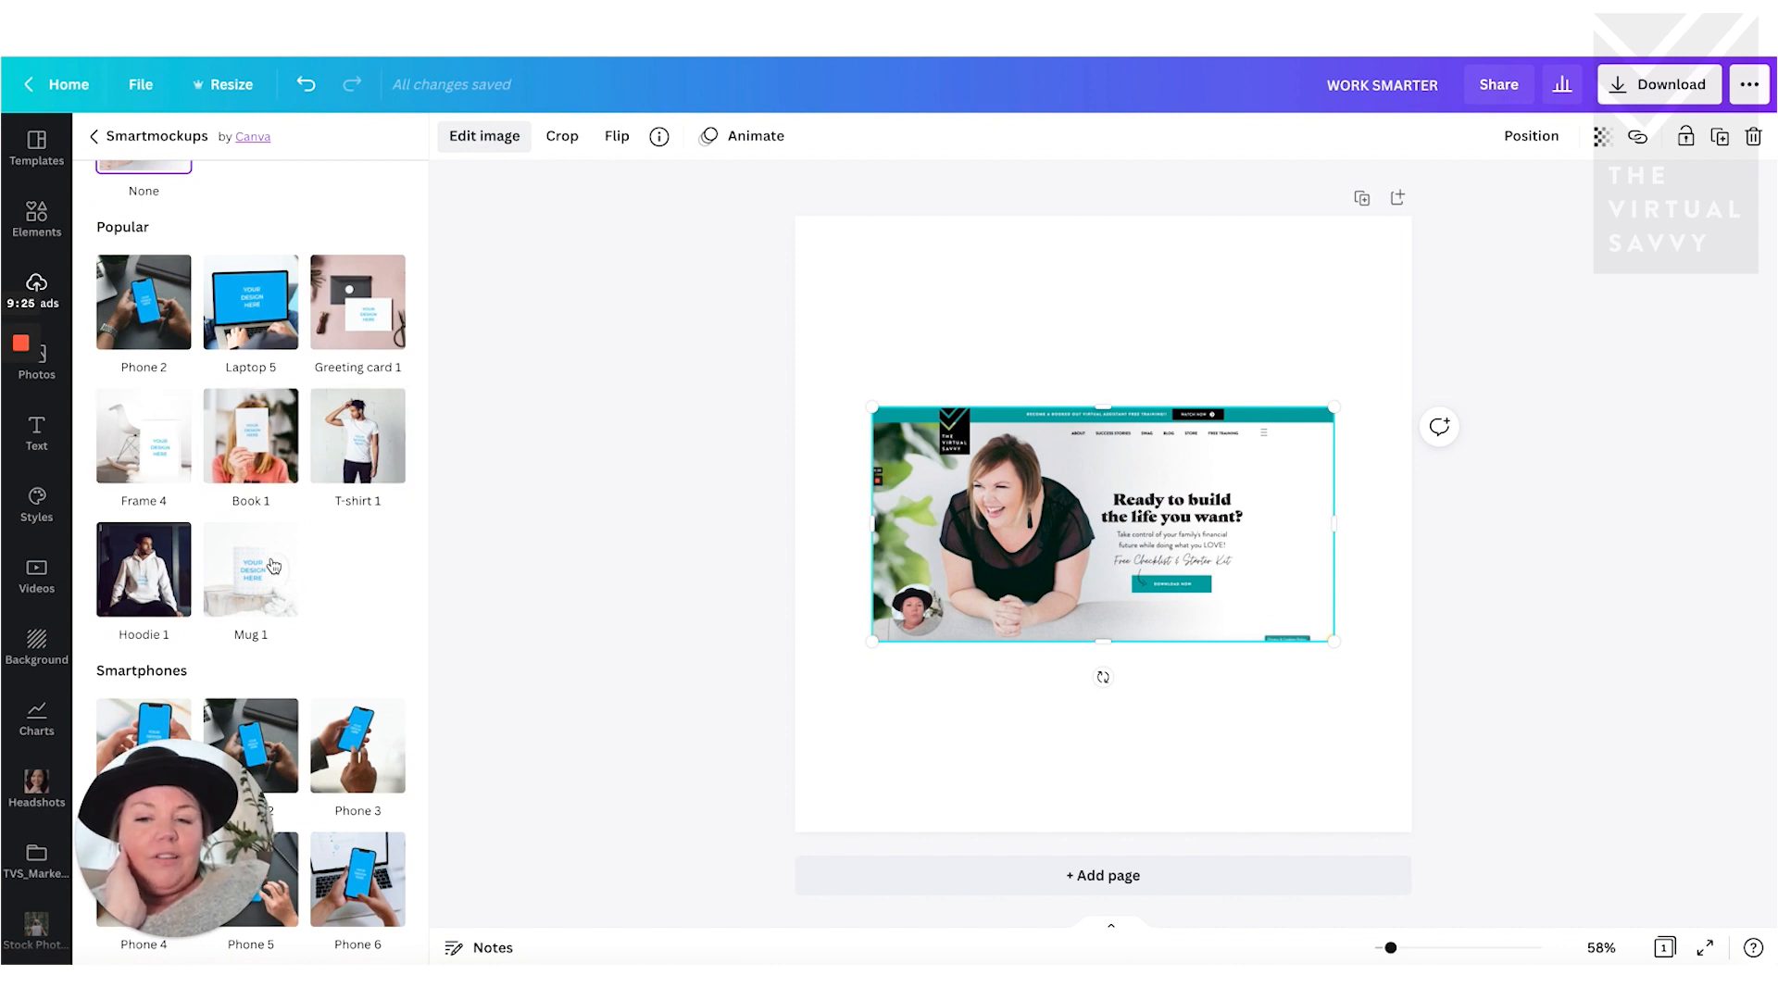
scroll(down, 3)
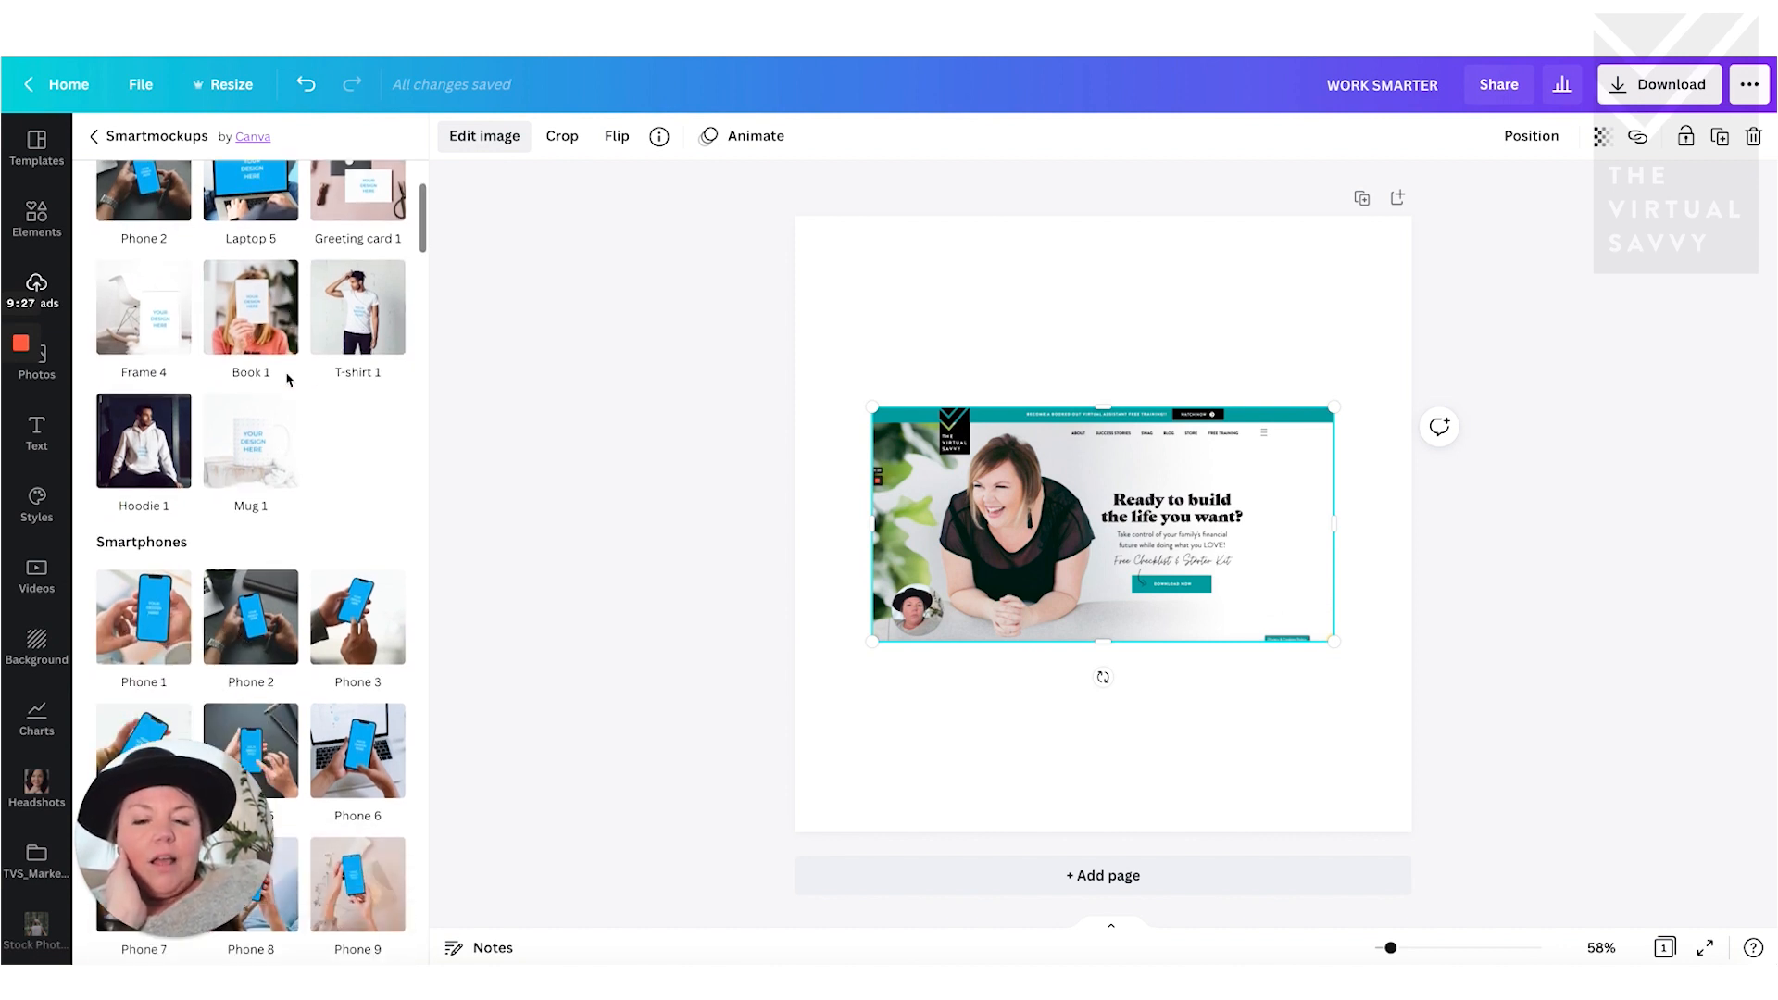
scroll(down, 3)
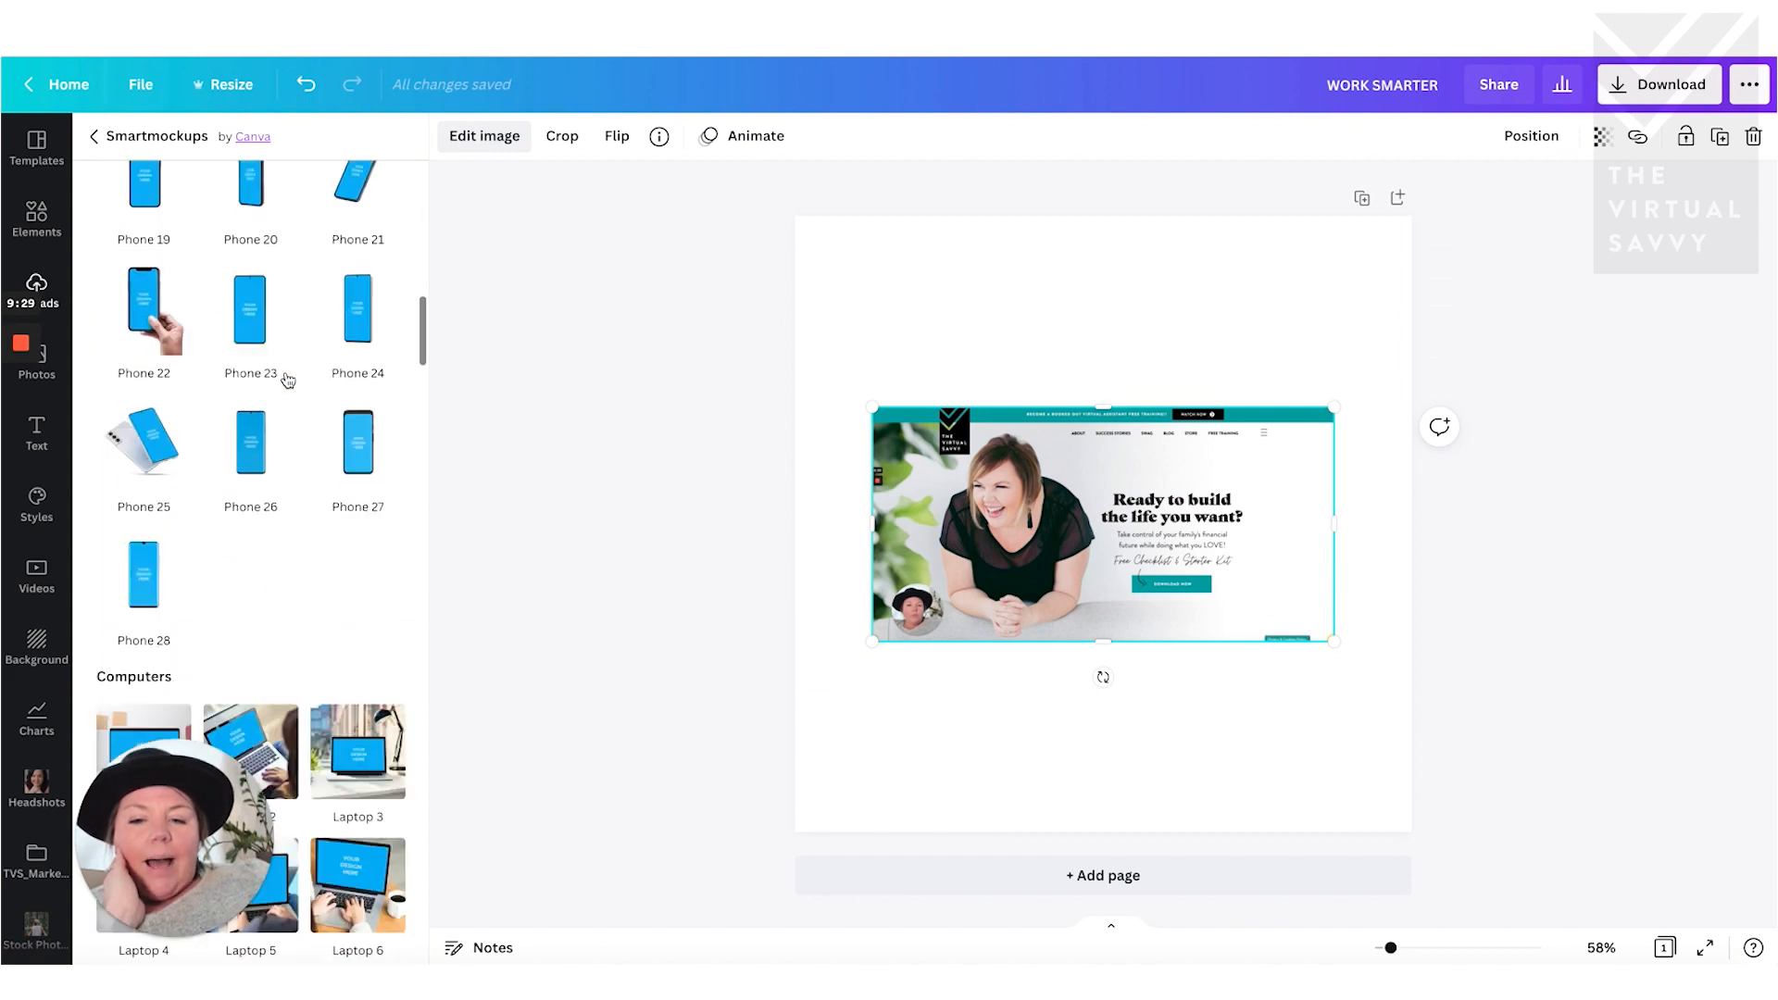
scroll(down, 3)
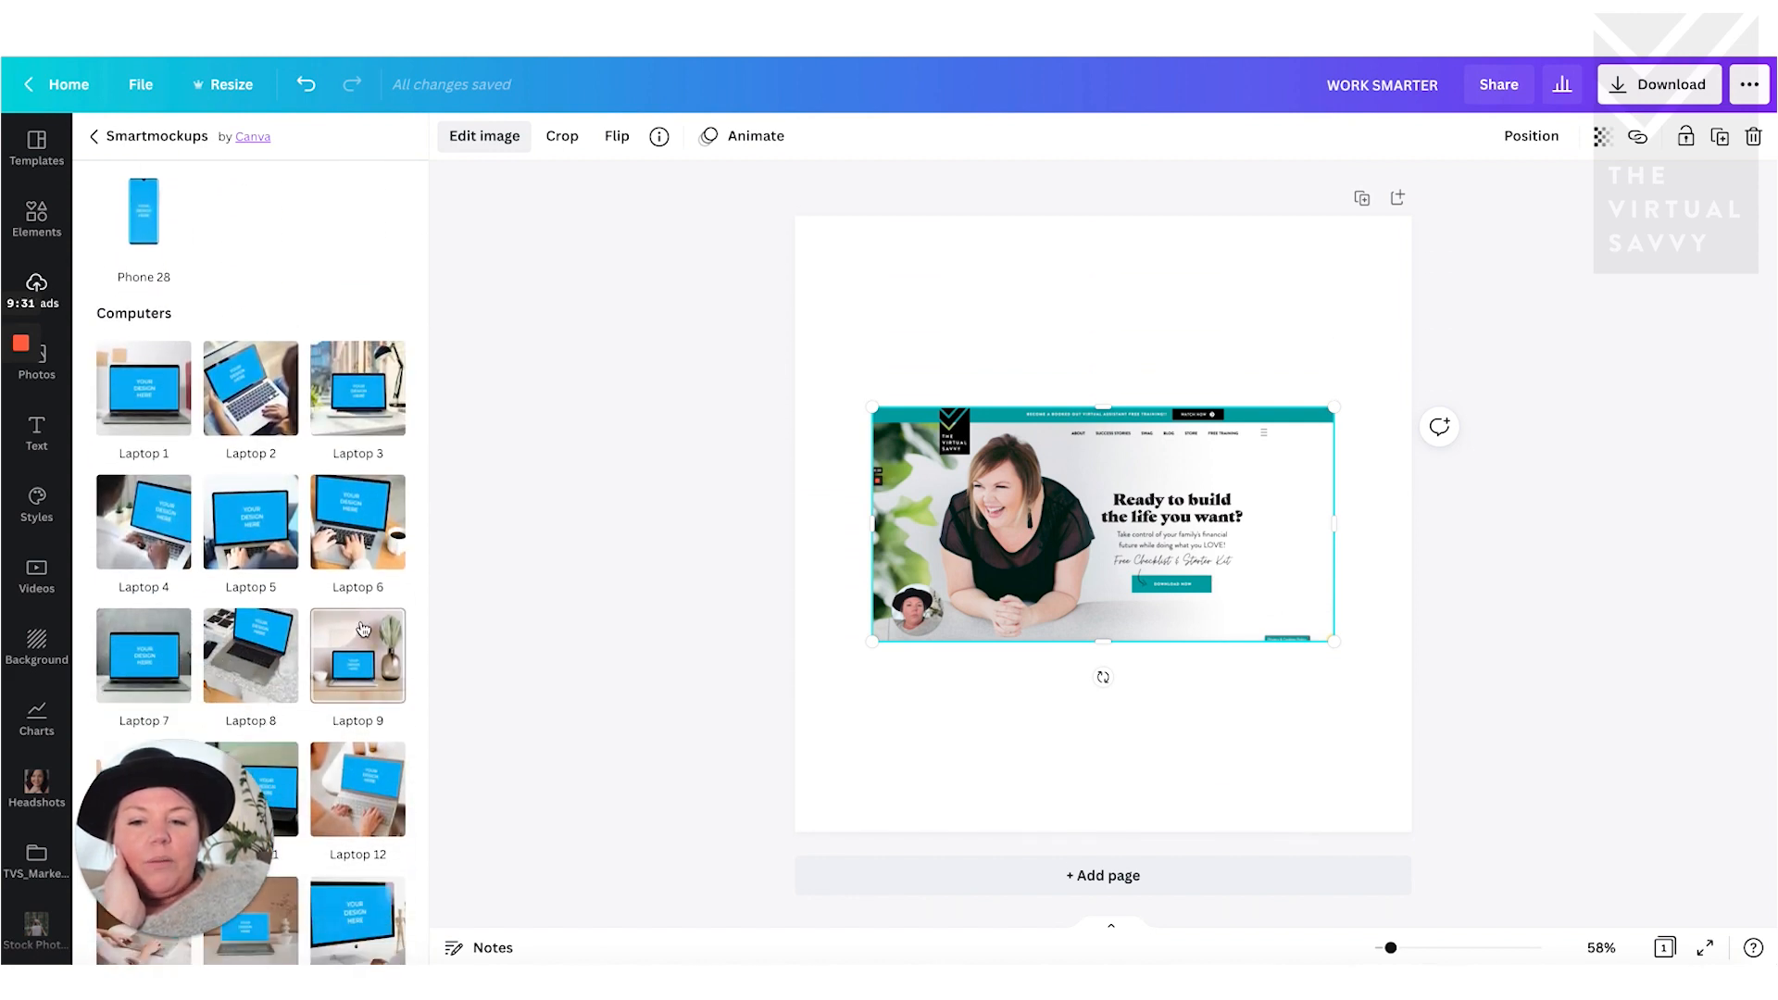
scroll(down, 3)
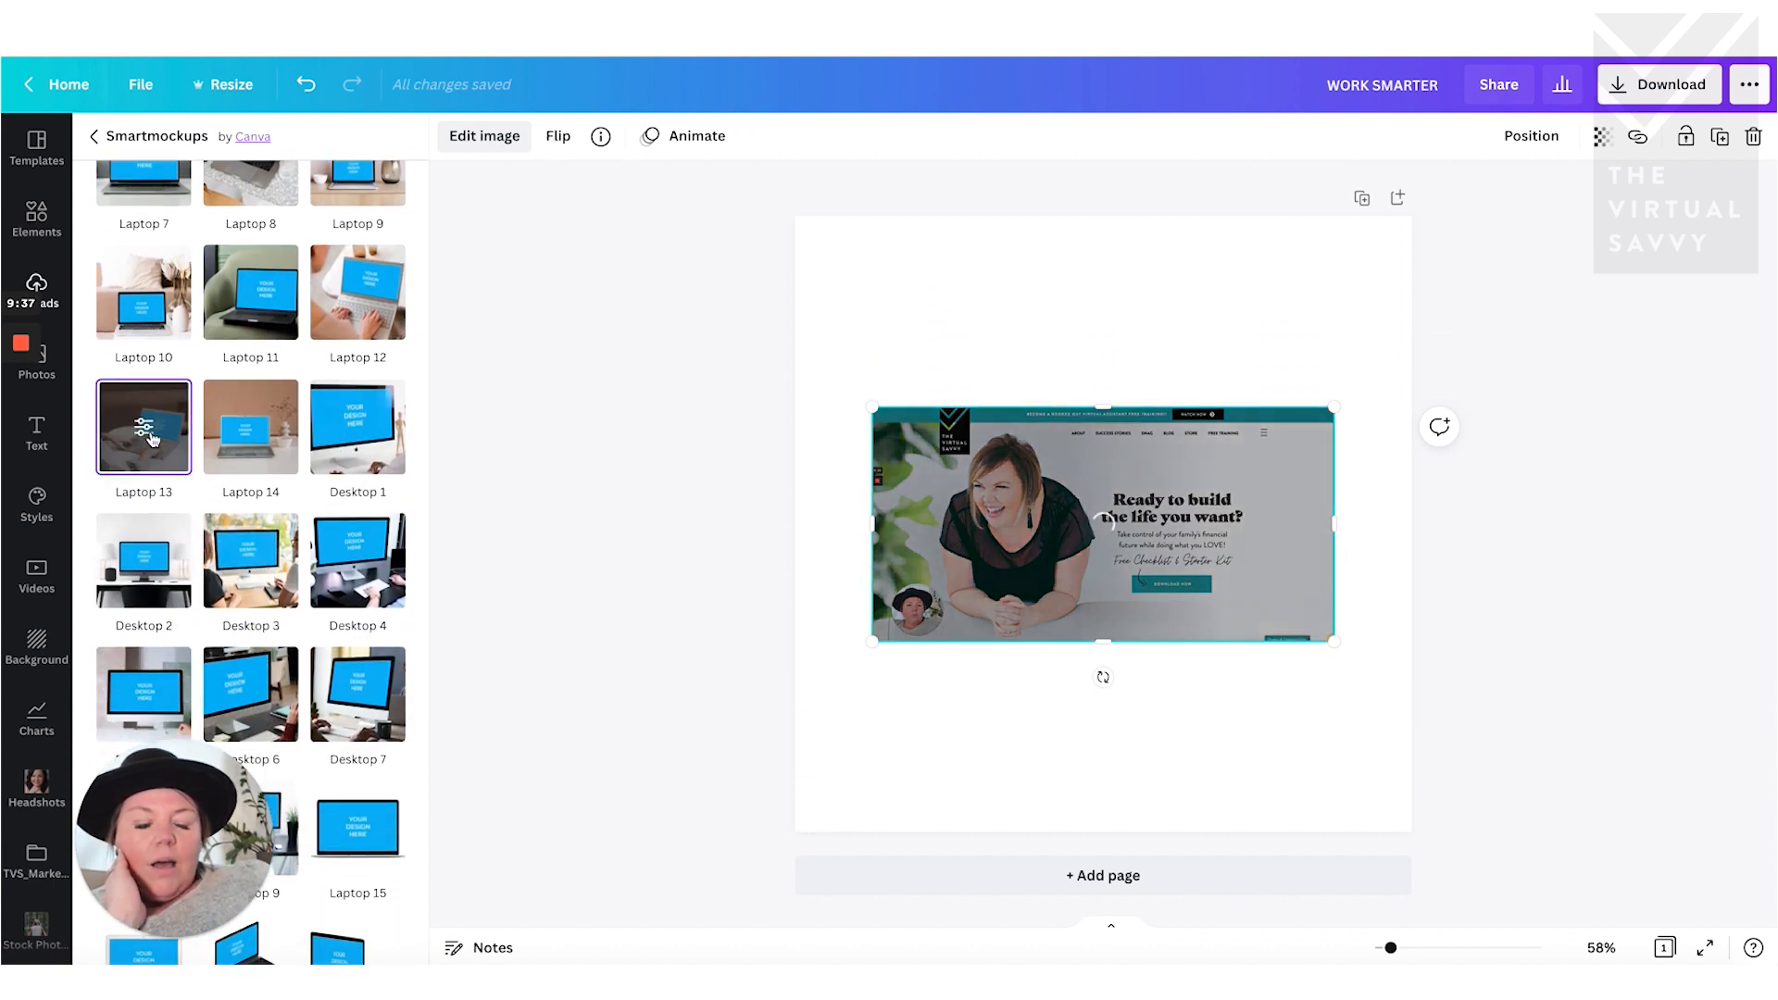
- Apply the Laptop 13 mockup and enlarge the resulting desk-scene photo past the page edges
click(143, 428)
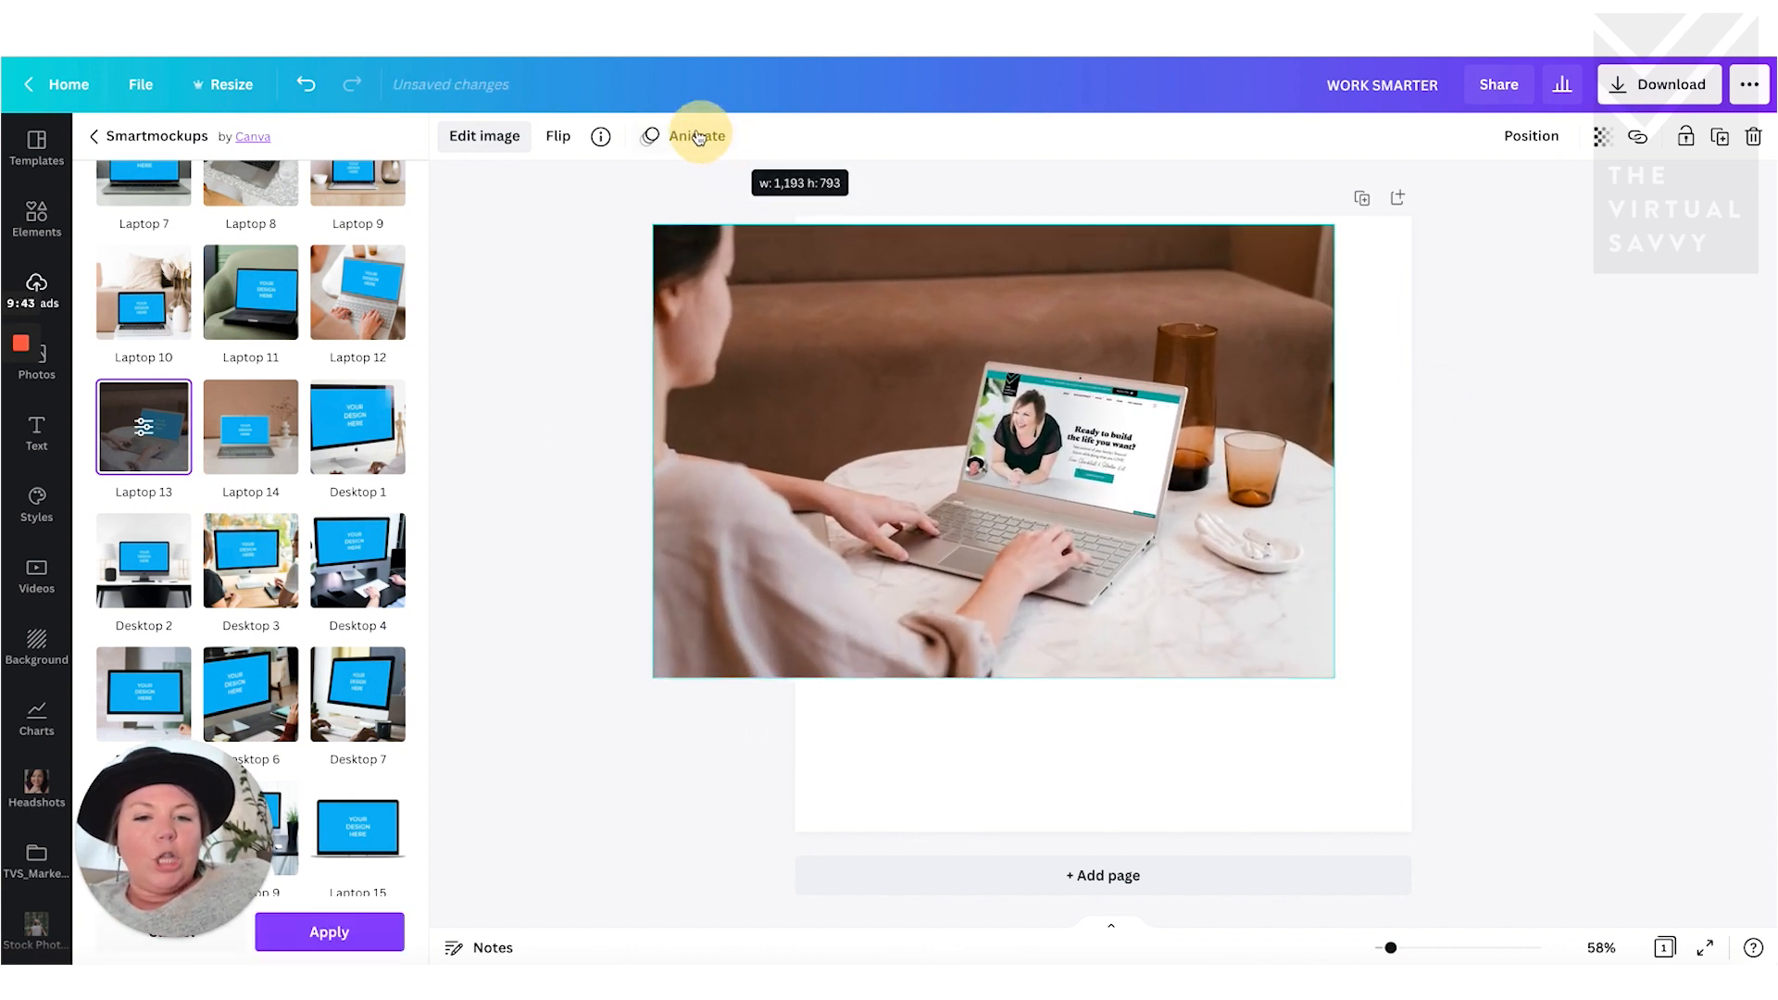
drag(1338, 674, 1432, 734)
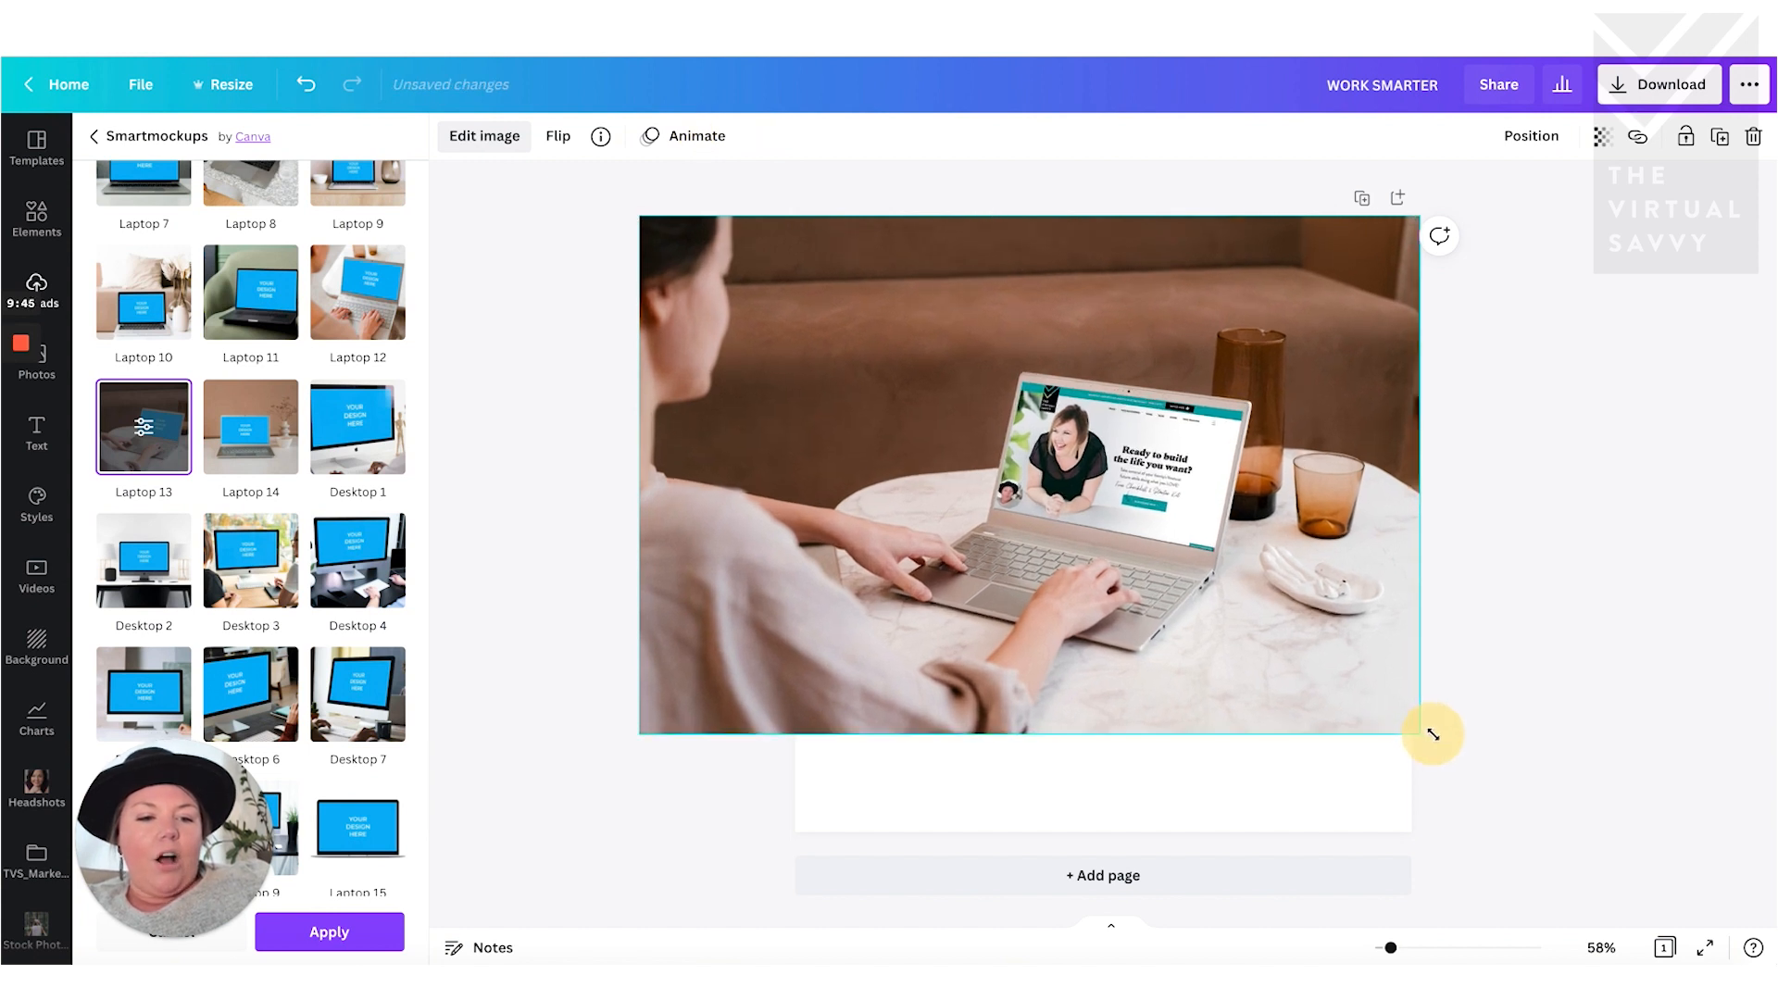
drag(1432, 735, 1432, 641)
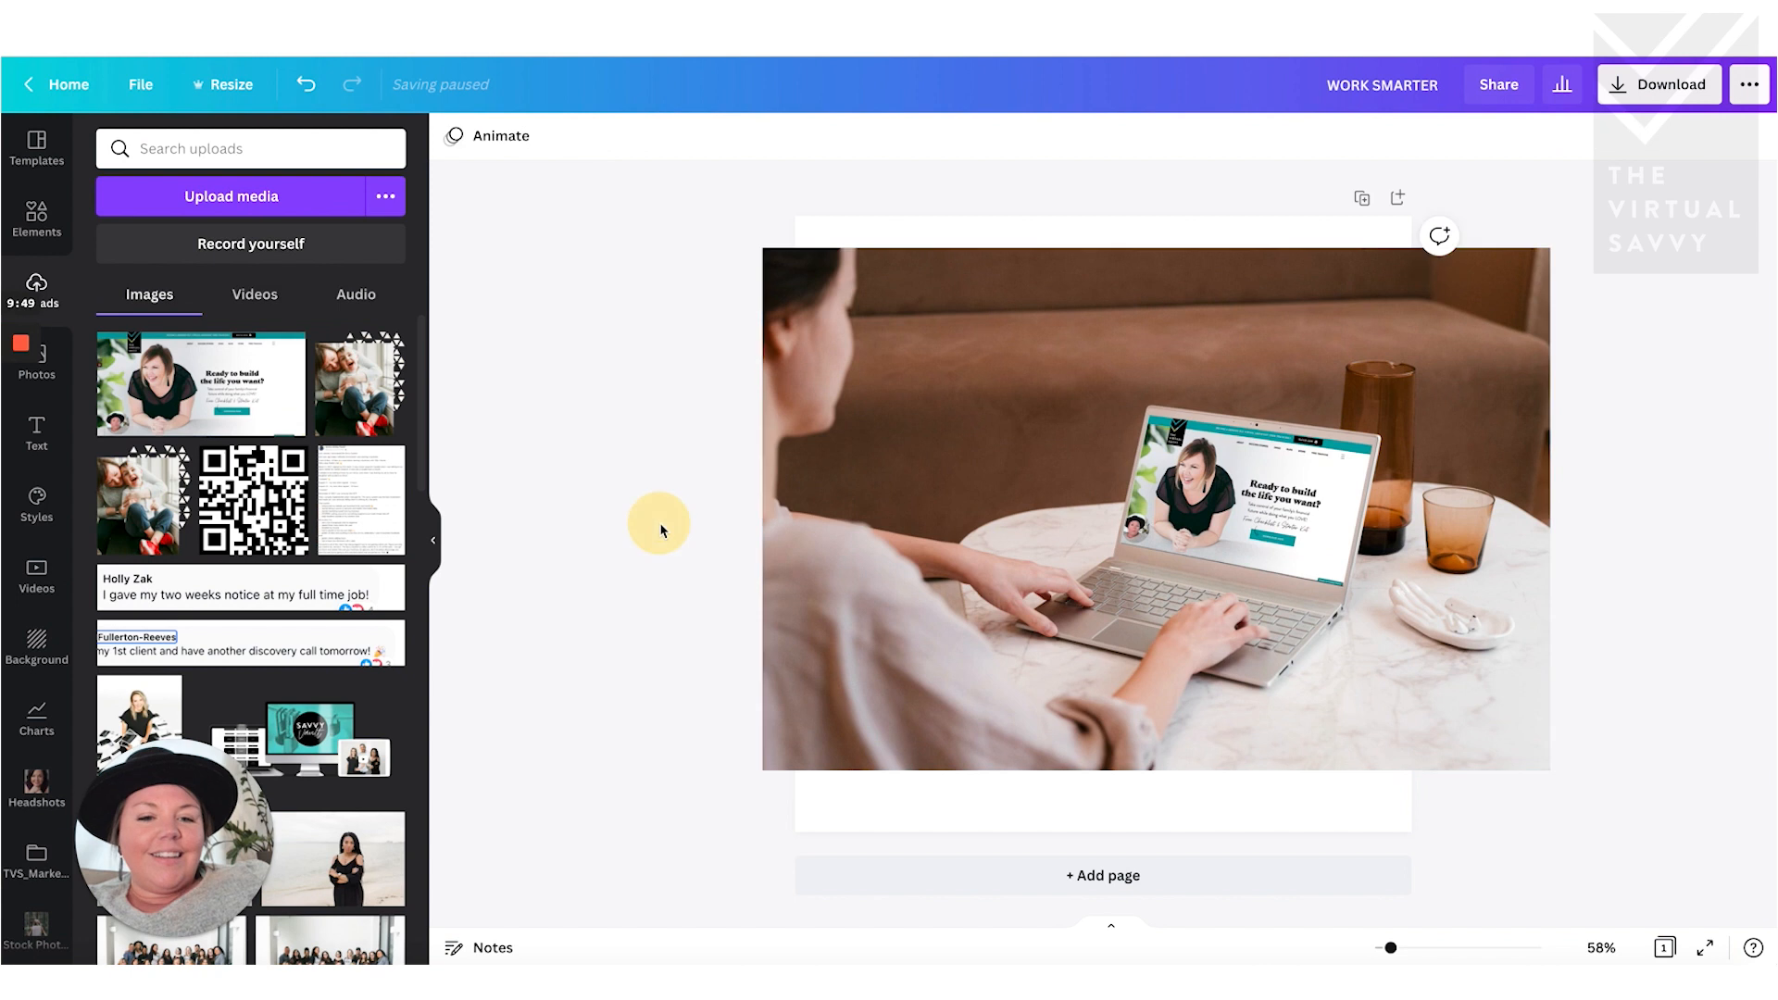
mouse_move(908, 180)
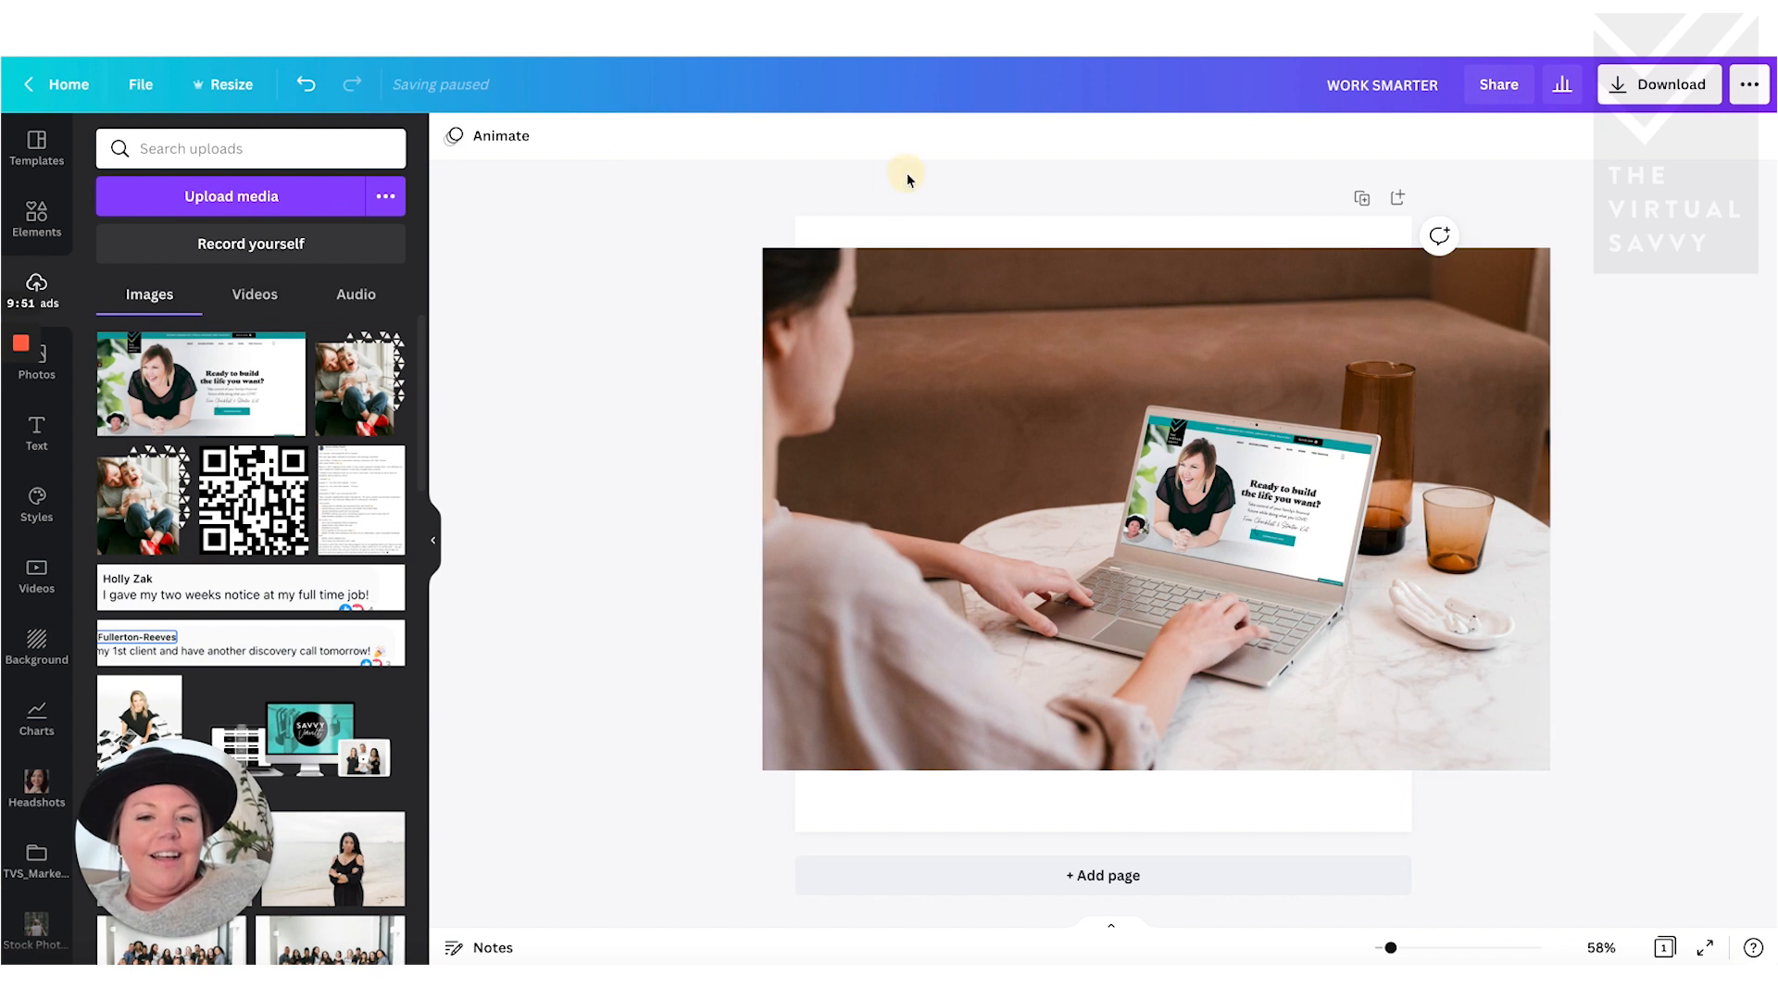
mouse_move(567, 600)
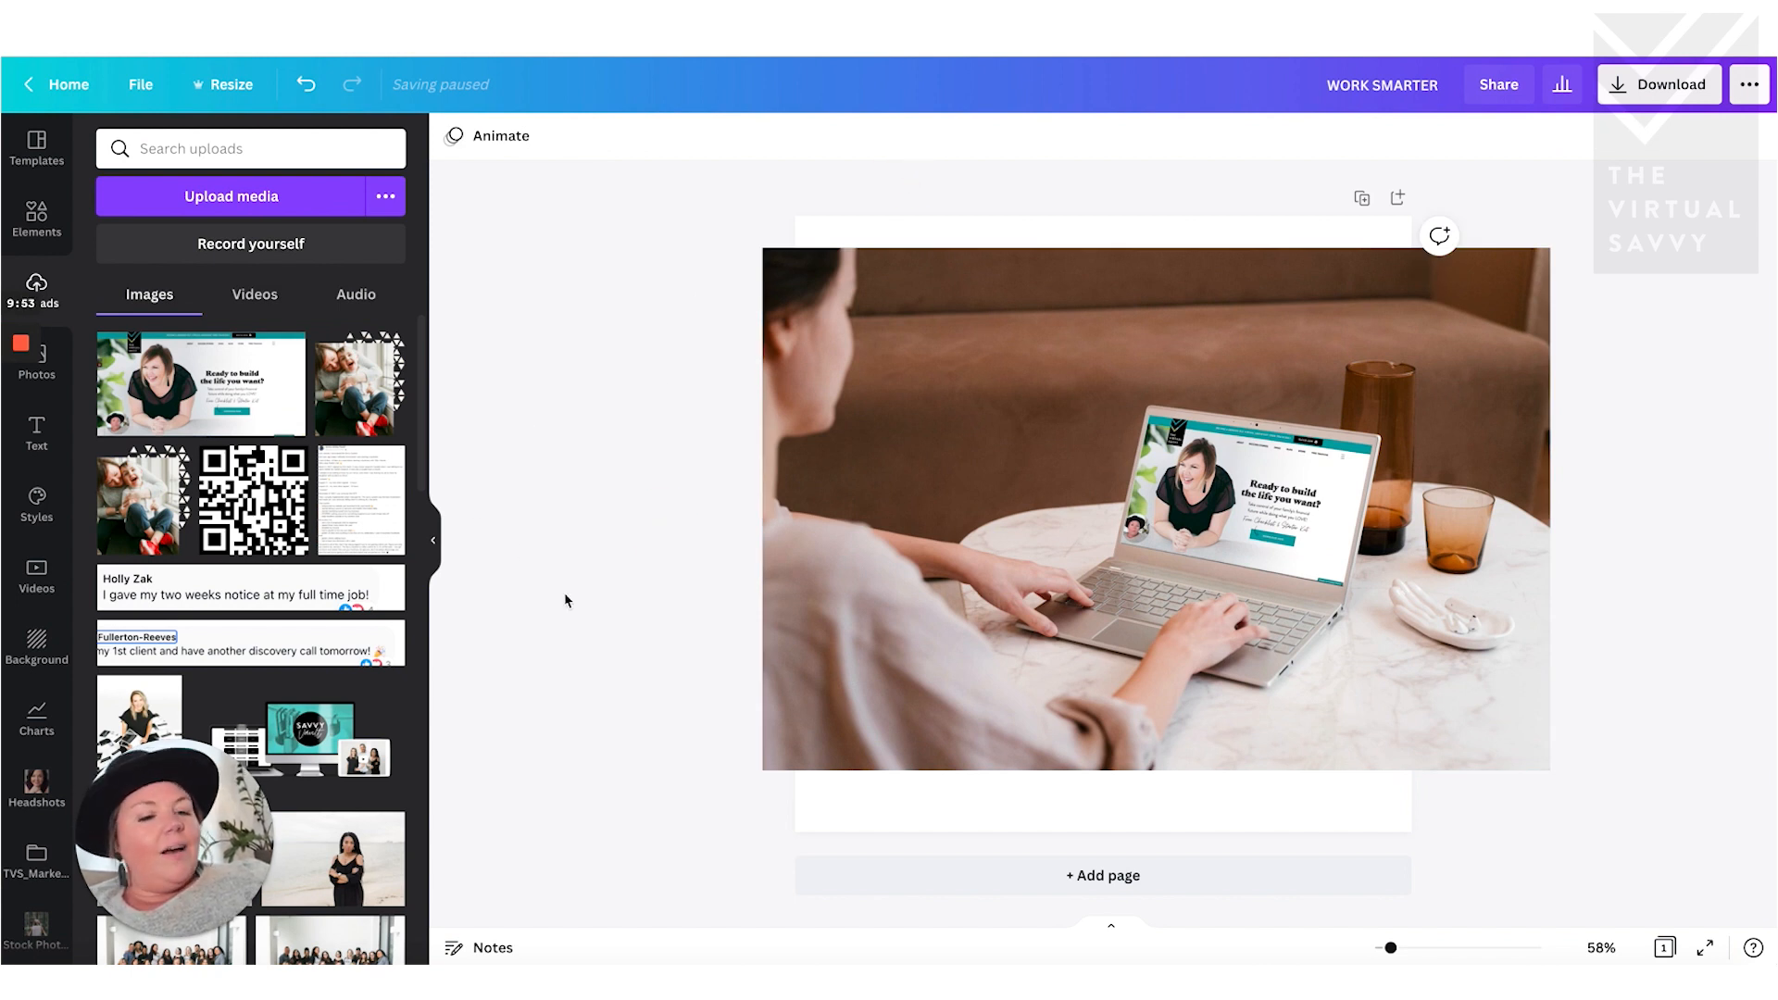